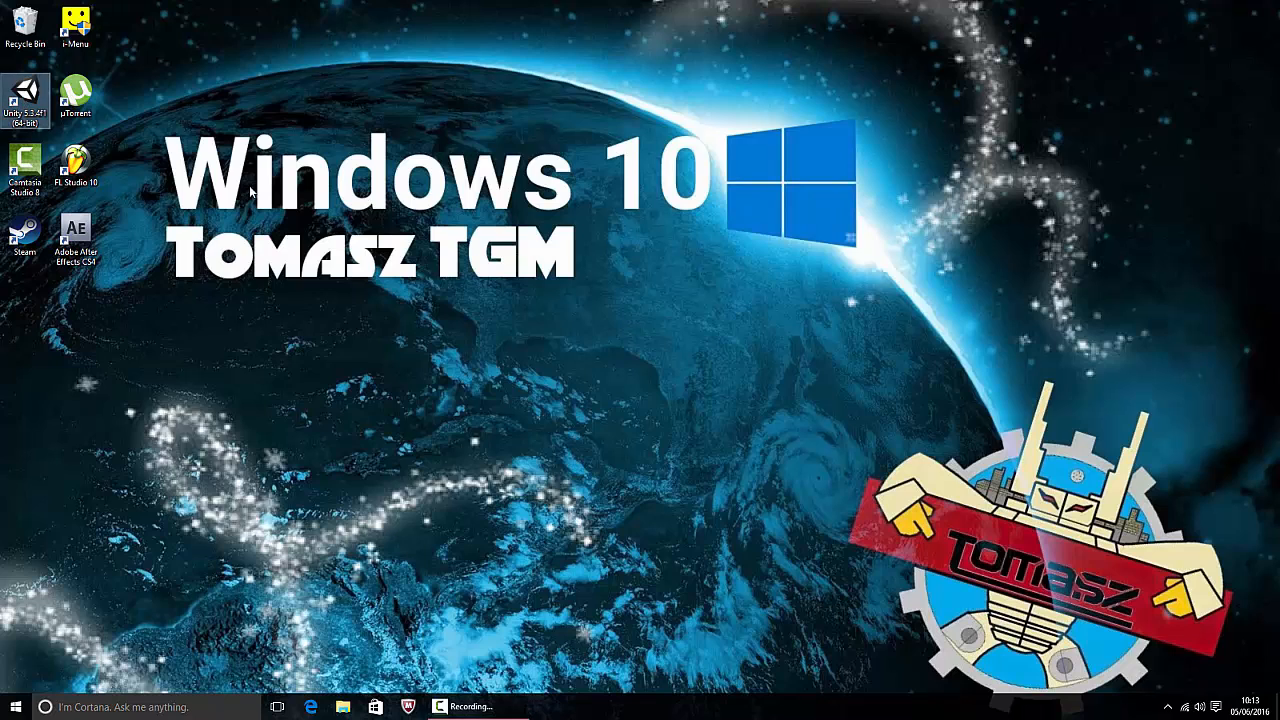
- Launch Unity from its desktop icon and wait for the launcher
double_click(24, 96)
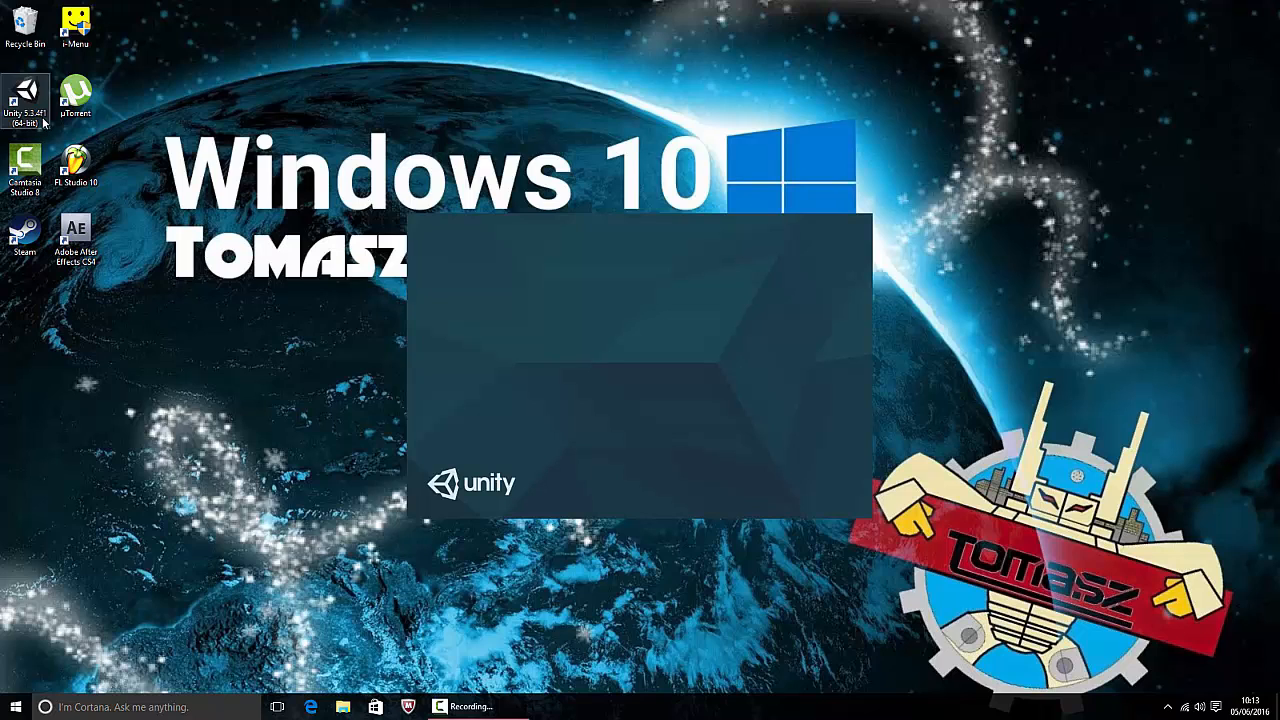
mouse_move(40, 120)
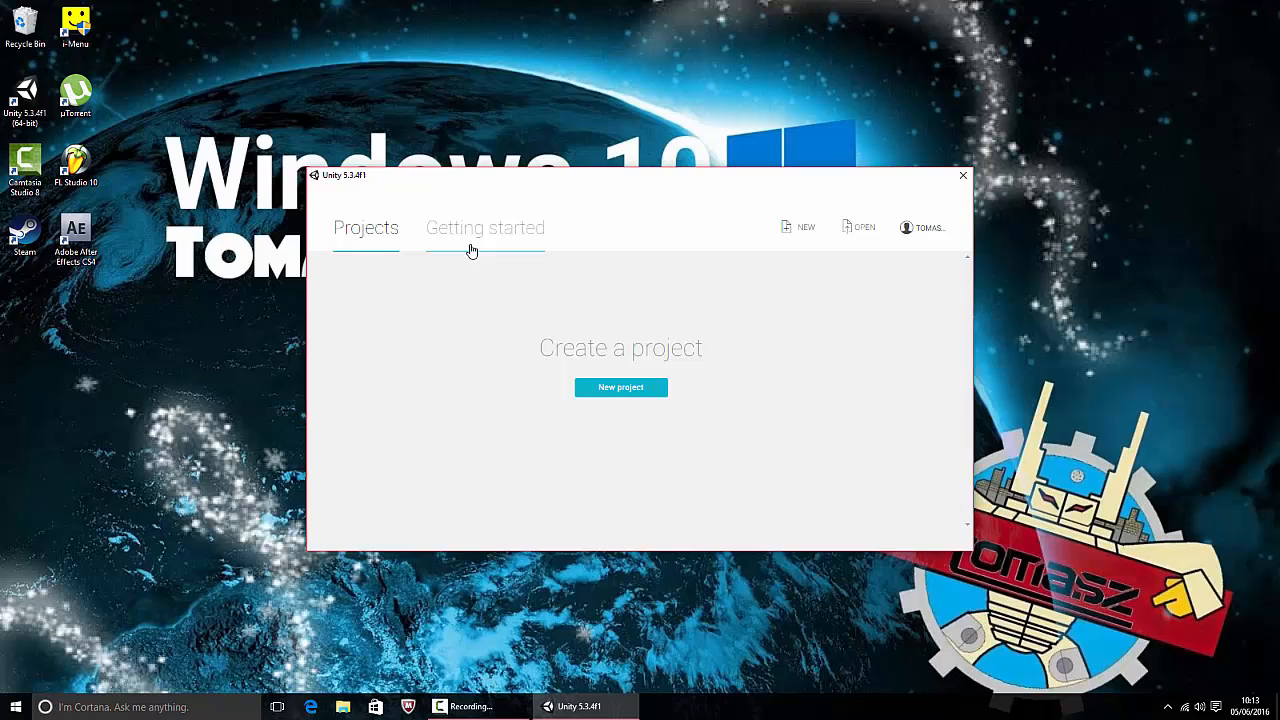
mouse_move(620, 388)
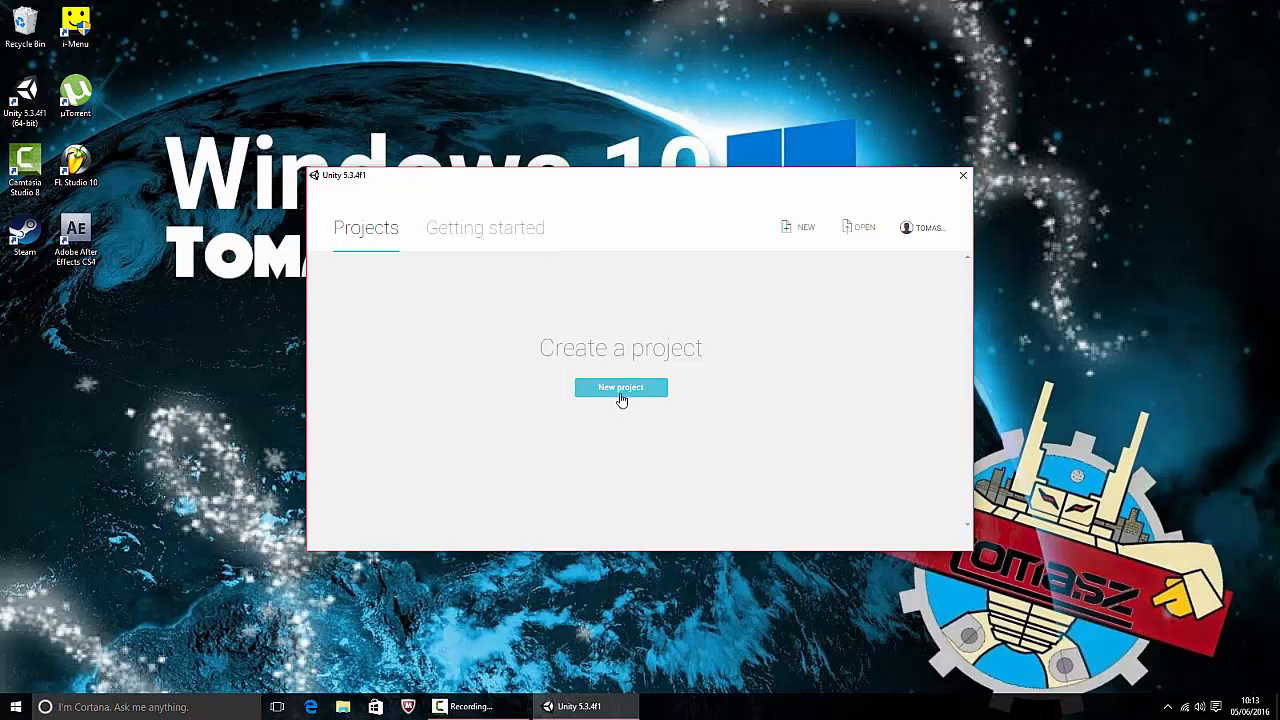
- Create the new 3D project 'The Unexpected' and maximize the editor window
left_click(620, 388)
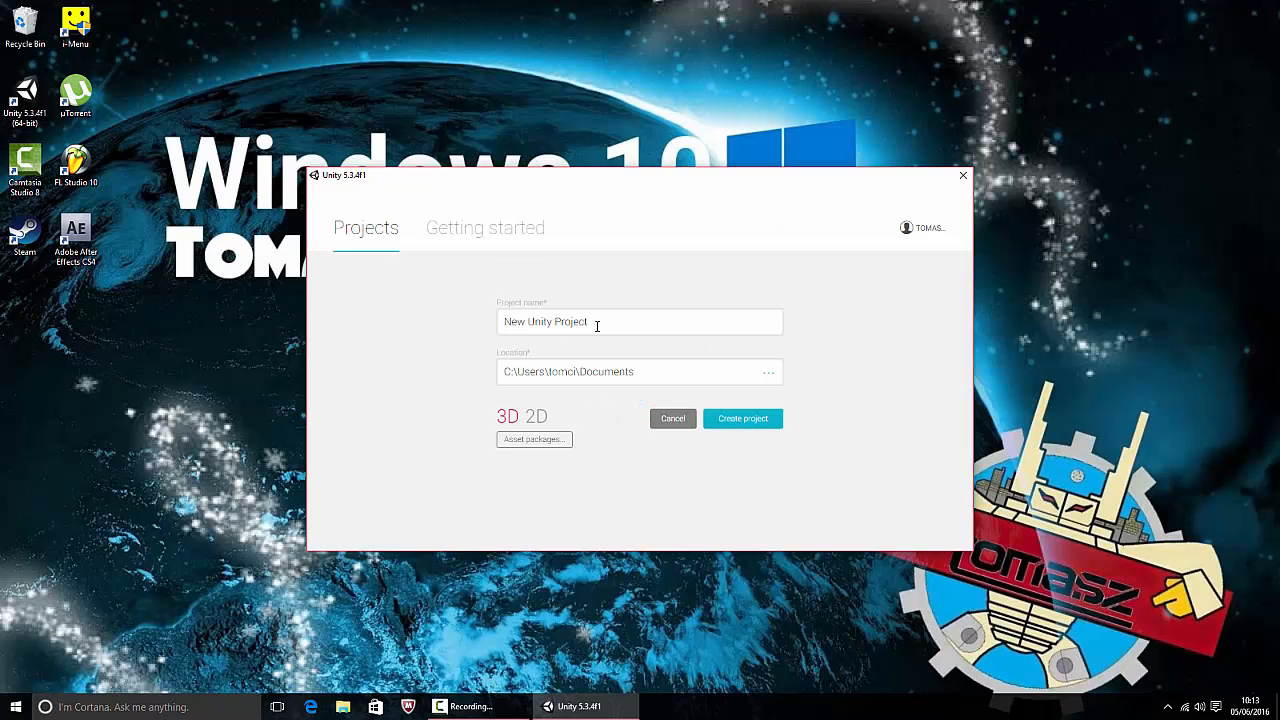
left_click(640, 320)
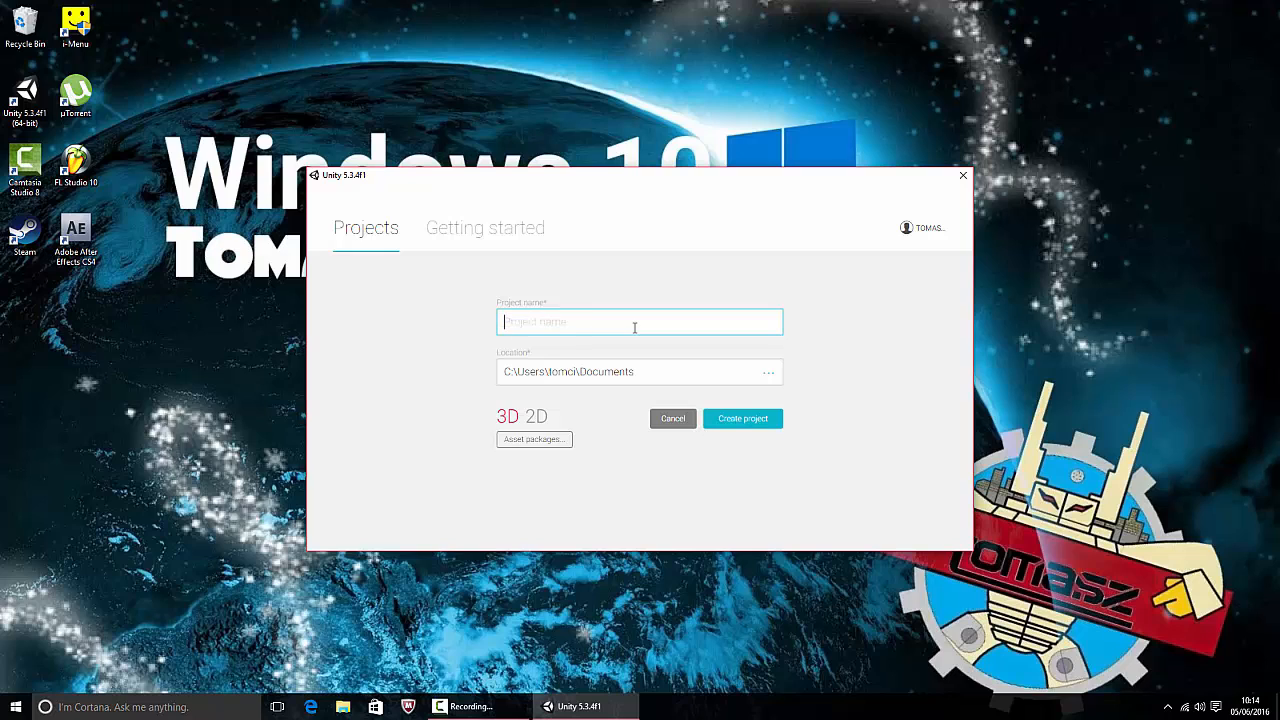
type("The Un")
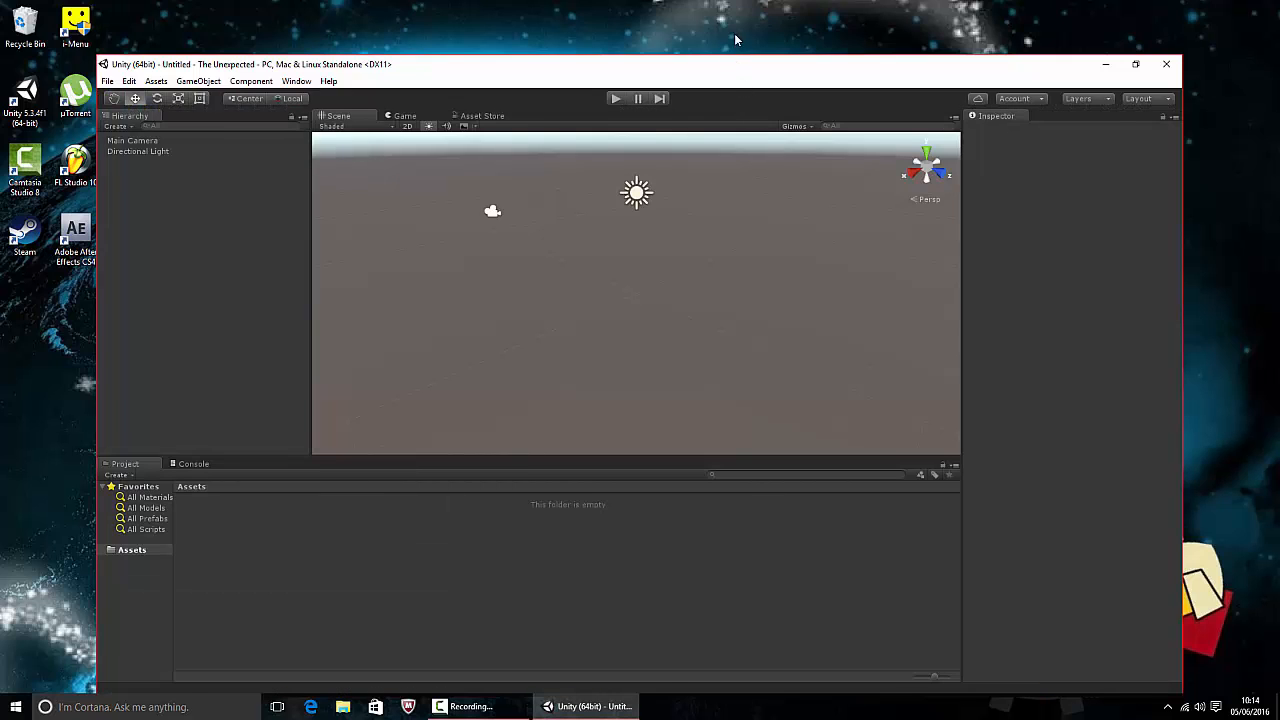
left_click(1136, 64)
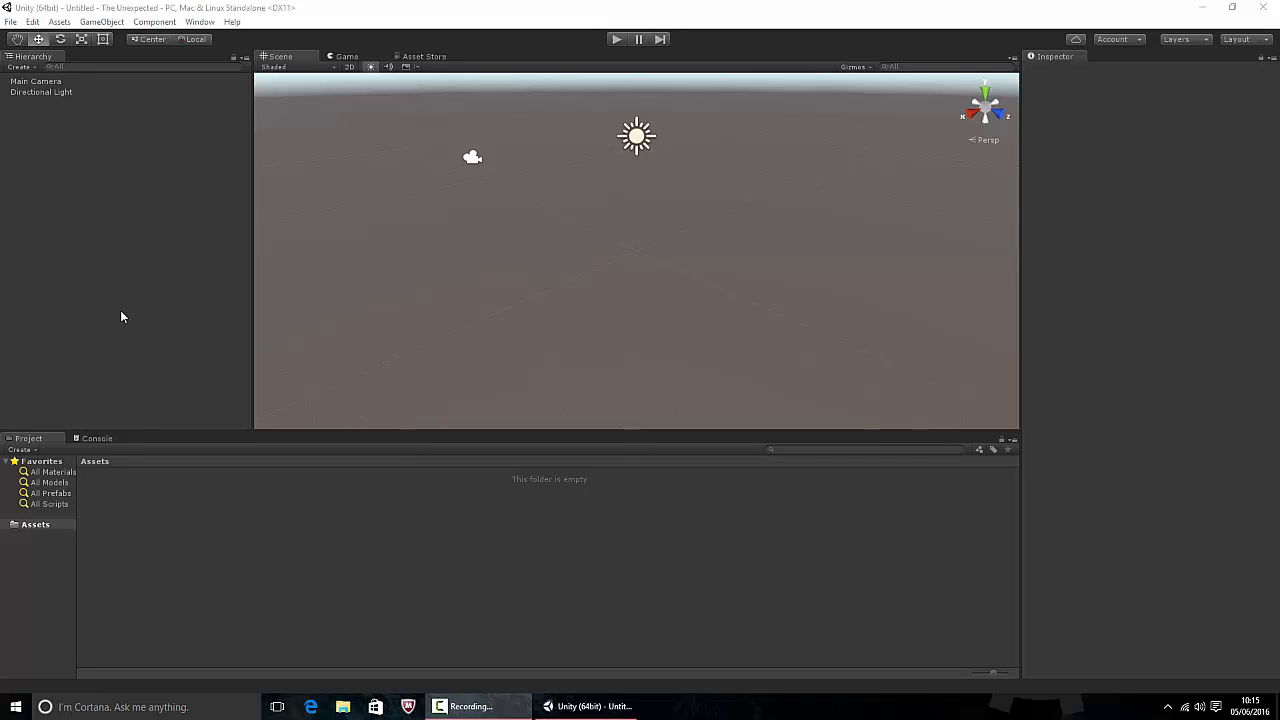
- Import the Characters standard package with ThirdPersonCharacter unticked
left_click(100, 20)
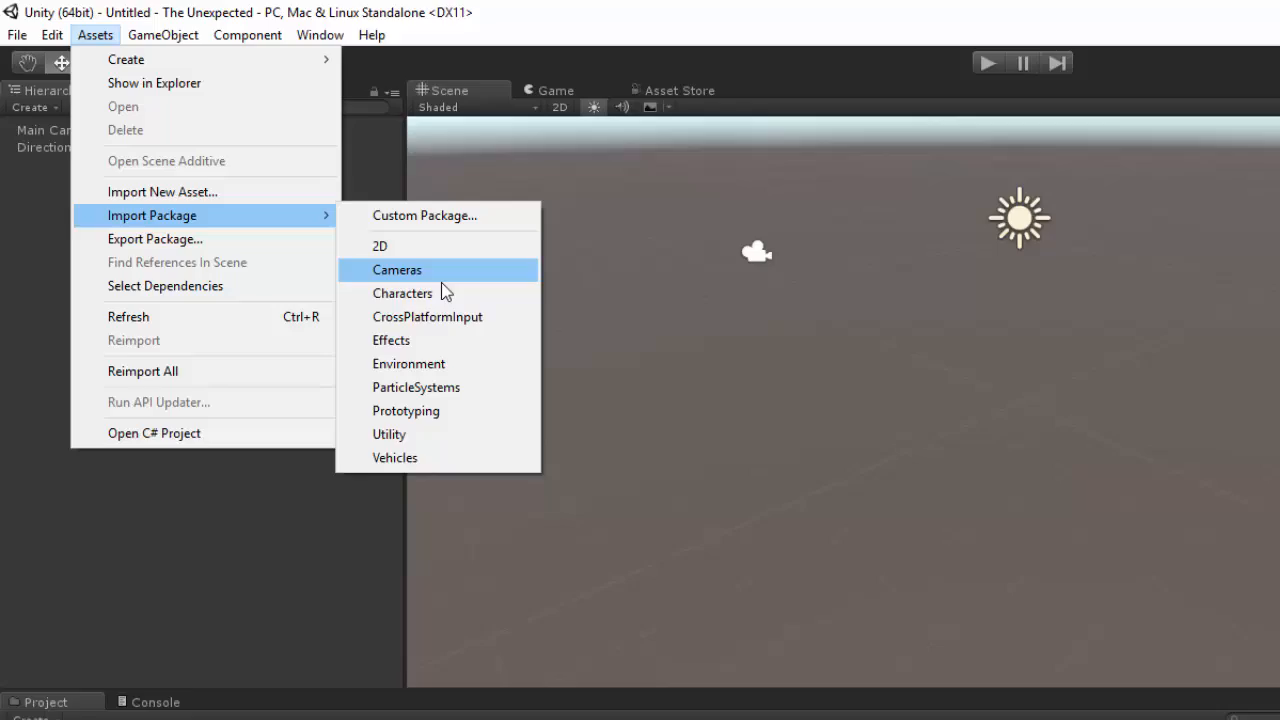
left_click(396, 268)
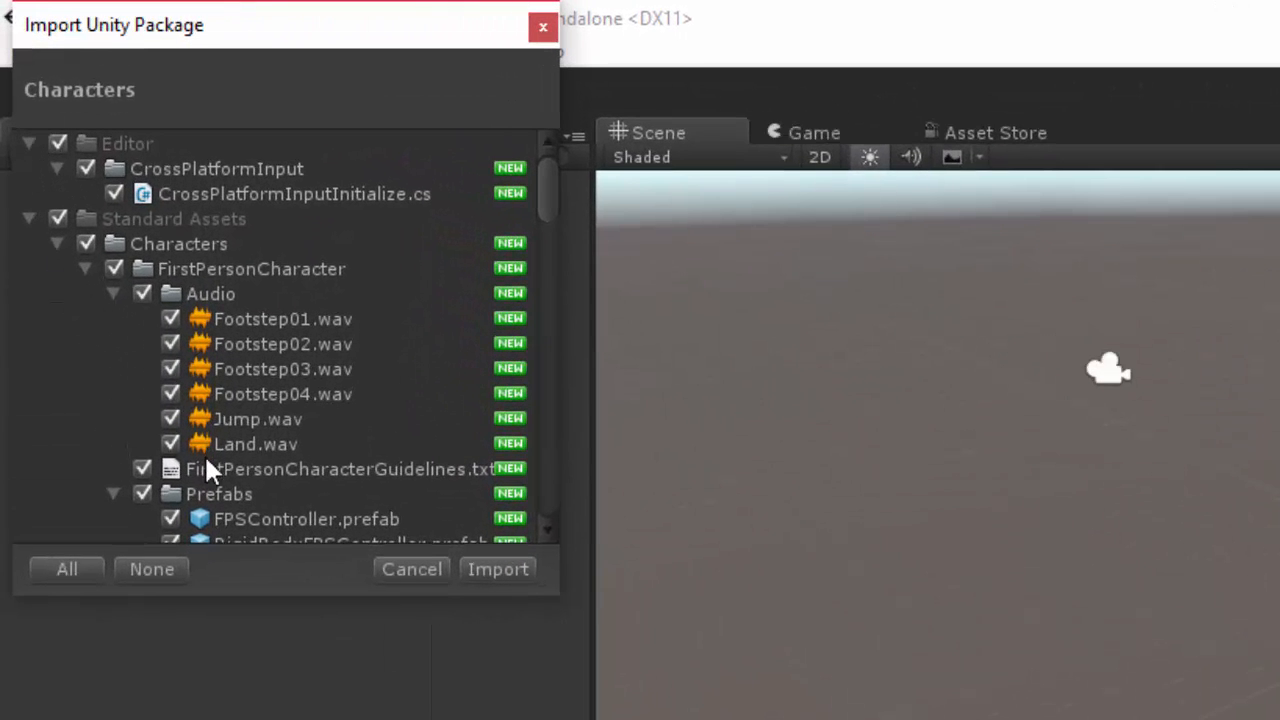
scroll("down", 3)
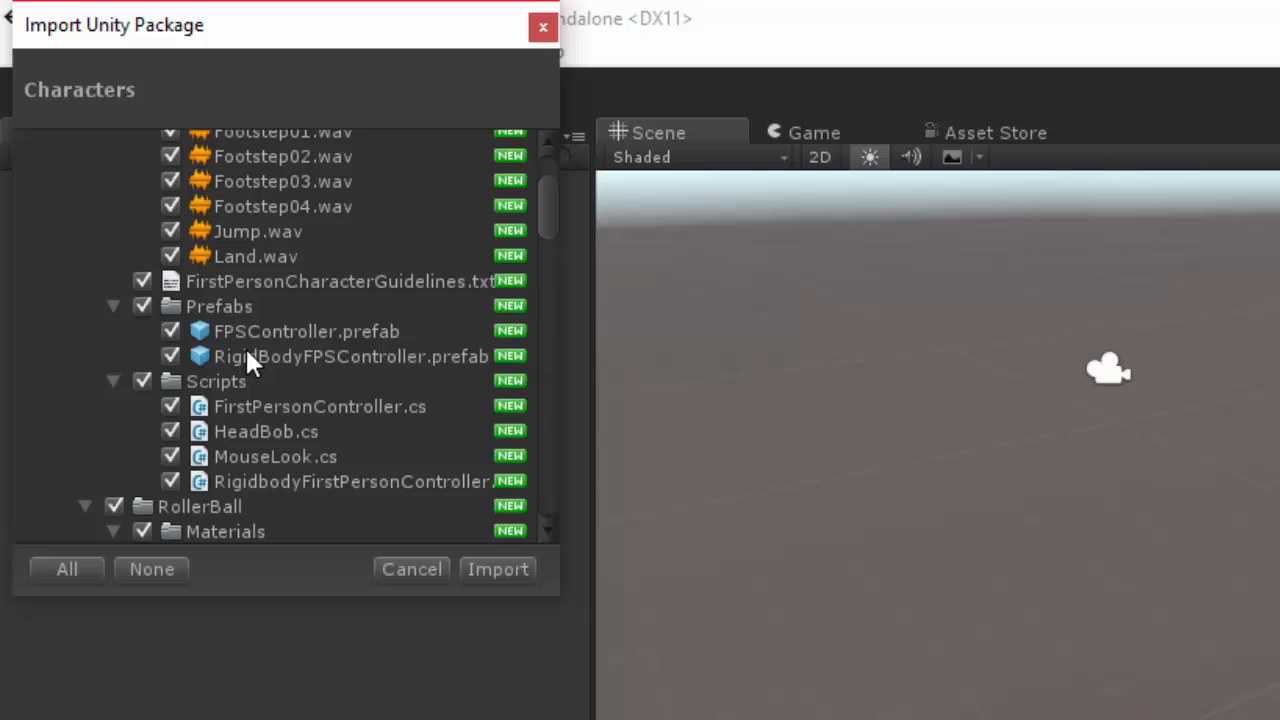
scroll("down", 3)
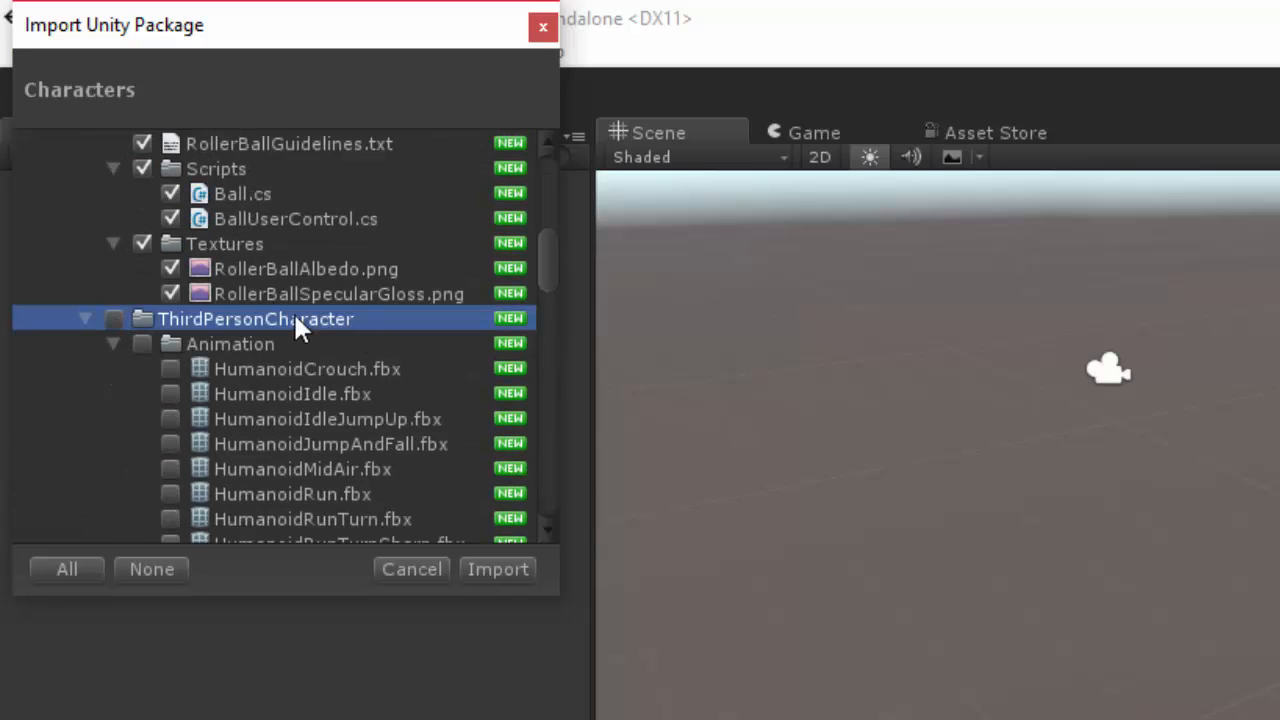
scroll("down", 3)
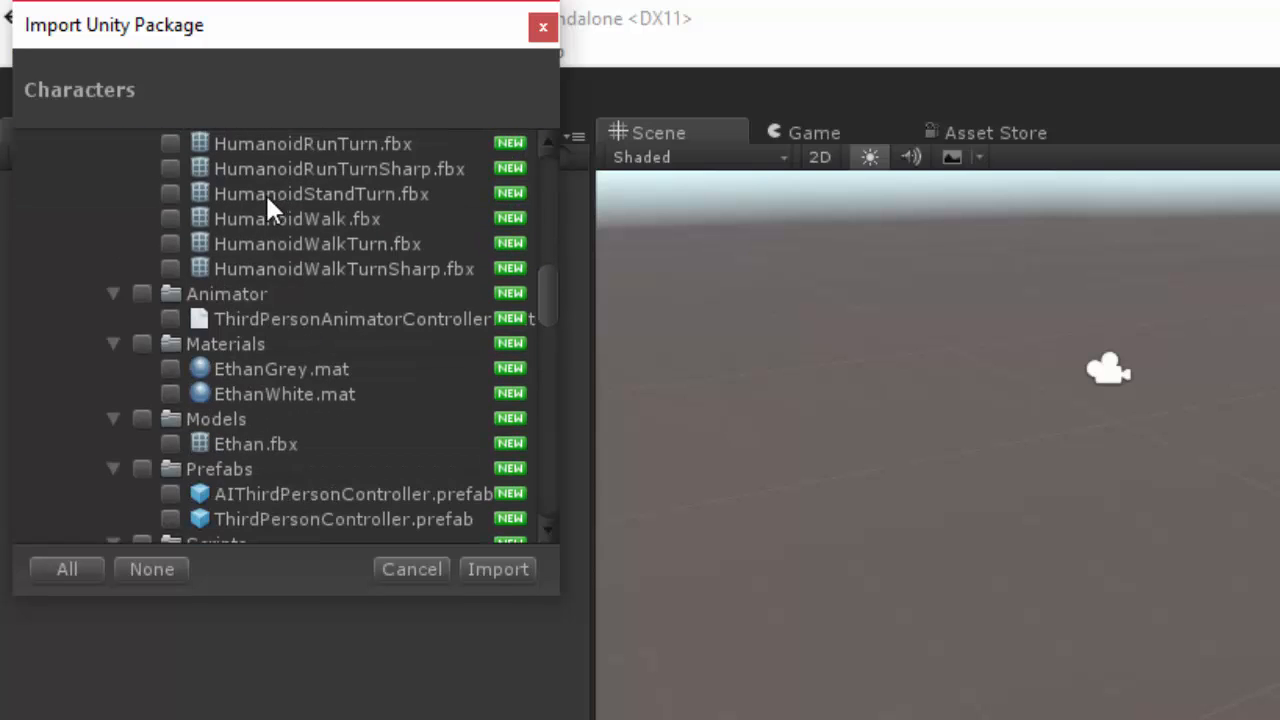
scroll("down", 3)
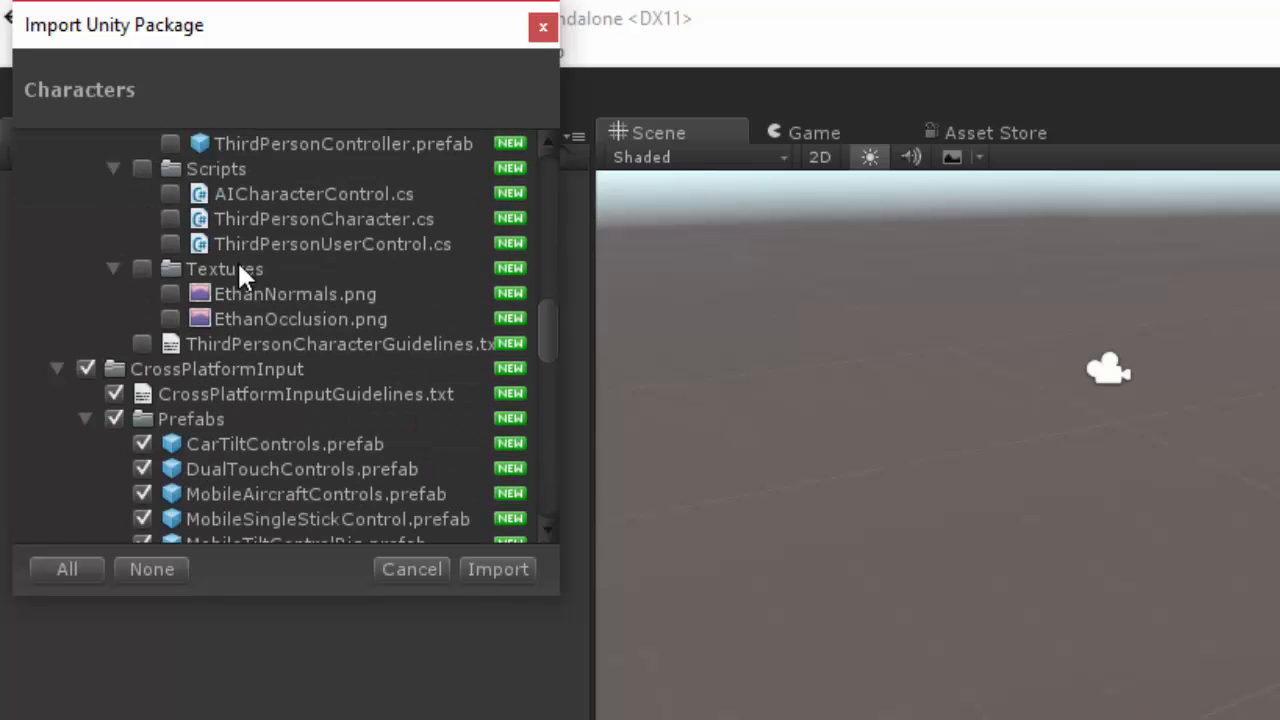
scroll("down", 3)
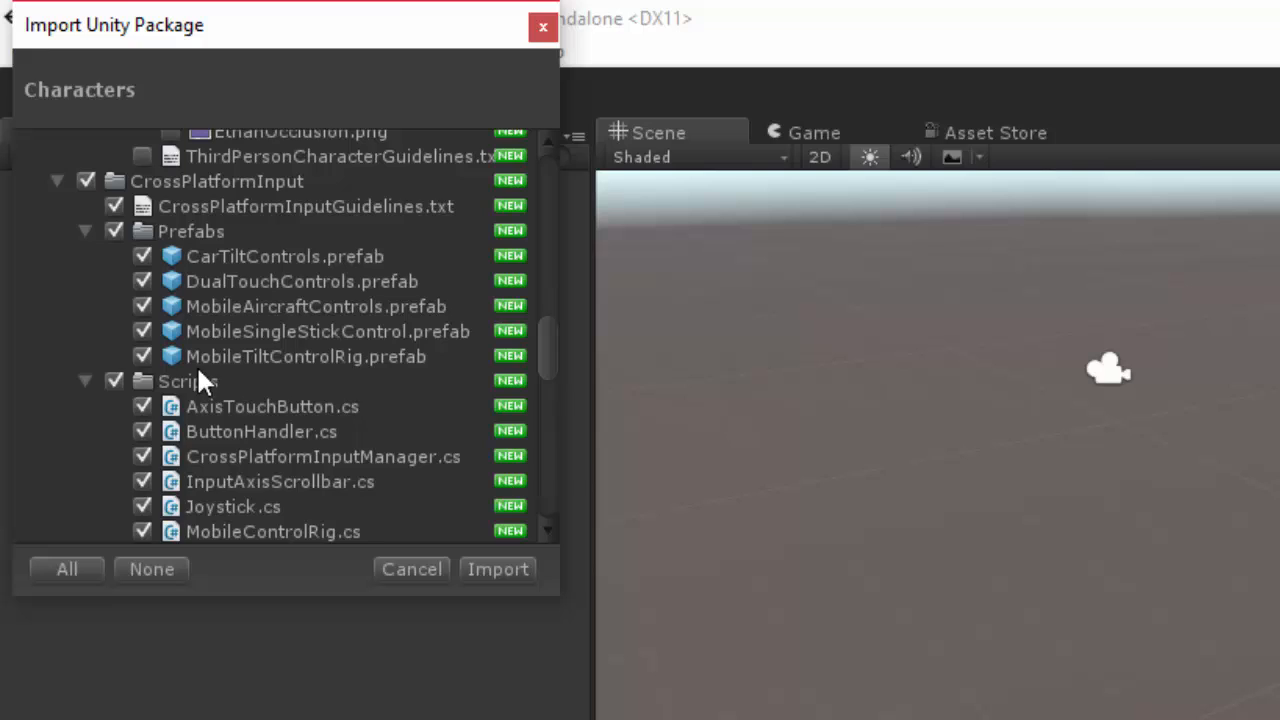
scroll("down", 3)
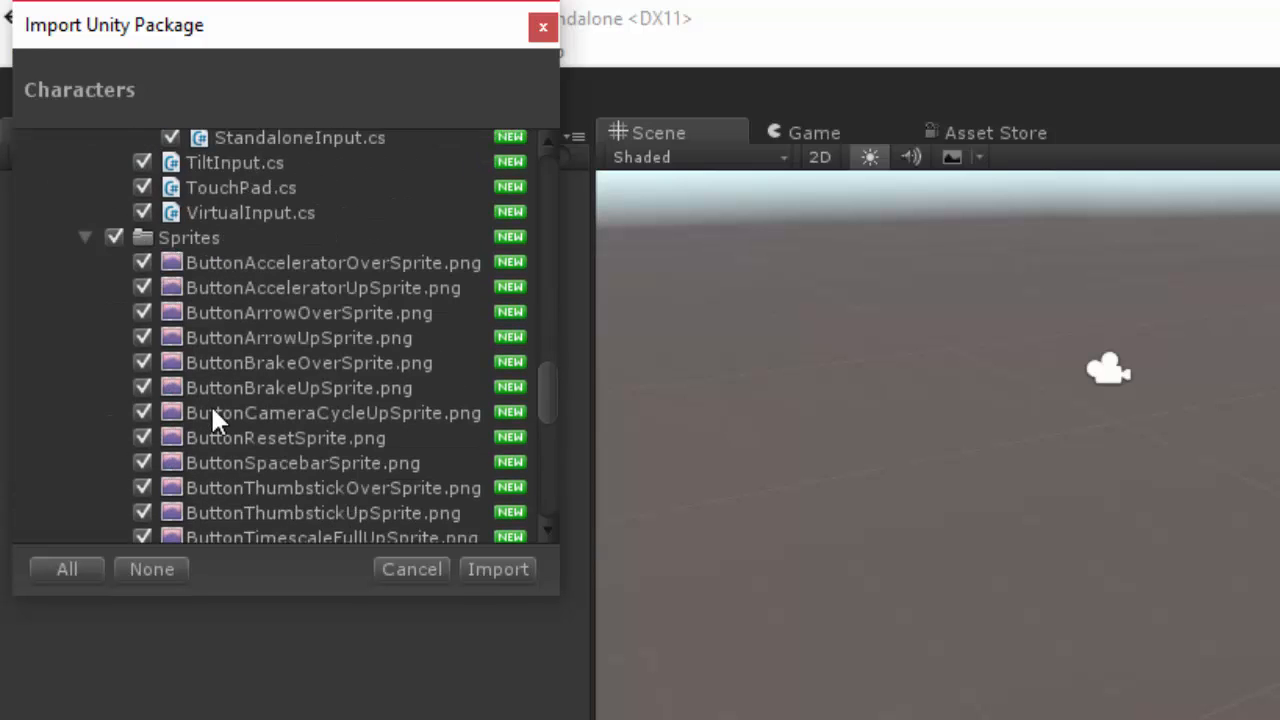
scroll("down", 3)
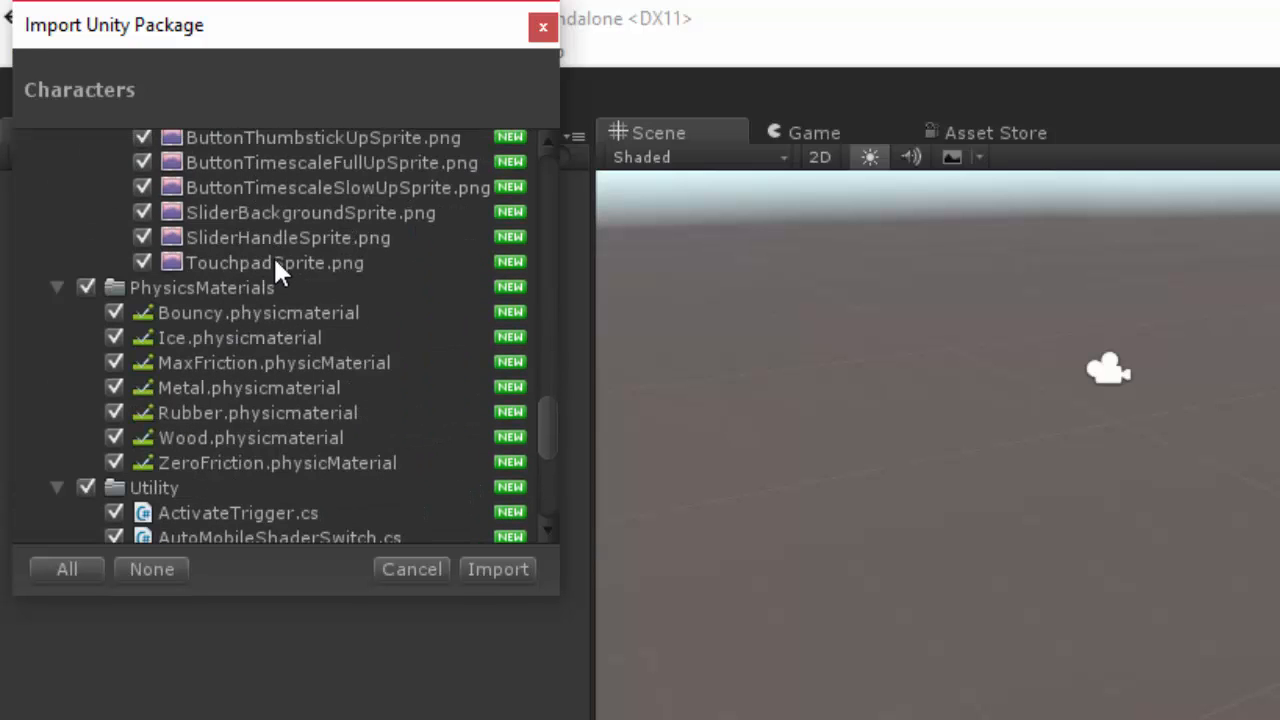
scroll("down", 3)
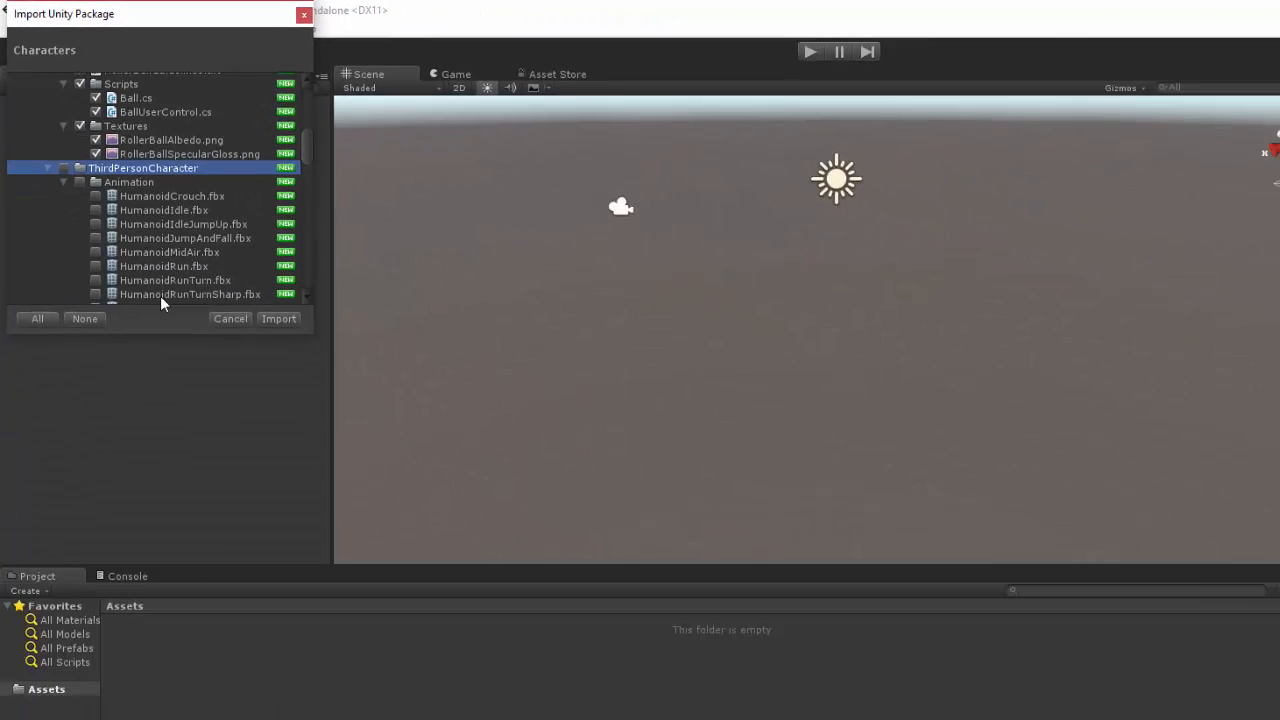
left_click(278, 318)
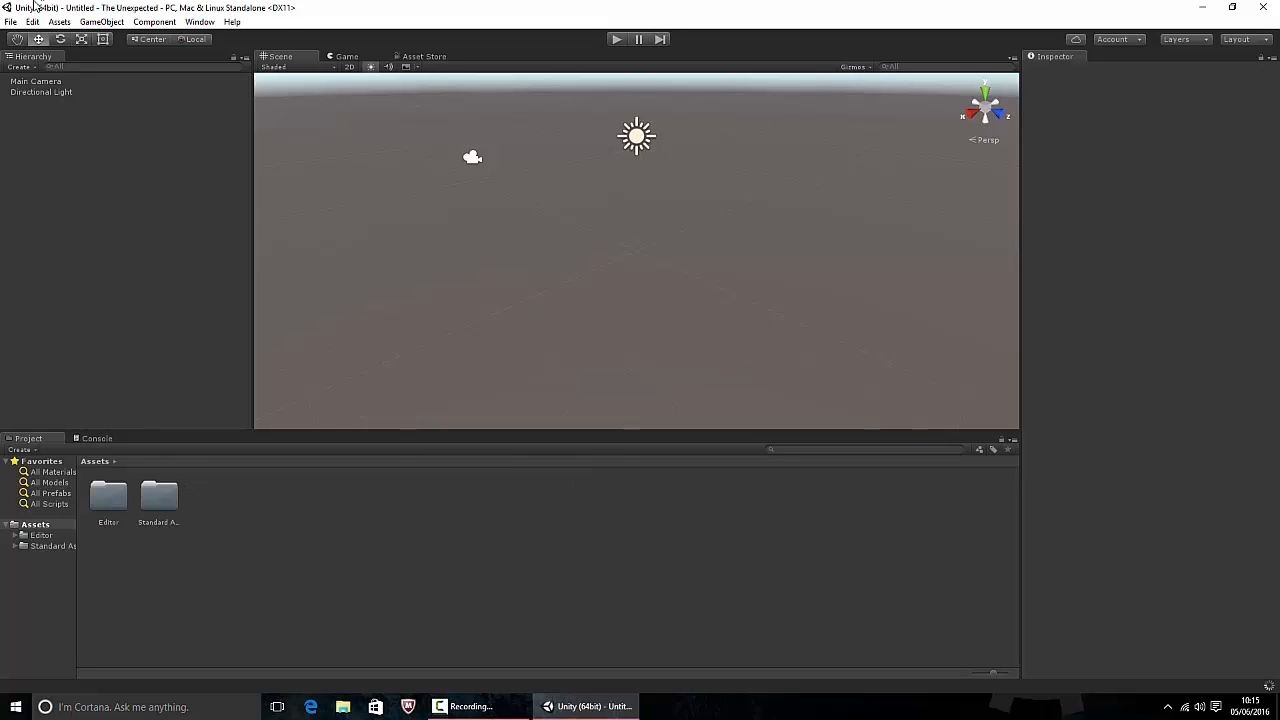
- Import the Environment standard package and dismiss the resulting console errors
left_click(60, 20)
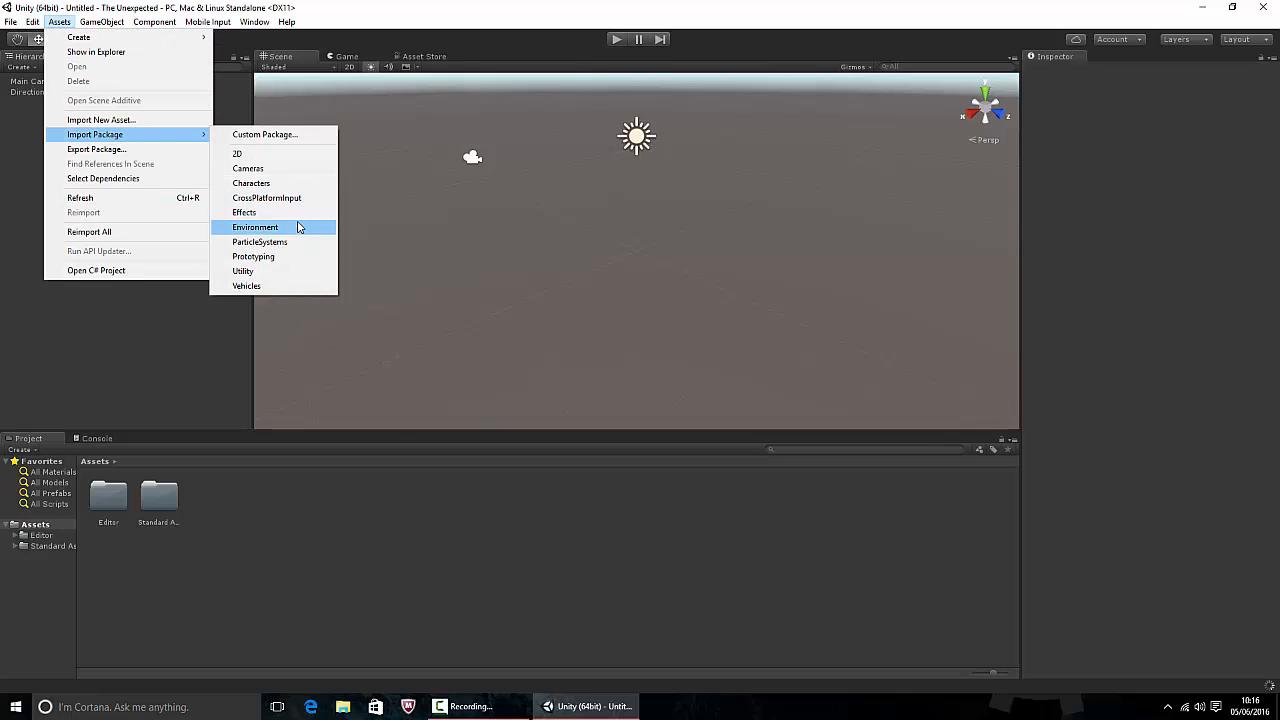
left_click(256, 228)
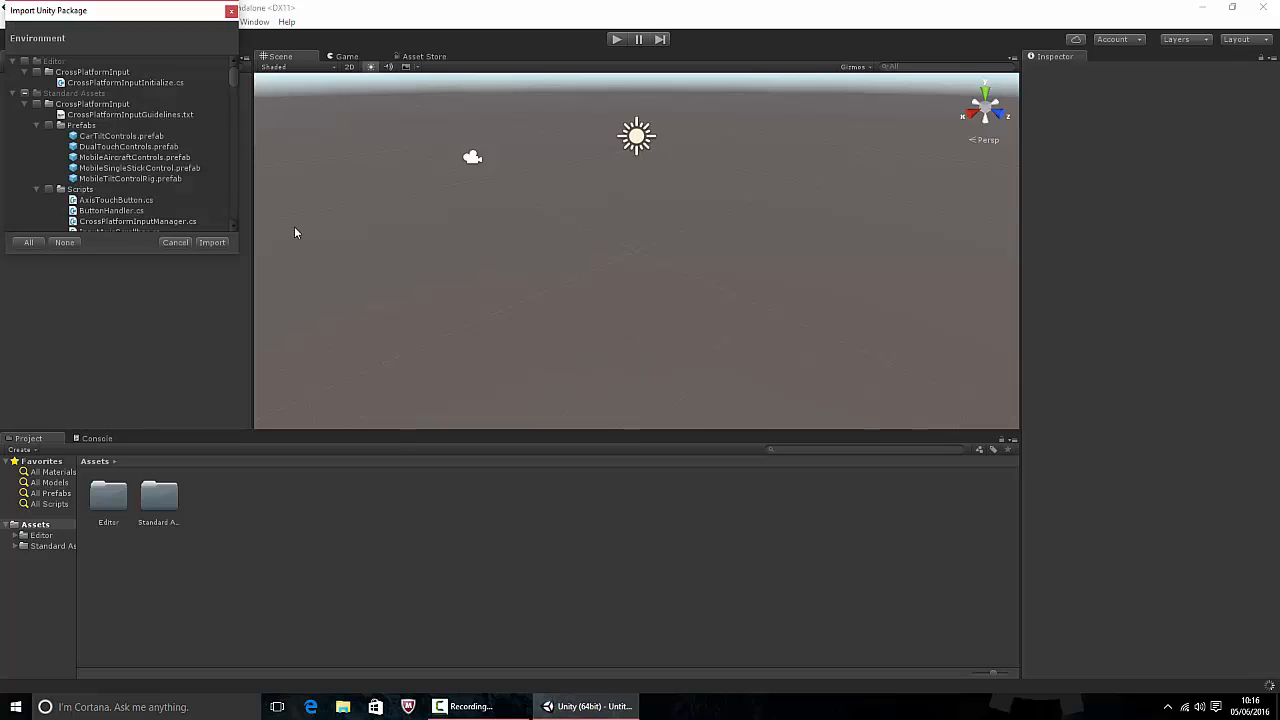
mouse_move(98, 168)
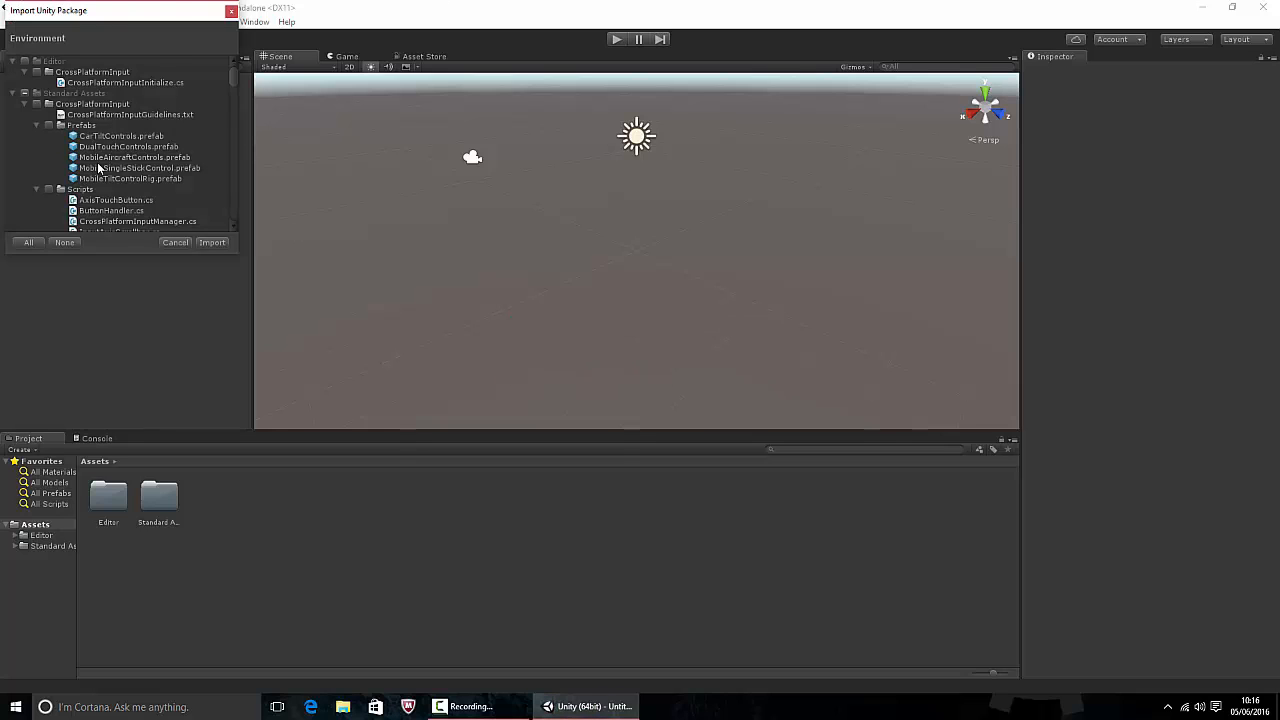
scroll("down", 3)
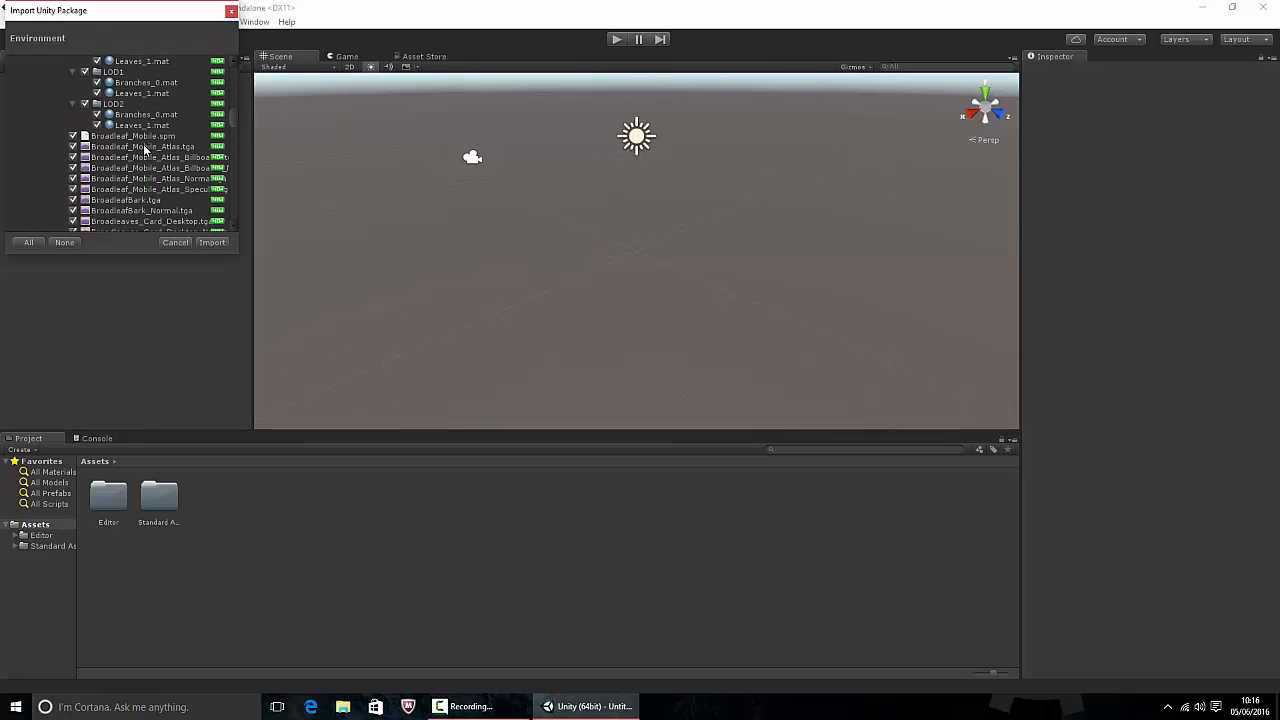
left_click(212, 242)
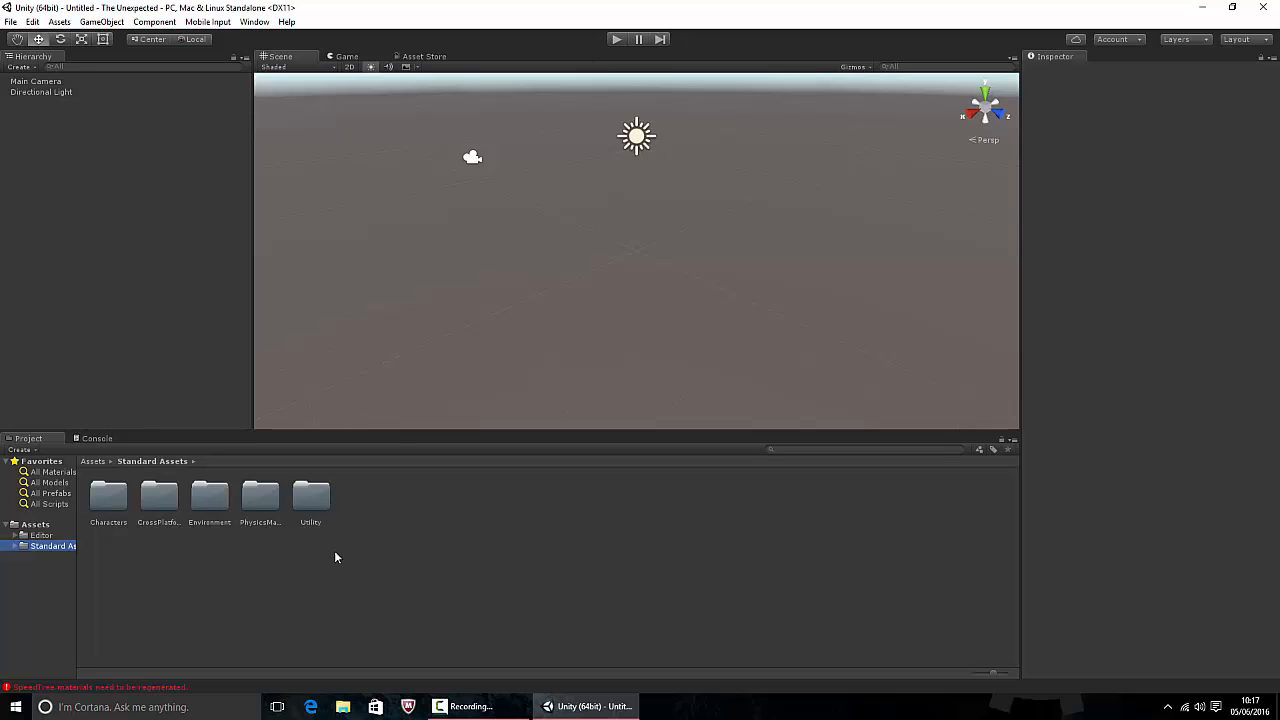
left_click(96, 438)
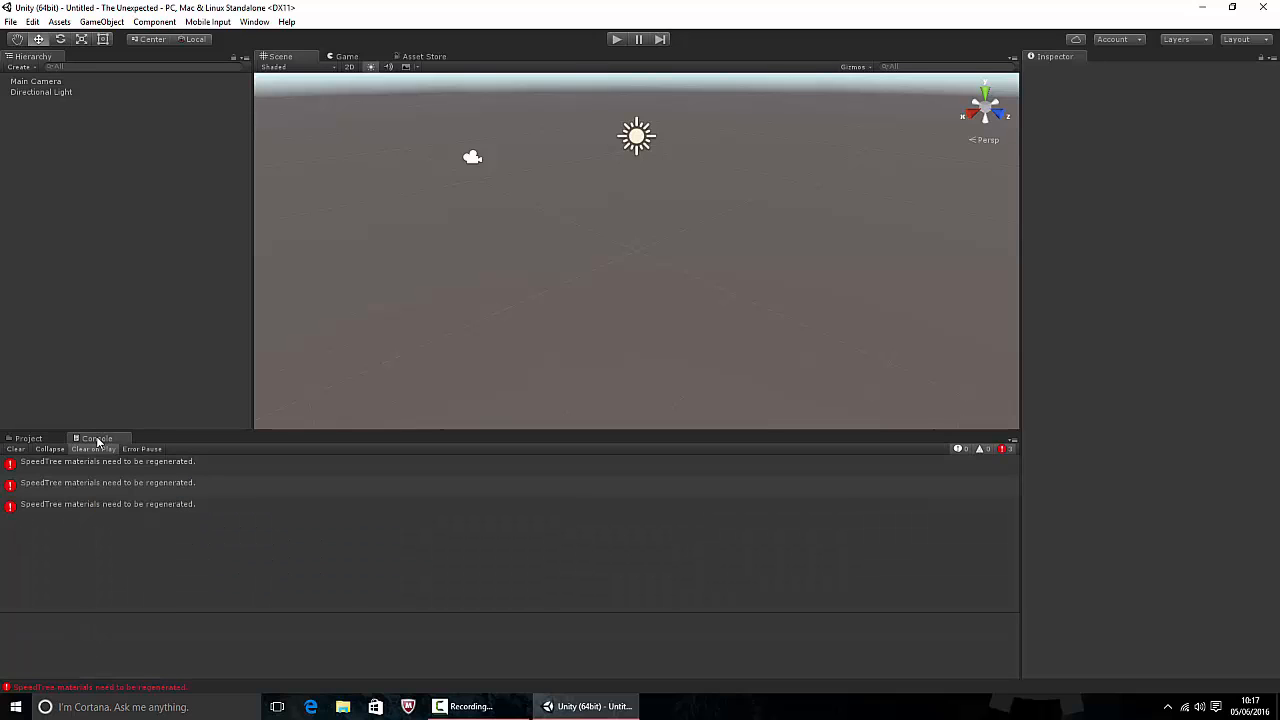
left_click(16, 448)
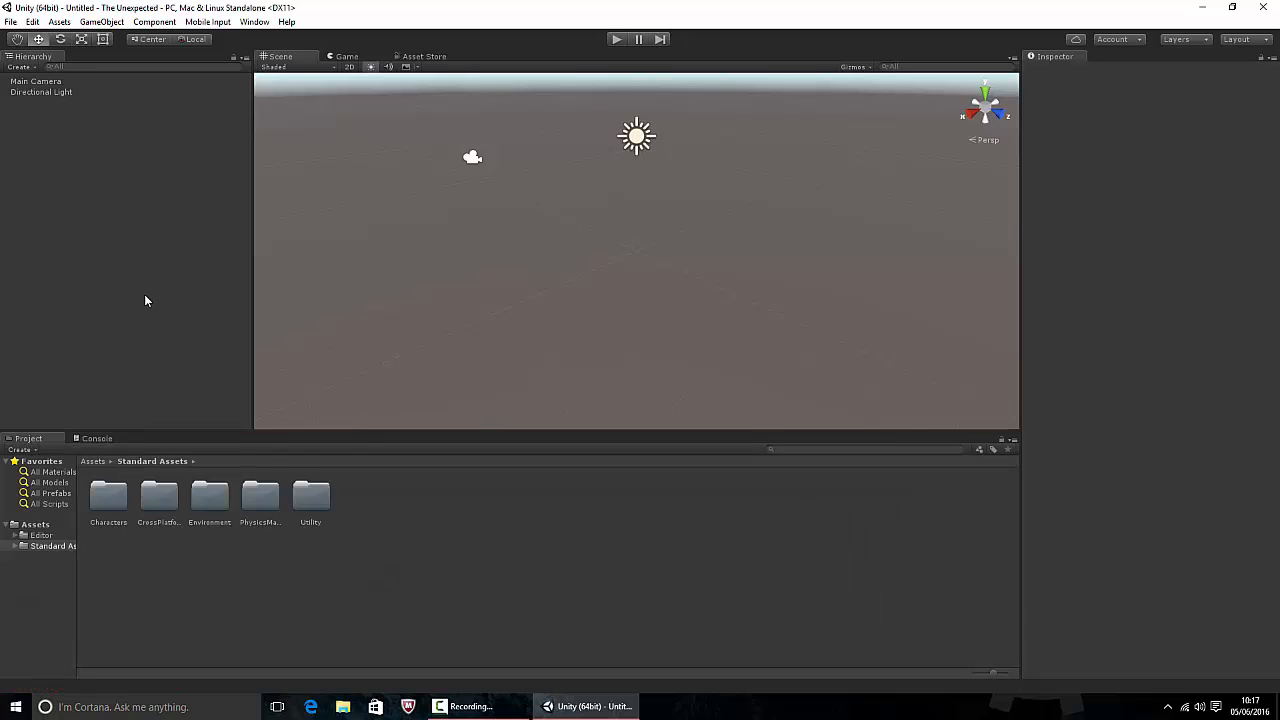
mouse_move(196, 124)
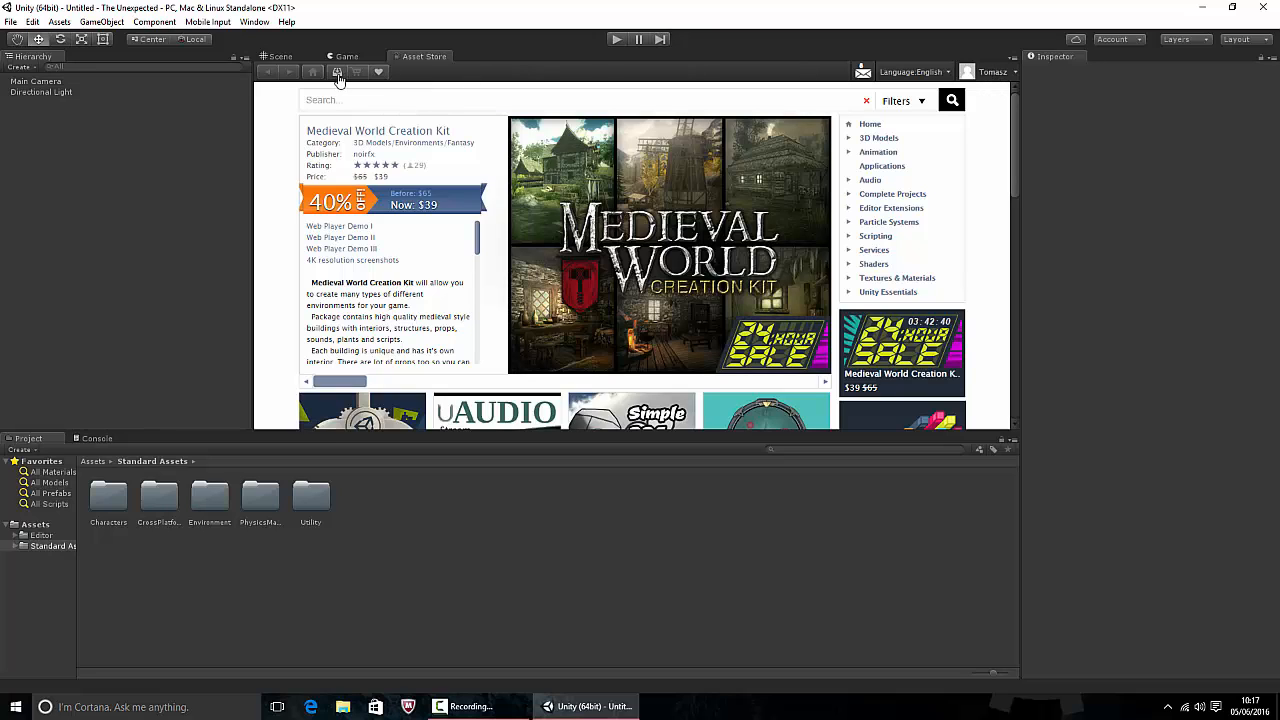
- Import the Yughues Free Ground Materials pack and return to the Scene view
left_click(336, 72)
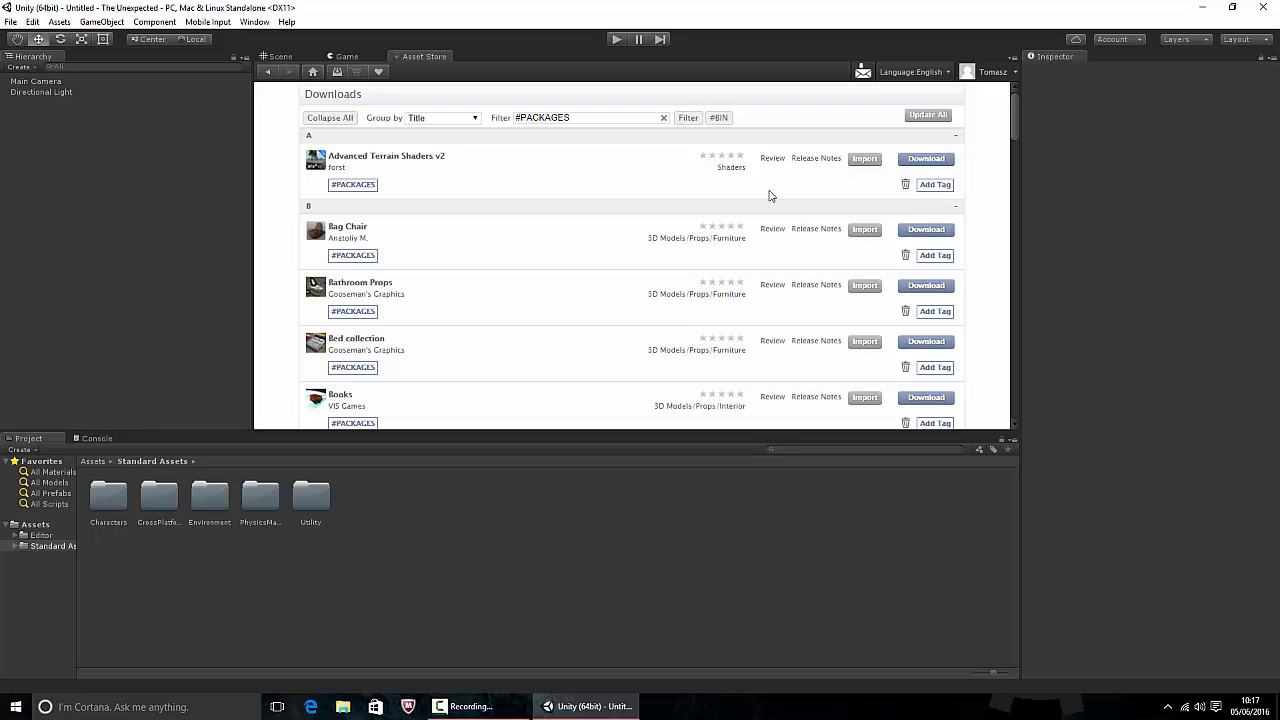
mouse_move(820, 194)
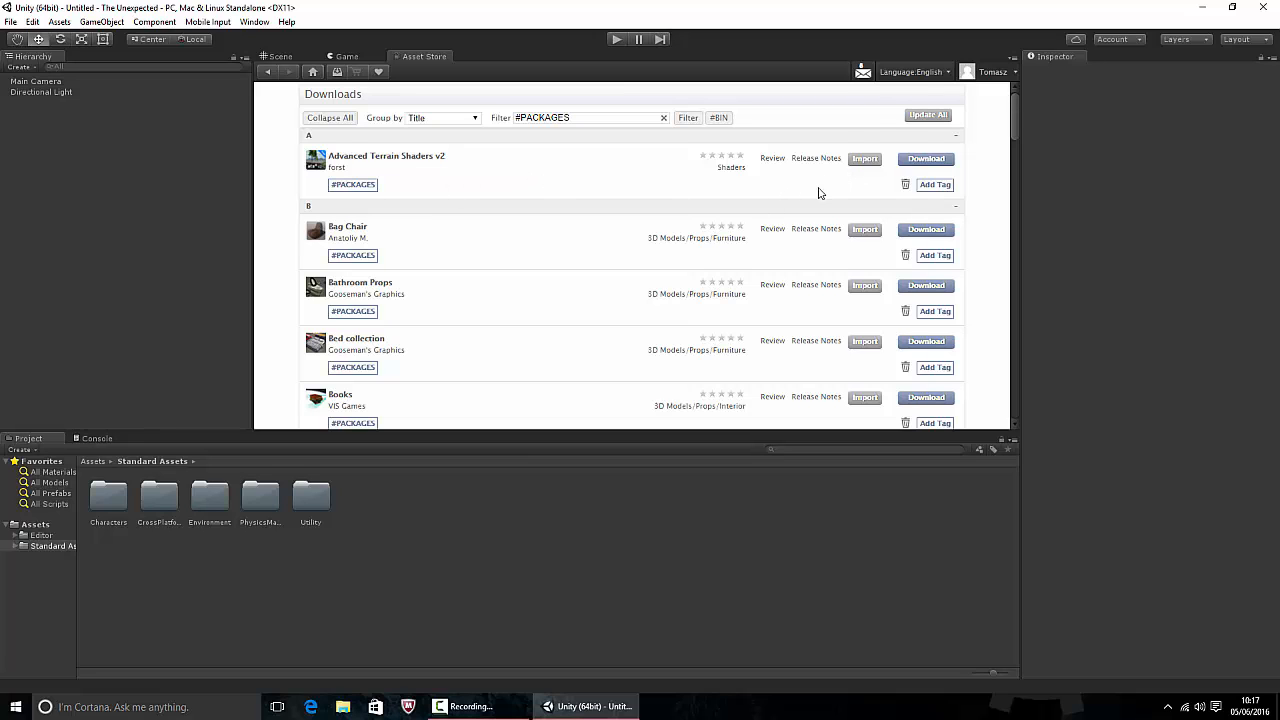
scroll("down", 3)
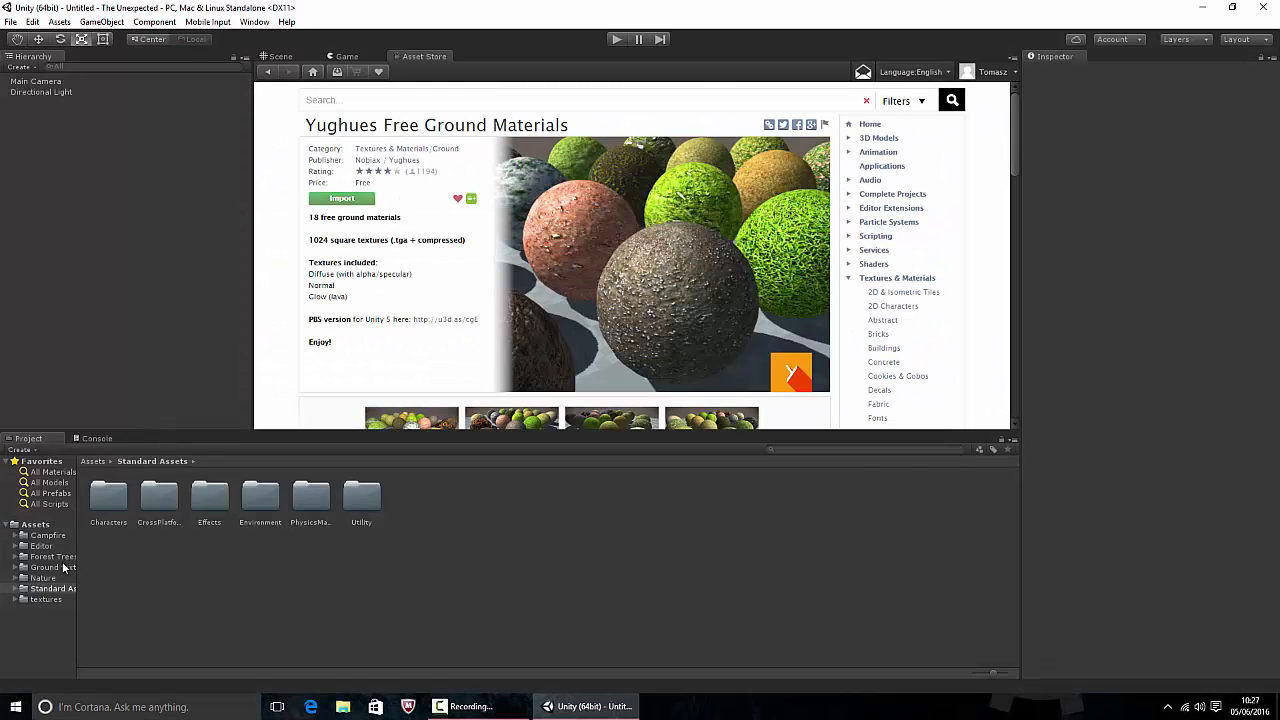
left_click(48, 568)
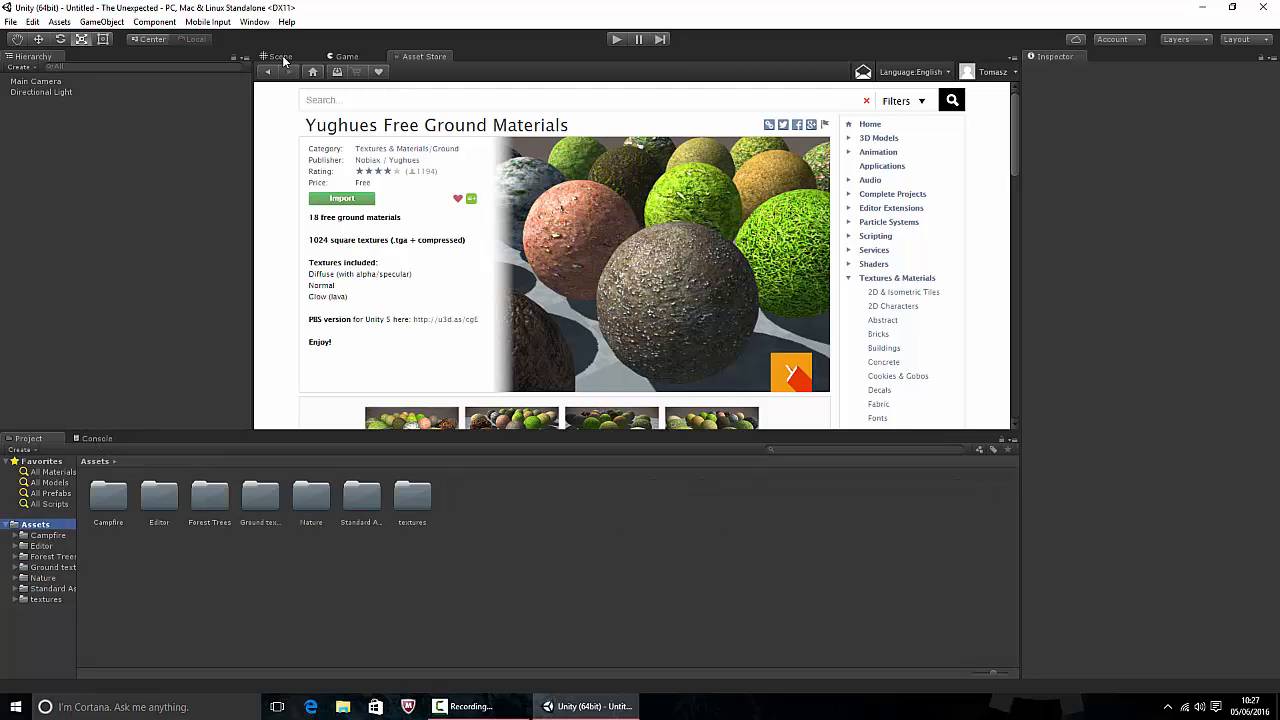
left_click(280, 56)
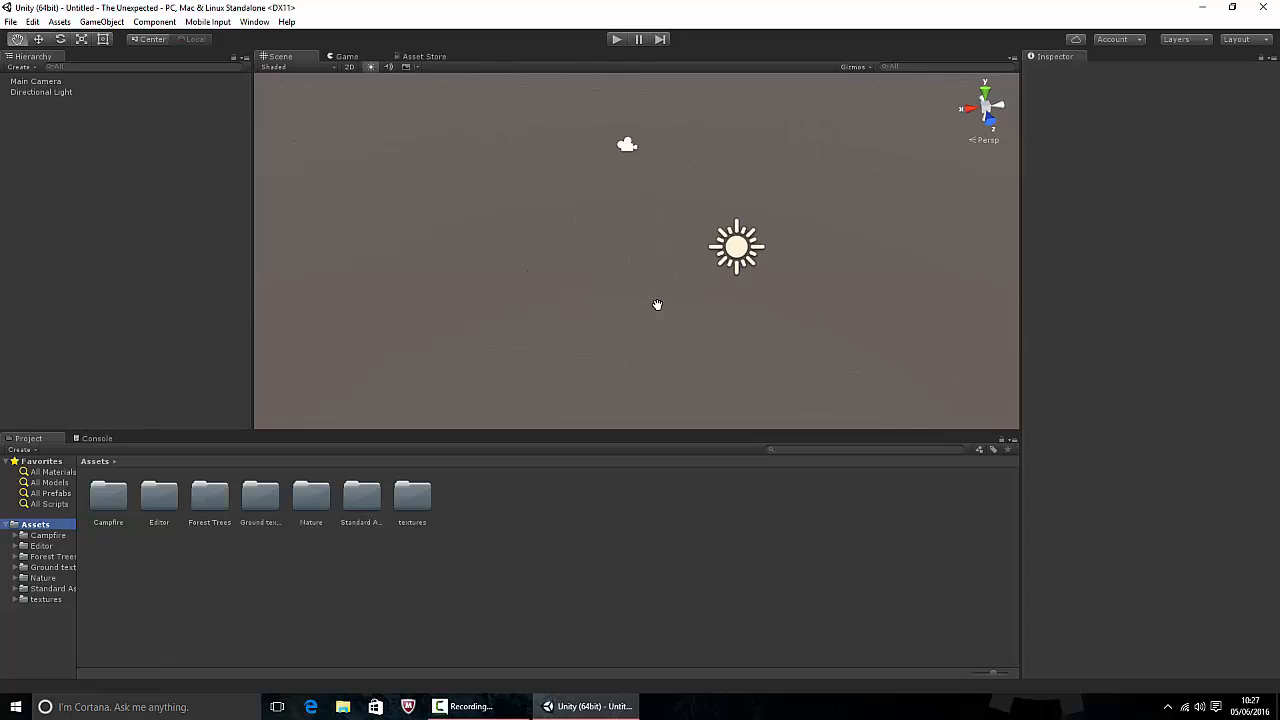
- Add a Terrain object, name its data asset 'Terrain Main Menu' and select it
left_click(100, 20)
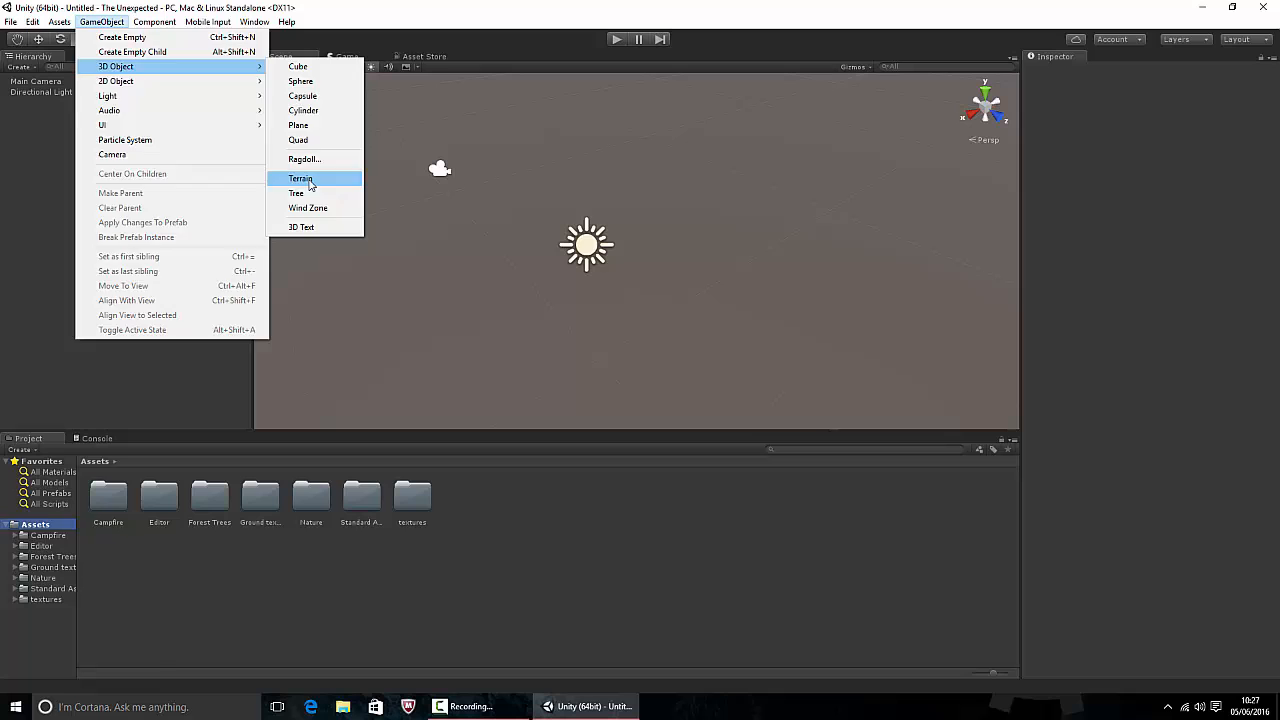
left_click(300, 178)
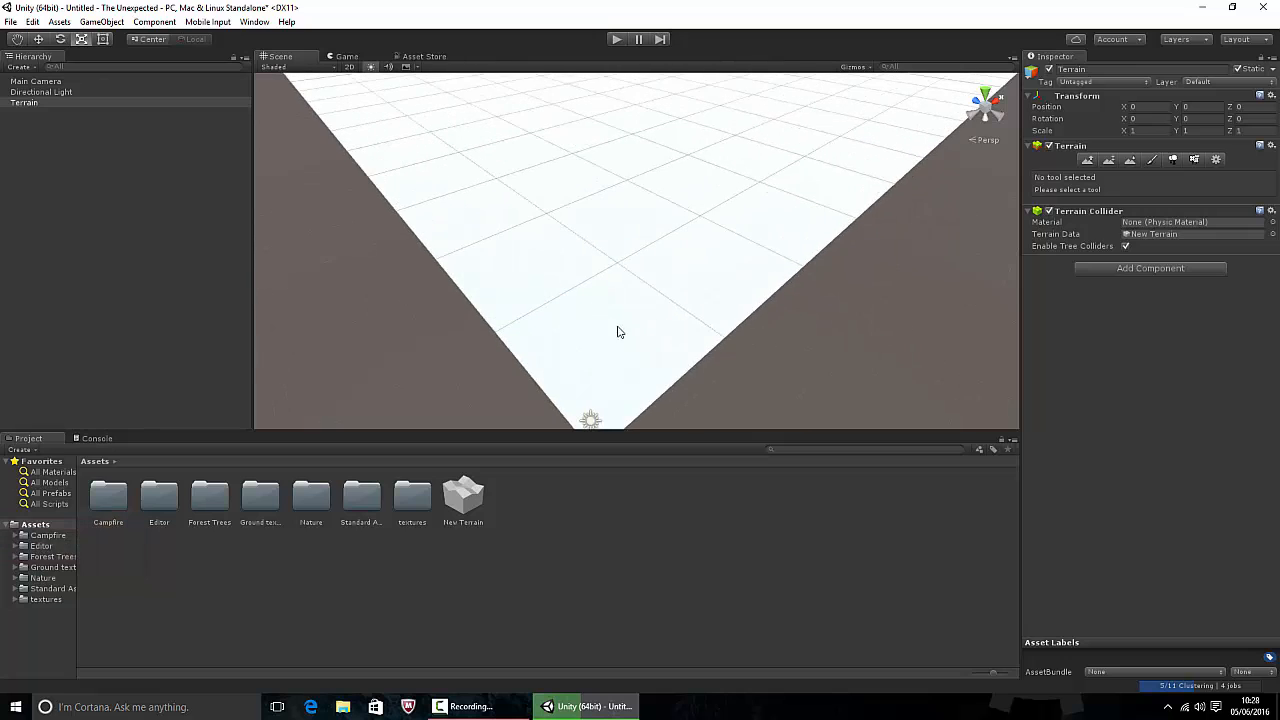
left_click_drag(616, 332, 616, 204)
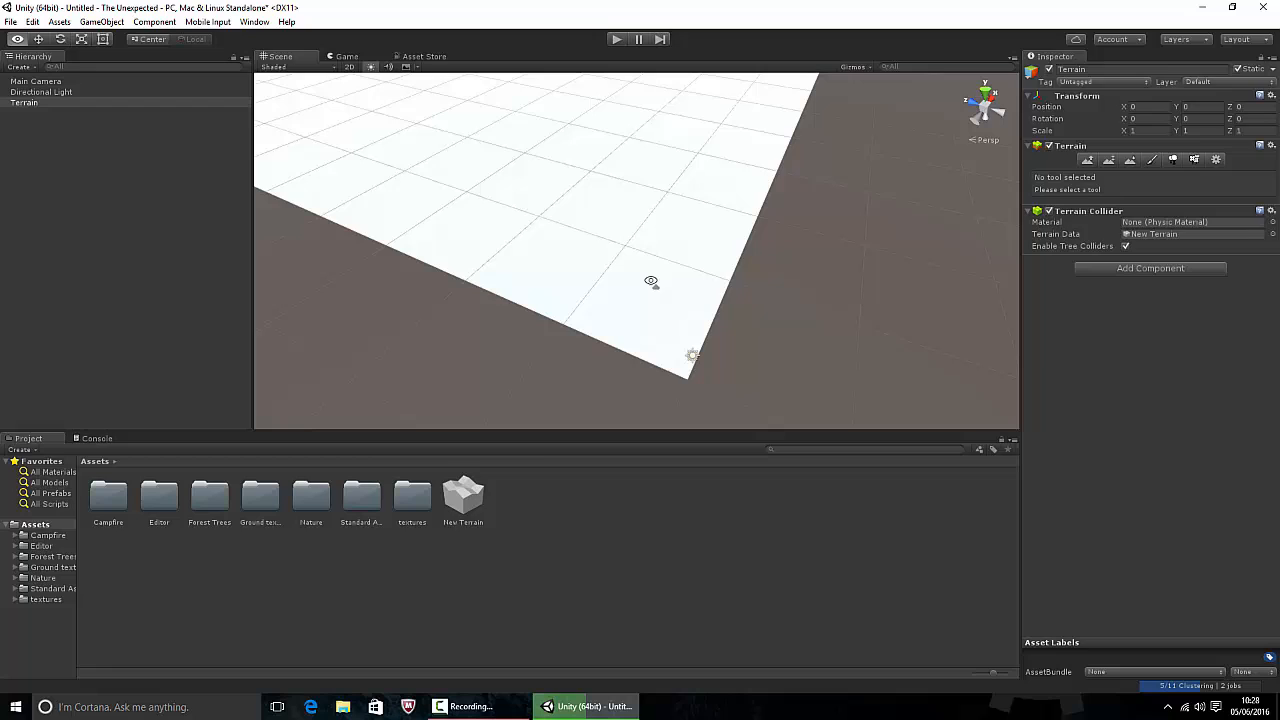
left_click(464, 496)
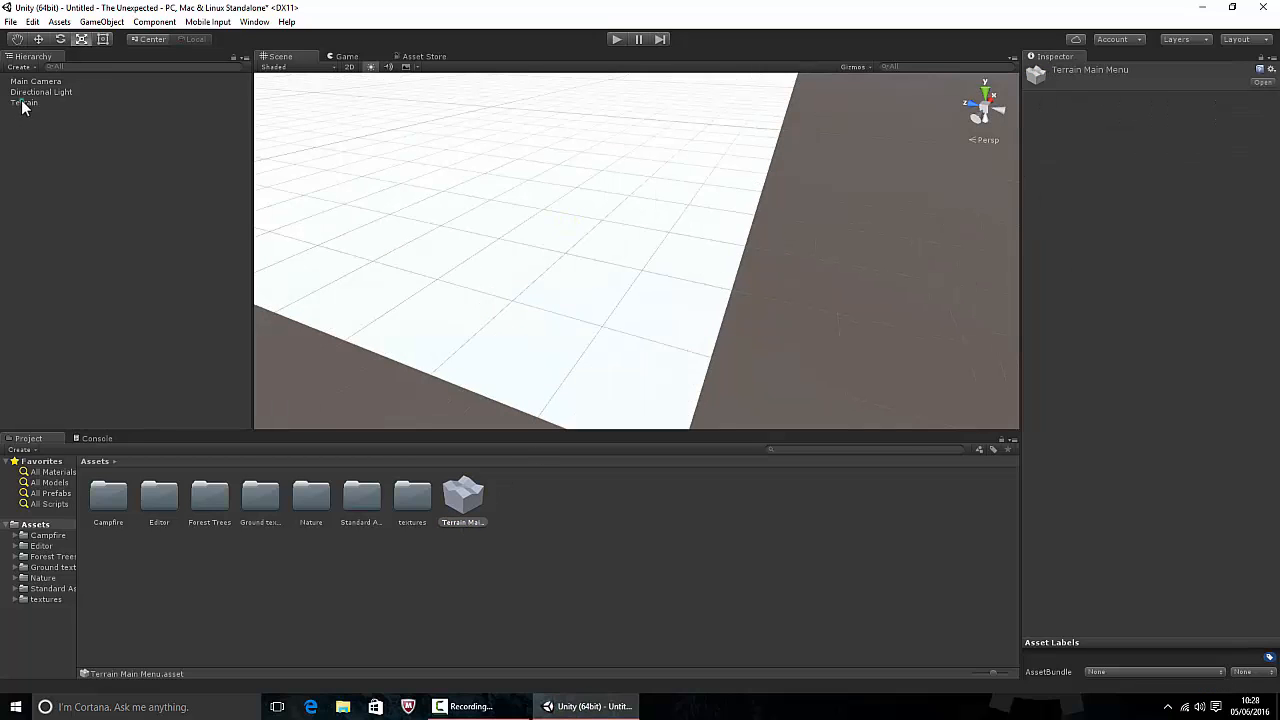
left_click(24, 104)
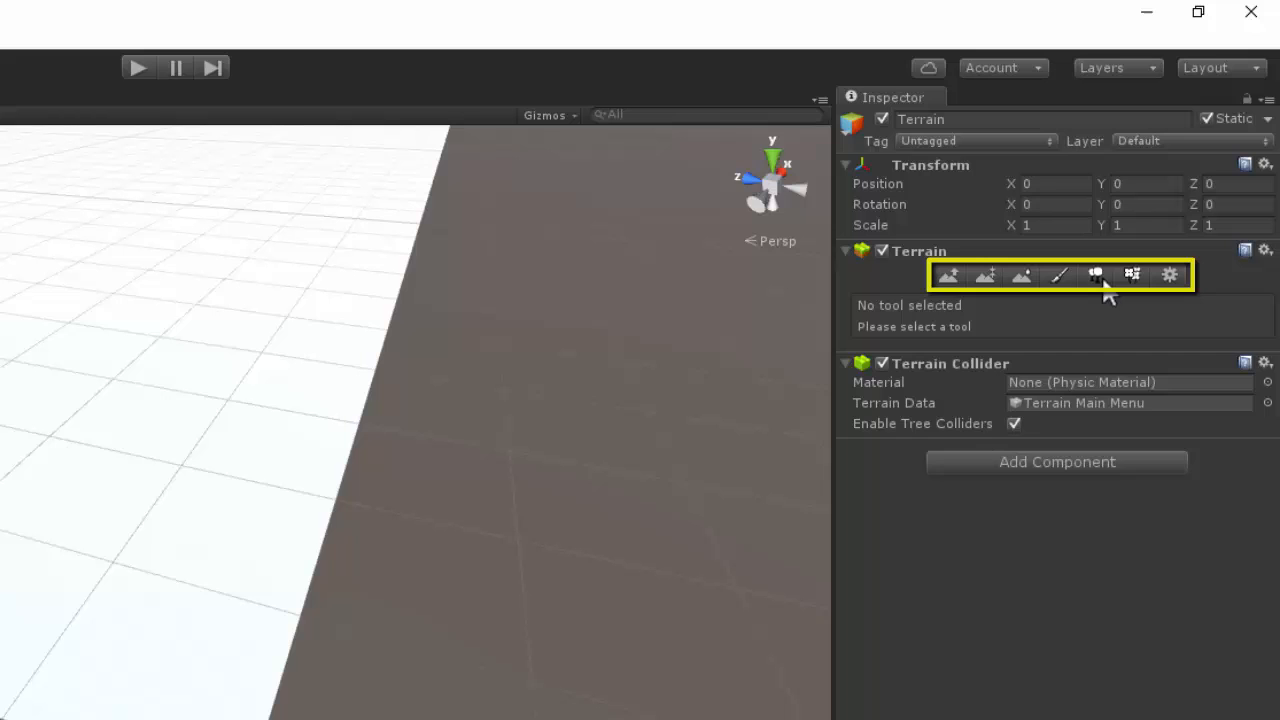
- Add a grass Texture2D via Paint Texture > Edit Textures so the whole terrain turns green
left_click(1056, 276)
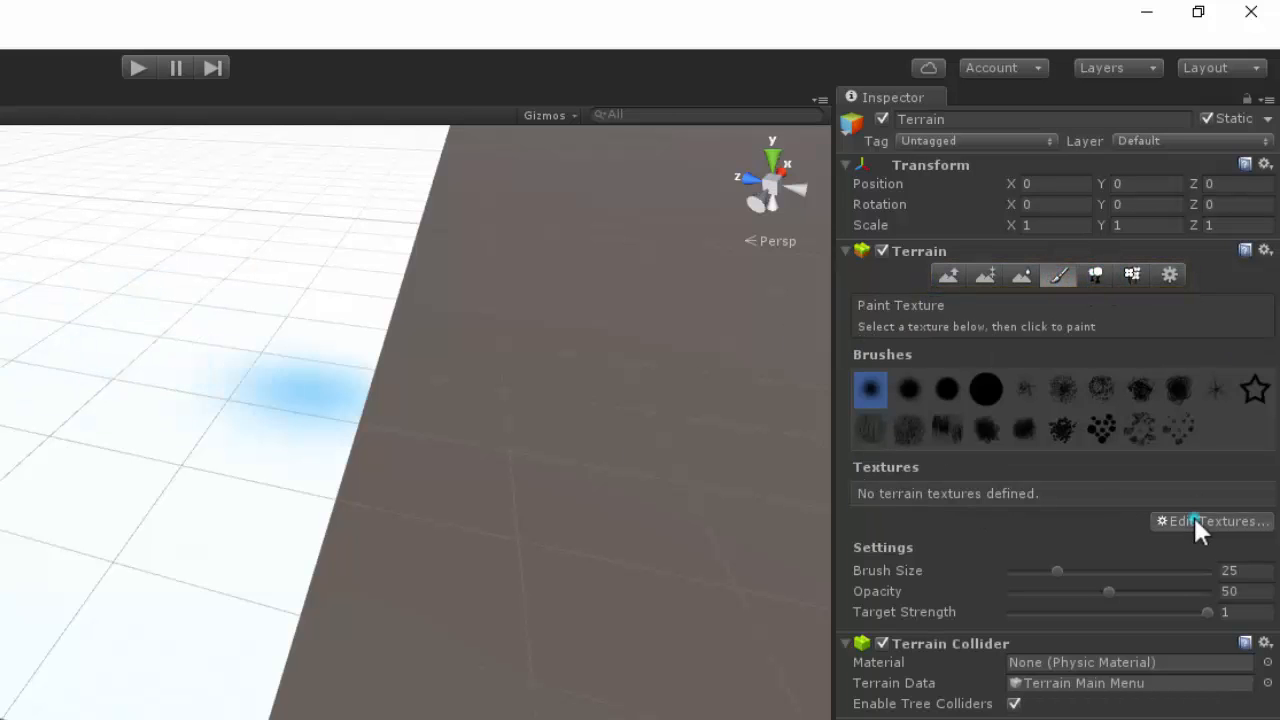
left_click(1212, 520)
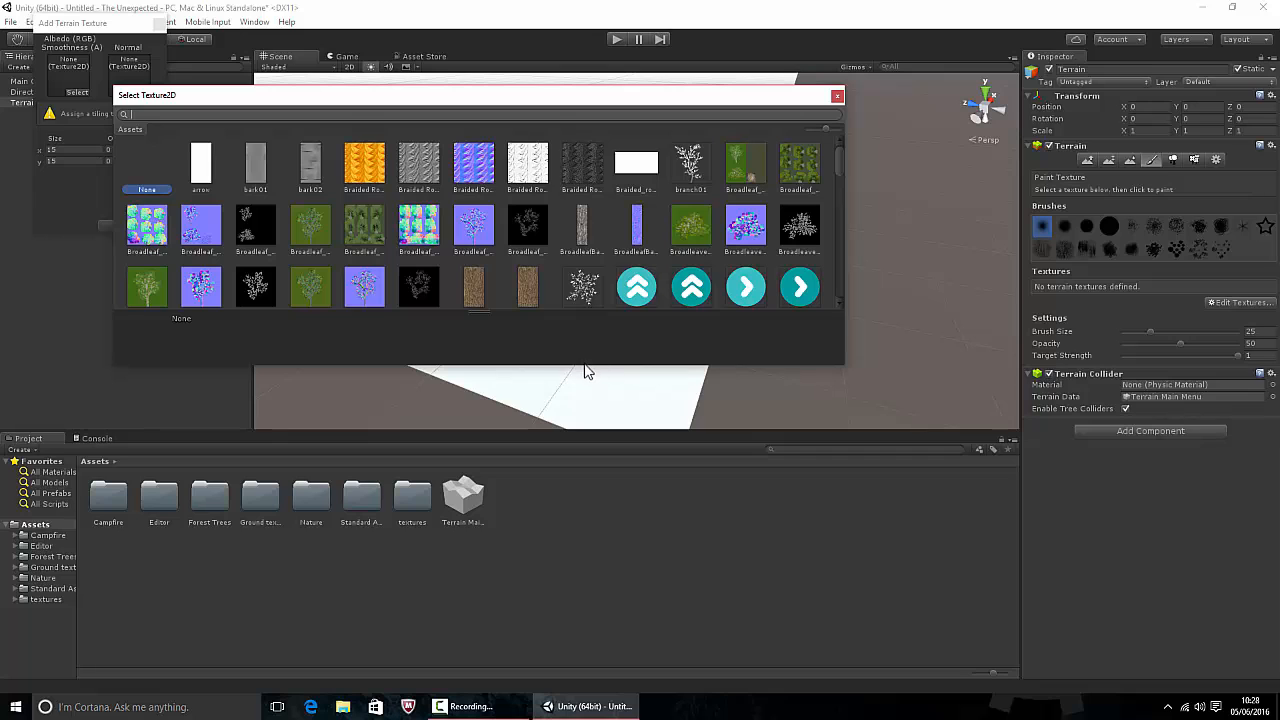
scroll("down", 3)
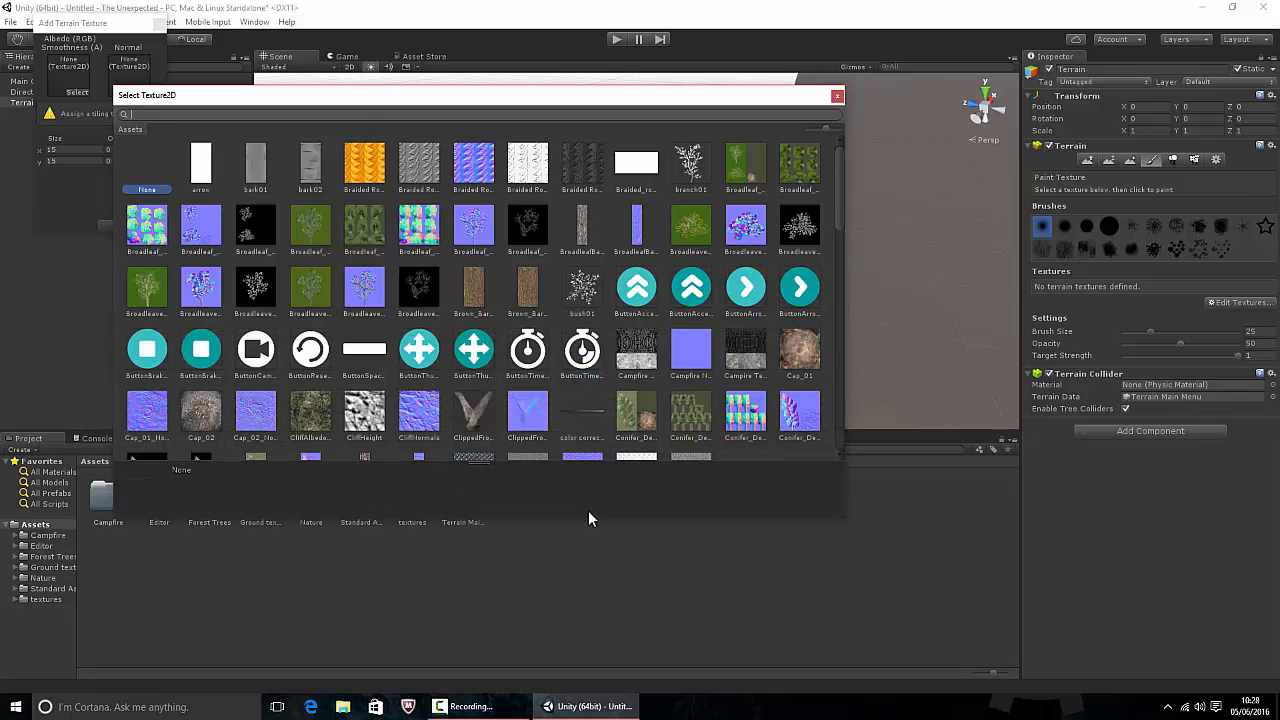
scroll("down", 3)
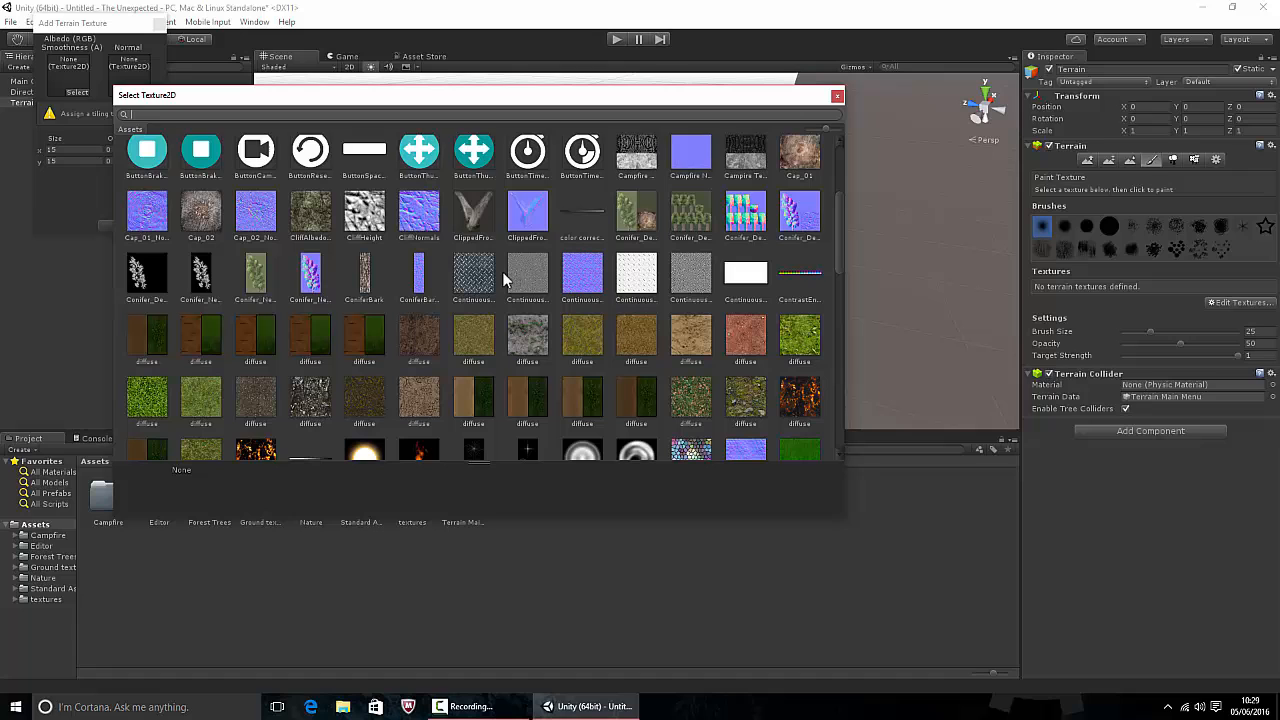
scroll("down", 3)
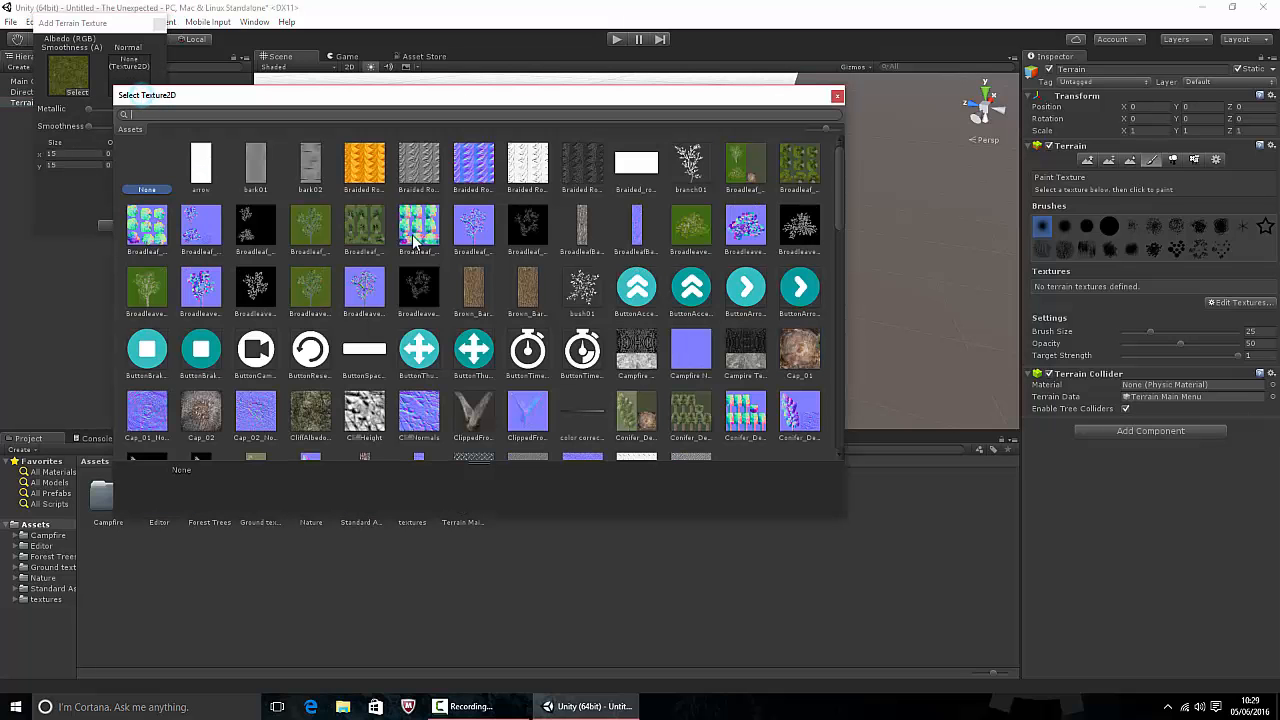
scroll("down", 3)
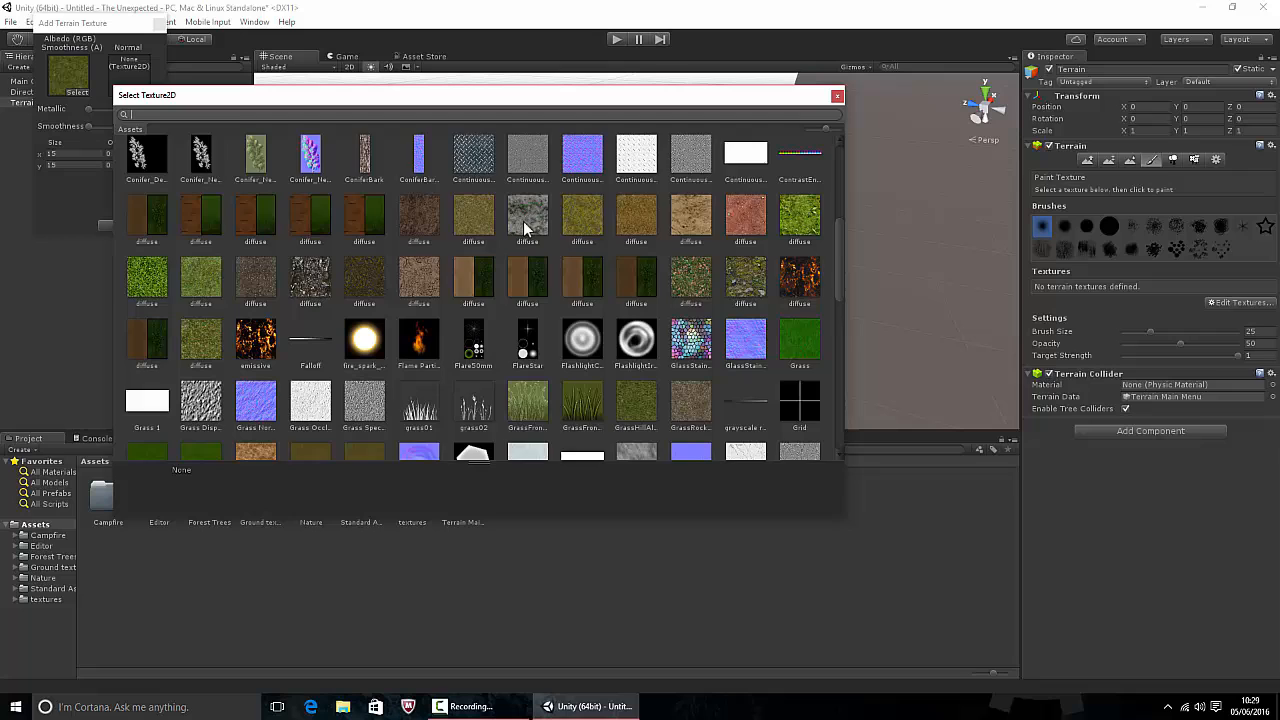
scroll("down", 3)
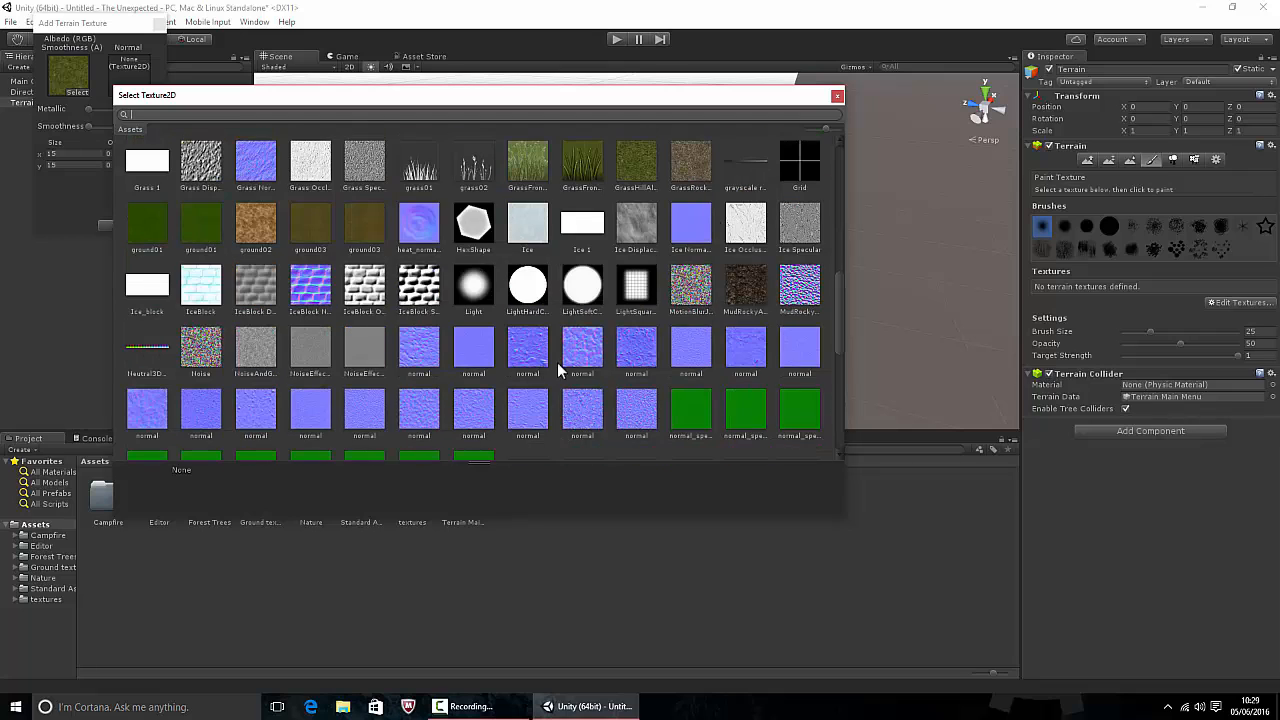
scroll("down", 3)
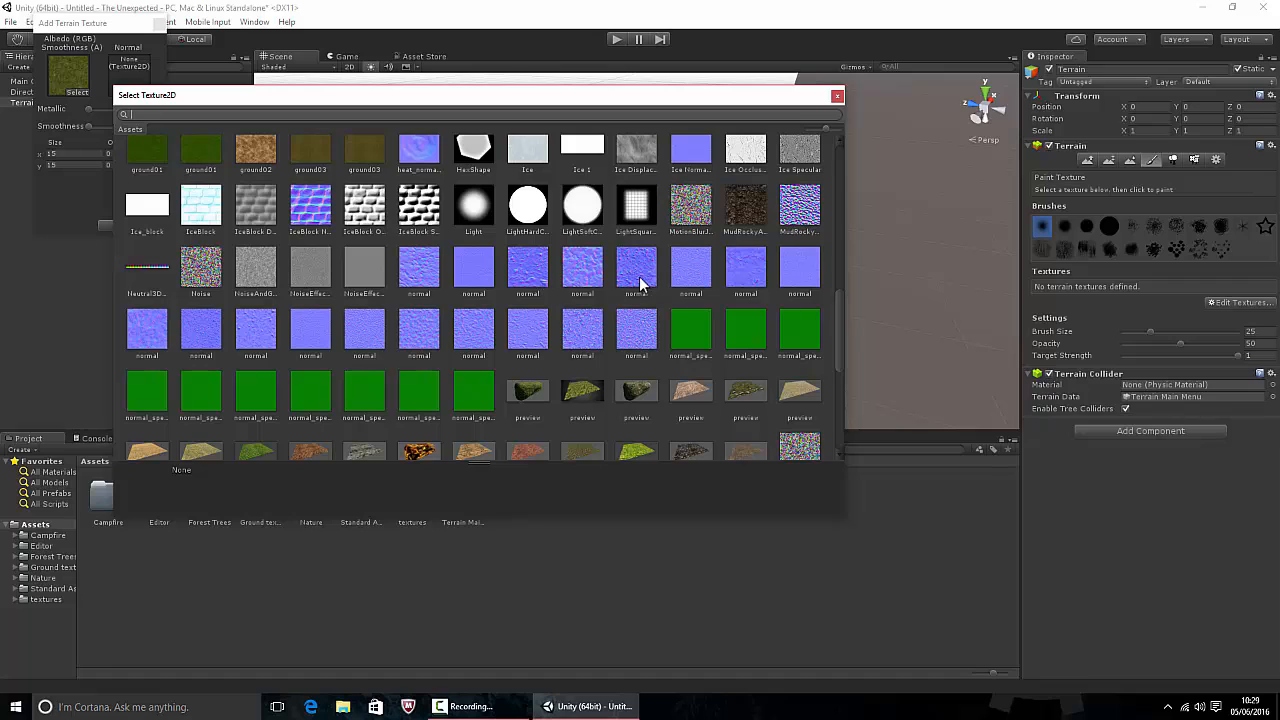
left_click(636, 270)
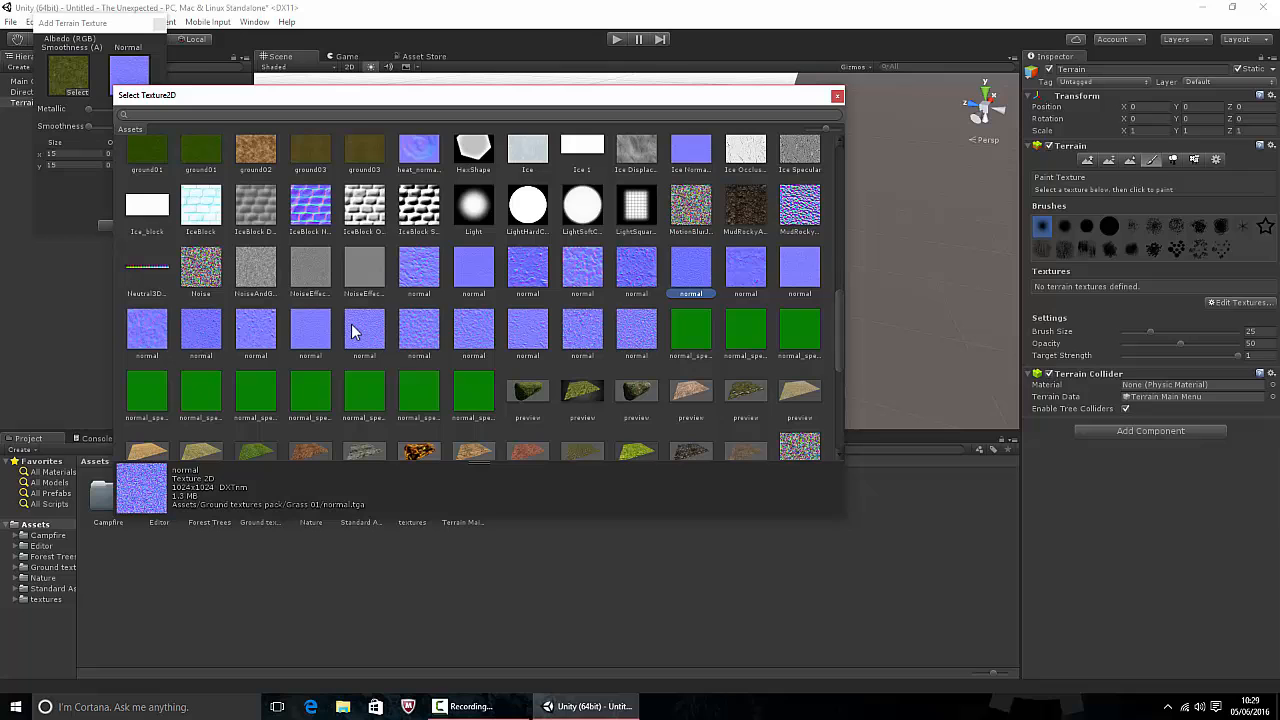
left_click(472, 330)
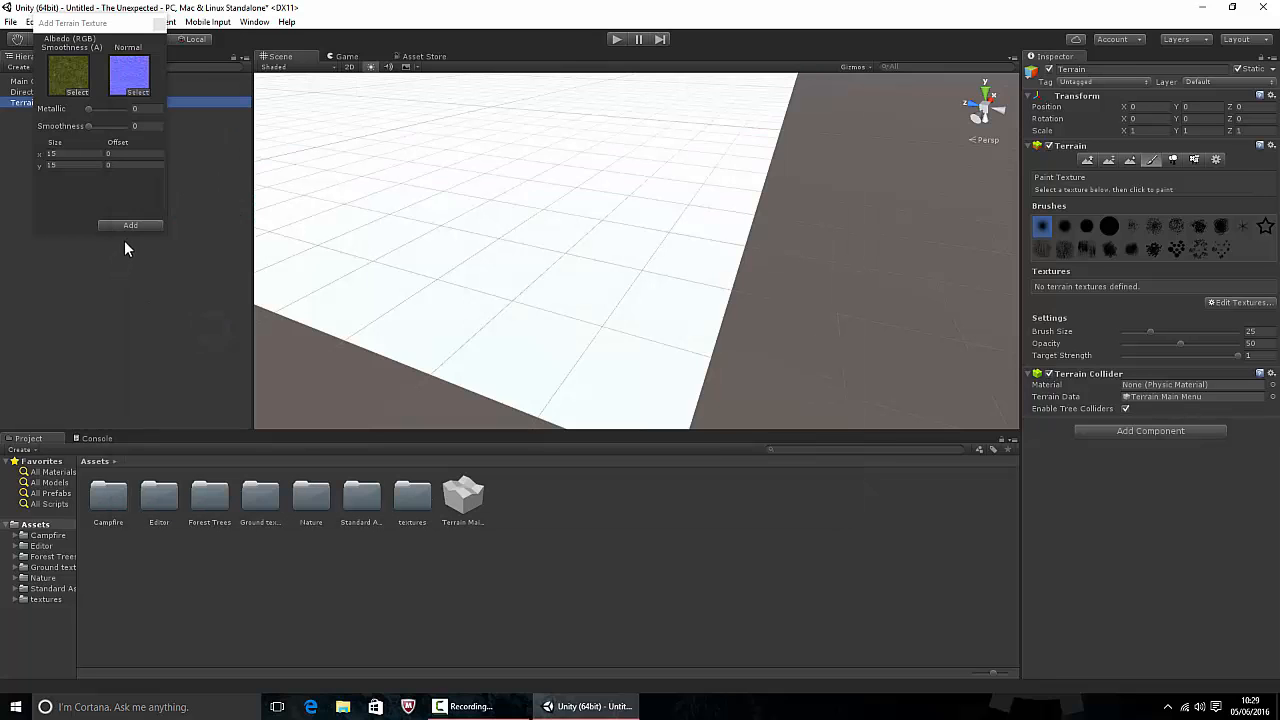
left_click(130, 224)
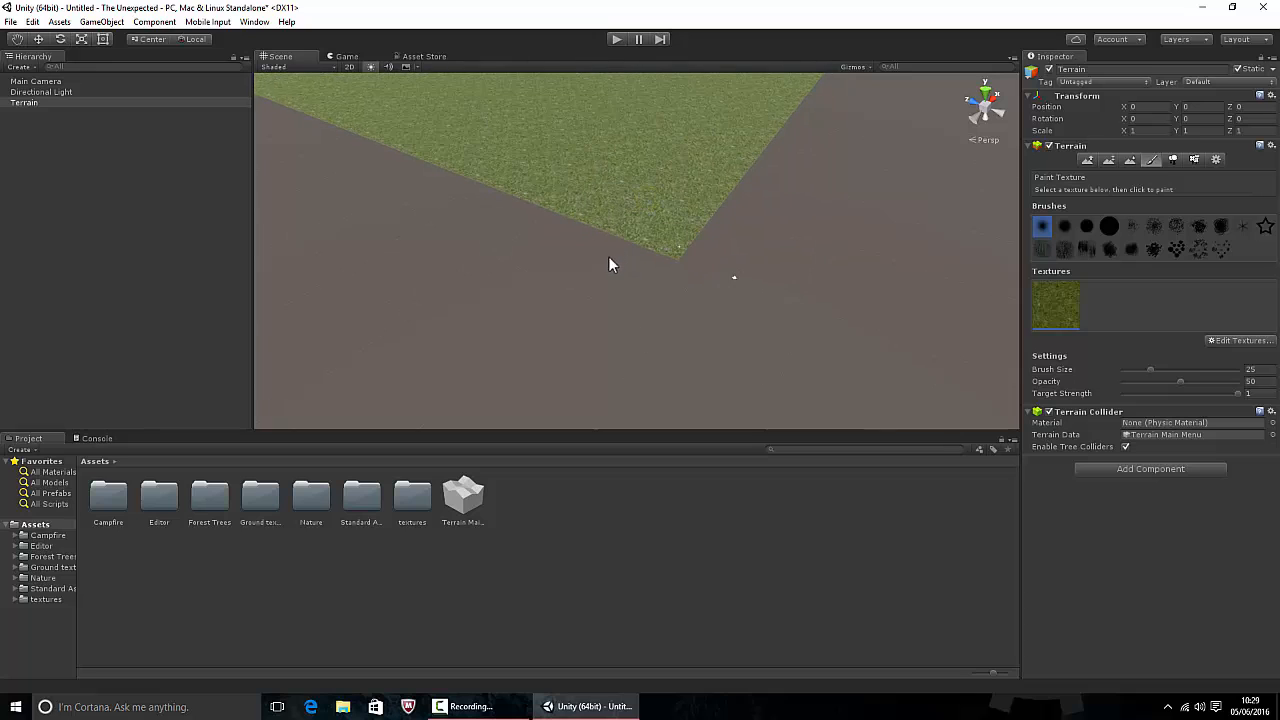
left_click(624, 290)
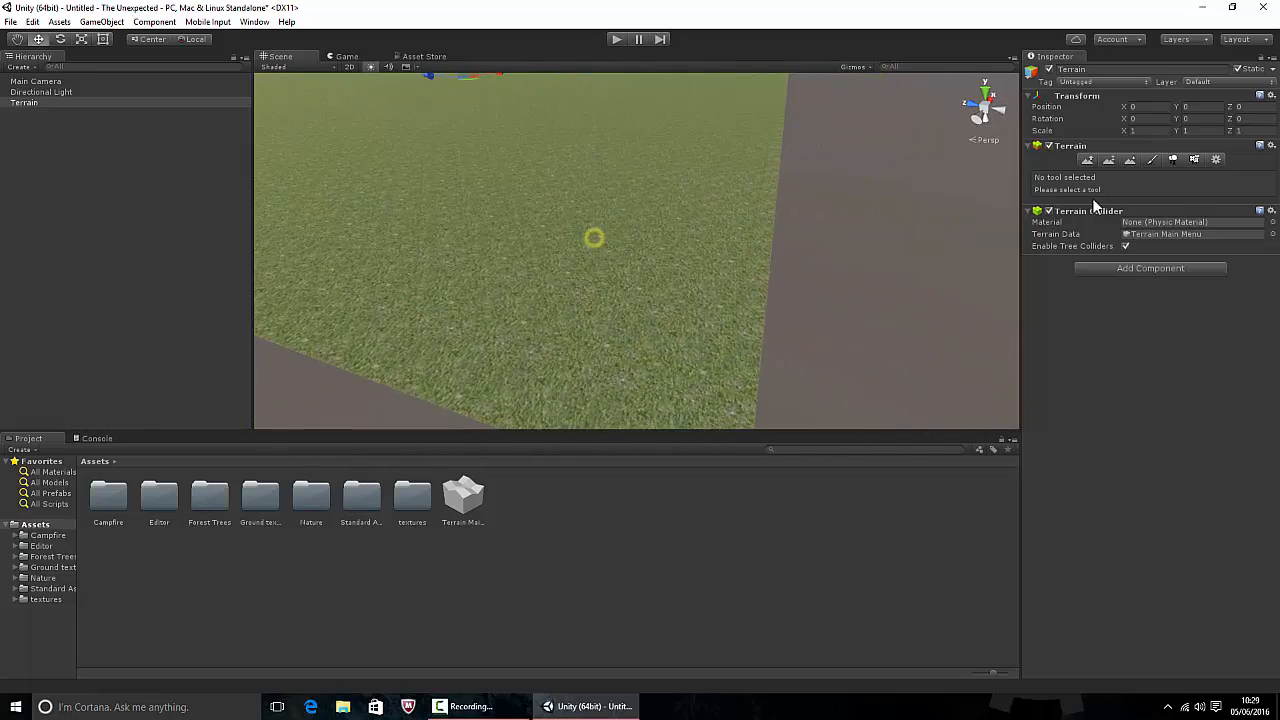
left_click(1112, 160)
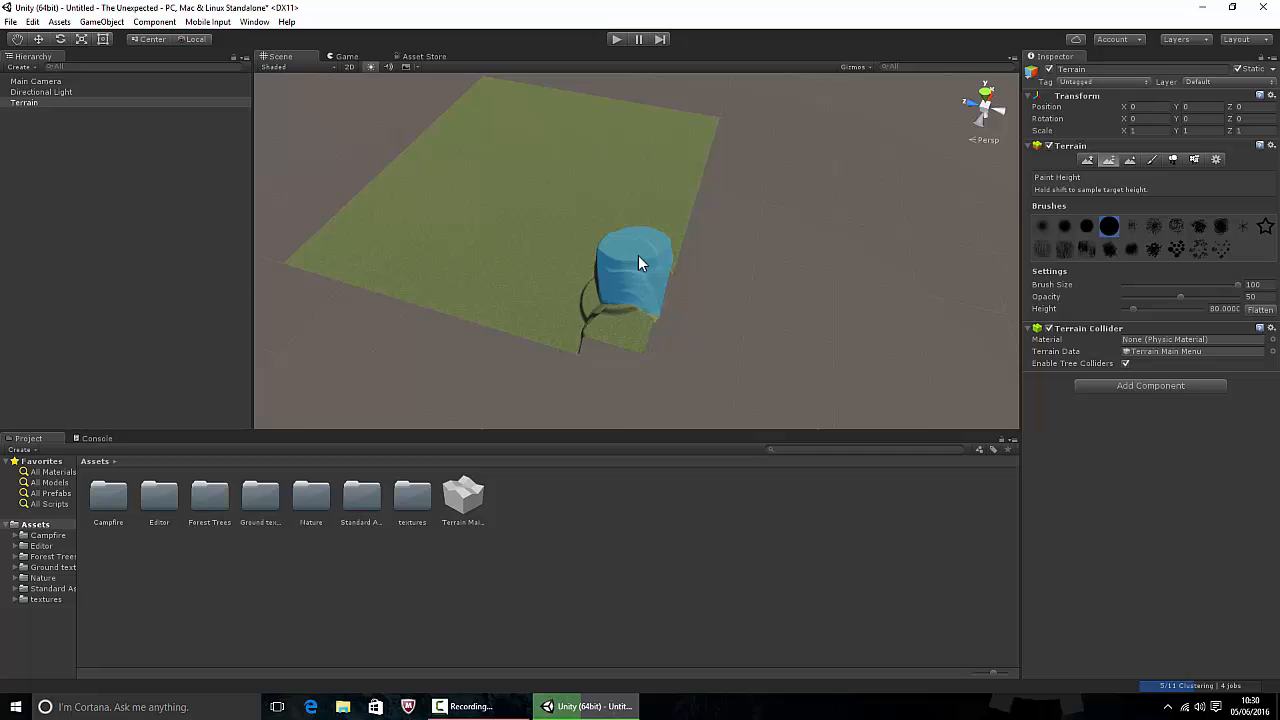
left_click_drag(640, 264, 590, 328)
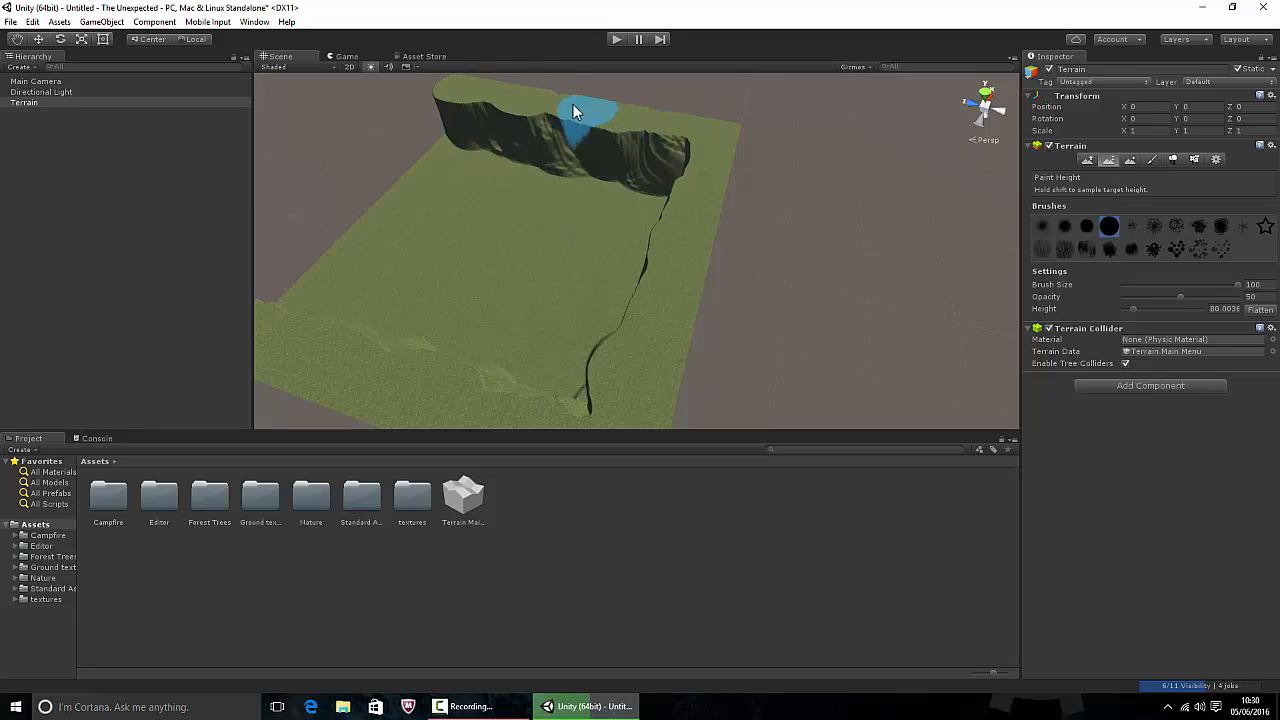
left_click_drag(576, 110, 616, 184)
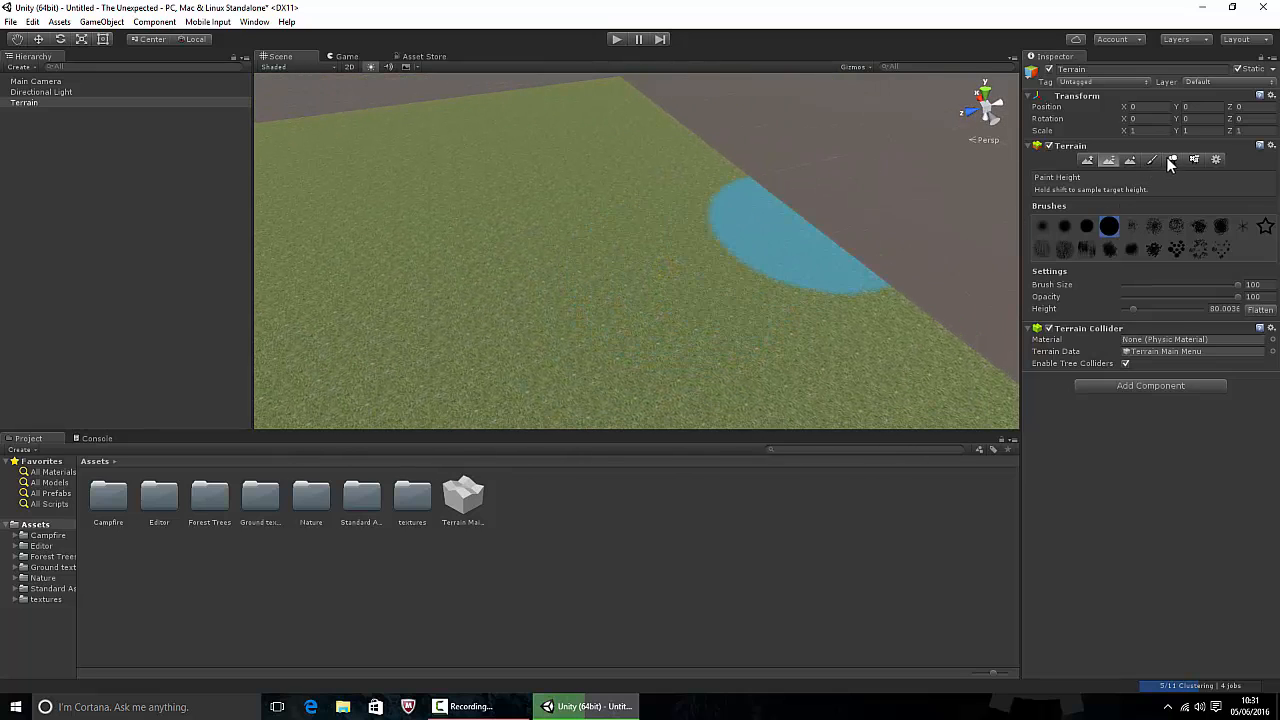
- Add a broadleaf tree prefab as a tree type in the Place Trees tool
left_click(1172, 160)
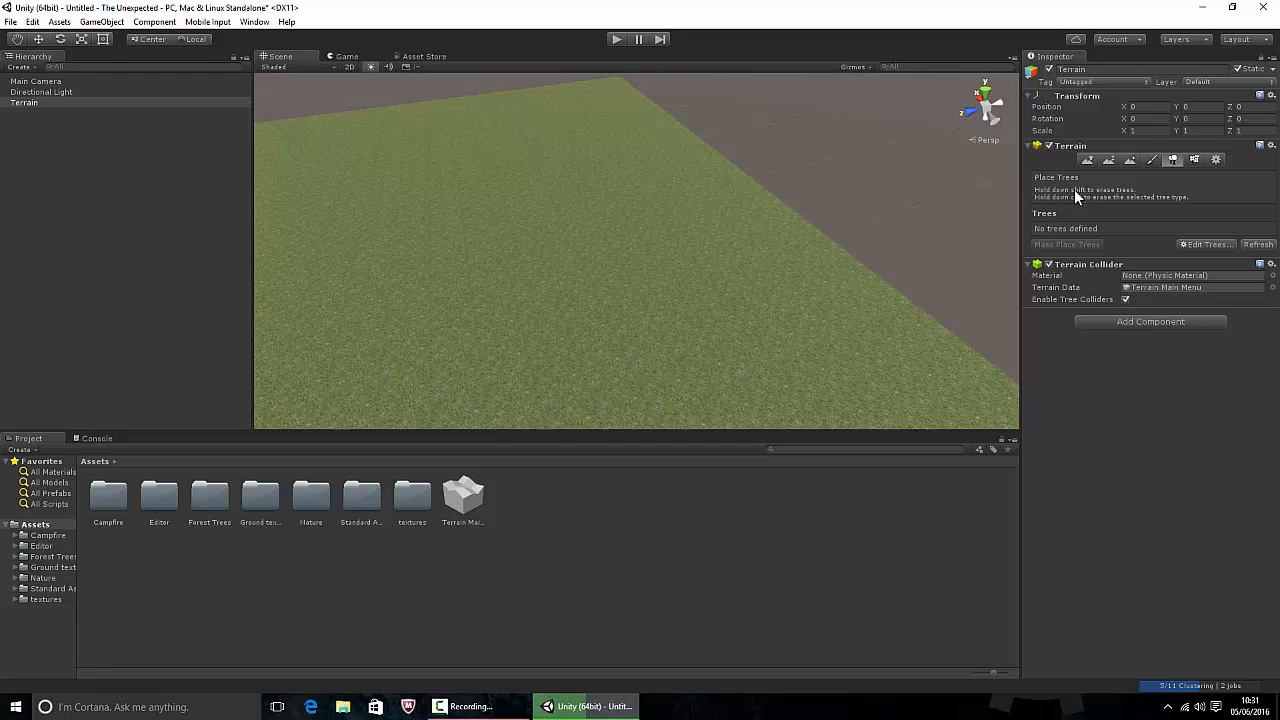
mouse_move(1204, 250)
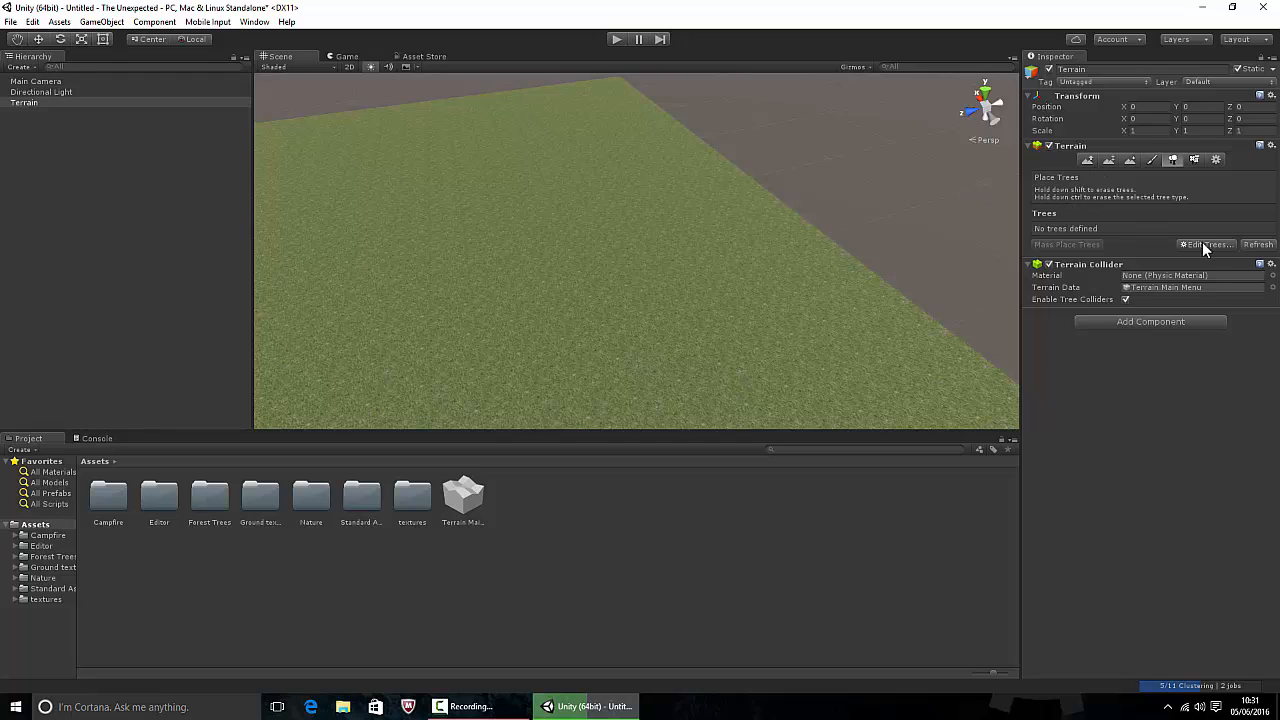
left_click(1204, 244)
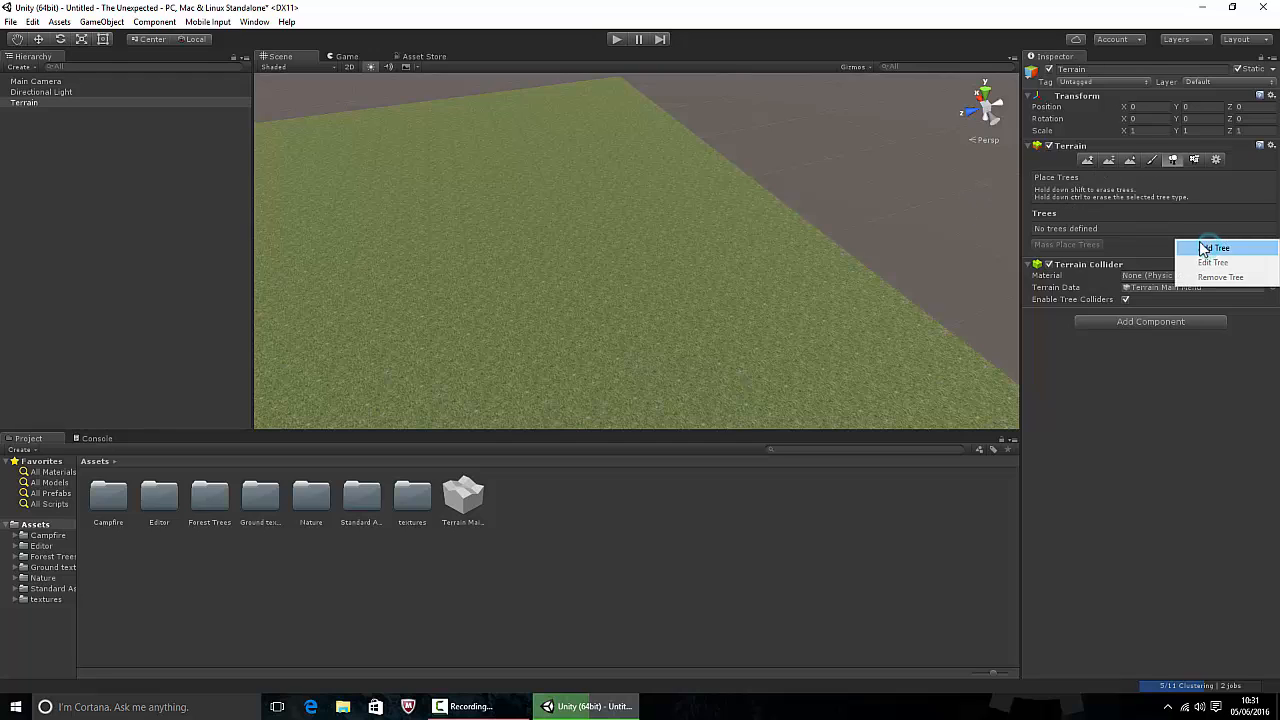
left_click(1216, 248)
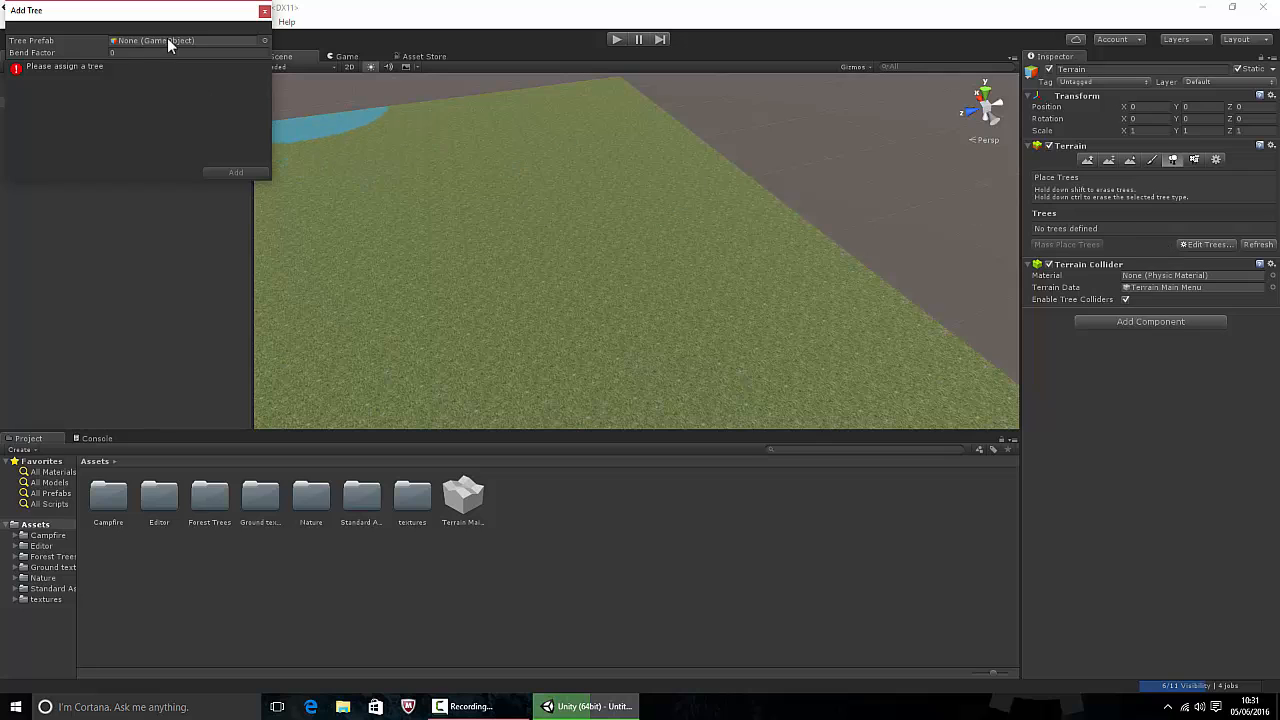
left_click(264, 40)
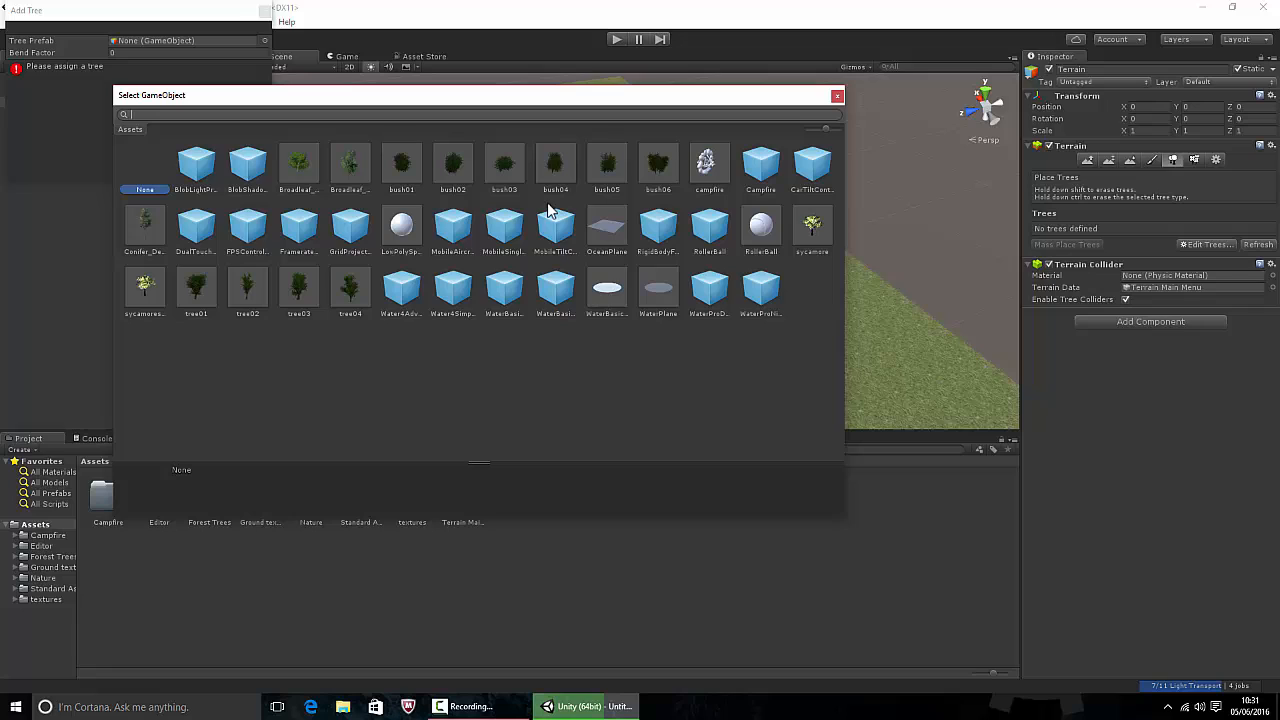
mouse_move(308, 340)
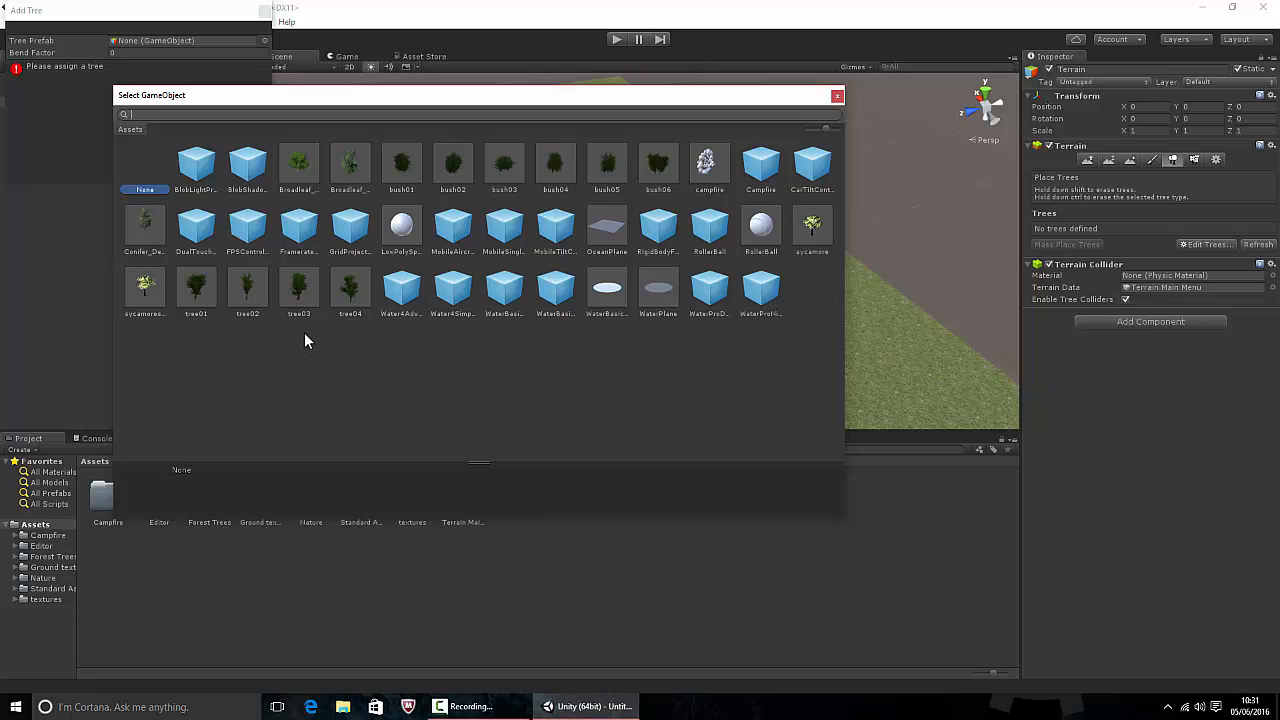
left_click(298, 164)
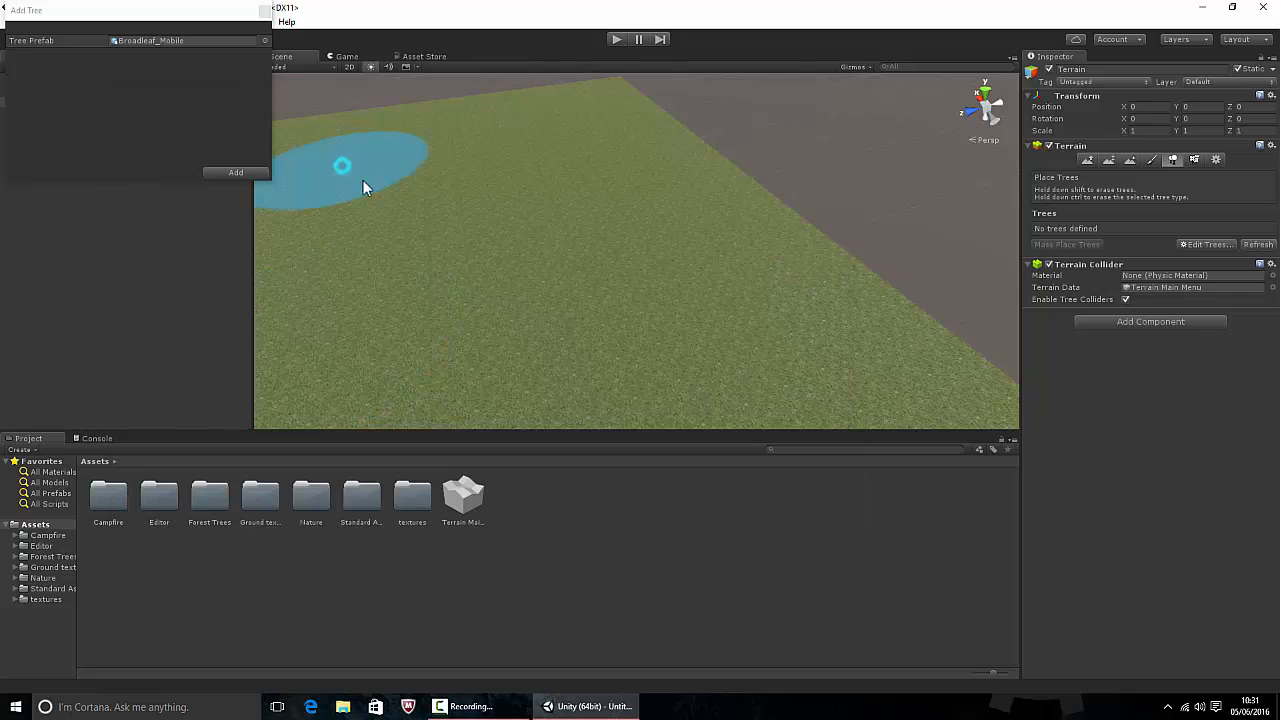
left_click(236, 172)
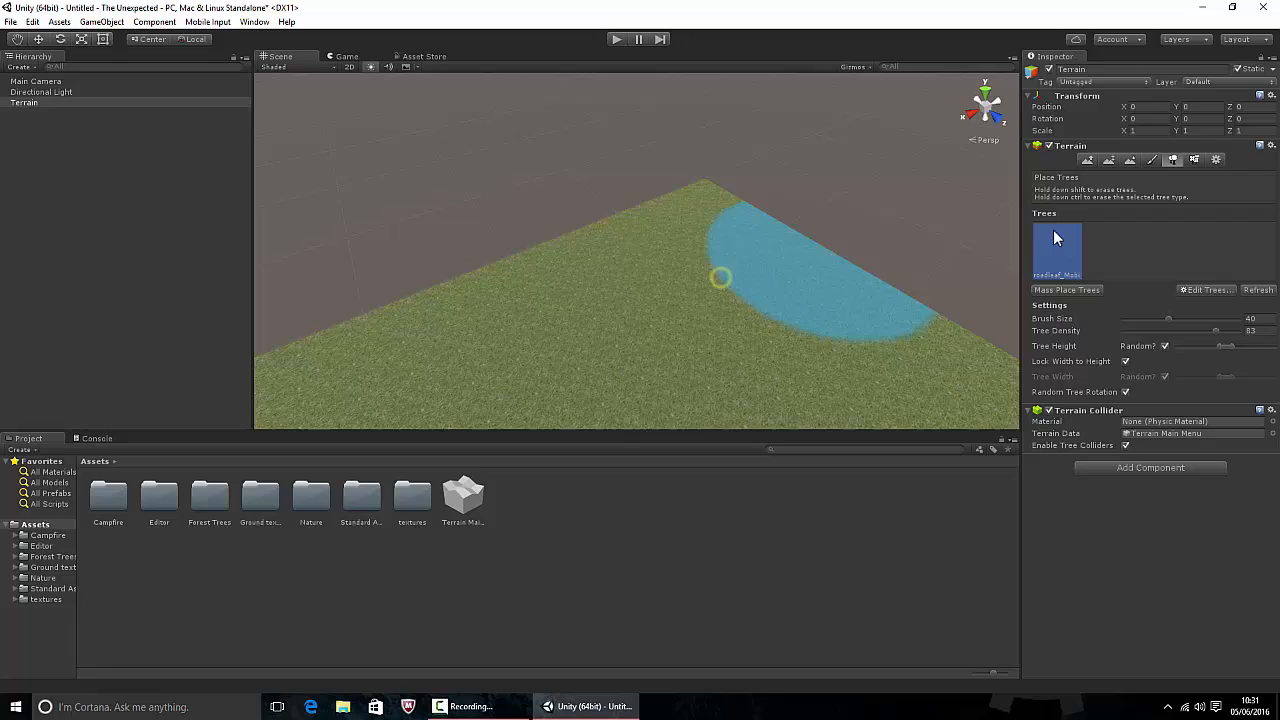
- Lower brush size and tree density, then paint an arc of trees along the clearing's edge
left_click(1056, 248)
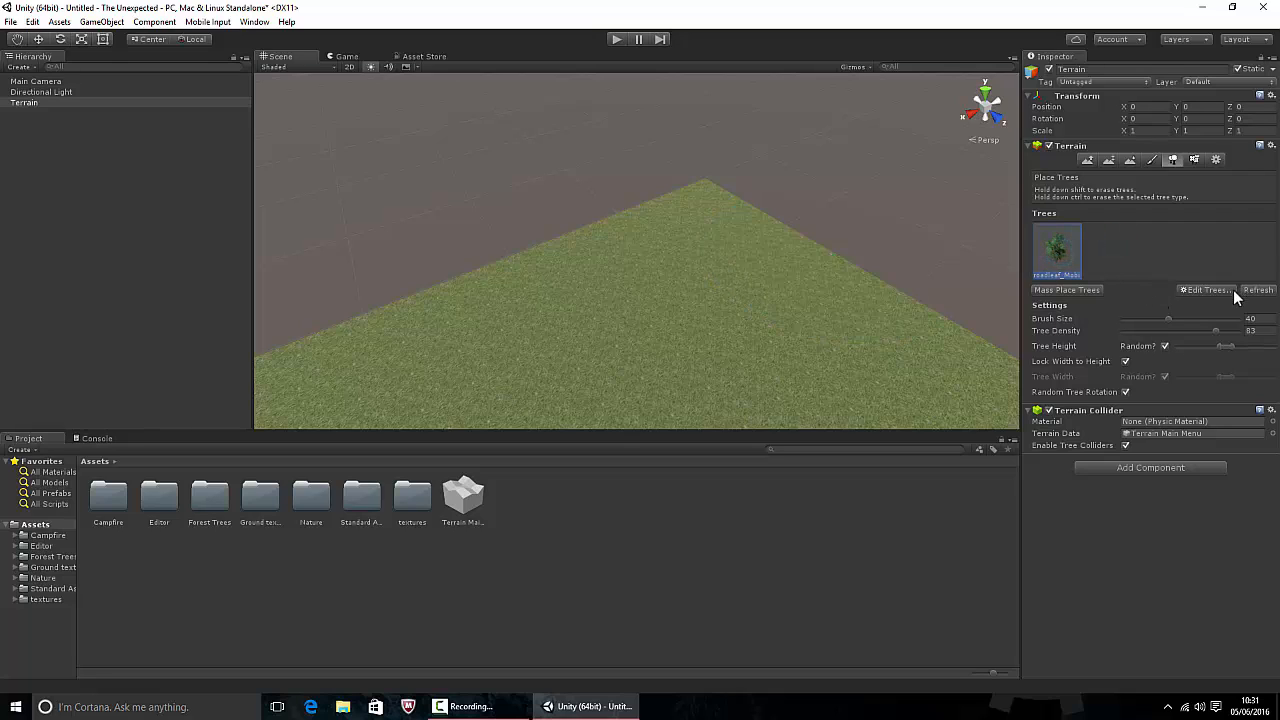
left_click_drag(1196, 318, 1166, 318)
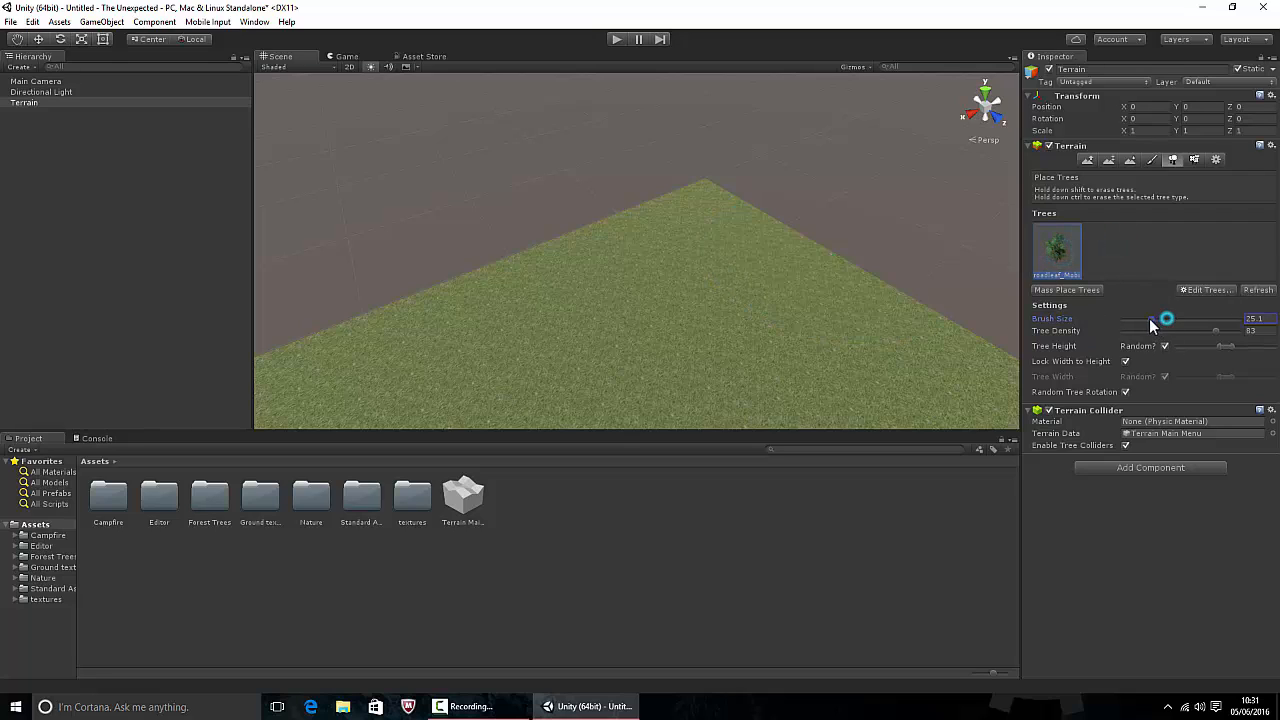
left_click_drag(1164, 318, 1130, 320)
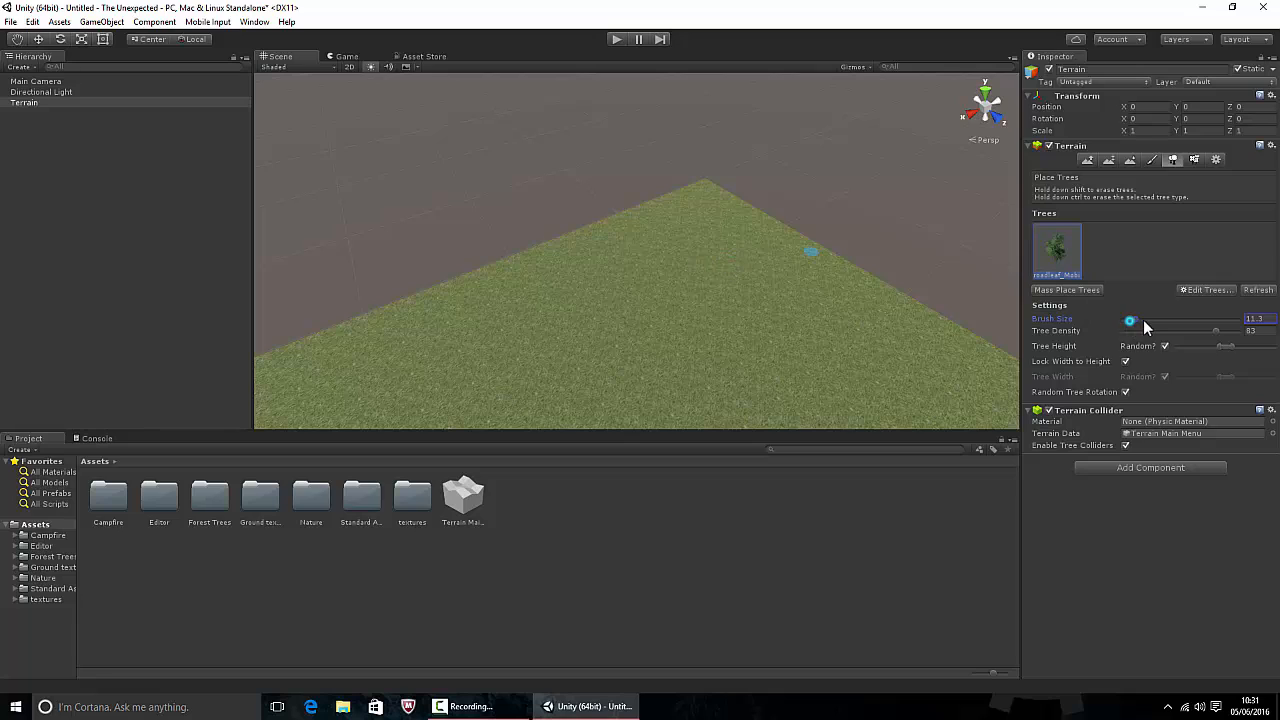
left_click_drag(1130, 318, 1144, 318)
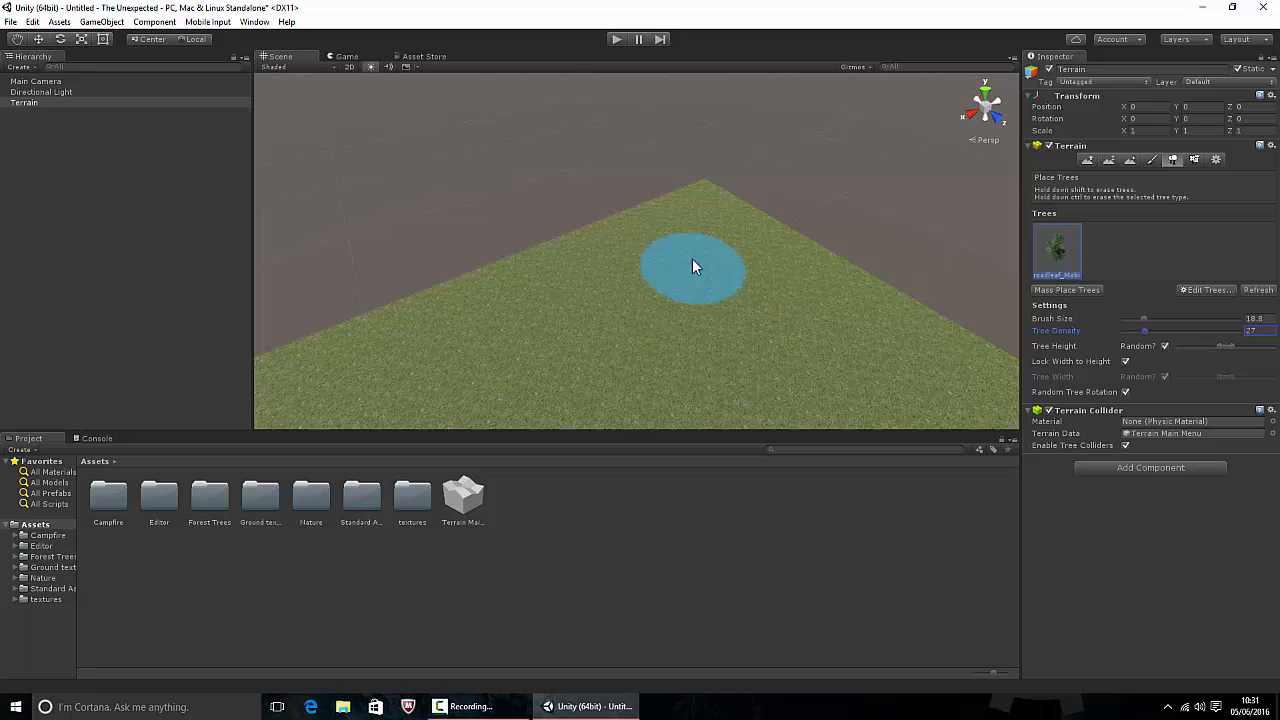
left_click(700, 230)
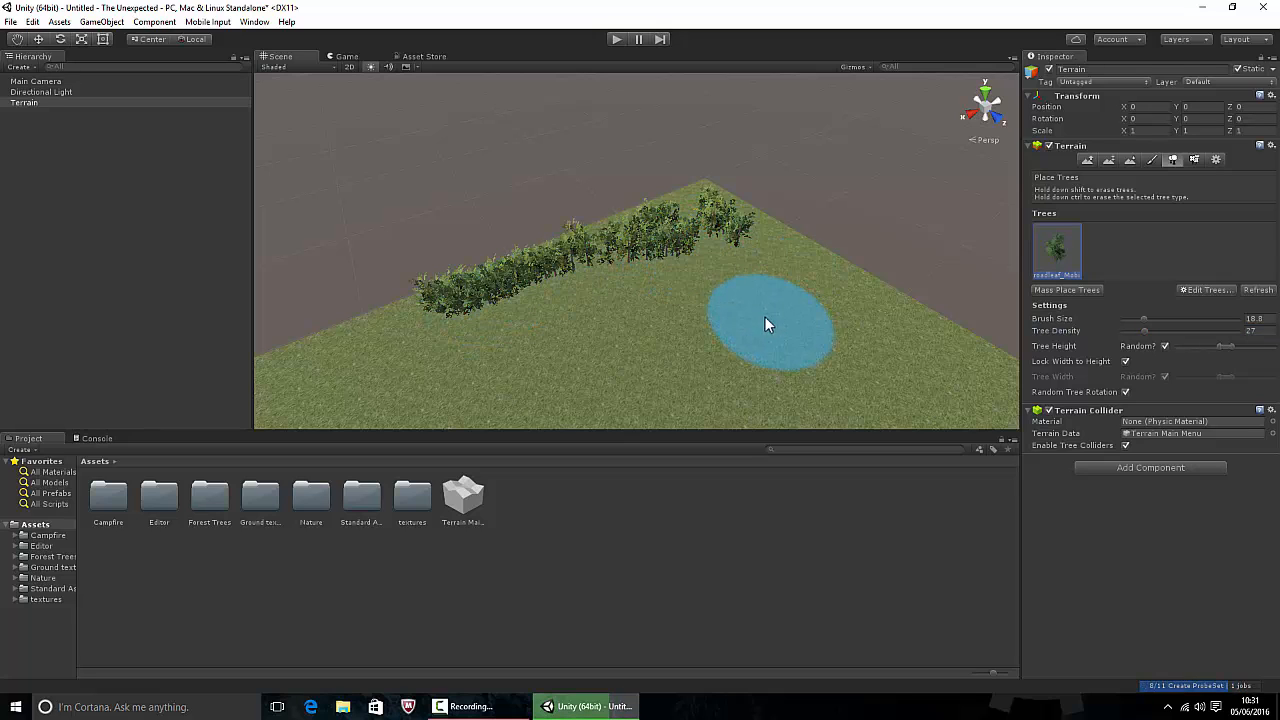
mouse_move(742, 318)
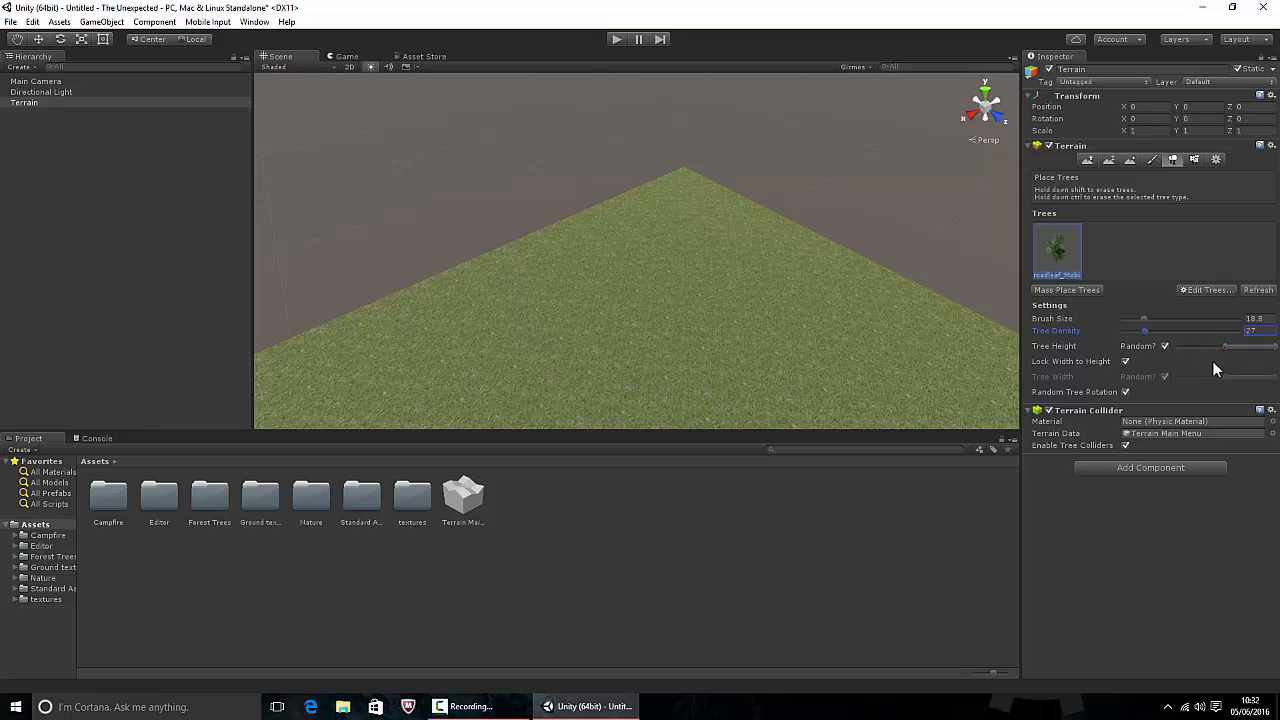
mouse_move(1190, 324)
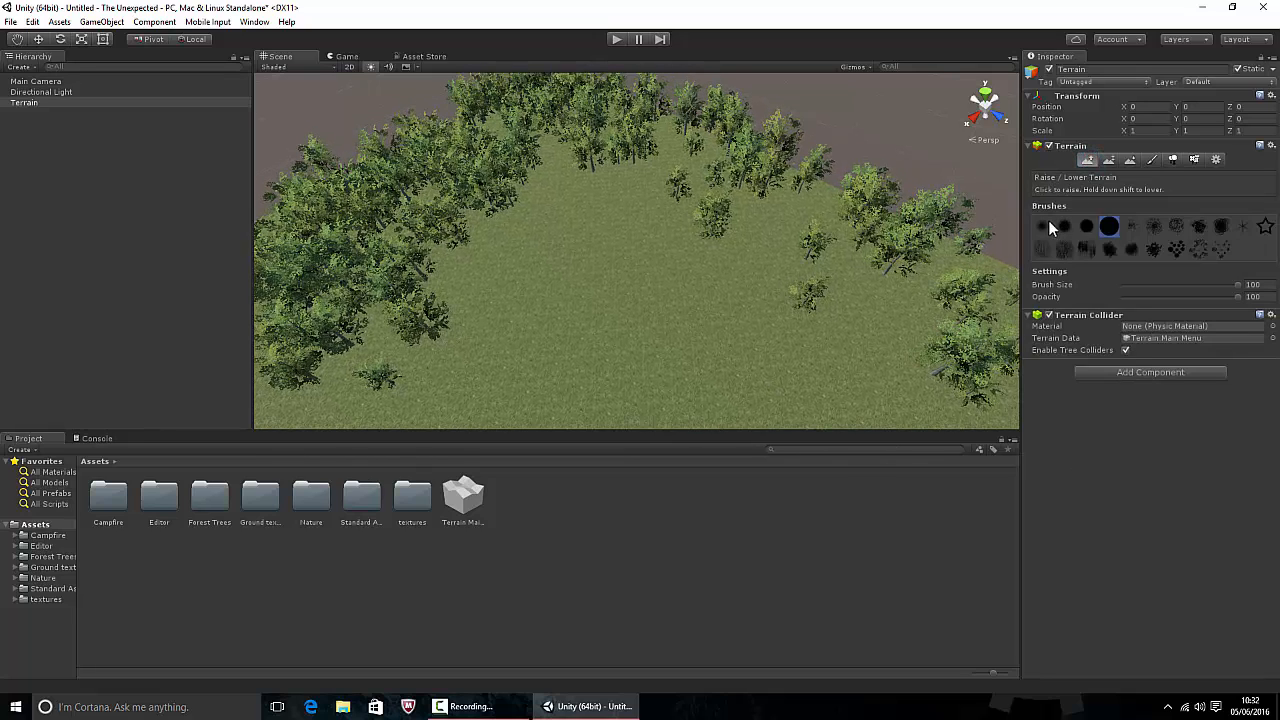
- Sculpt gentle bumps in the clearing with a soft Raise/Lower brush and view them from ground level
left_click(1042, 224)
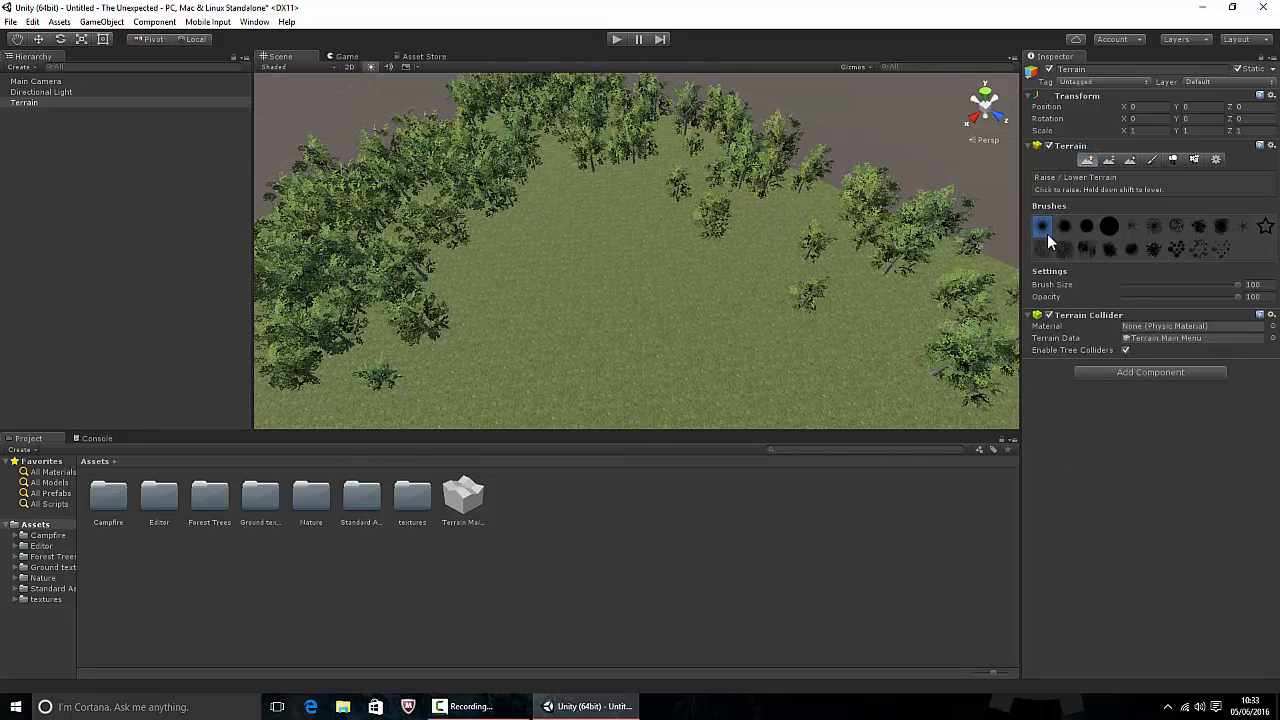
left_click_drag(1236, 296, 1144, 296)
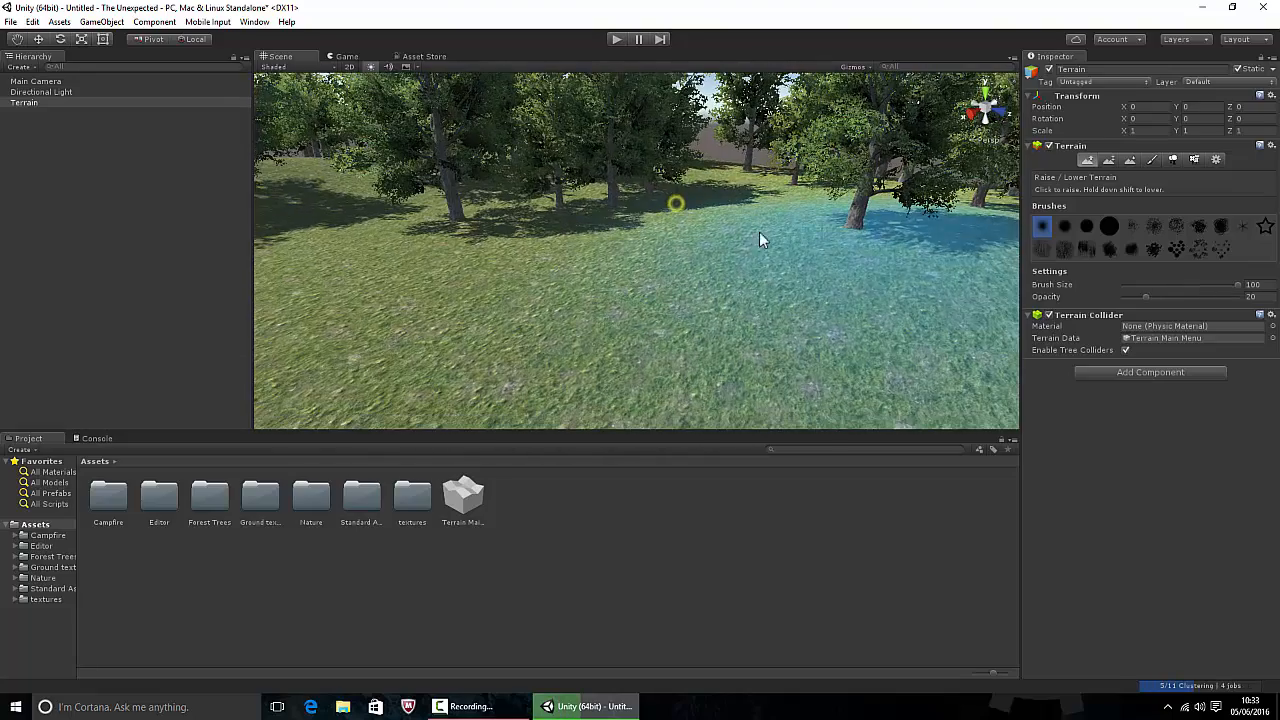
left_click(1172, 160)
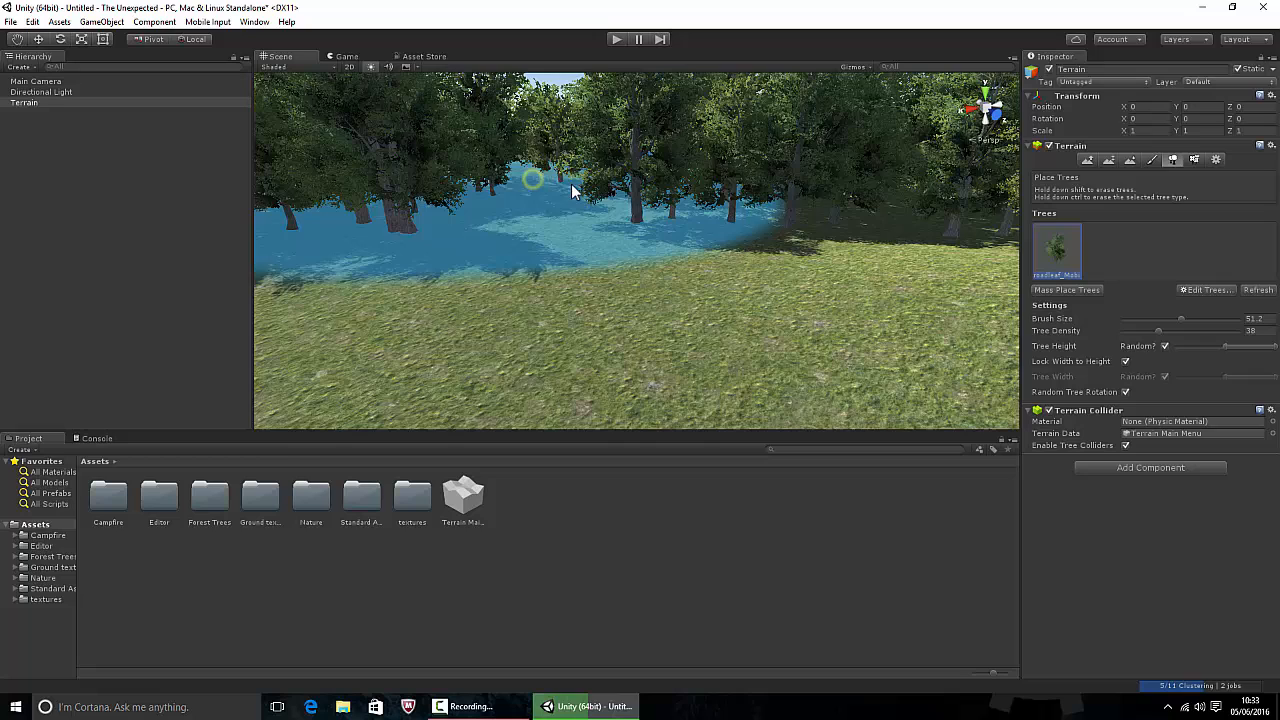
- Add further grass ground textures and paint a darker patch over the small mound
left_click(1152, 160)
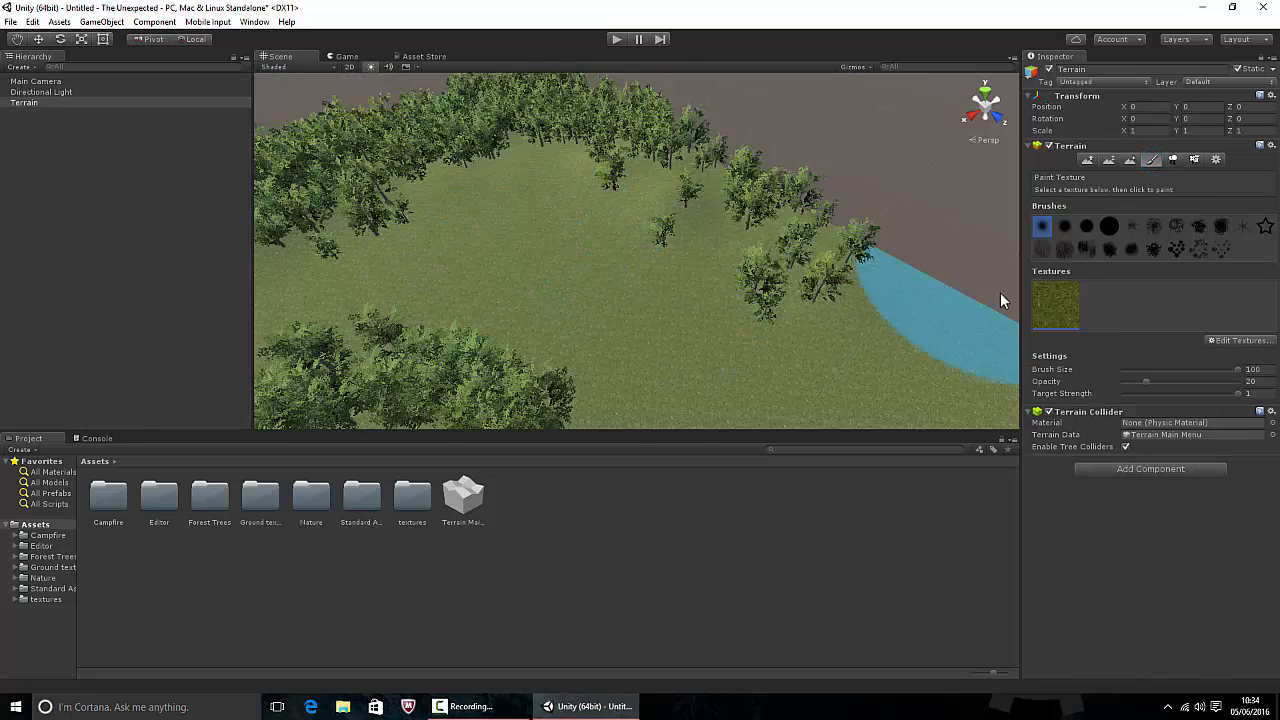
left_click(1240, 340)
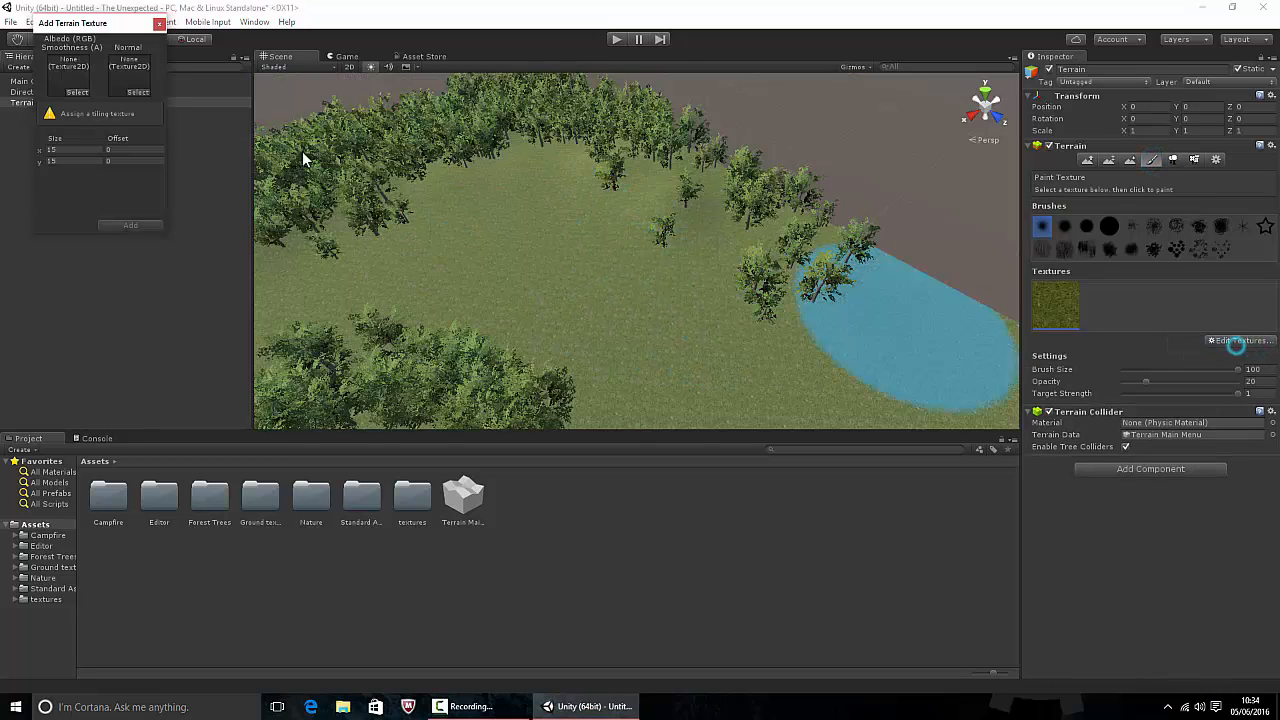
left_click(76, 92)
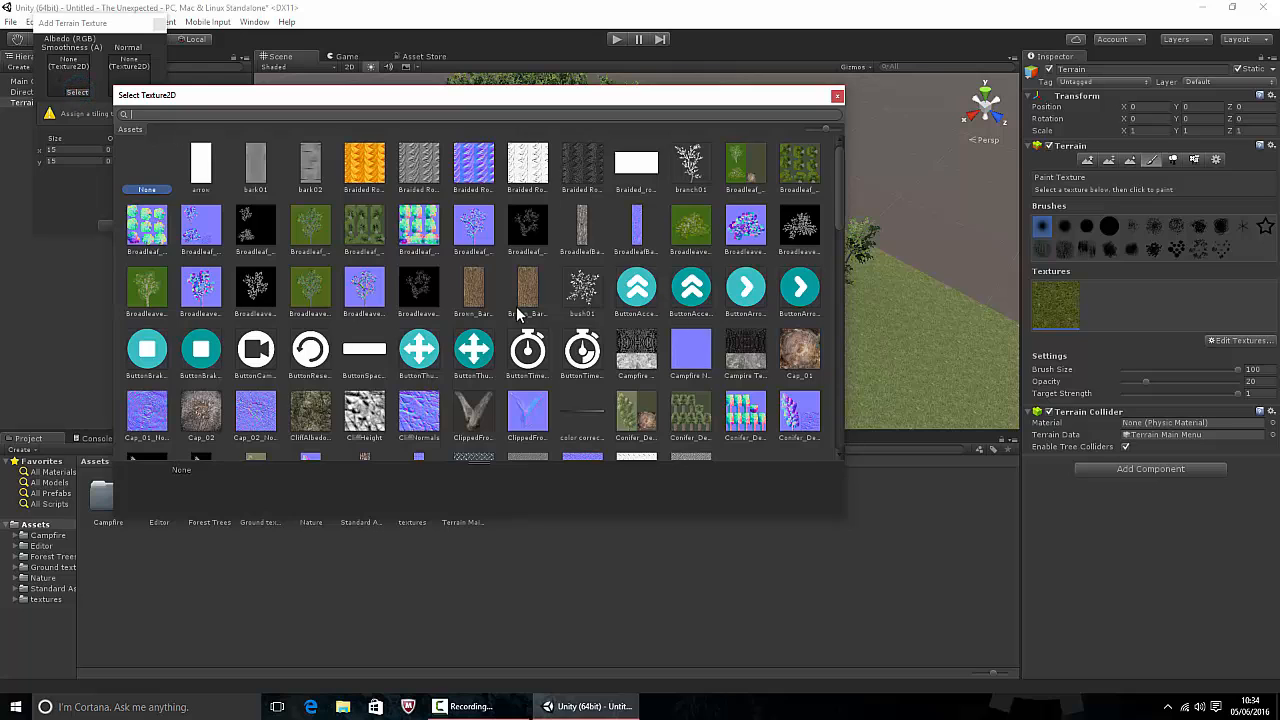
scroll("down", 3)
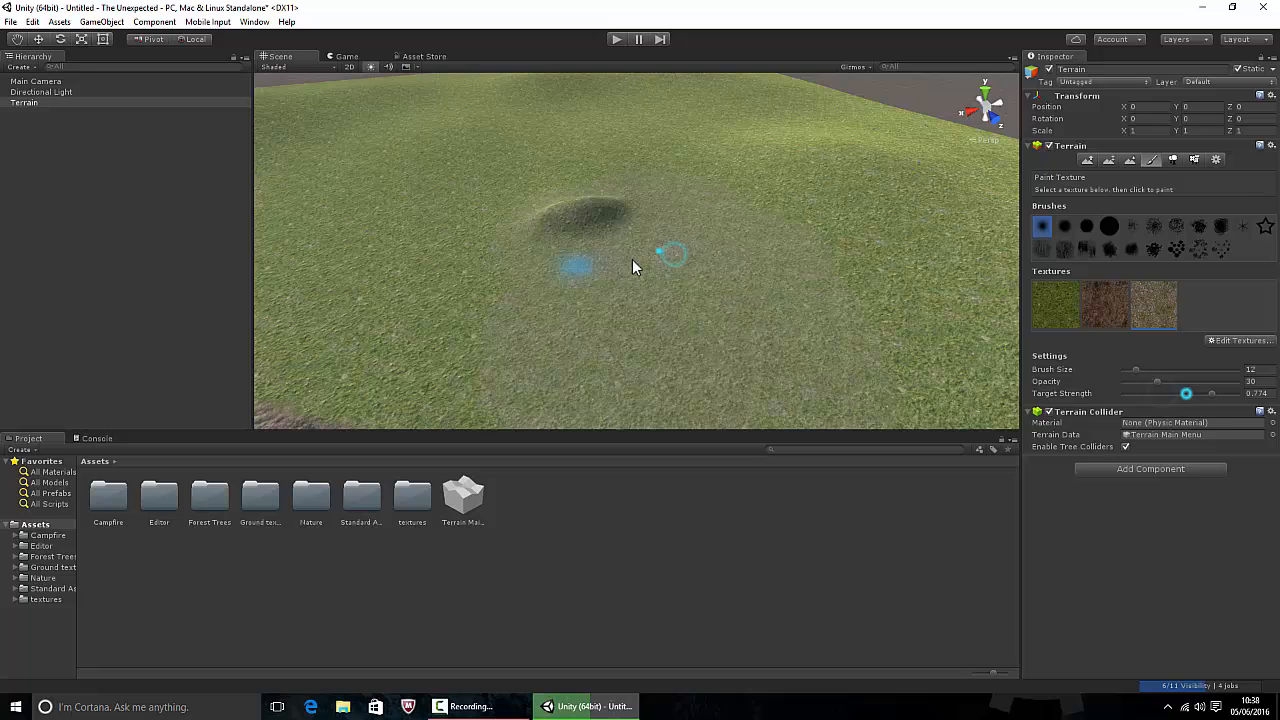
left_click(1192, 160)
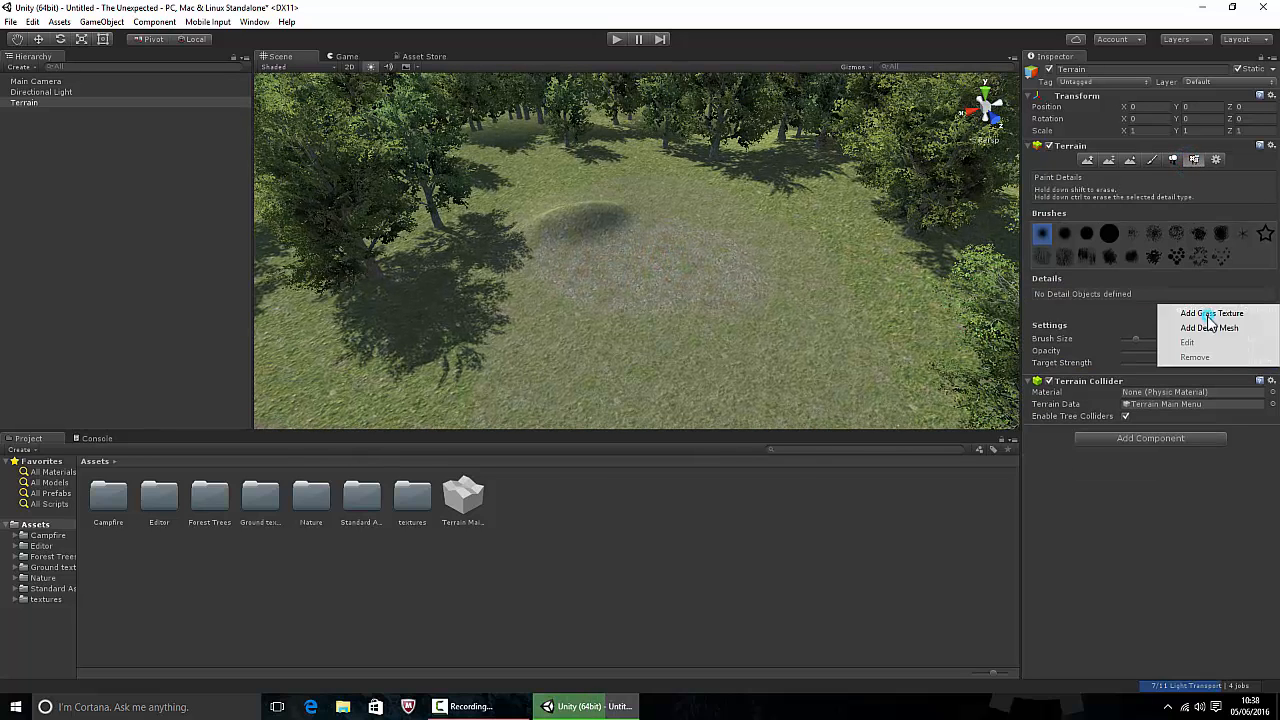
- Add a grass texture detail type, adjust its brush strength, and paint grass tufts across the clearing
left_click(1212, 312)
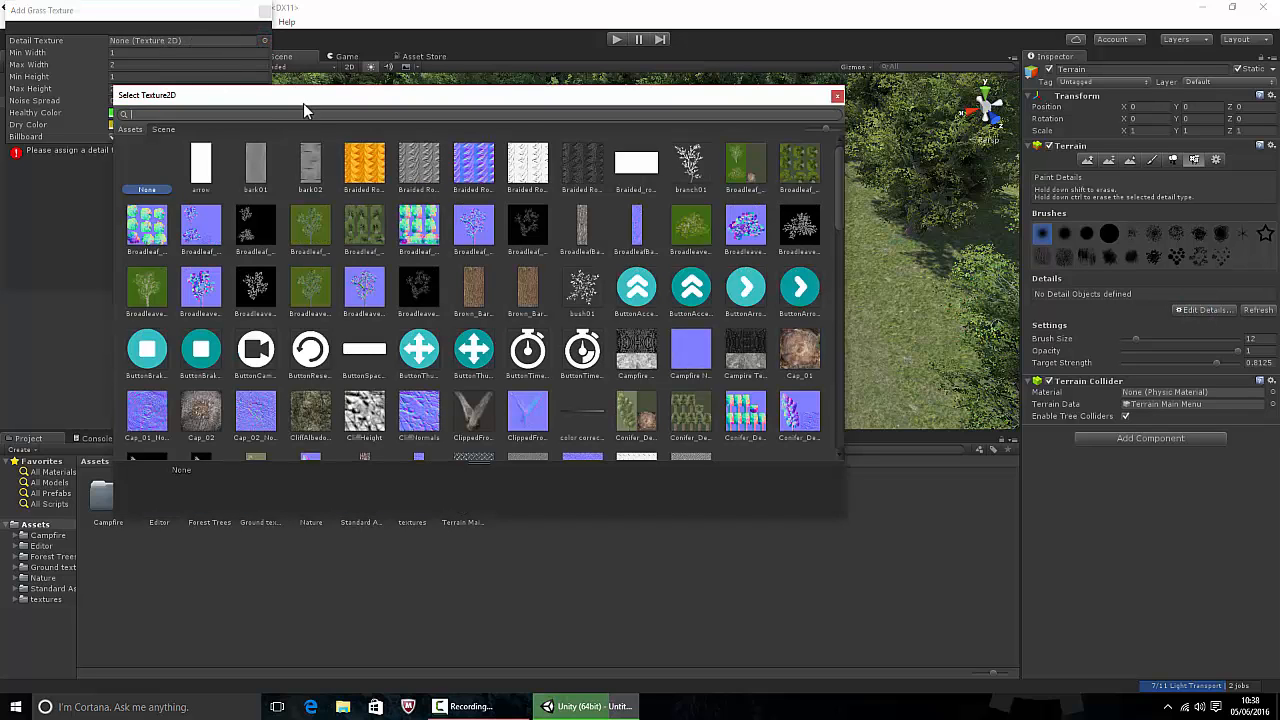
scroll("down", 3)
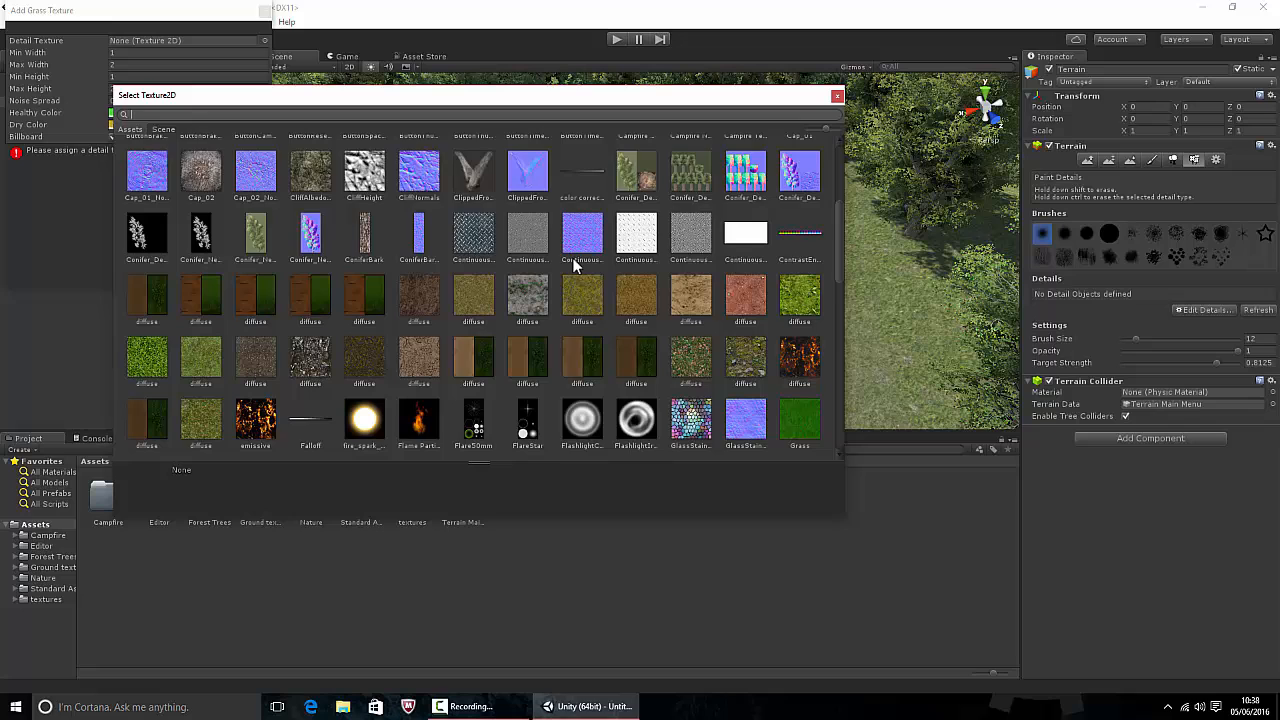
left_click(582, 324)
type("0.1")
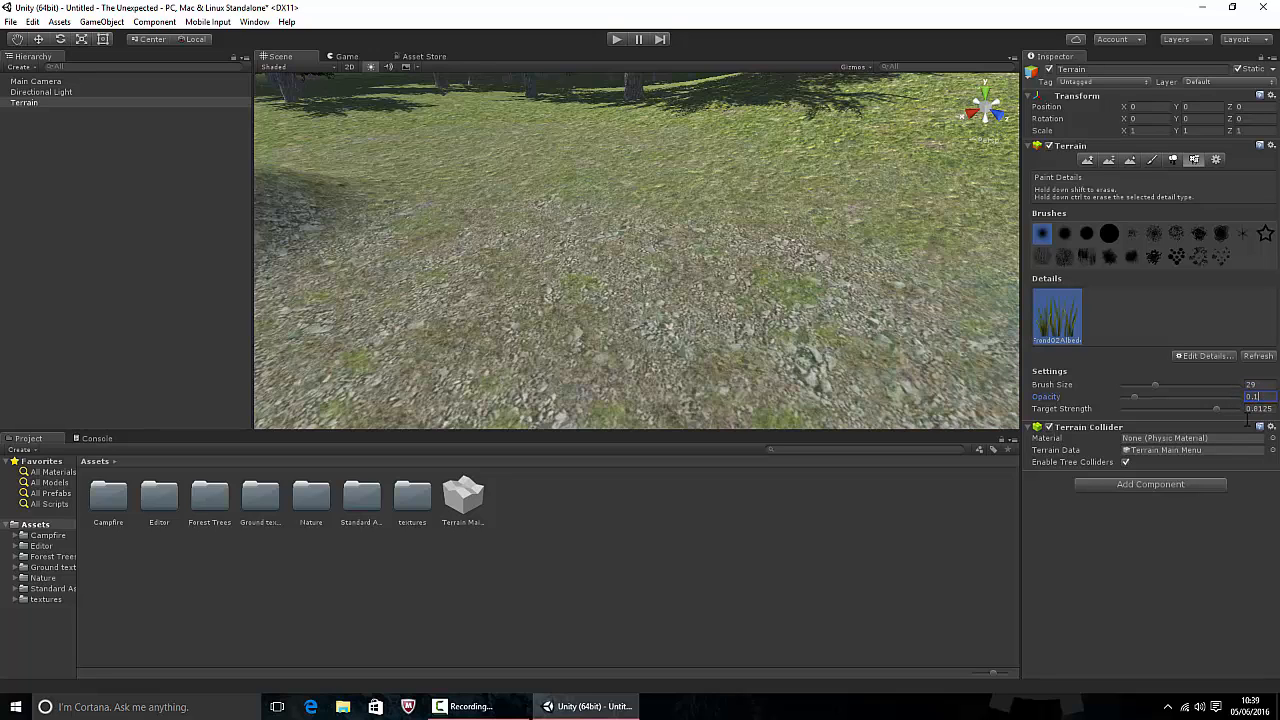
left_click(1258, 408)
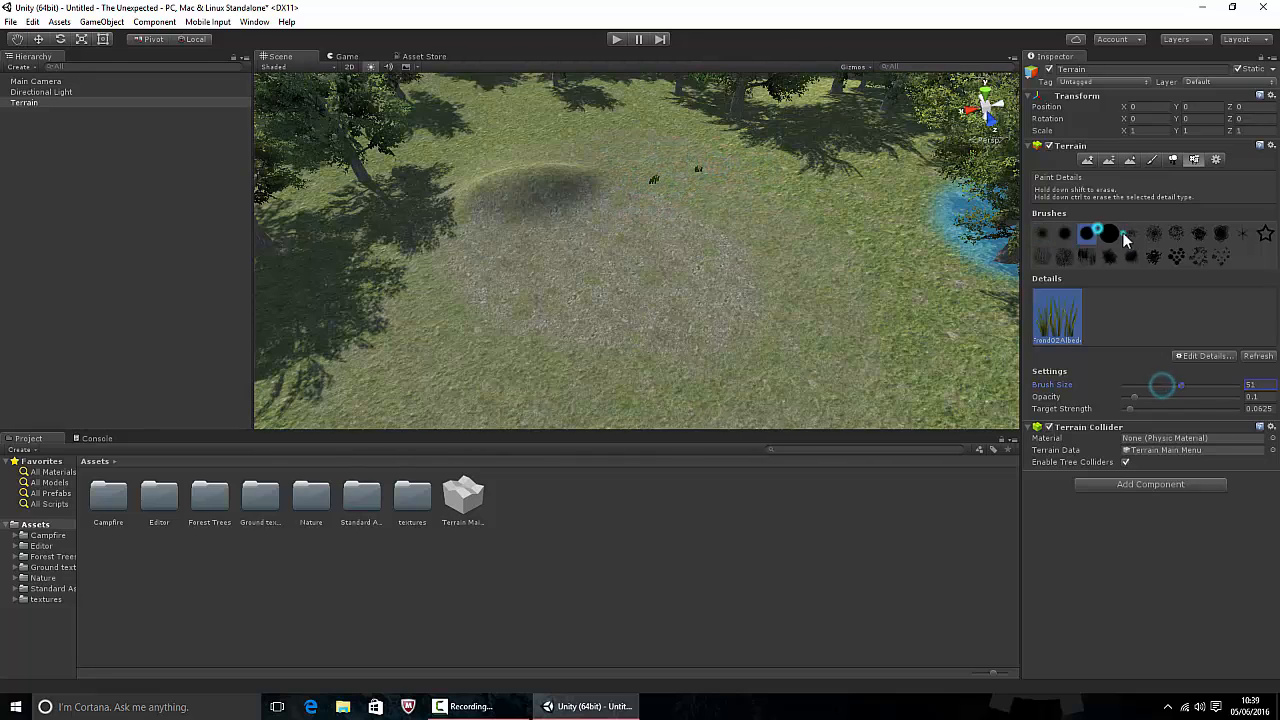
left_click_drag(664, 150, 810, 220)
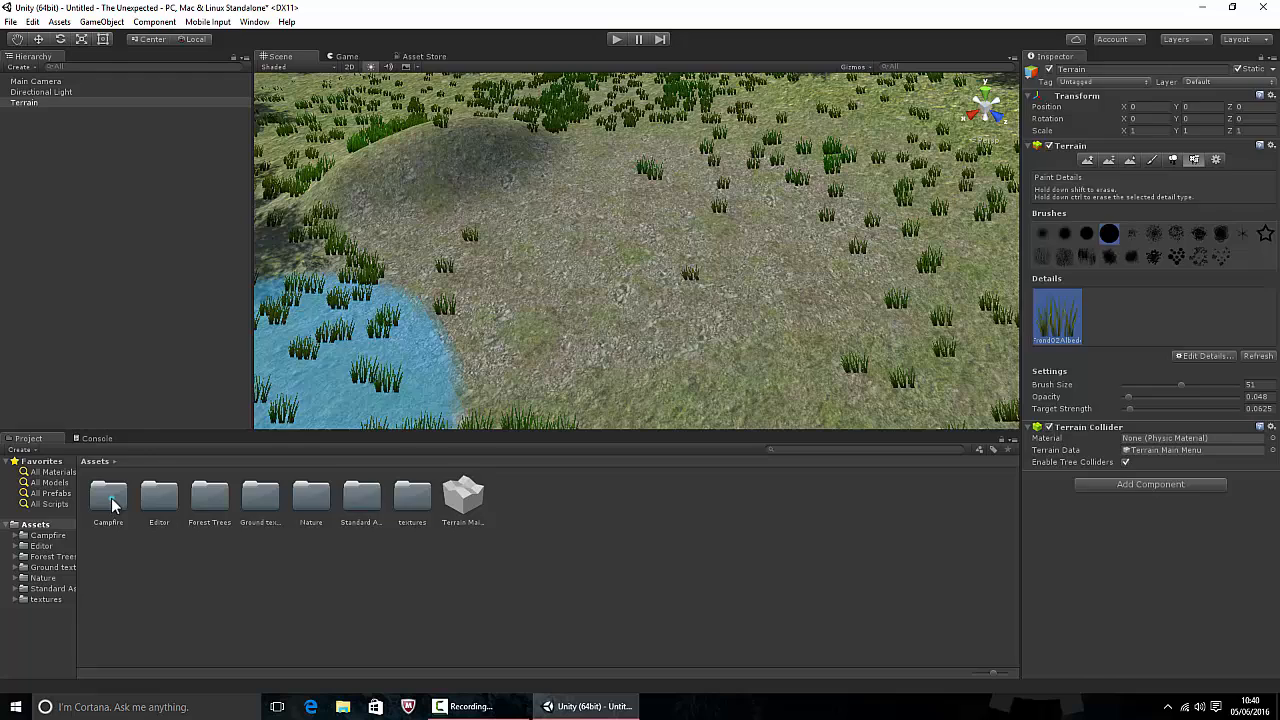
- Drag the Campfire prefab from Assets > Campfire > Prefabs into the scene
double_click(108, 496)
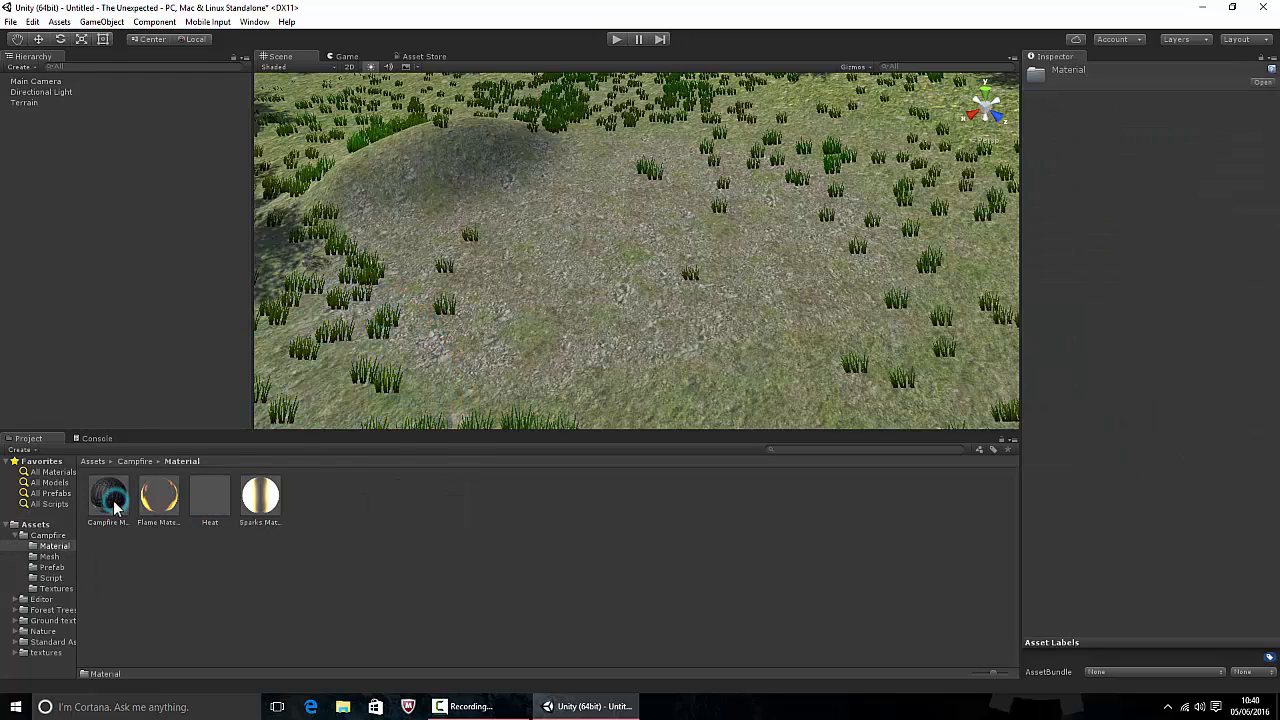
left_click(52, 568)
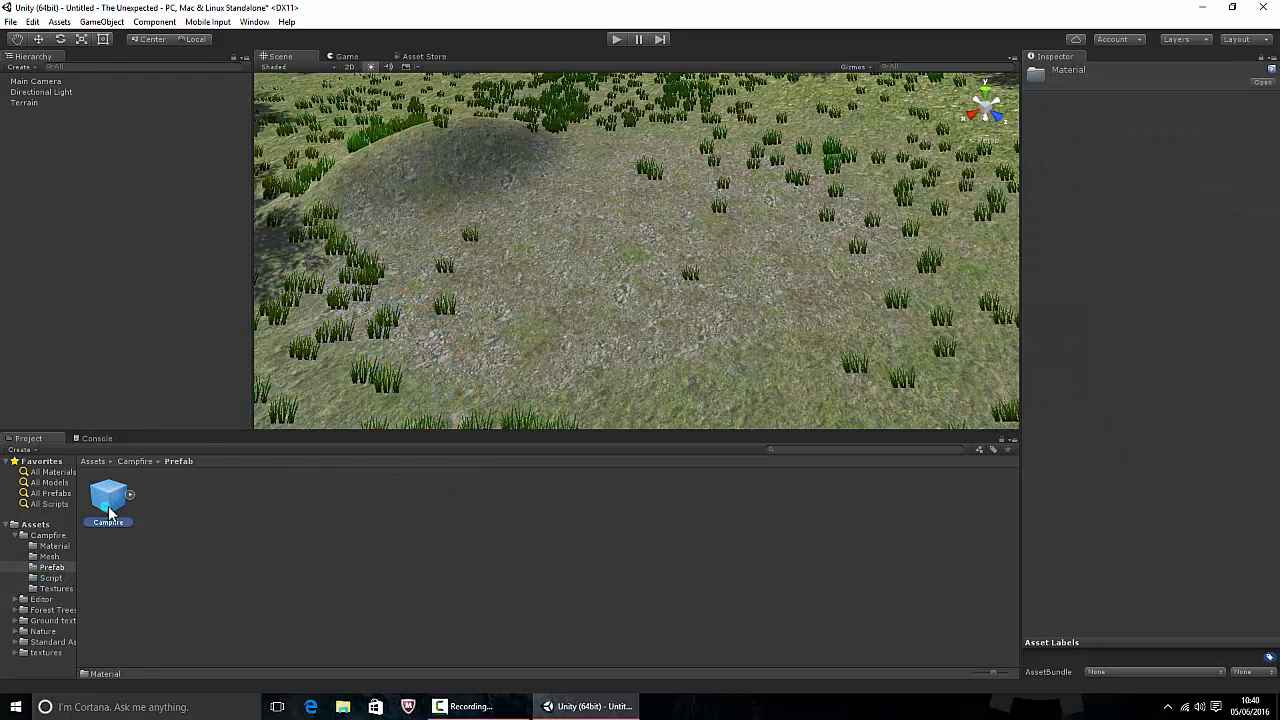
left_click_drag(108, 498, 620, 236)
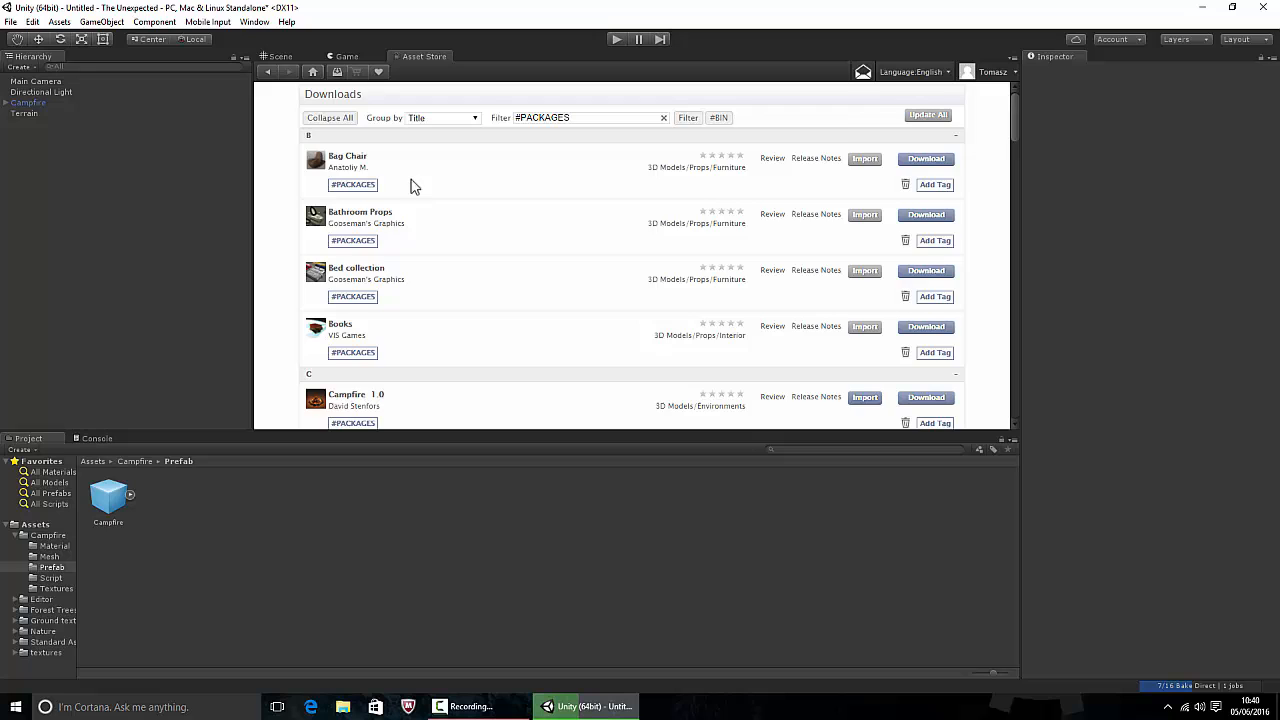
- Import the SkySX One skybox package from the Asset Store downloads
scroll("down", 3)
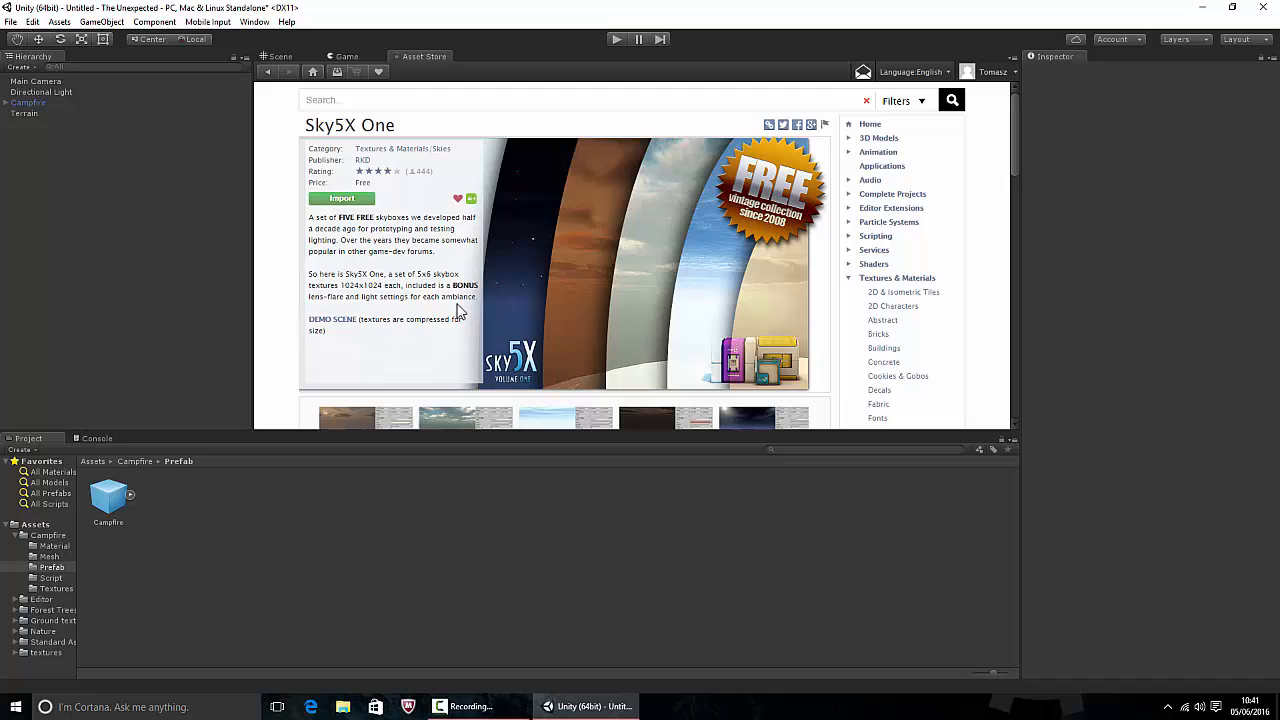
left_click(340, 198)
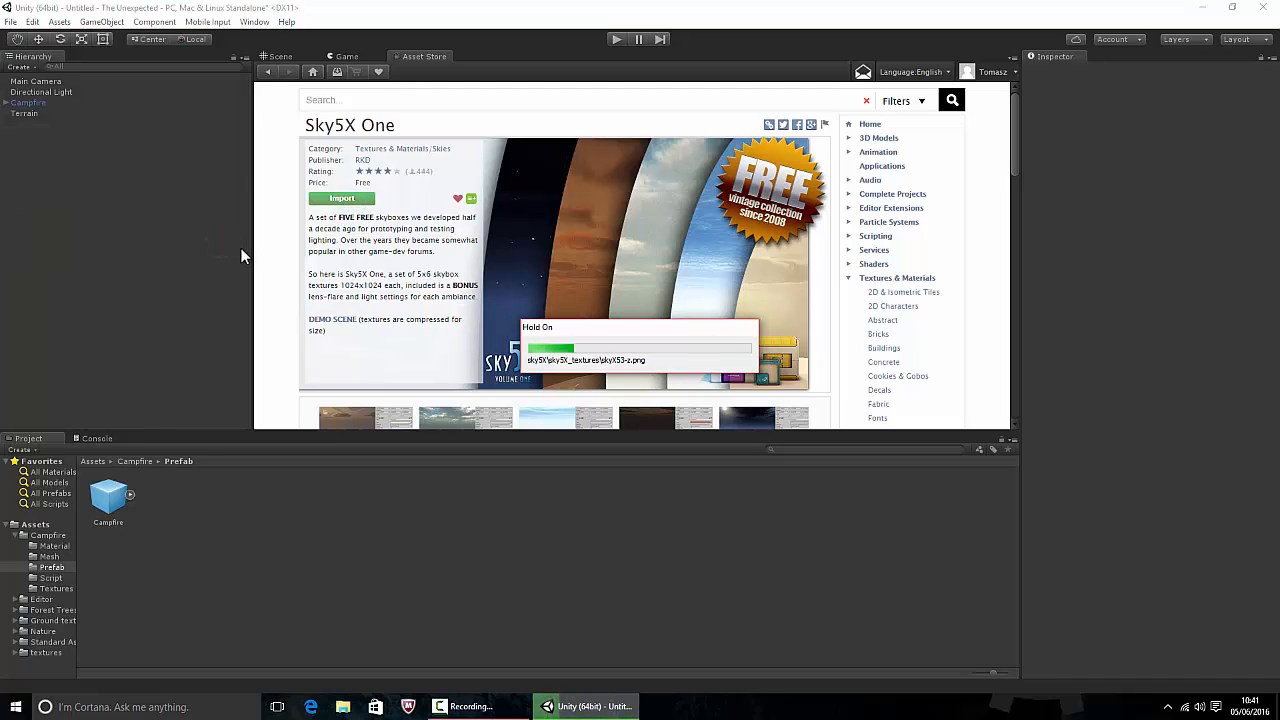
mouse_move(220, 268)
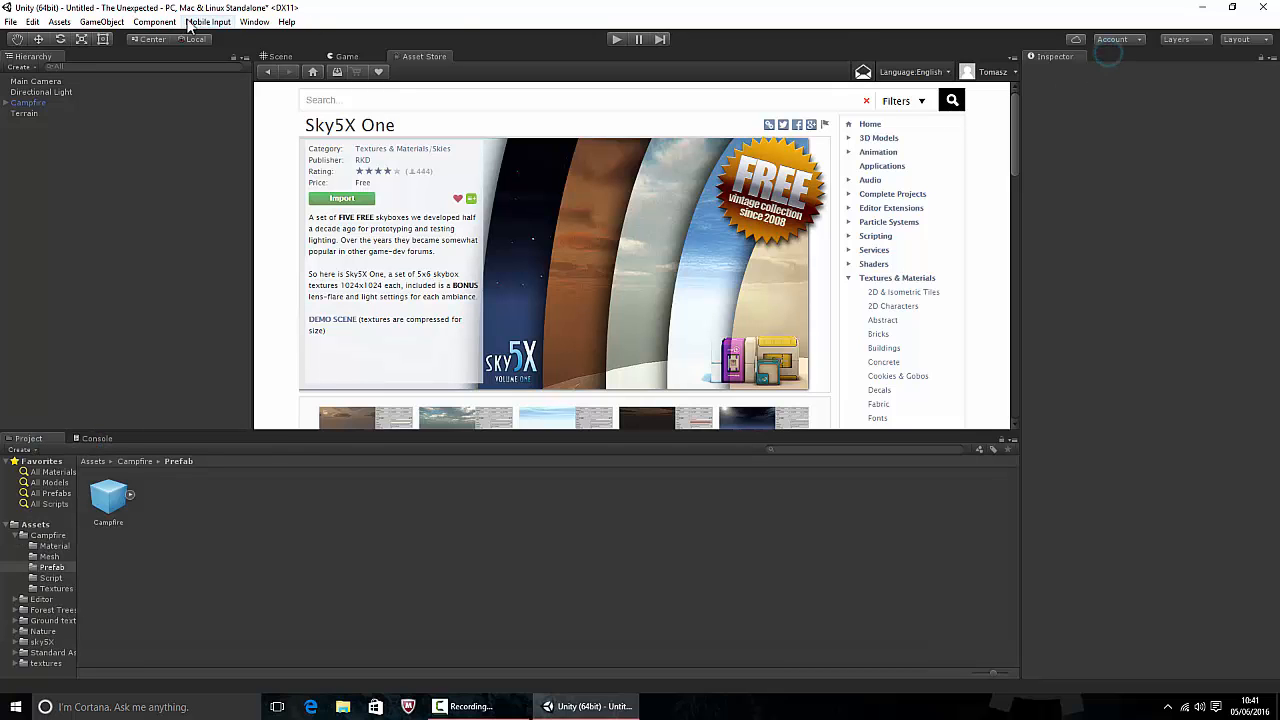
left_click(256, 22)
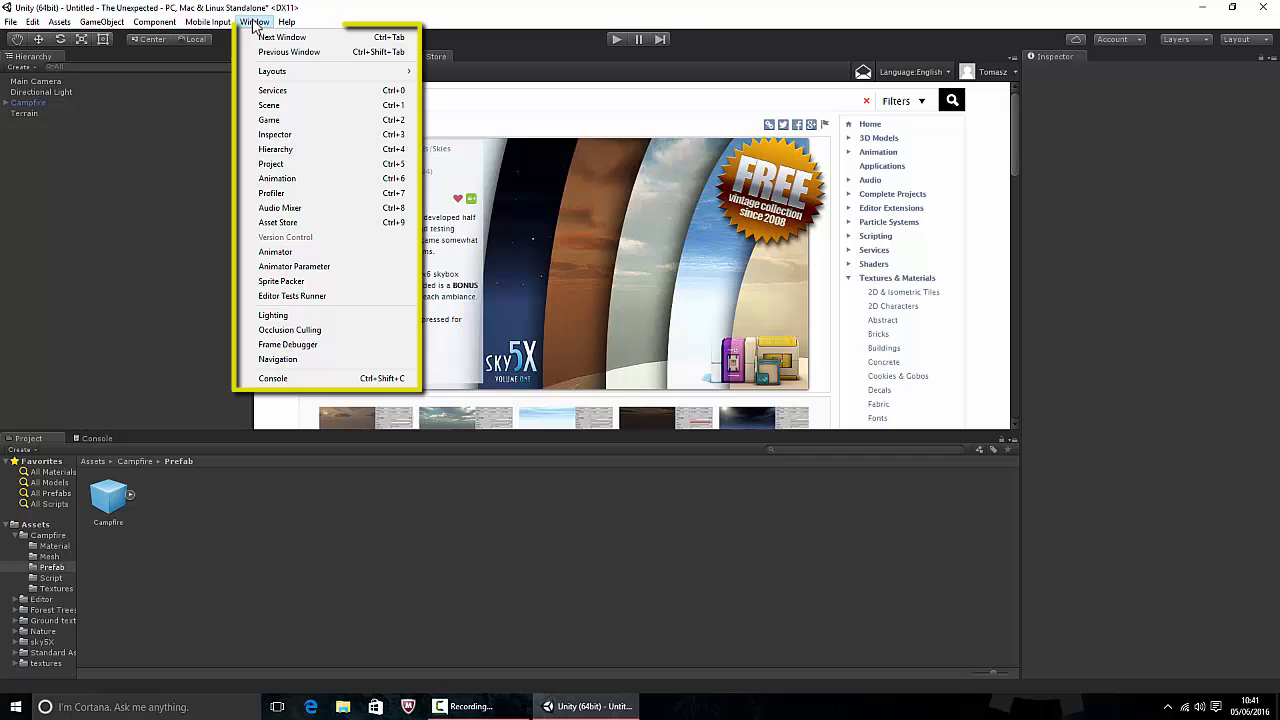
mouse_move(308, 184)
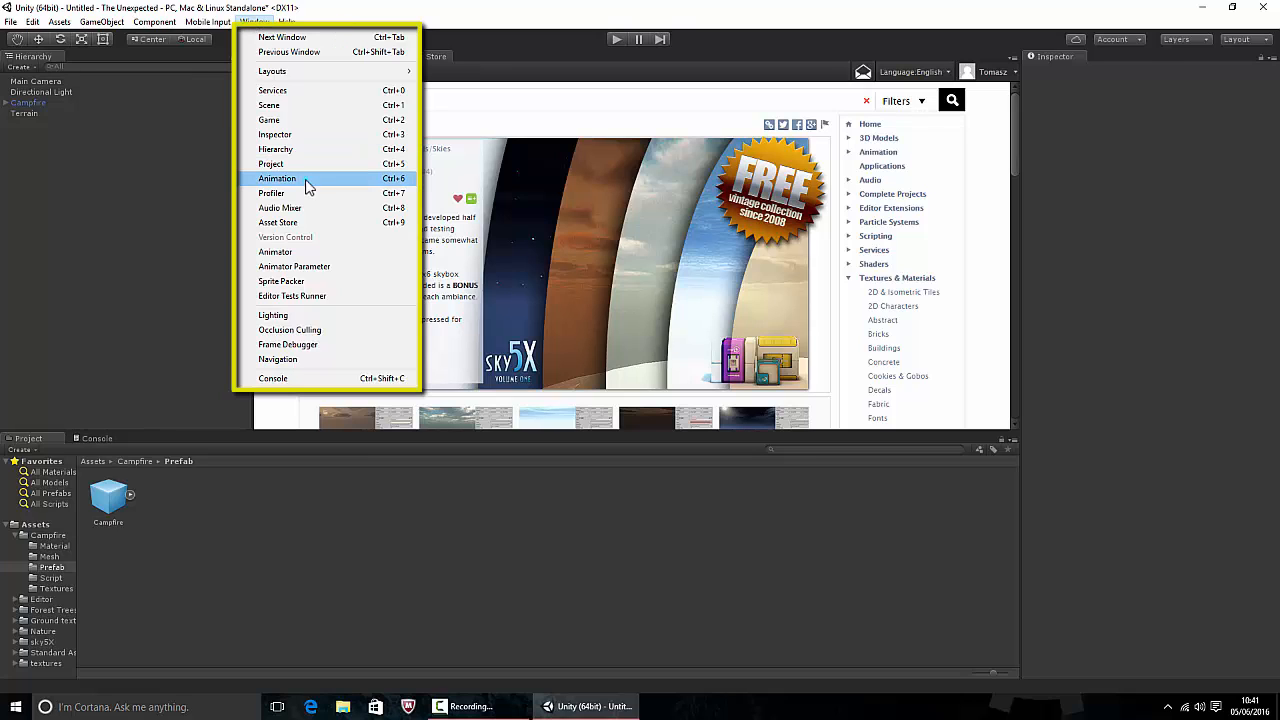
- Dock the Animation panel and show the Environment Lighting settings under the night skybox
left_click(276, 178)
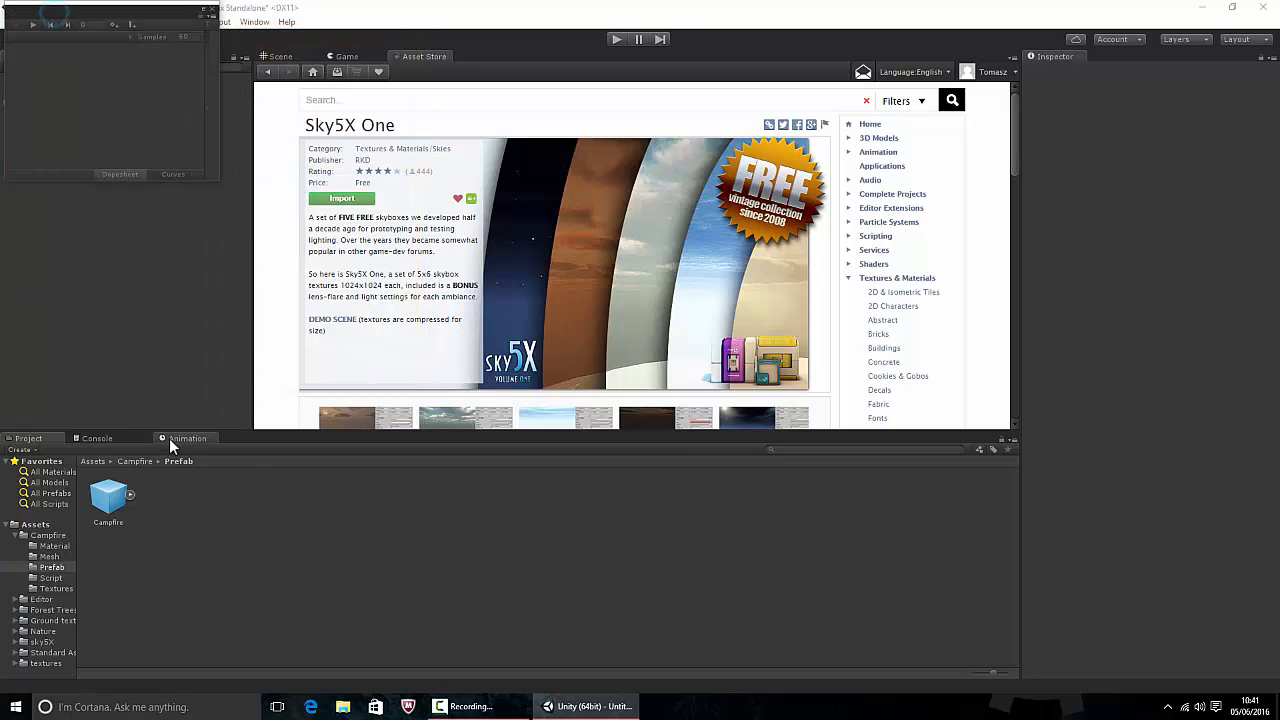
left_click(254, 20)
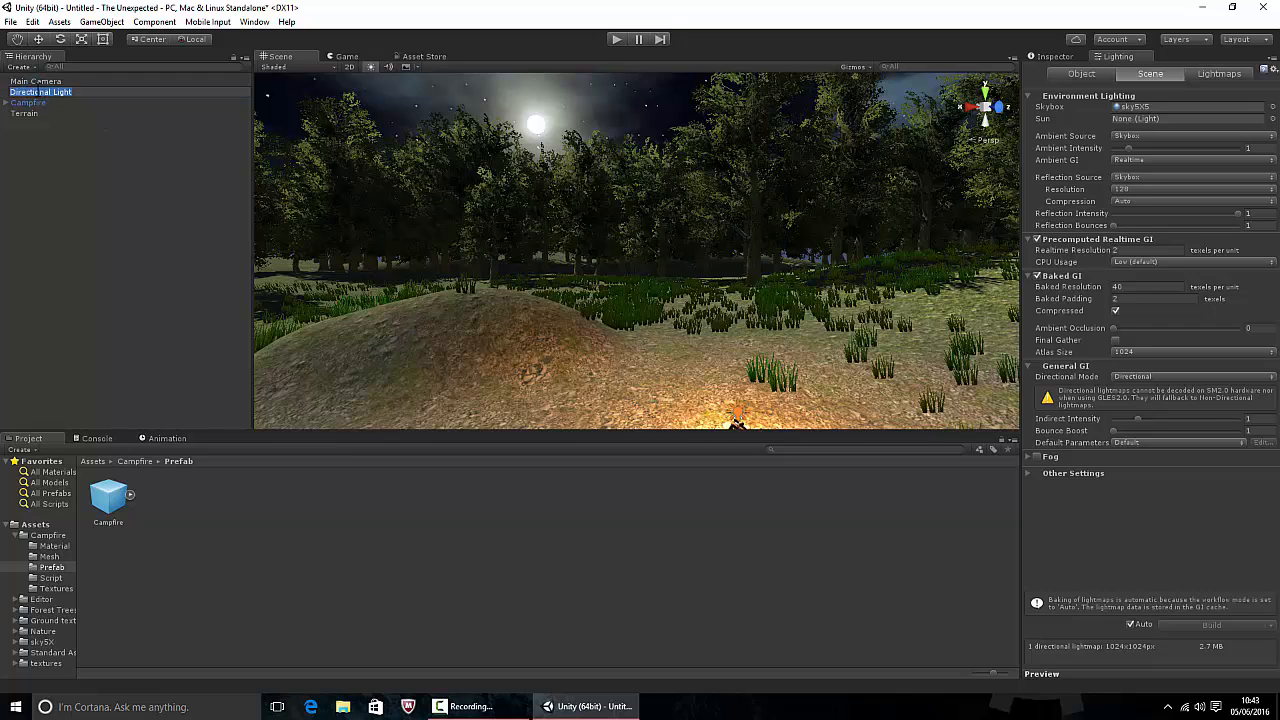
- Select the Directional Light and darken its colour so the scene is night-lit
left_click(40, 92)
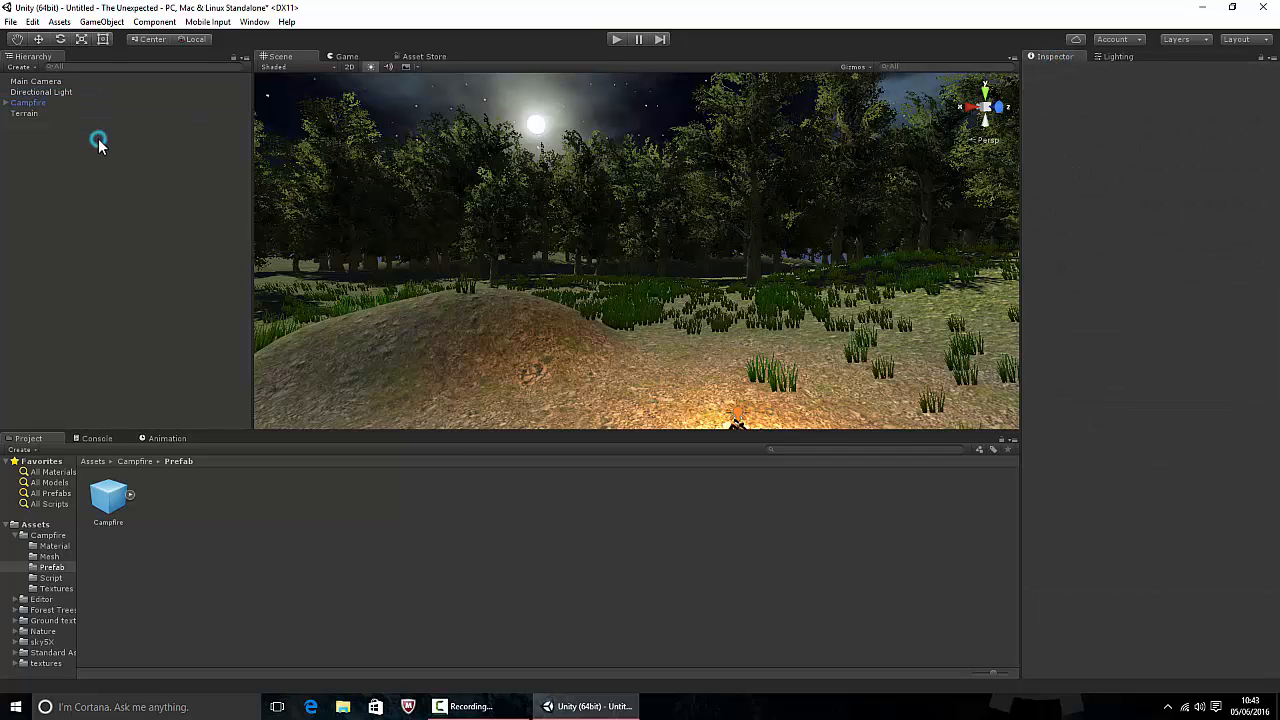
left_click(40, 92)
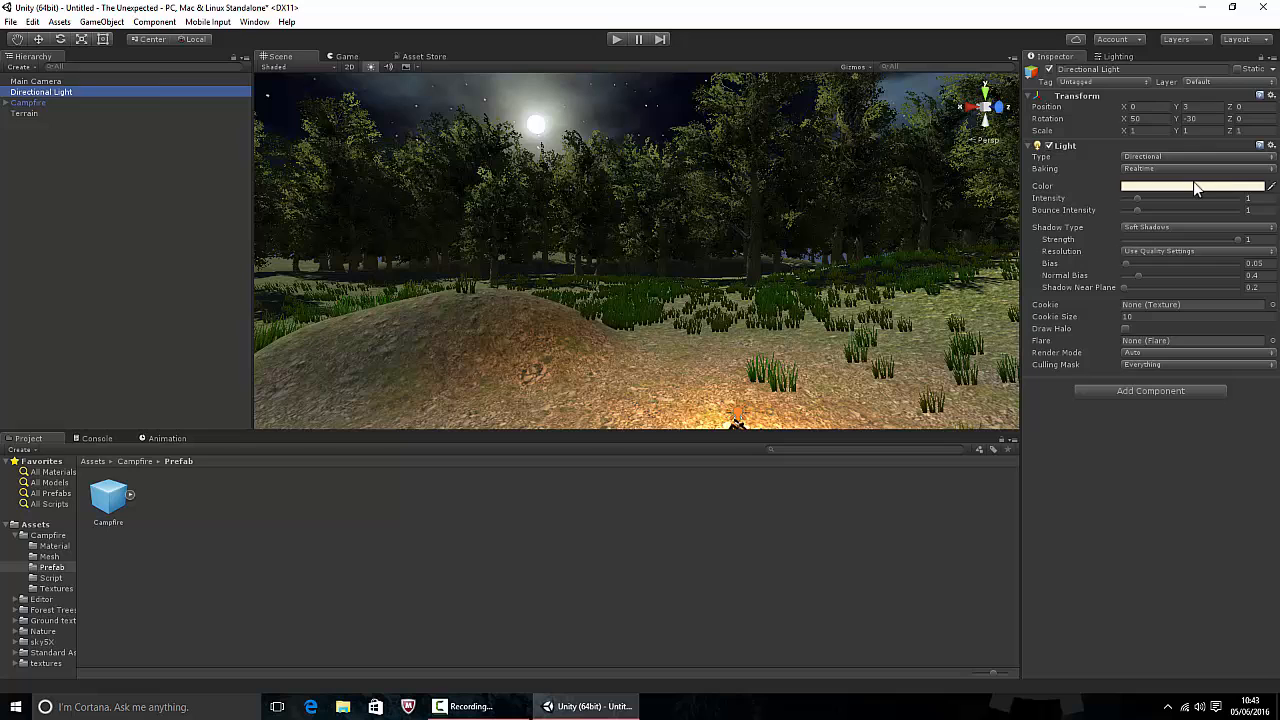
left_click(1196, 188)
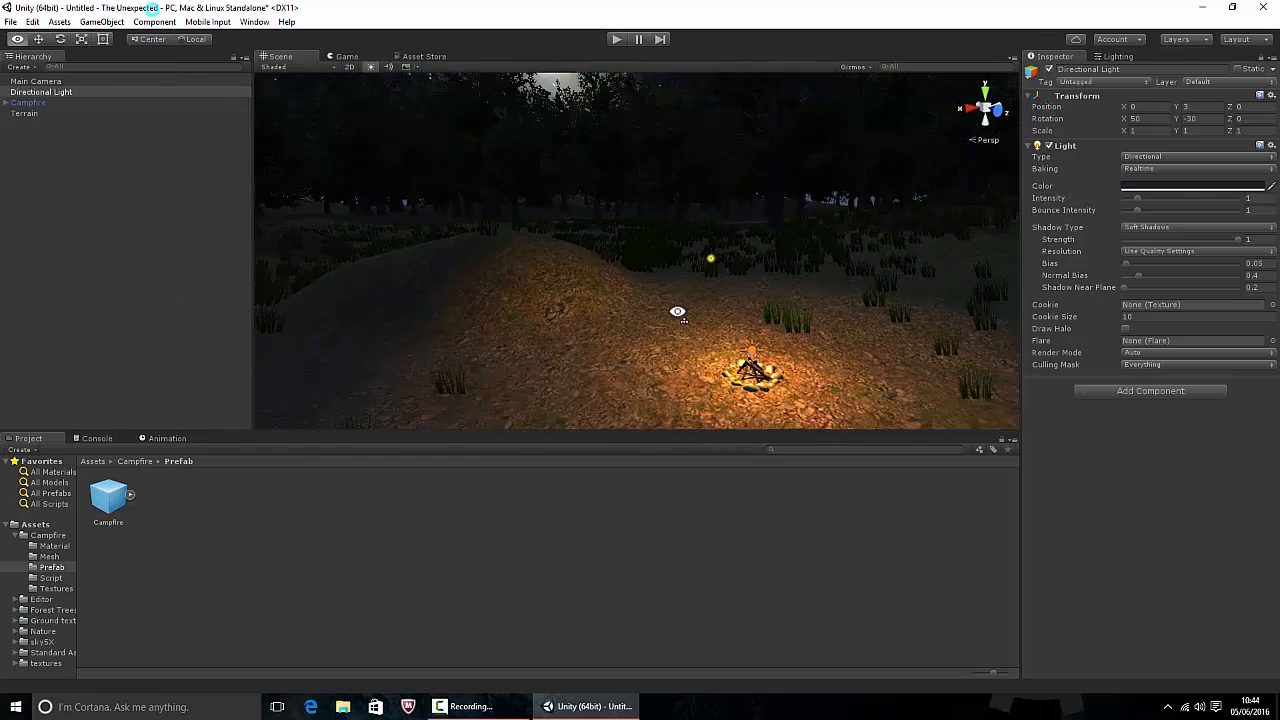
- Select the terrain again and pick the raise/lower terrain tool near the campfire
left_click(28, 102)
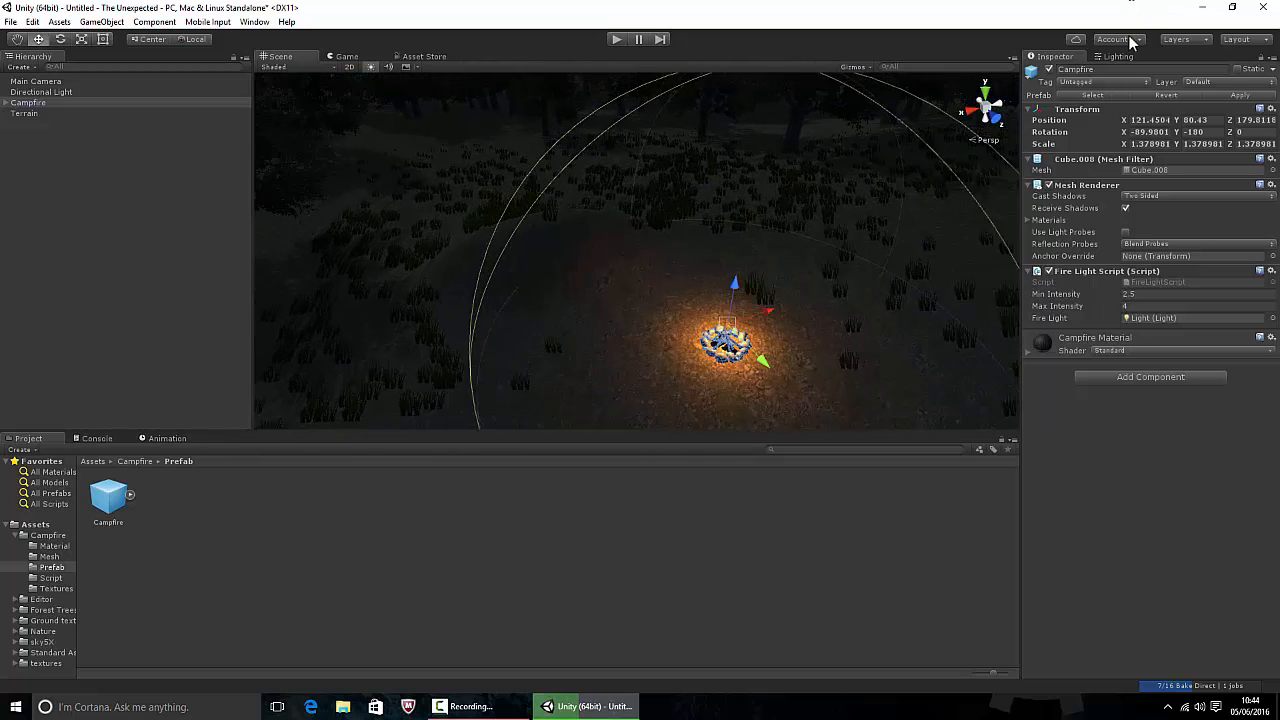
left_click(24, 112)
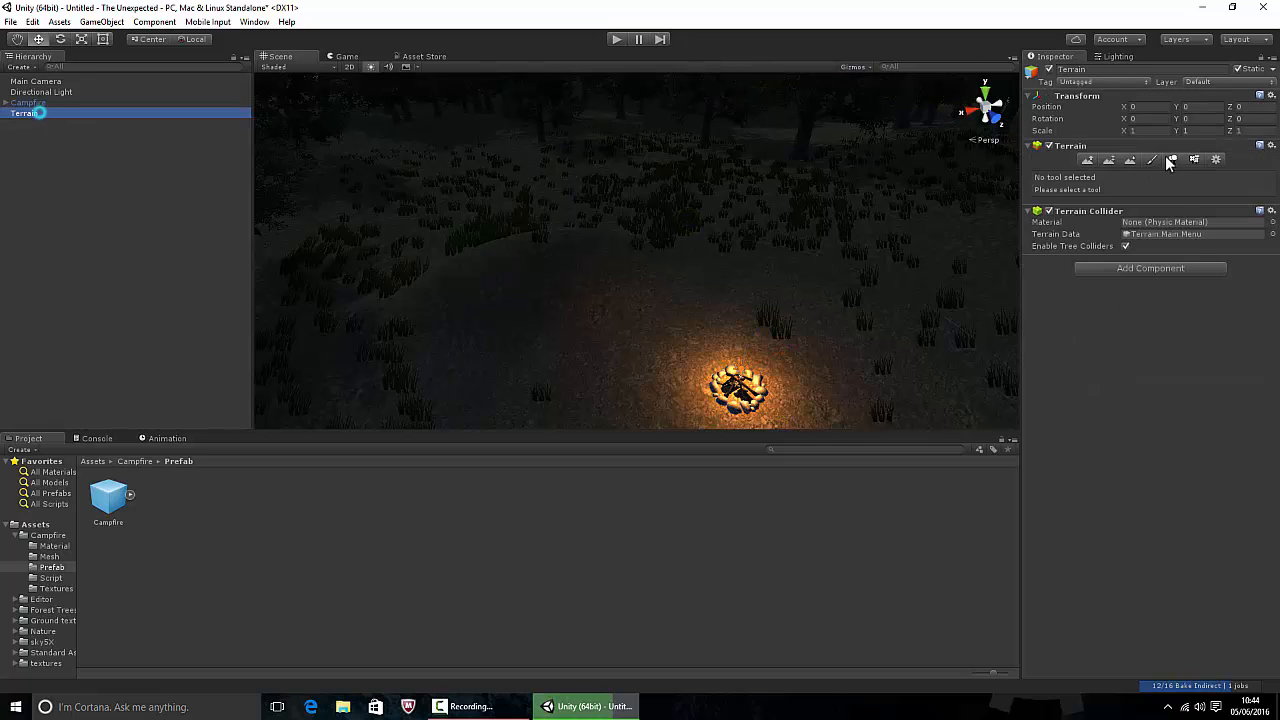
left_click(1172, 160)
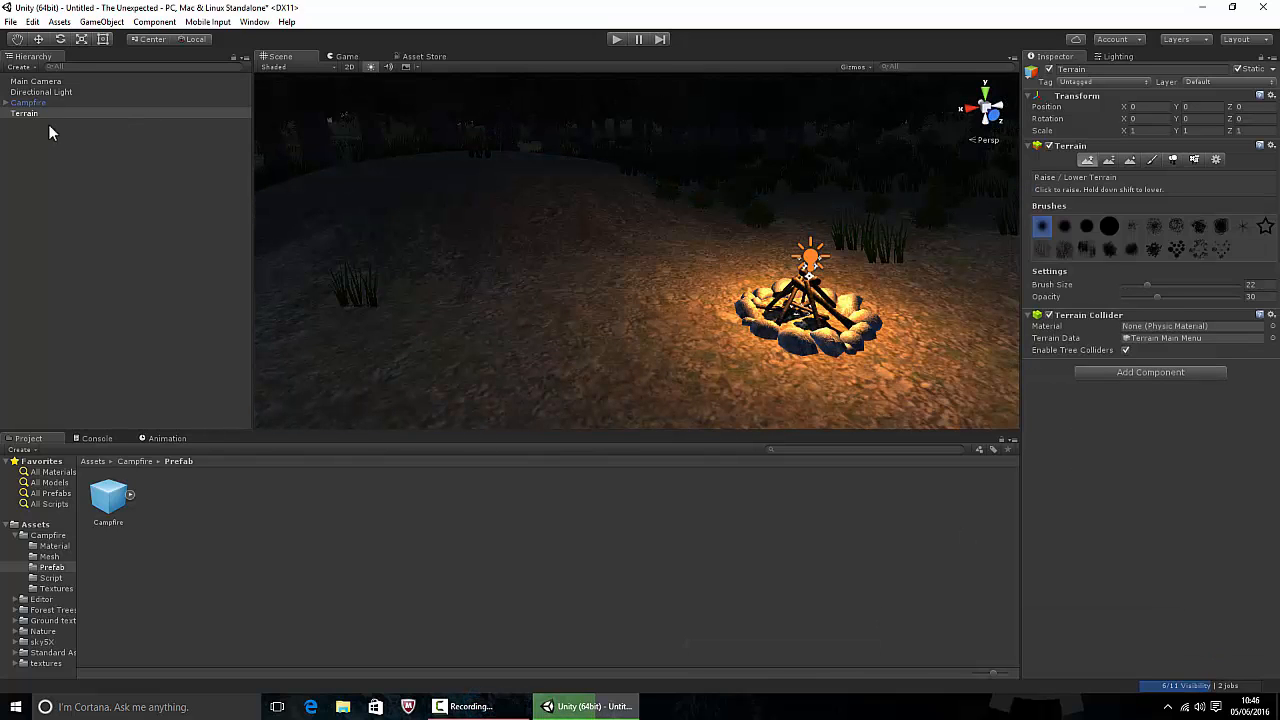
- Align the Main Camera with the current view and preview the campfire shot in the Game view
left_click(100, 22)
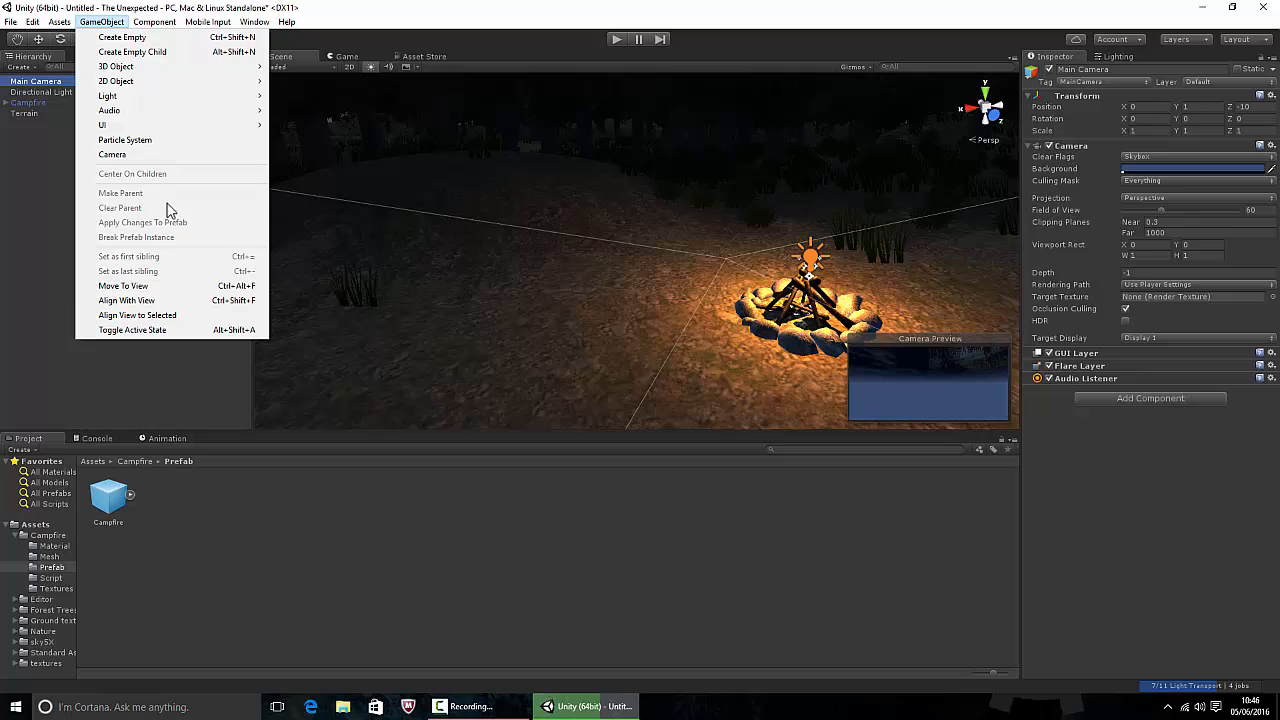
left_click(280, 274)
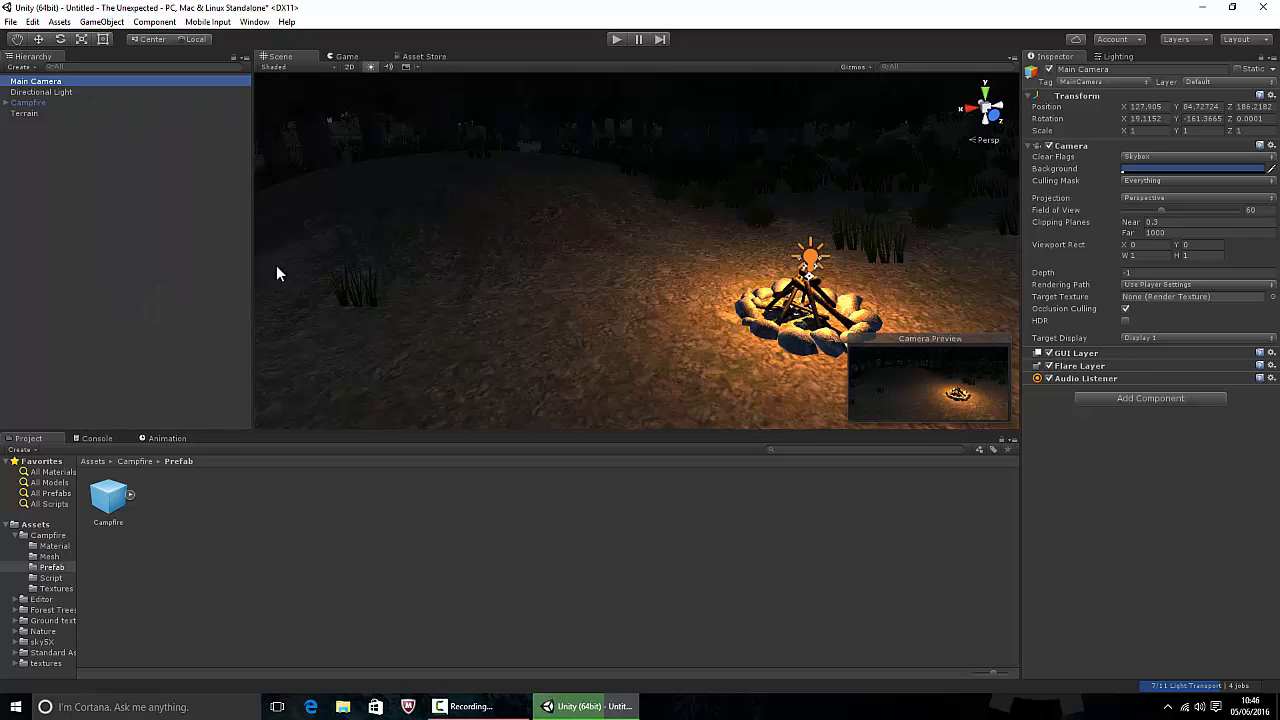
left_click(348, 56)
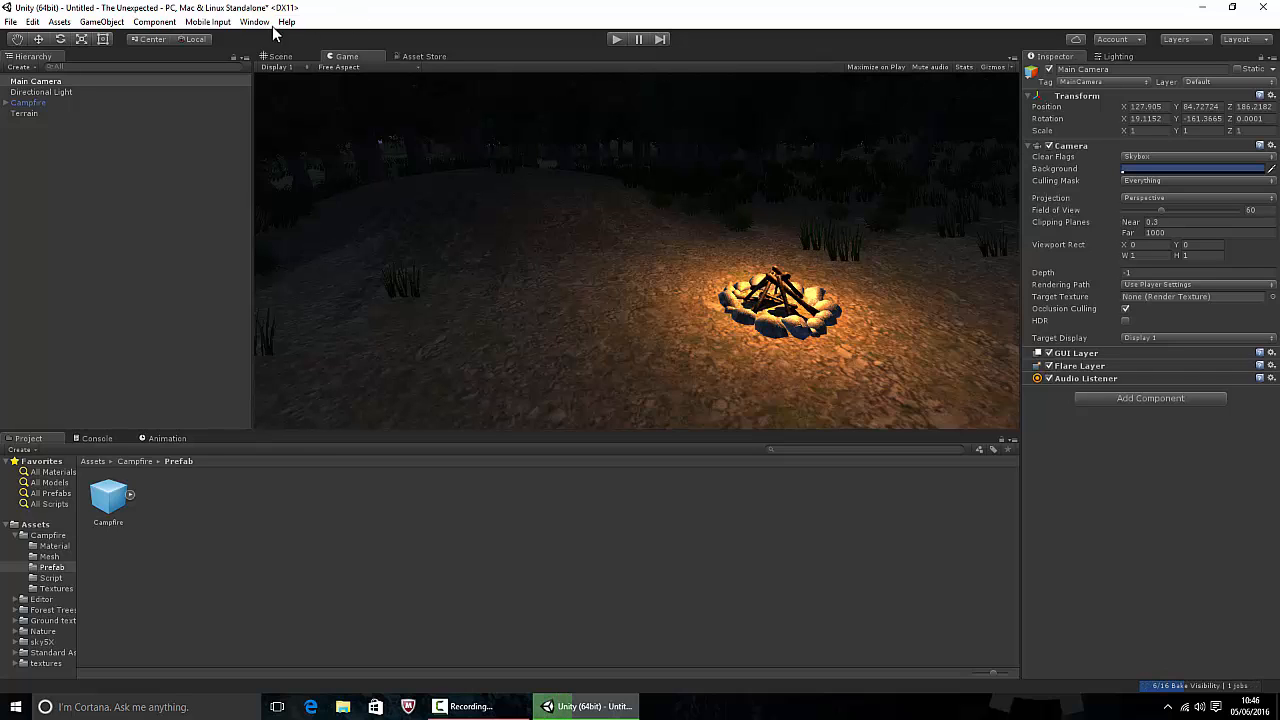
- Create an empty WindZone object and add a Wind Zone component to it
right_click(56, 160)
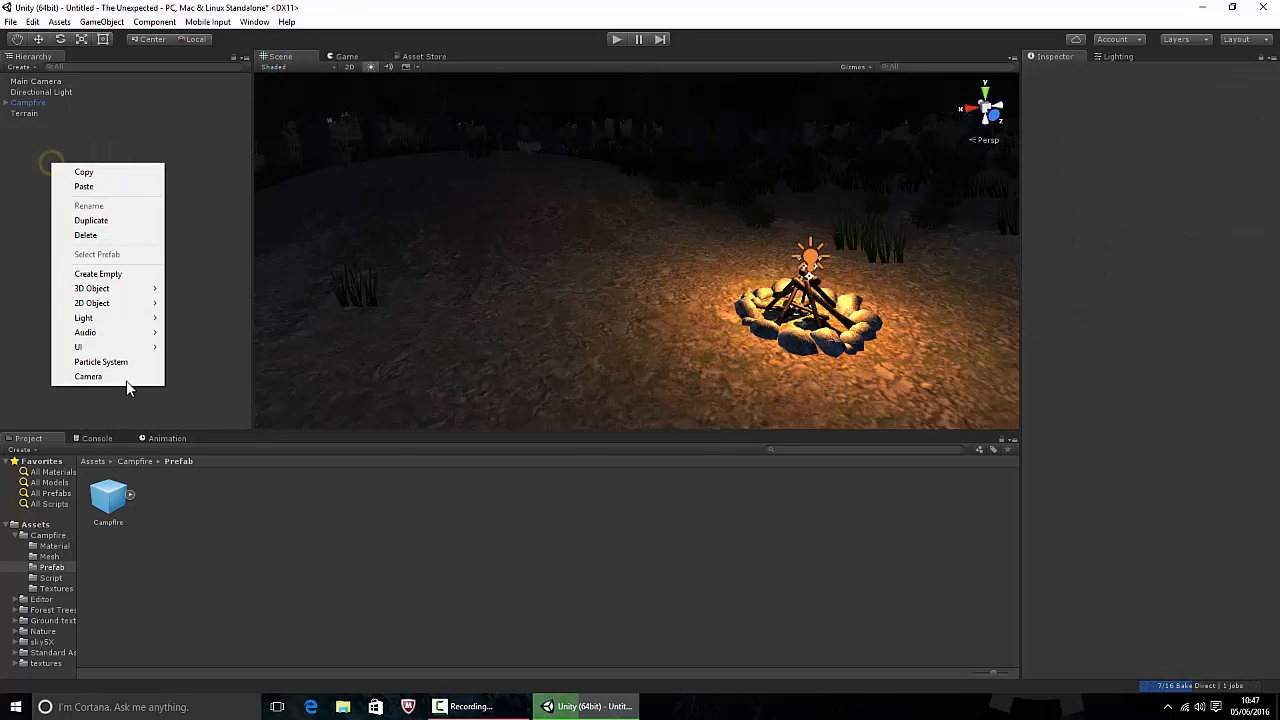
mouse_move(98, 272)
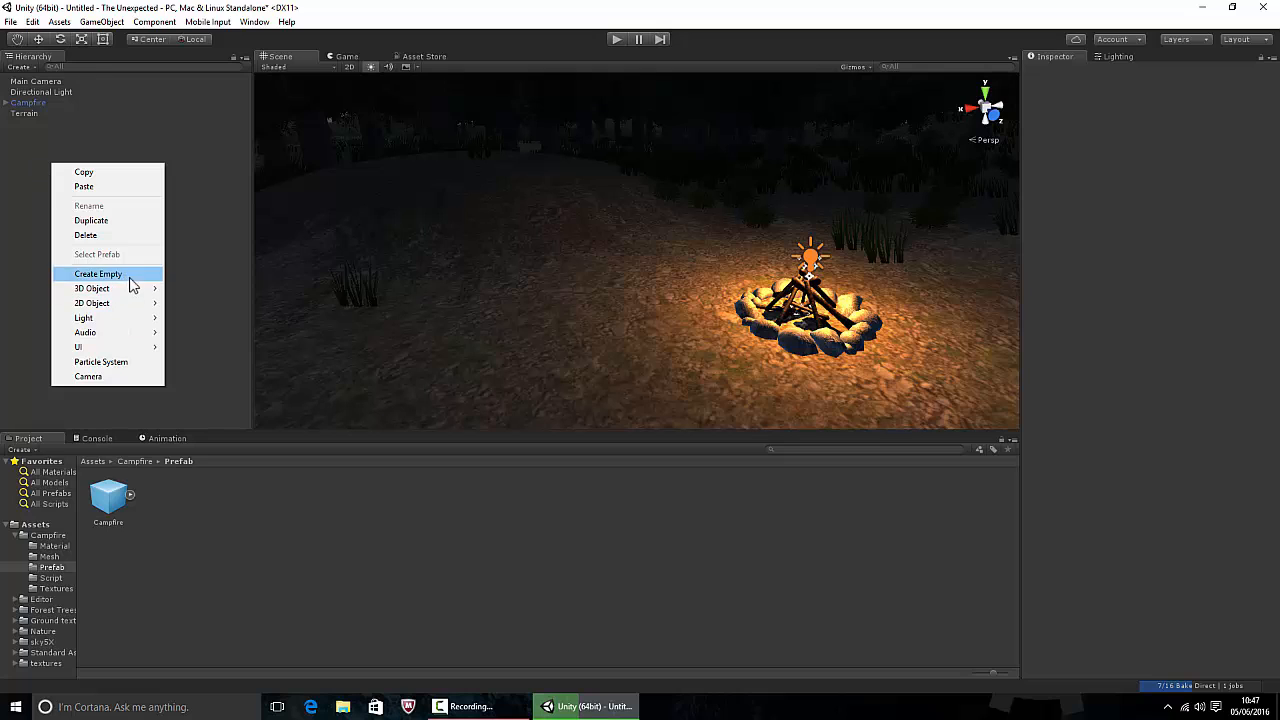
mouse_move(92, 304)
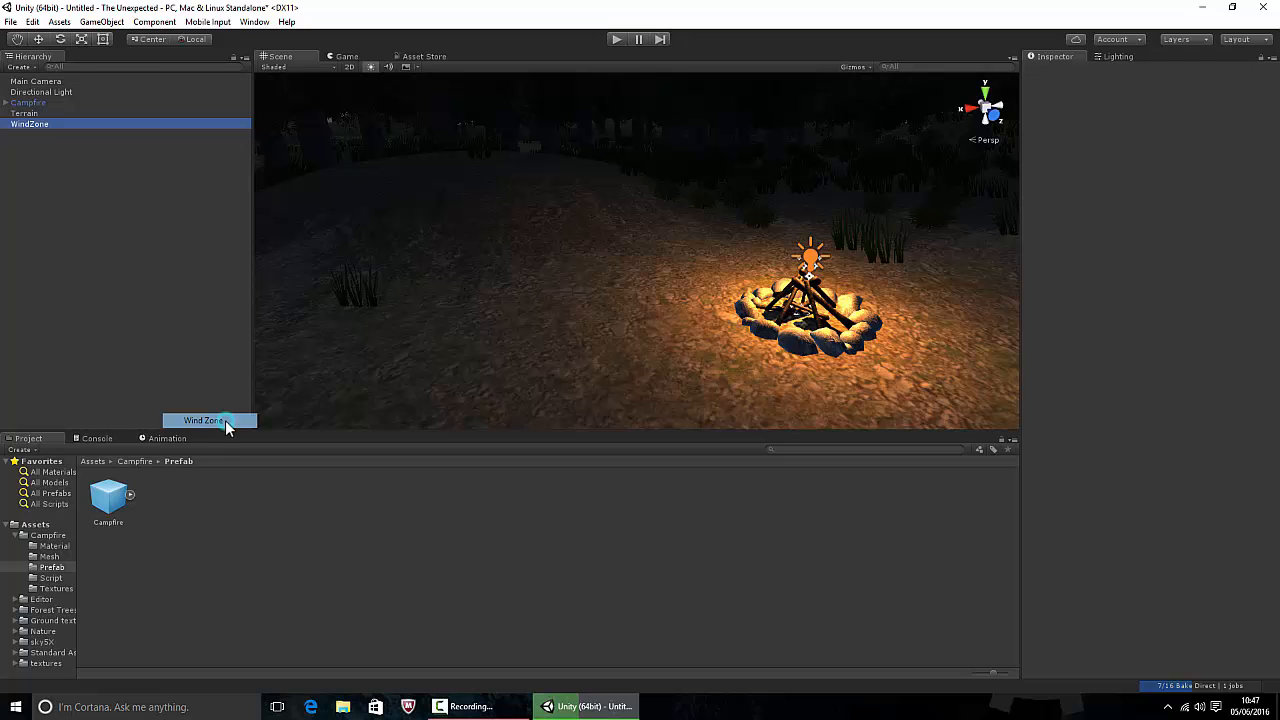
left_click(30, 124)
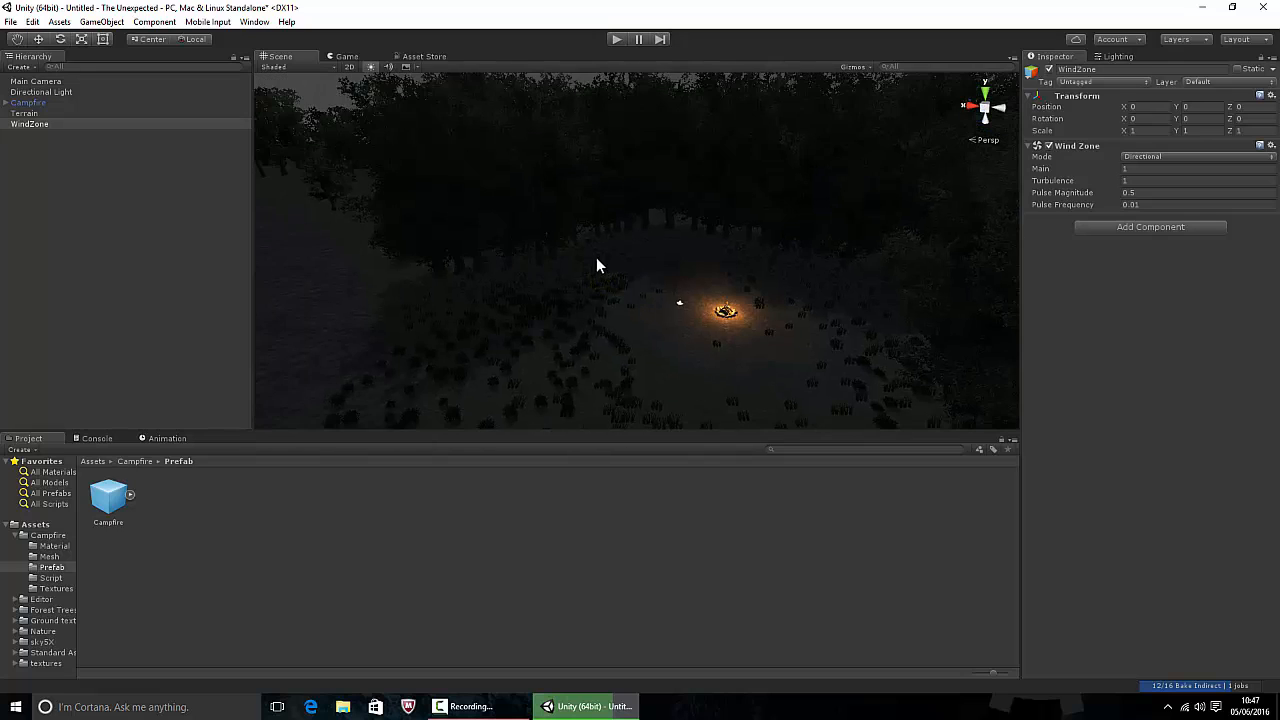
left_click(100, 22)
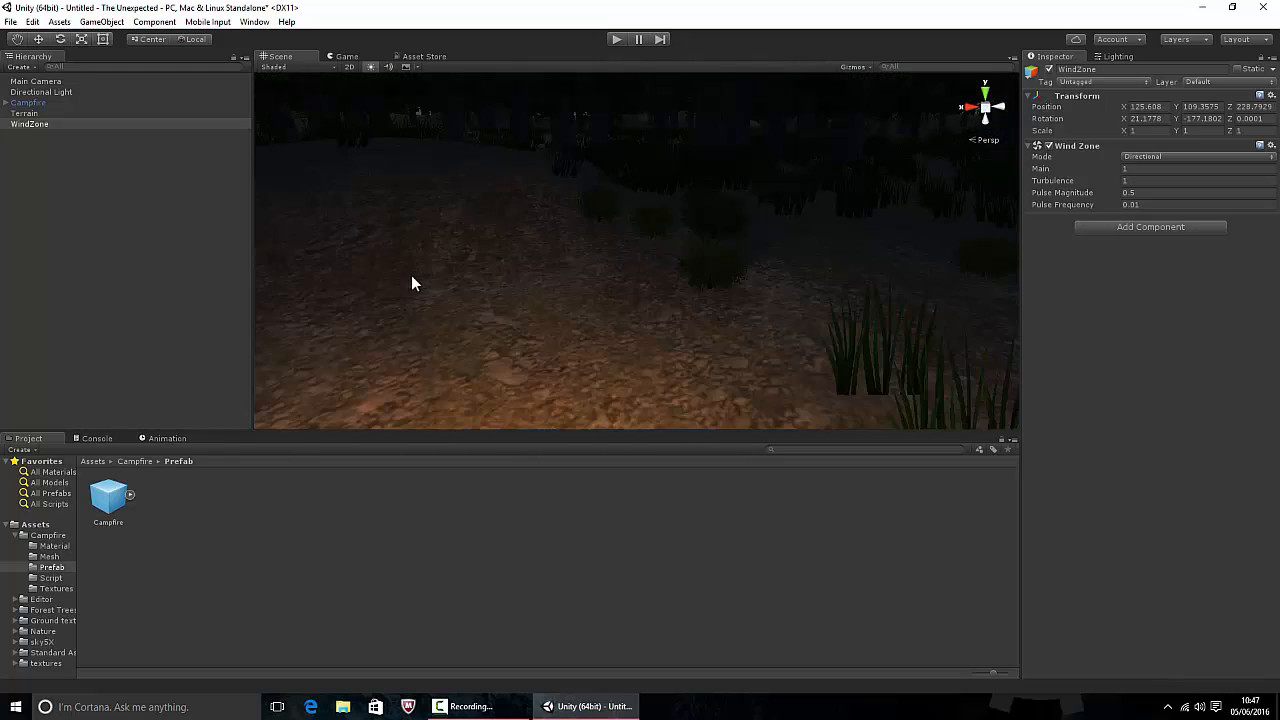
- Play the scene to test the campfire with wind, then stop play mode
left_click(616, 40)
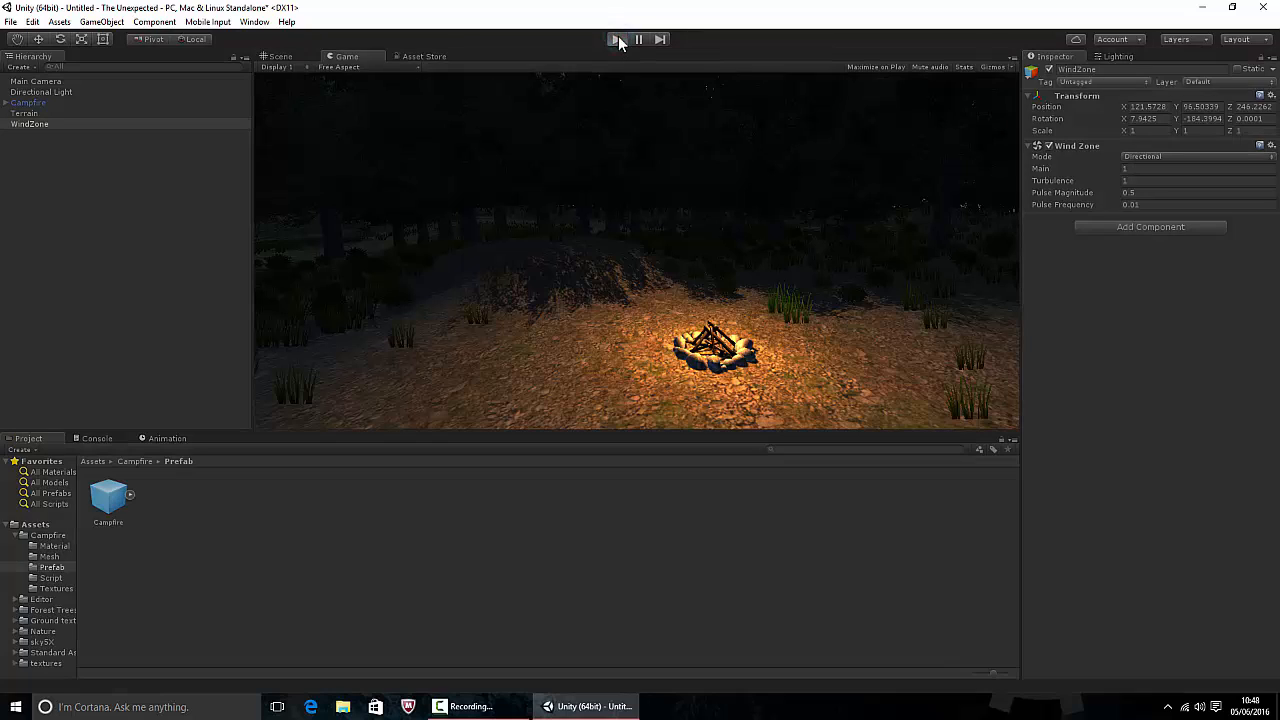
left_click(616, 40)
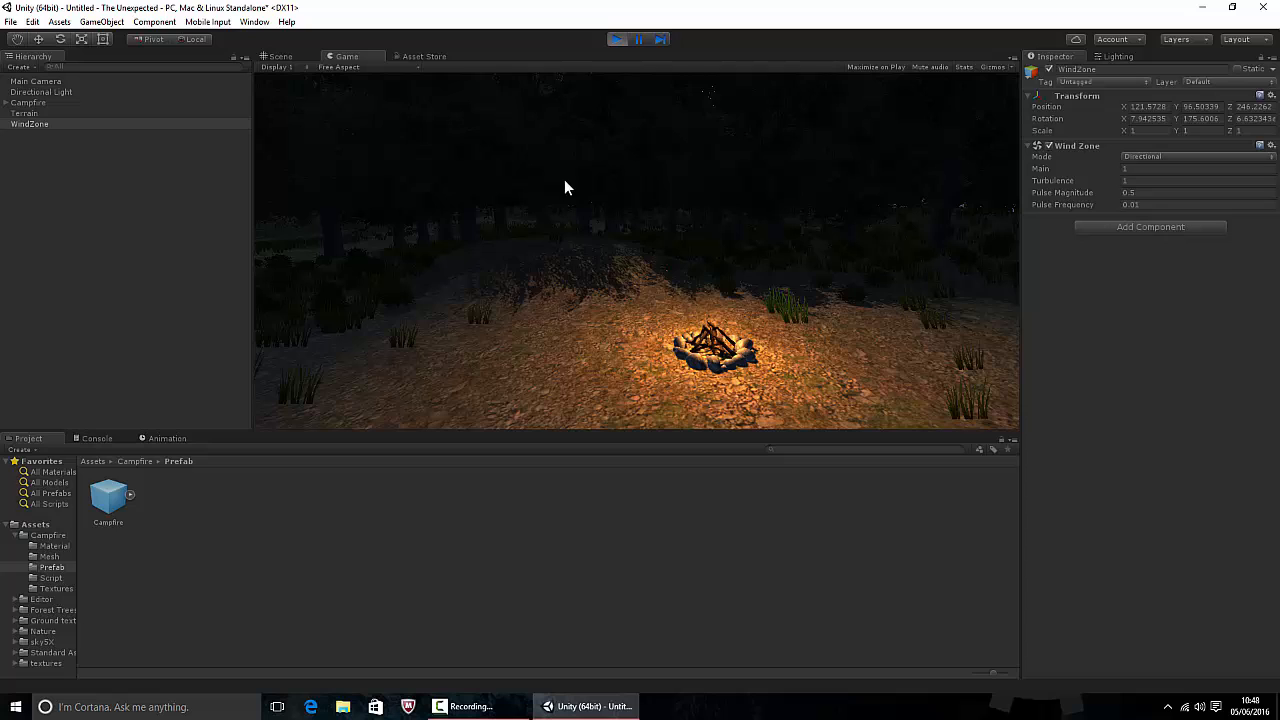
left_click(30, 124)
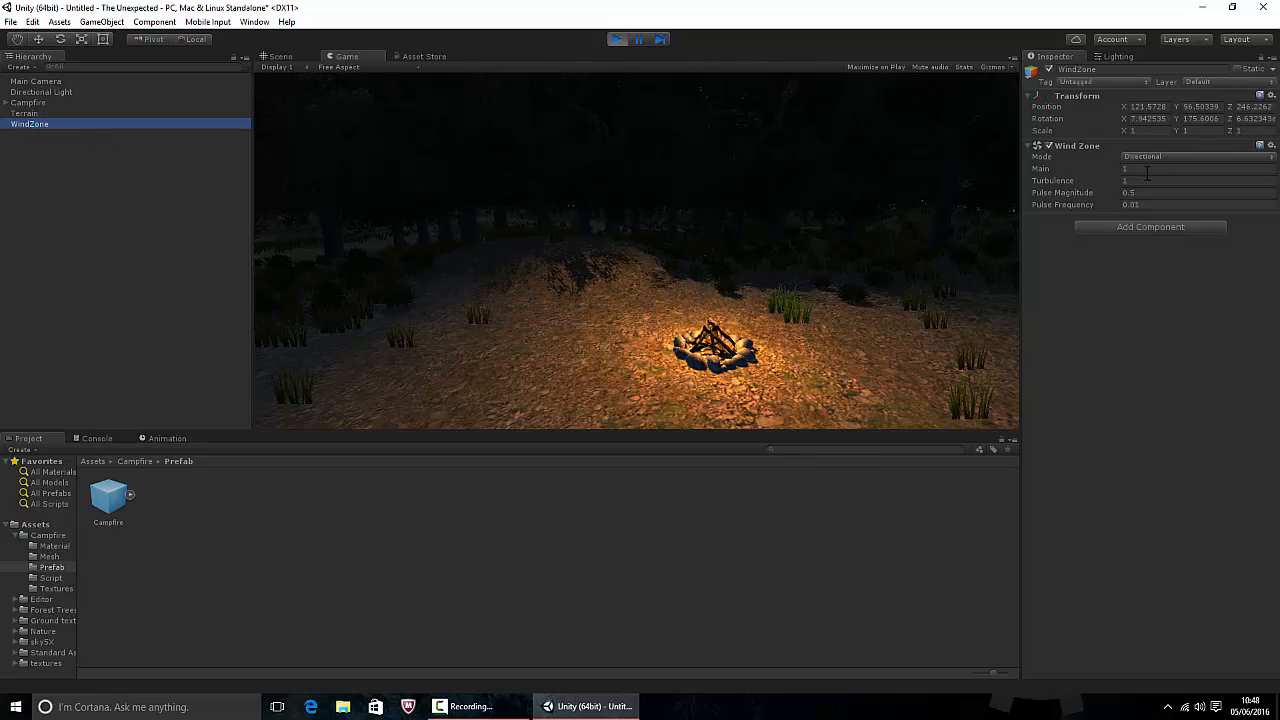
left_click(1190, 168)
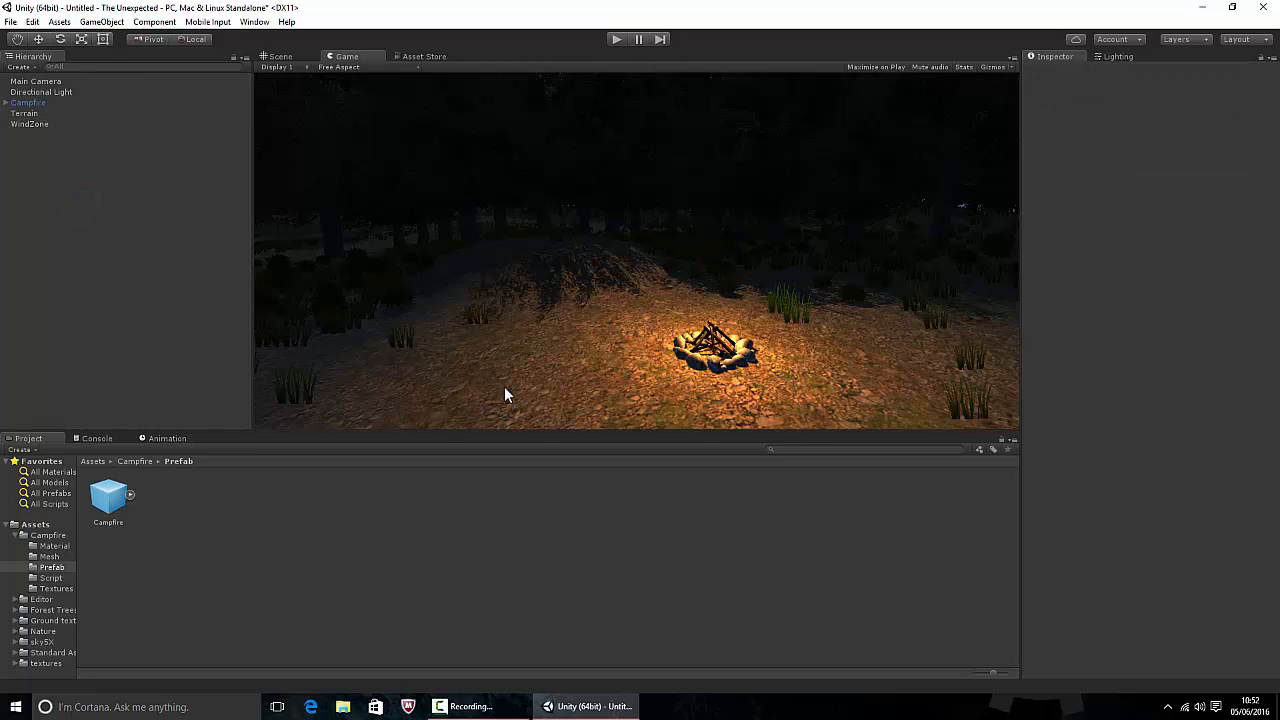
- Switch to the Animation panel and back to the scene view with the camera selected
left_click(164, 438)
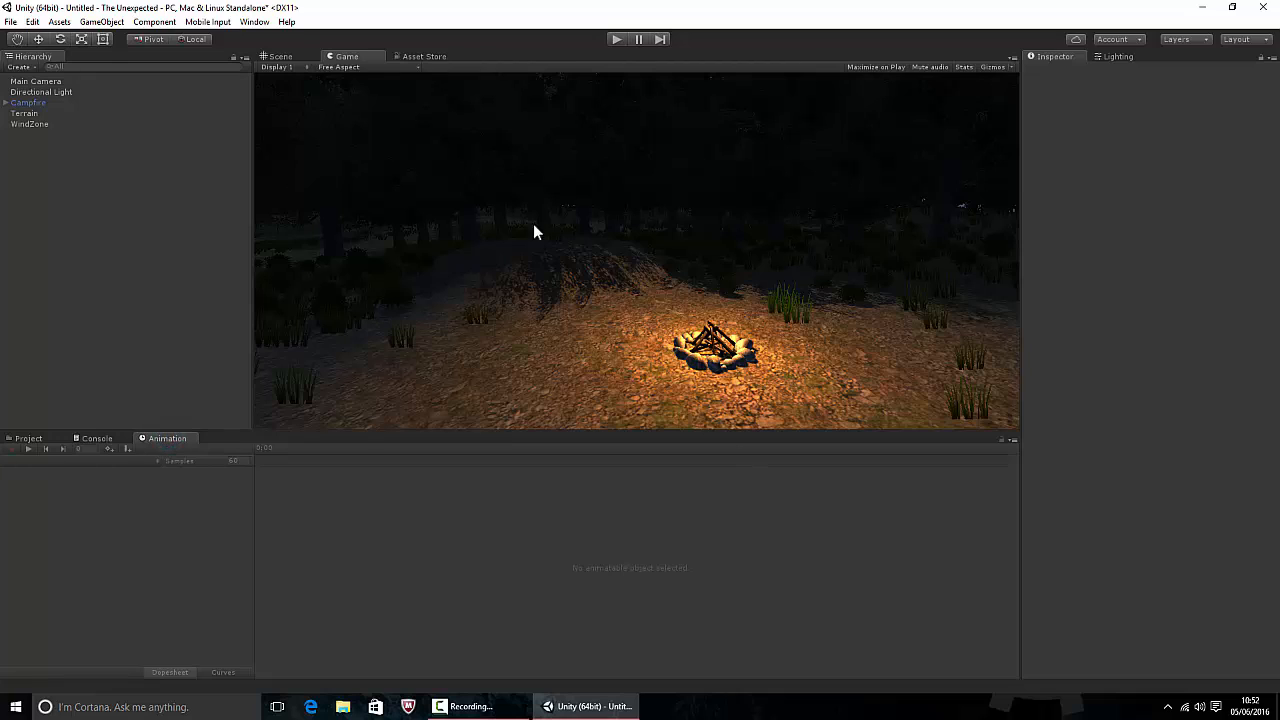
mouse_move(646, 172)
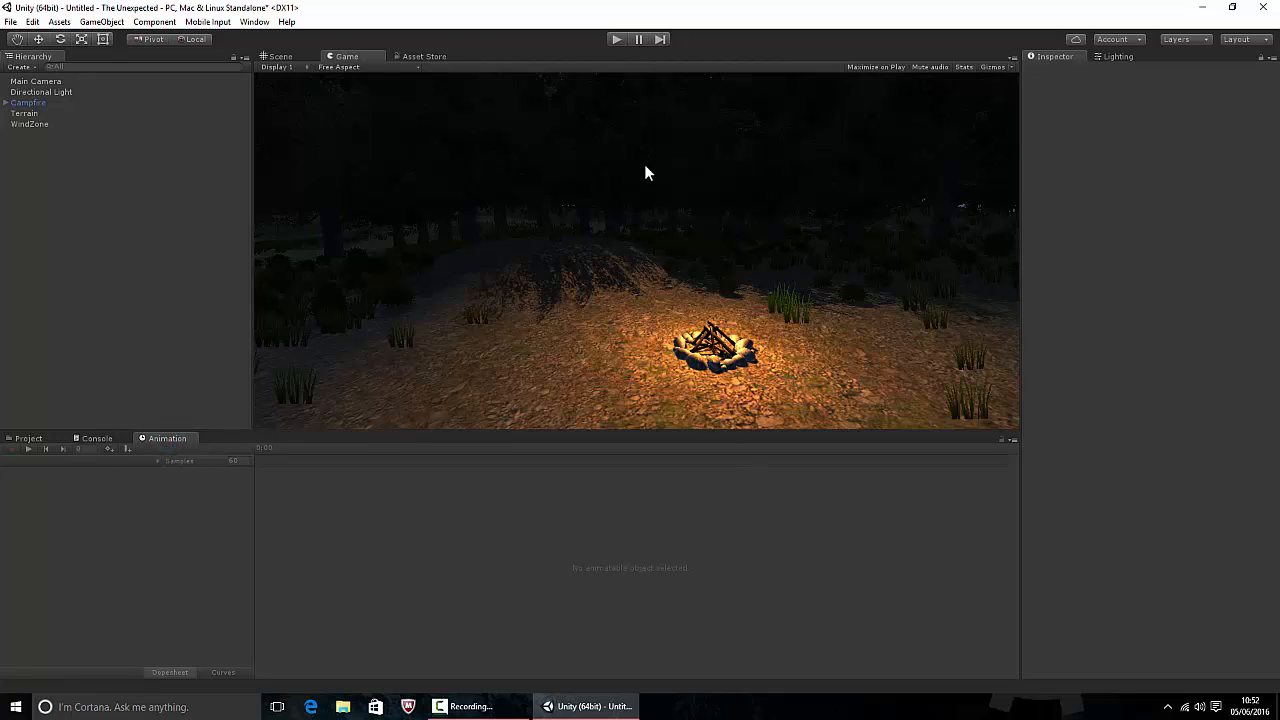
mouse_move(644, 240)
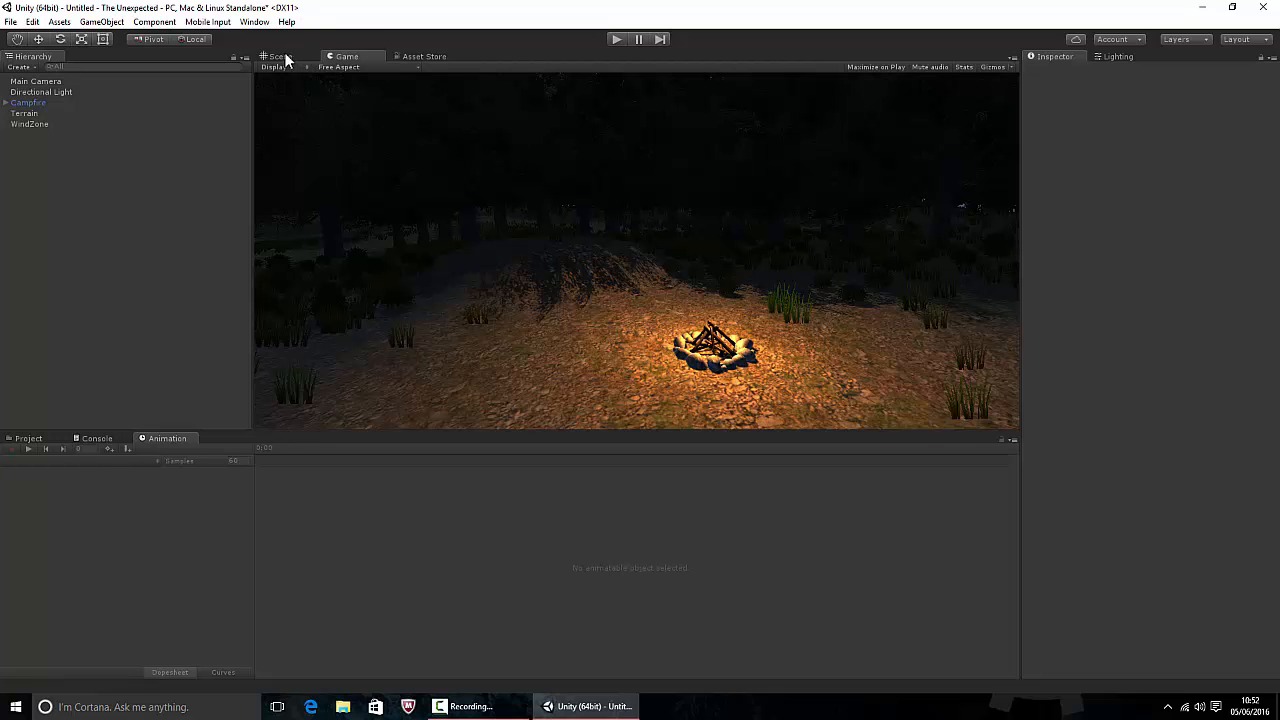
left_click(278, 56)
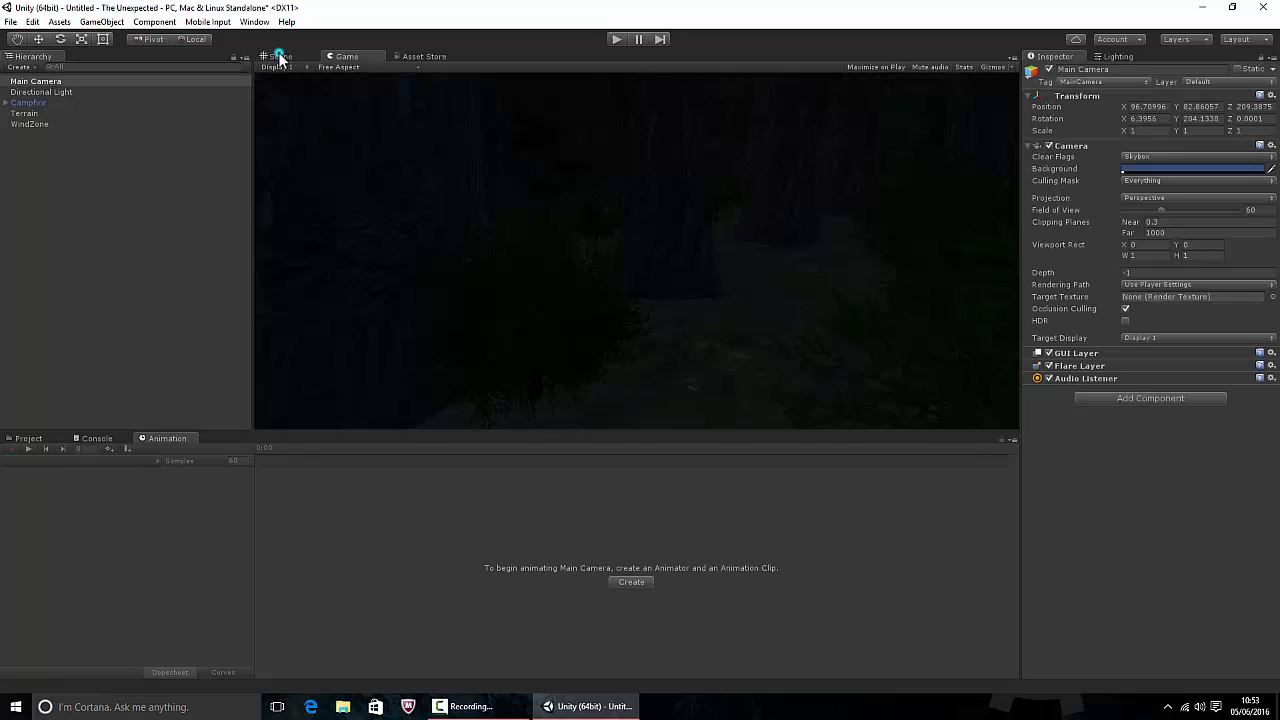
left_click(284, 56)
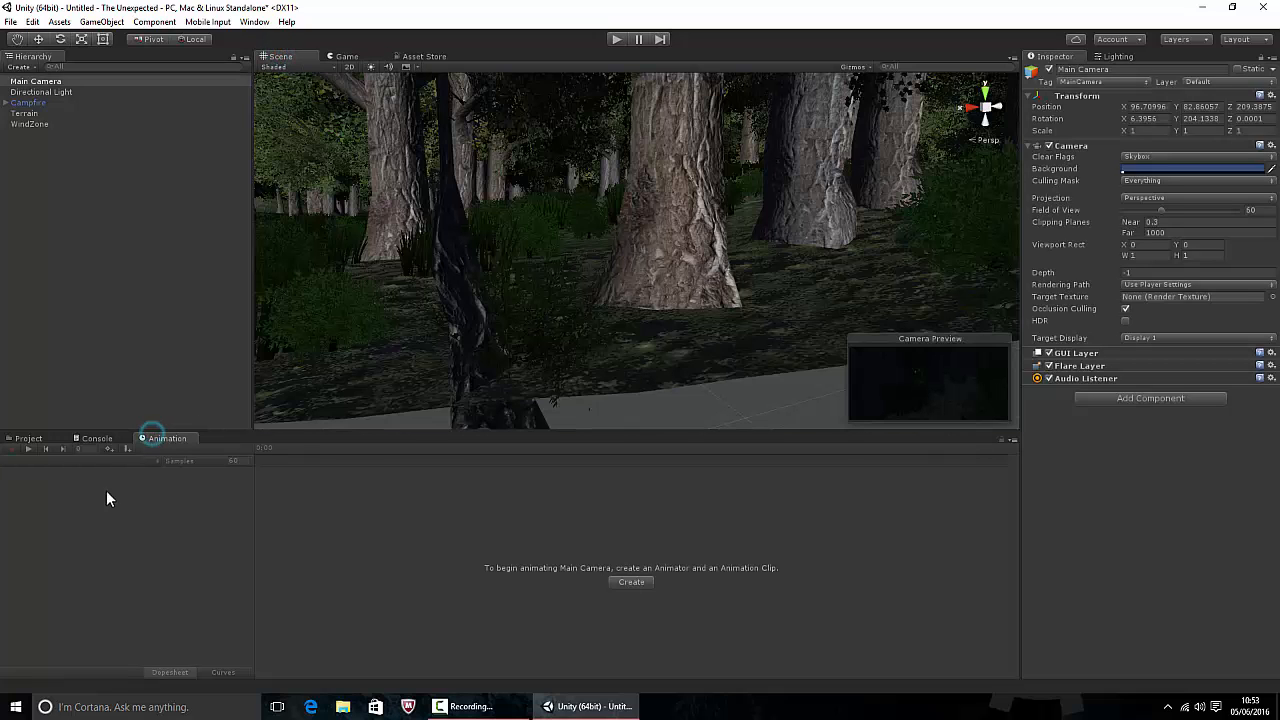
left_click(36, 80)
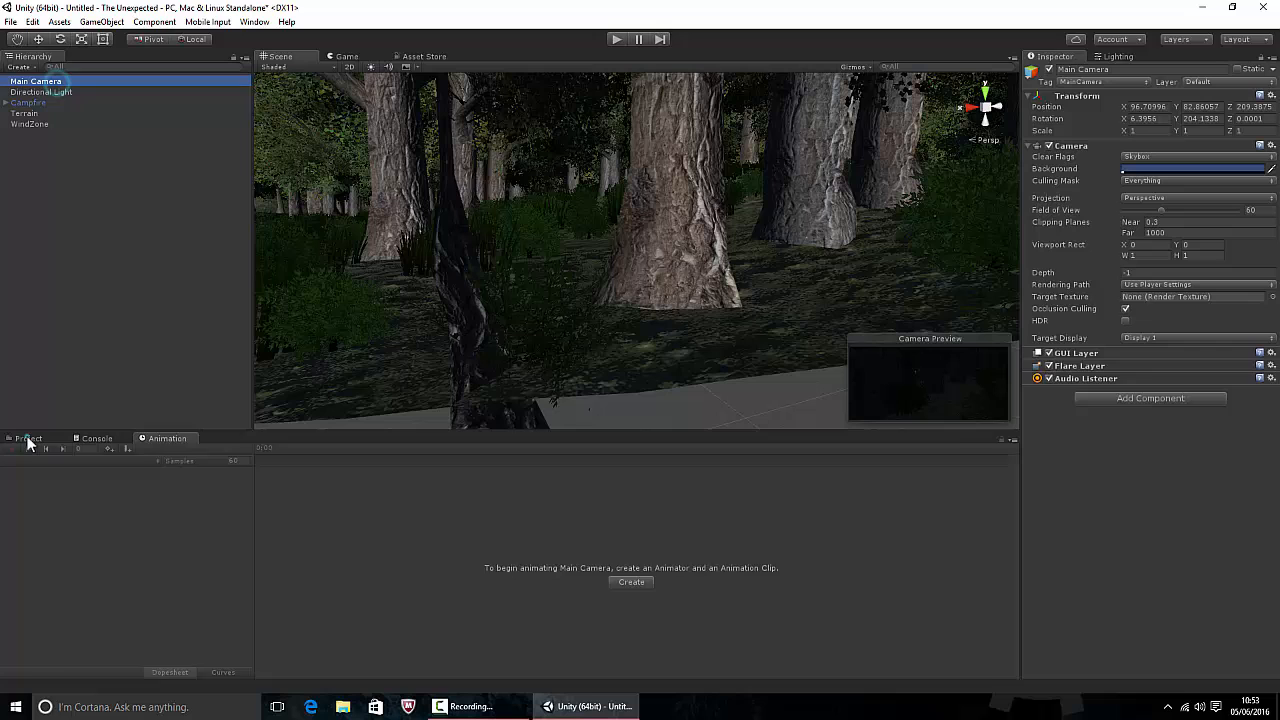
- Check the project asset folders, return to the Animation panel and select the Main Camera so the Create prompt appears
left_click(28, 438)
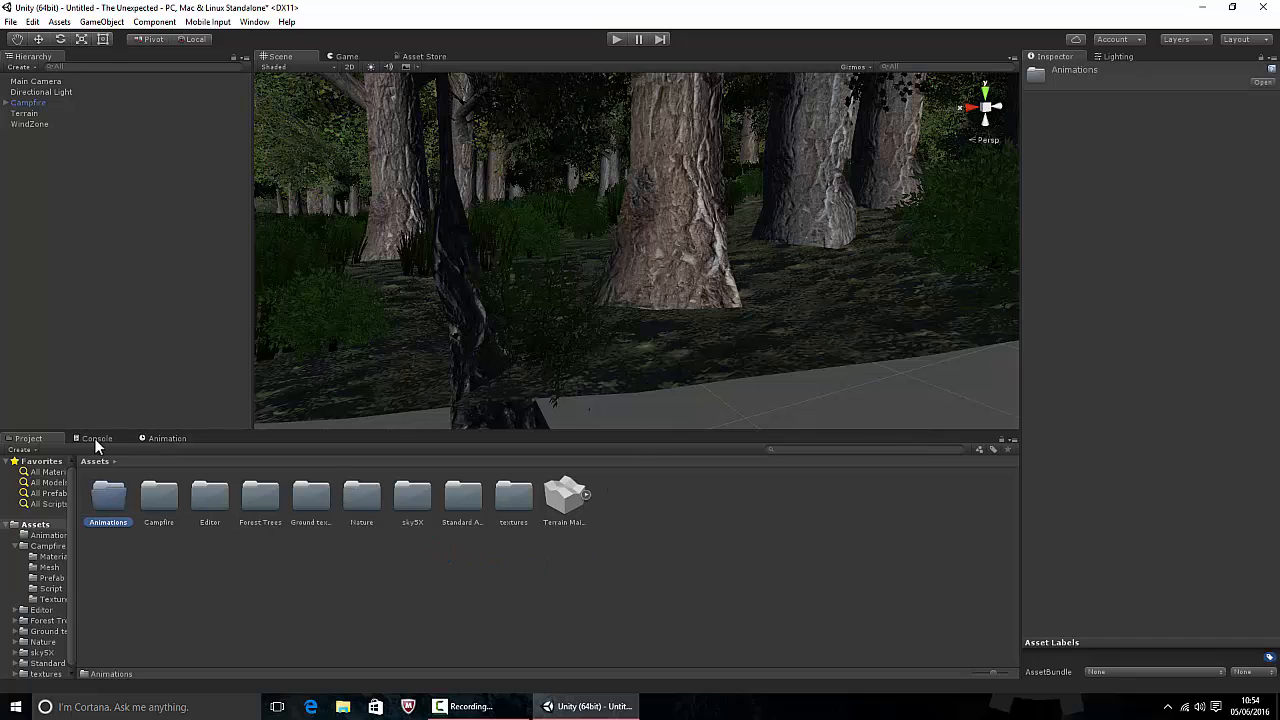
left_click(168, 438)
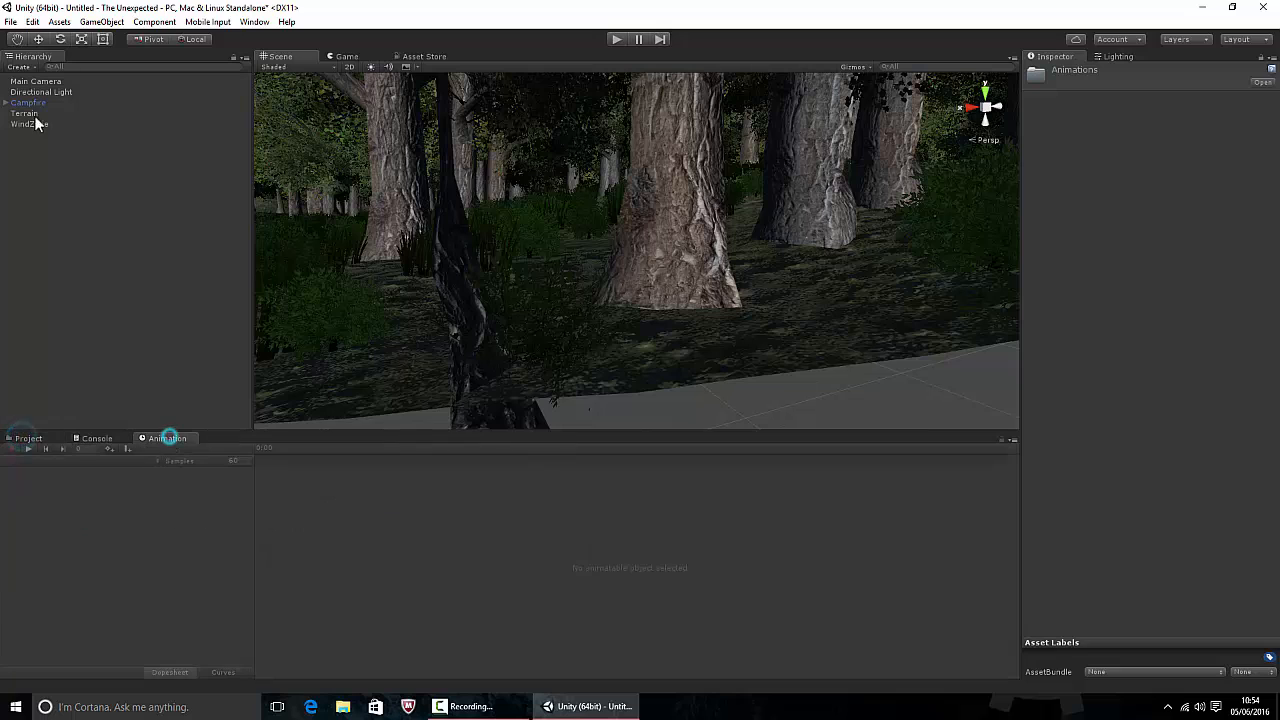
left_click(36, 80)
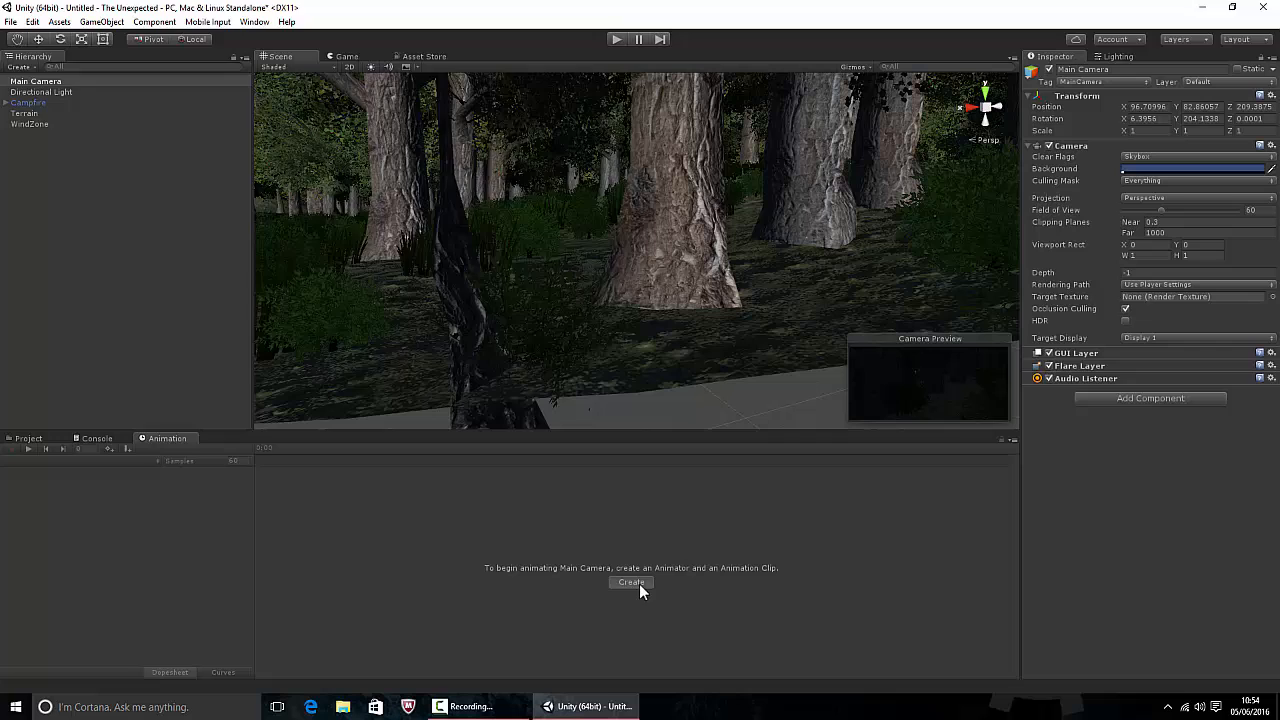
- Create a new clip named Main Menu Intro Animation in the Animations folder for the Main Camera
left_click(632, 582)
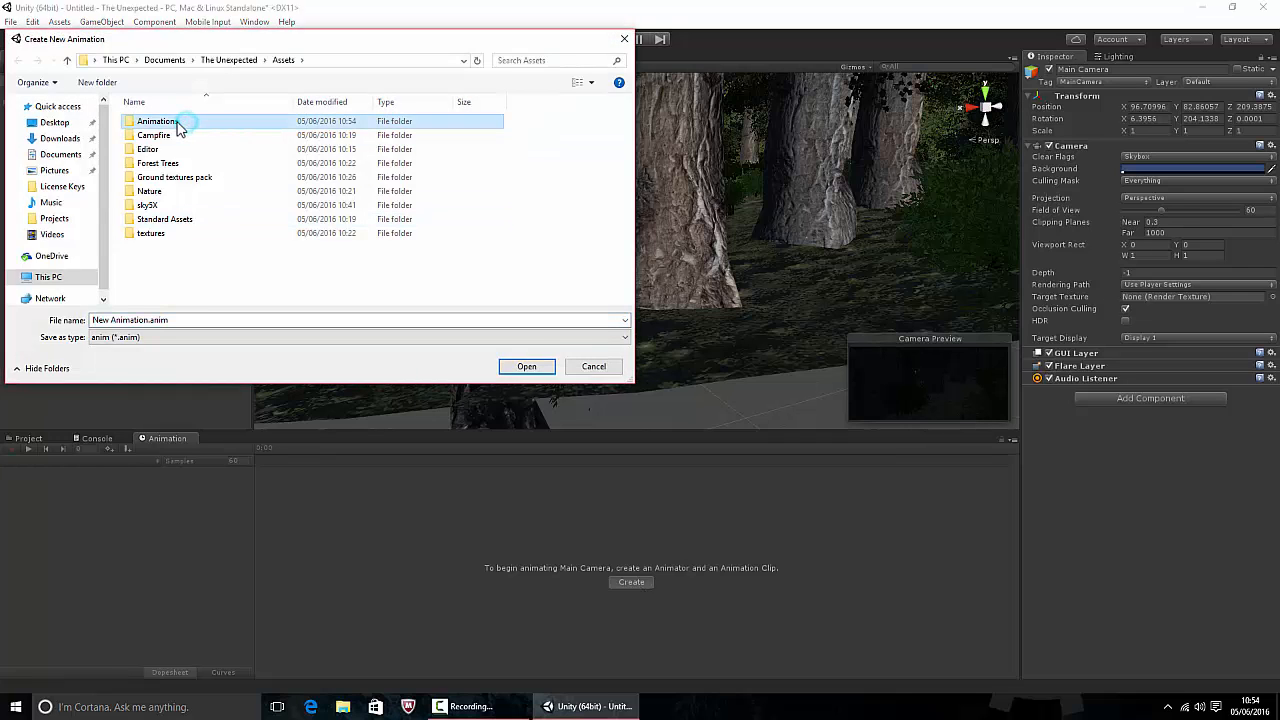
double_click(156, 122)
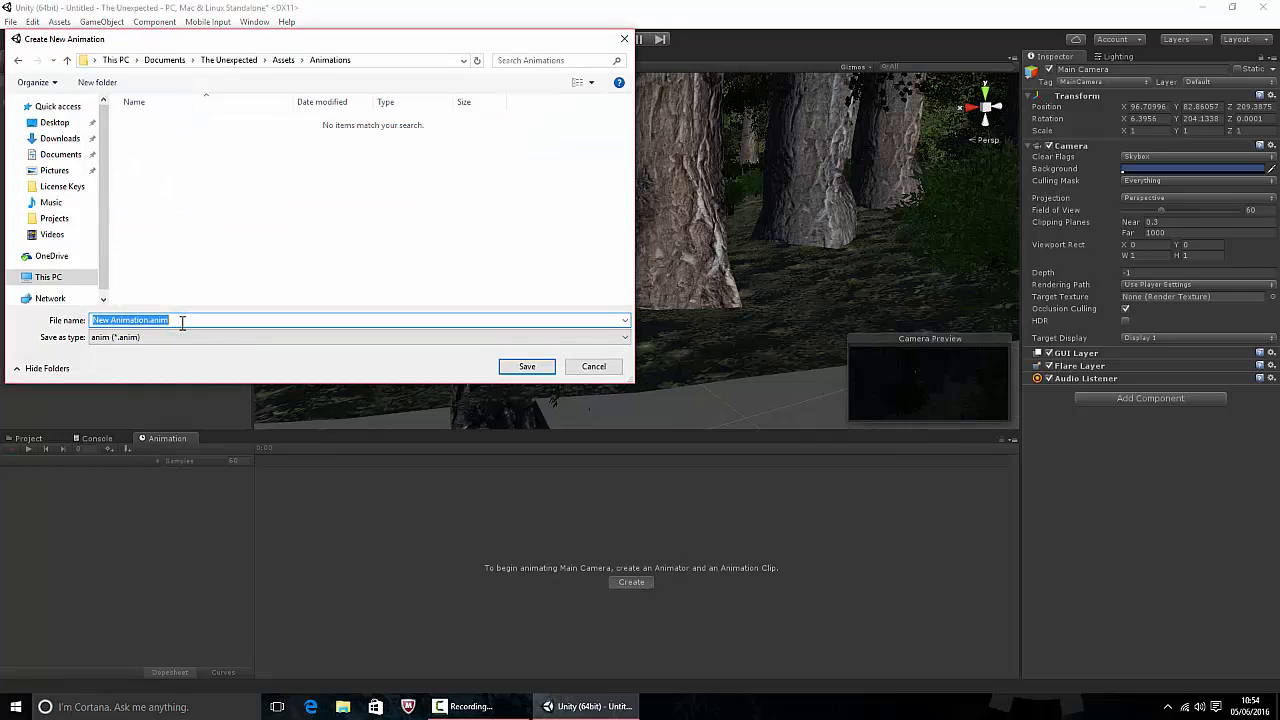
type("Intro")
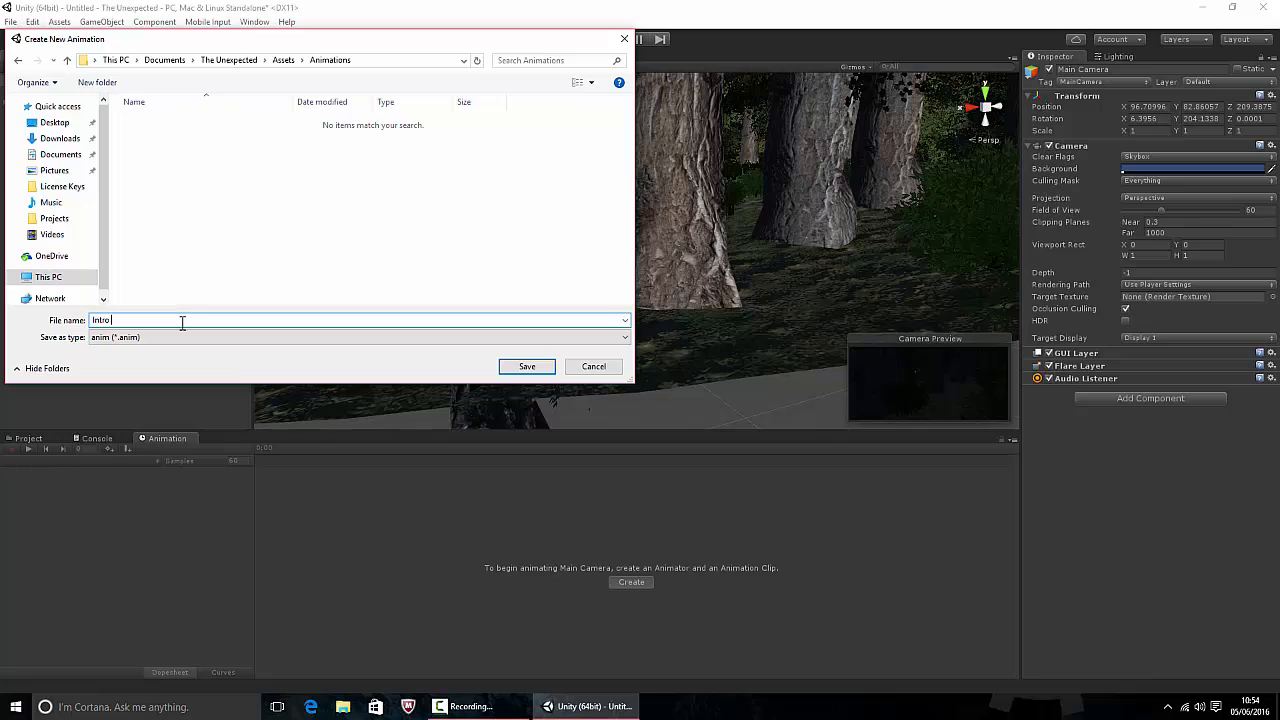
key("ctrl+a")
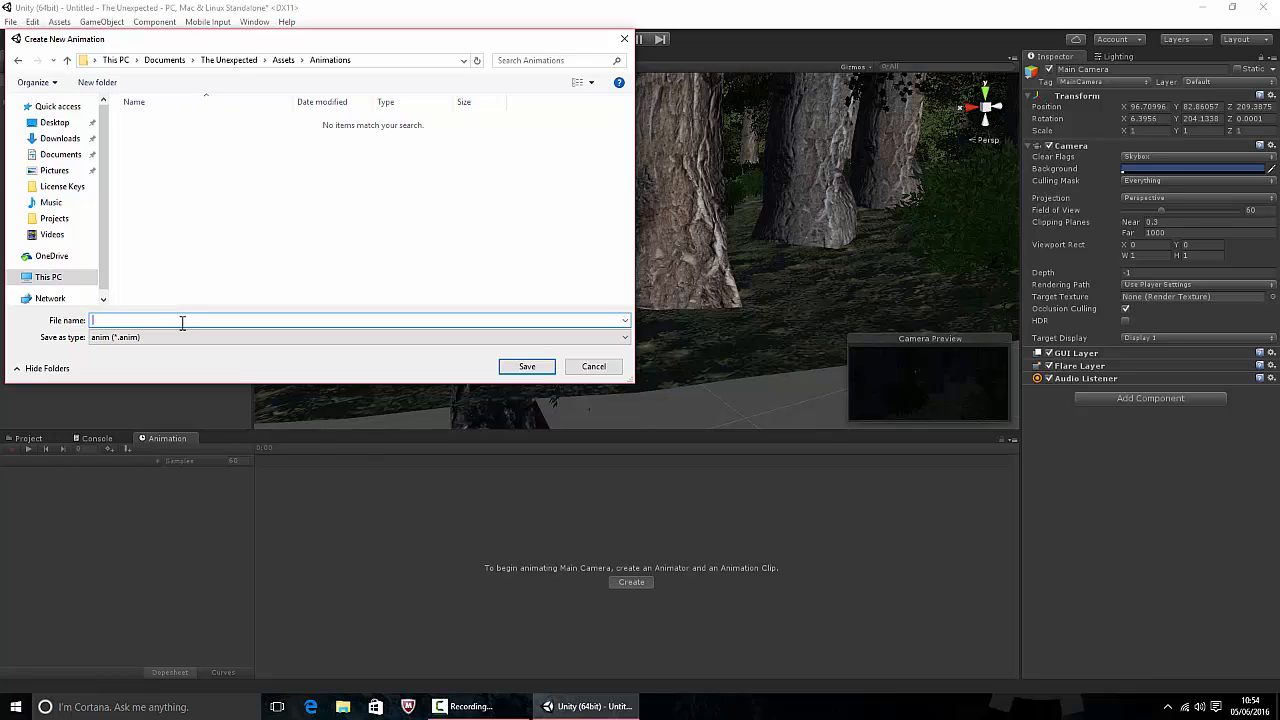
type("Main Menu Intro Animati")
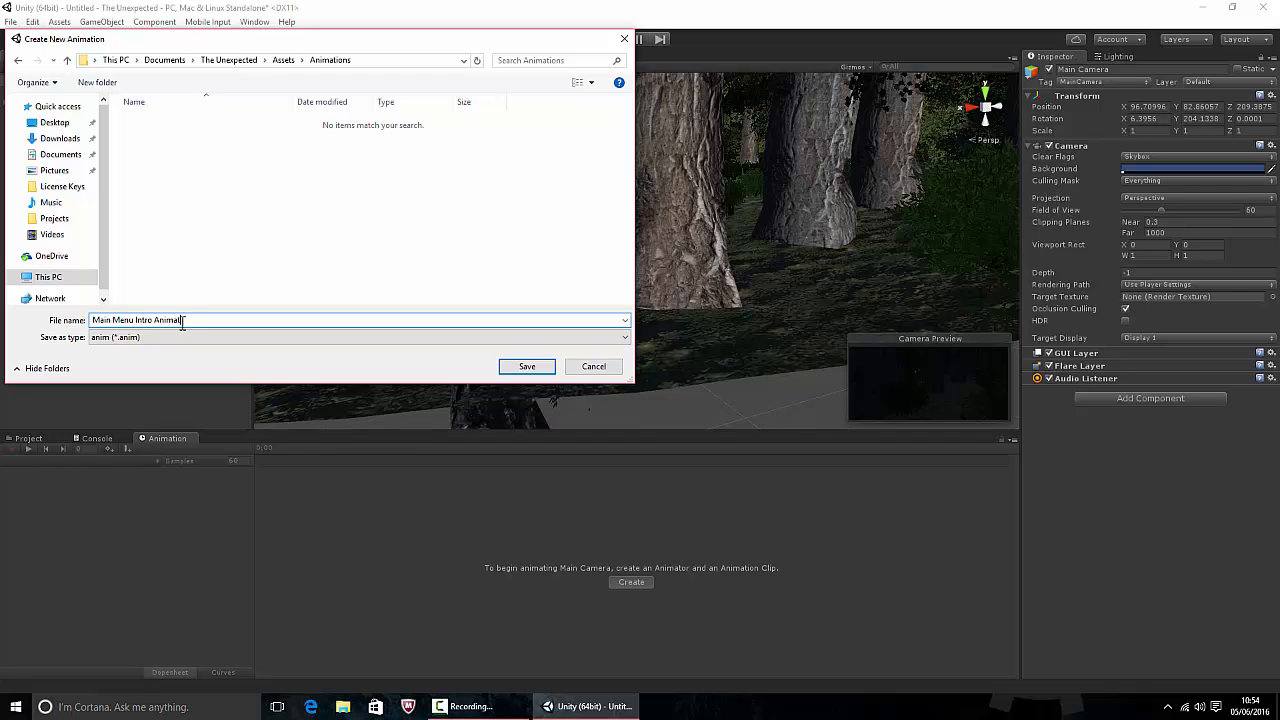
left_click(526, 366)
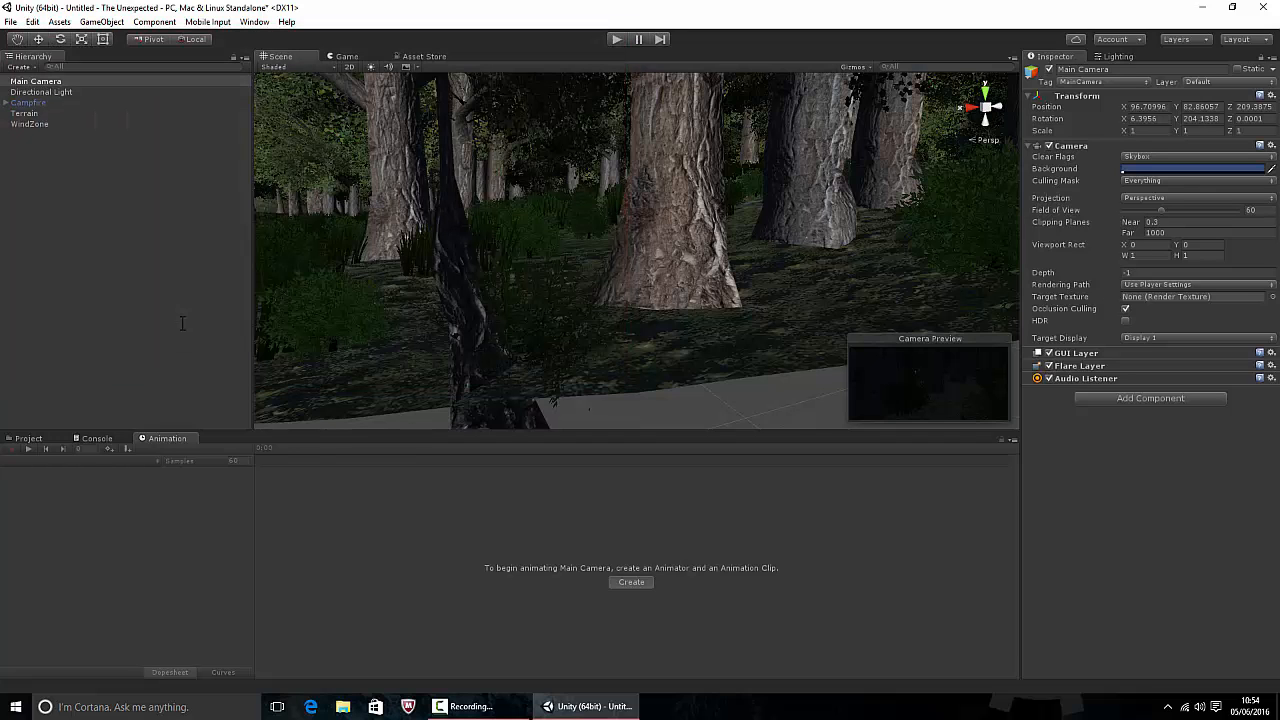
left_click(632, 582)
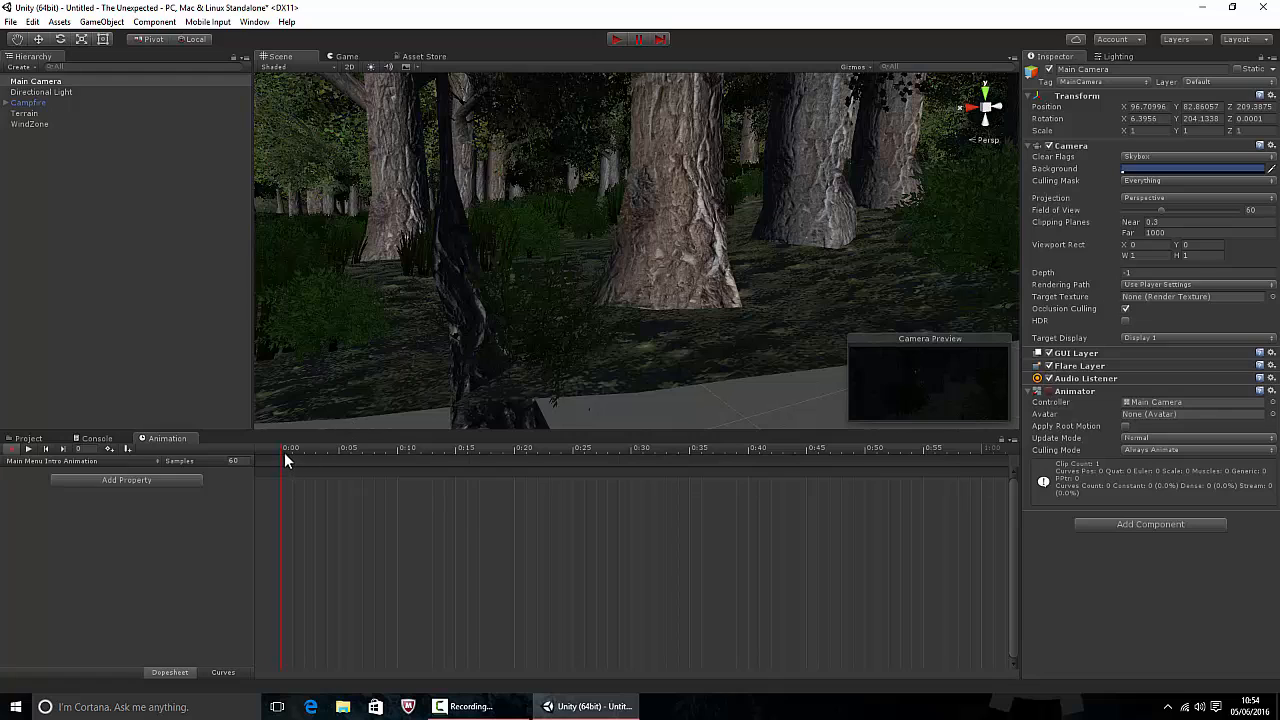
mouse_move(368, 458)
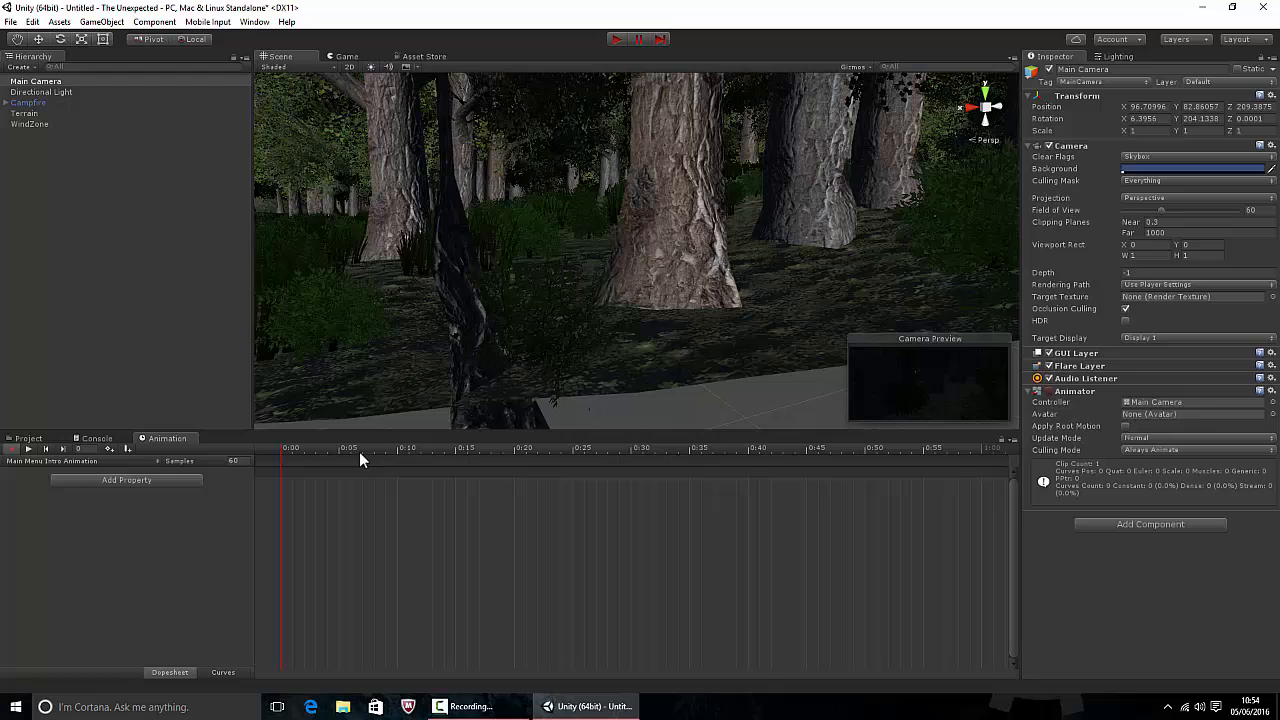
mouse_move(724, 458)
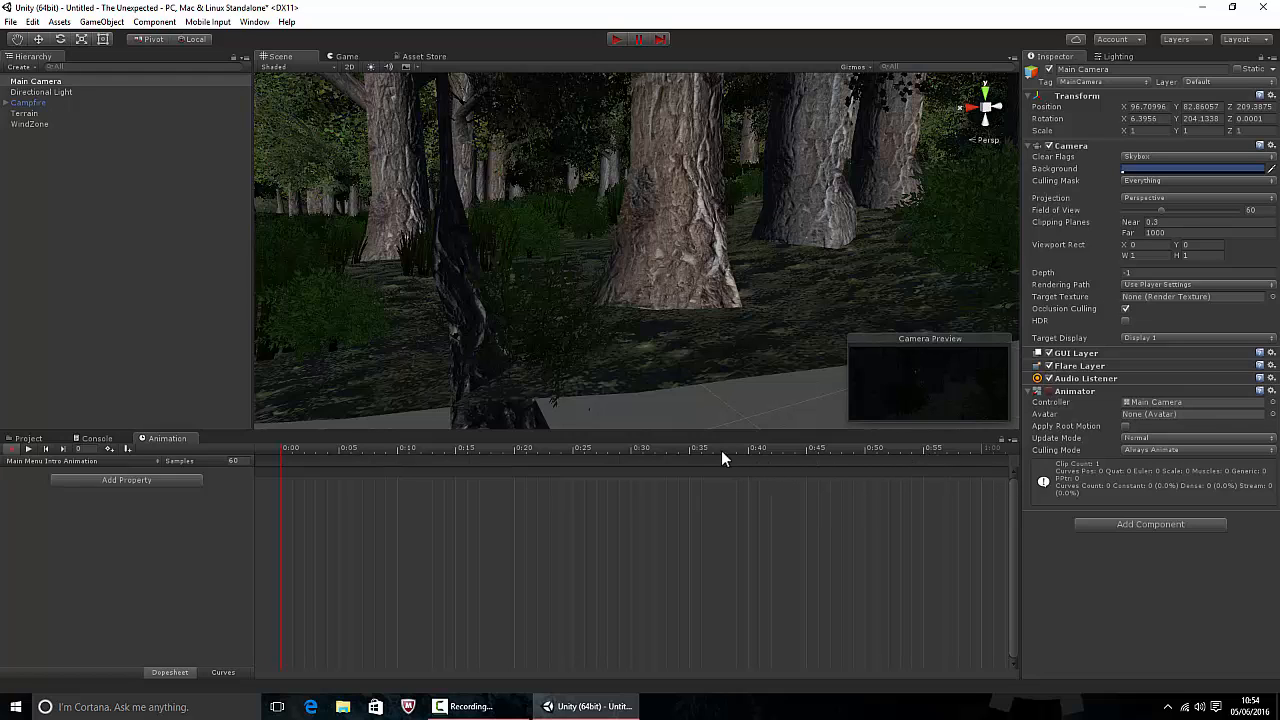
mouse_move(548, 390)
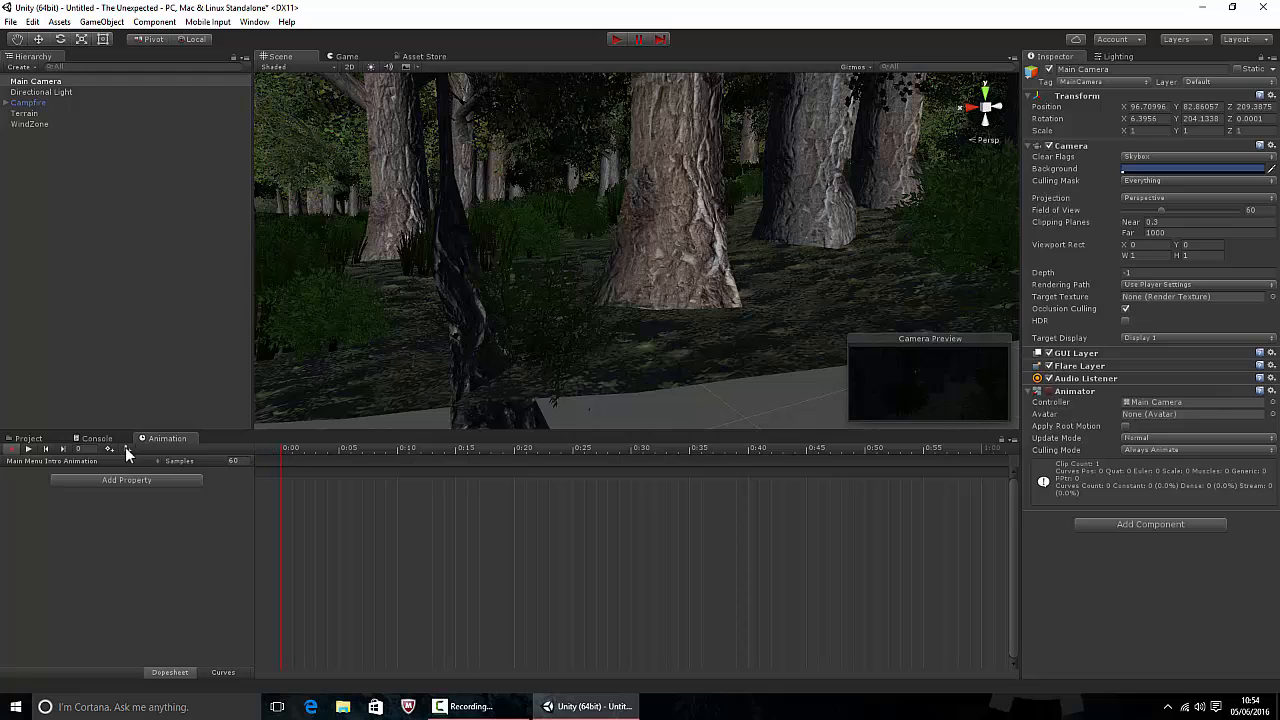
mouse_move(900, 454)
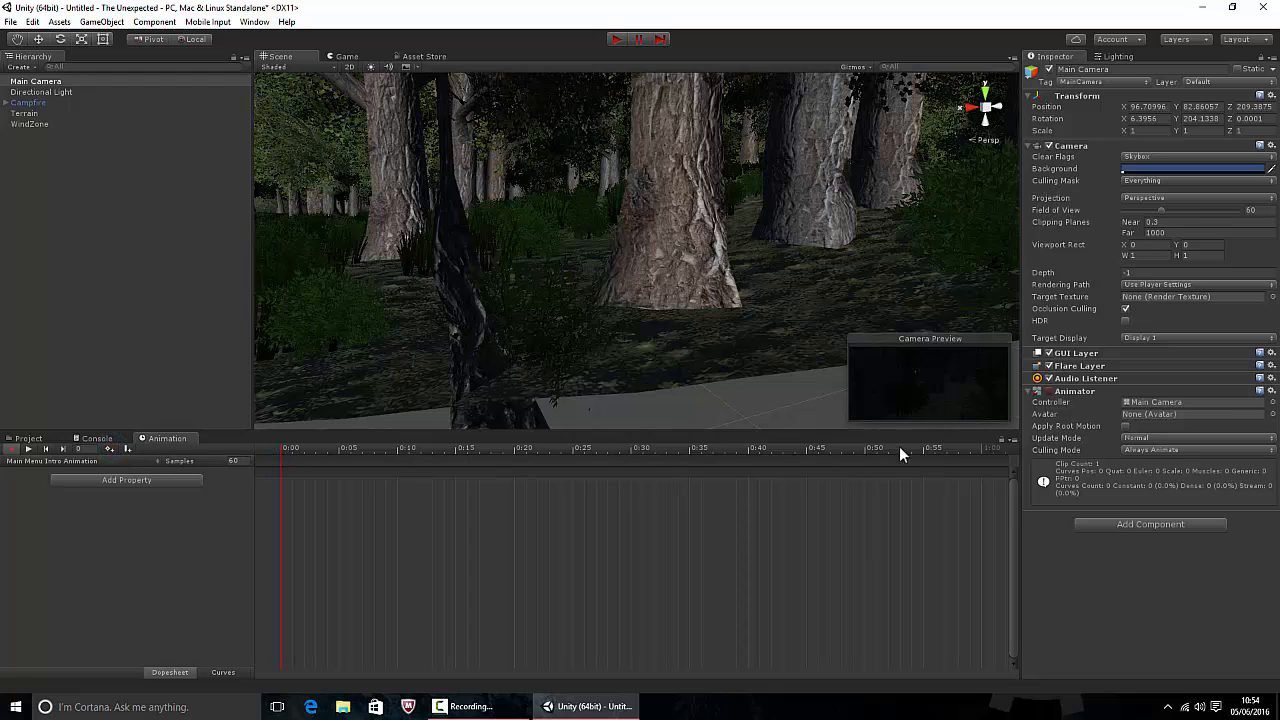
- Keyframe the camera aligned with the view at a later time, then return to the clip start
left_click(632, 448)
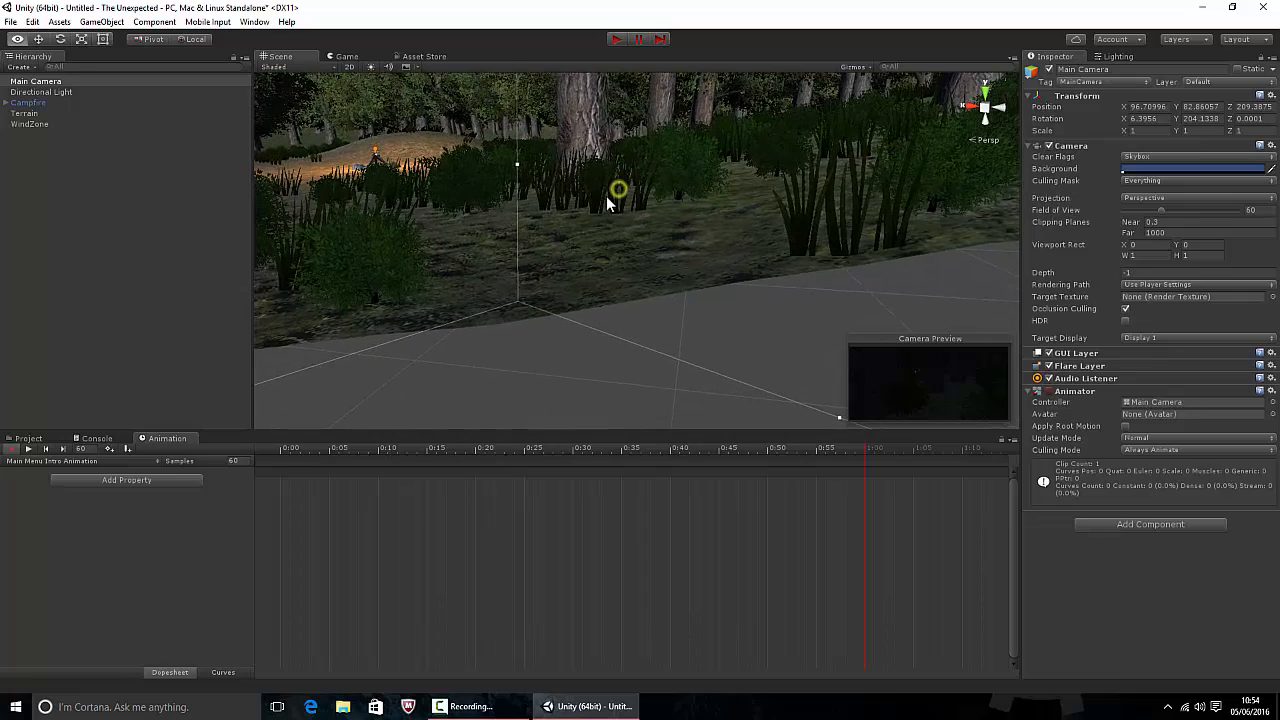
left_click(100, 22)
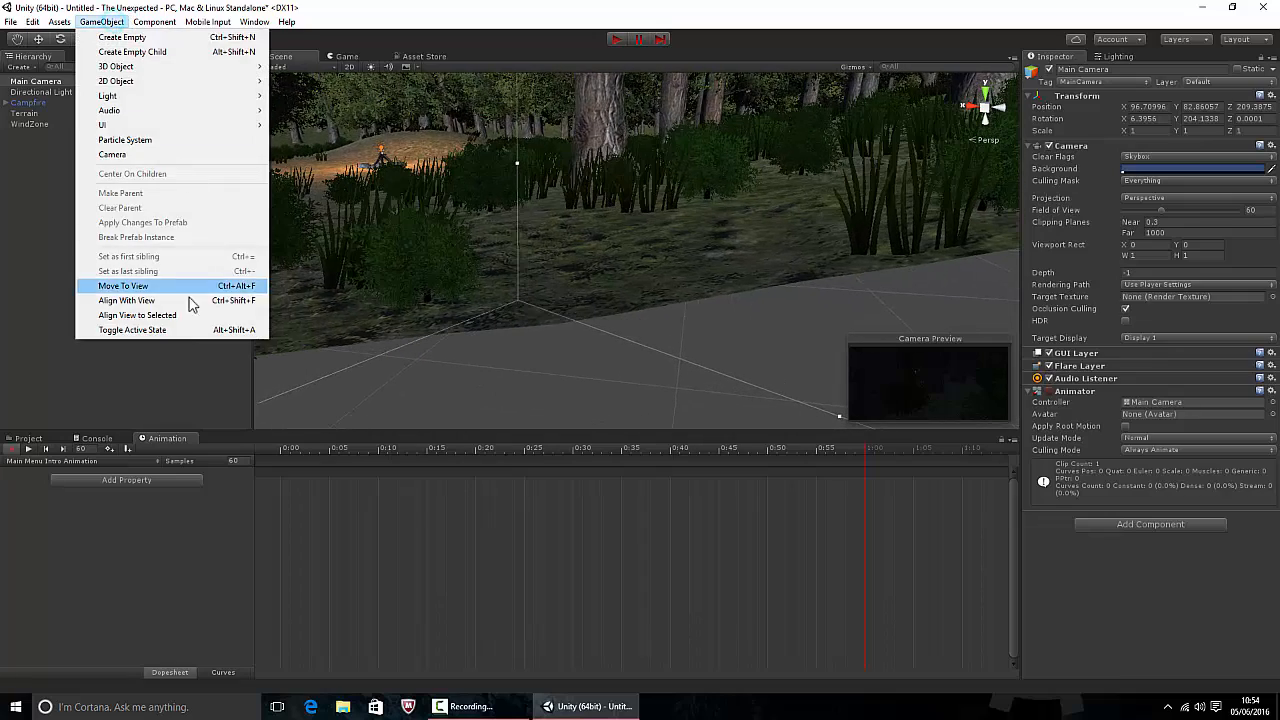
left_click(122, 286)
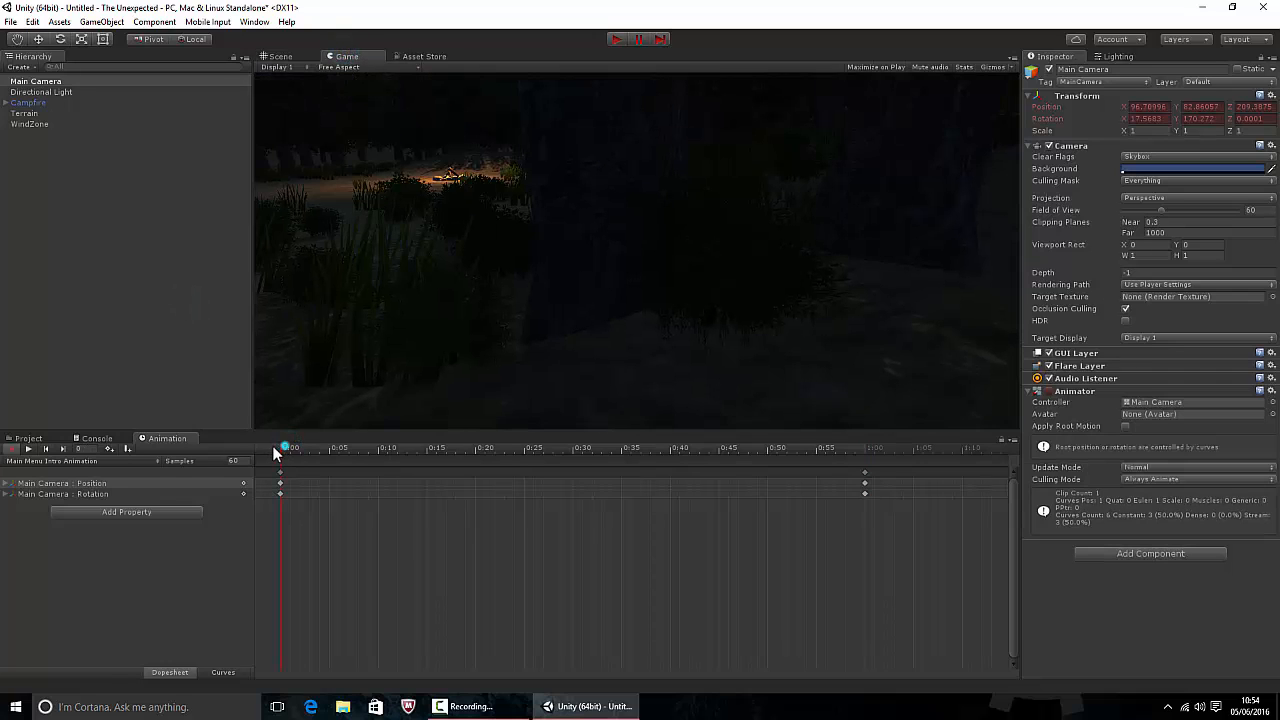
left_click(582, 448)
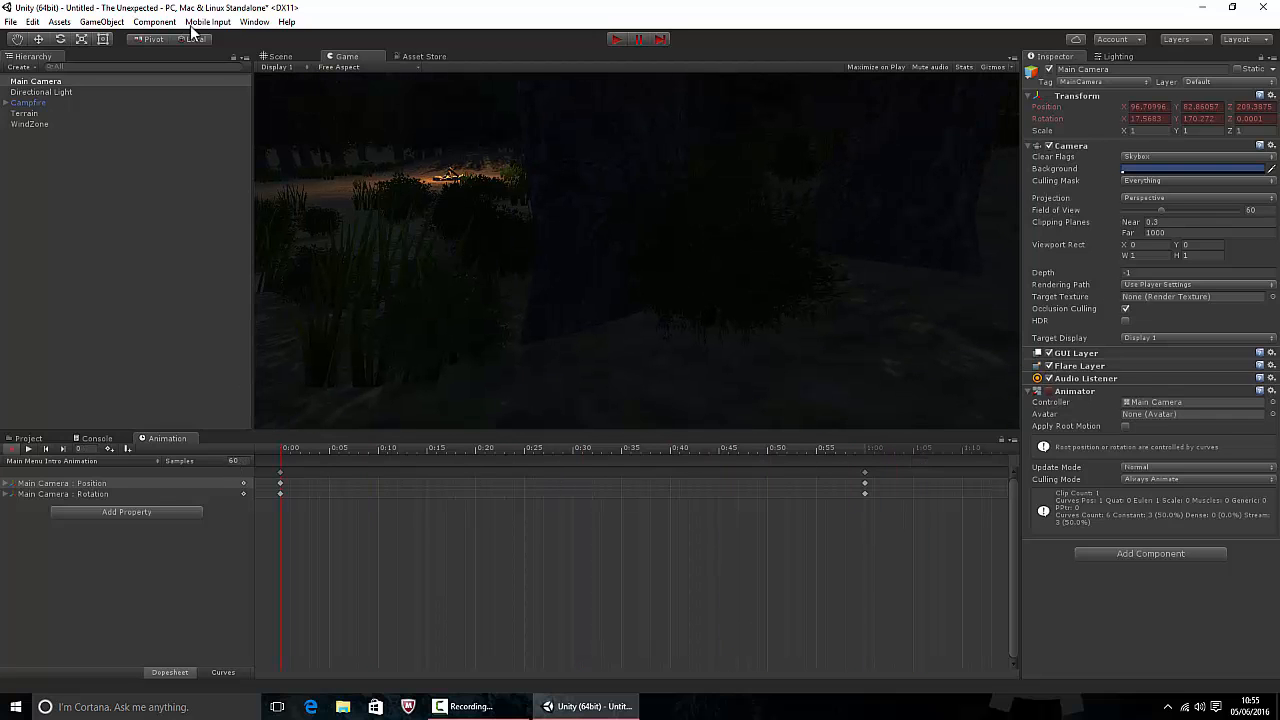
- Reposition and lower the camera for the opening forest shot and play back the intro
left_click(278, 56)
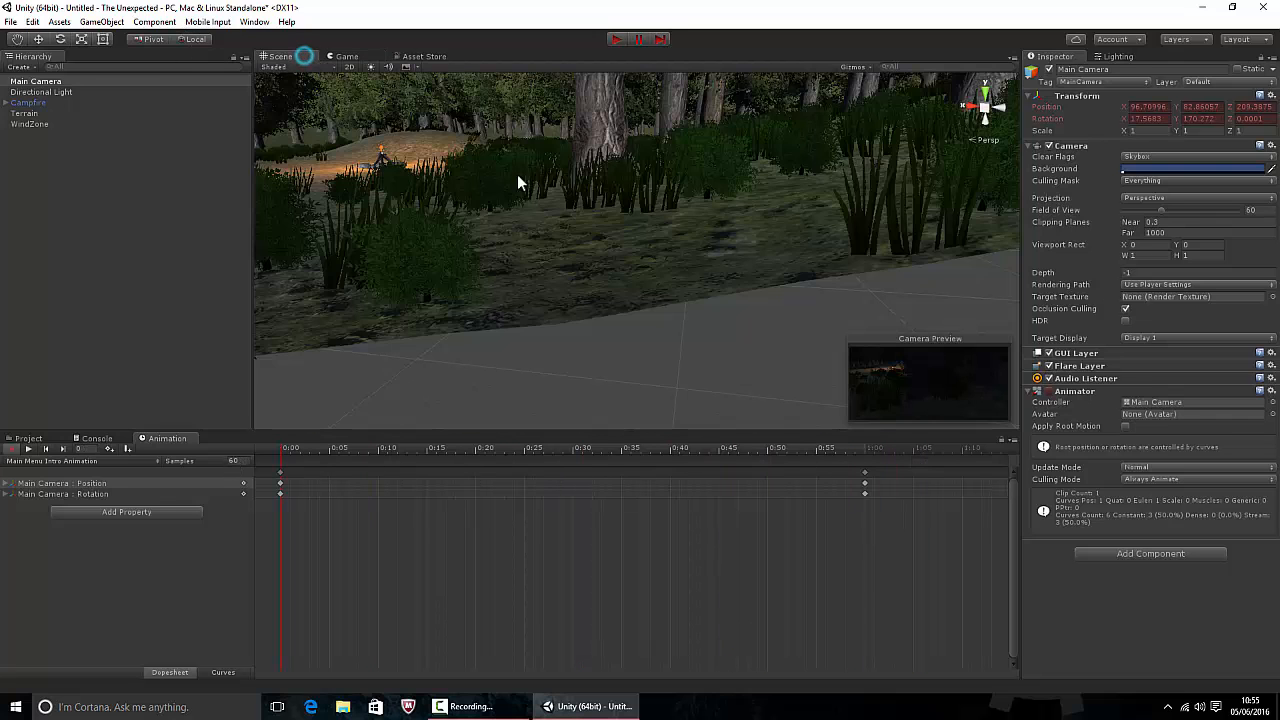
left_click_drag(518, 182, 568, 258)
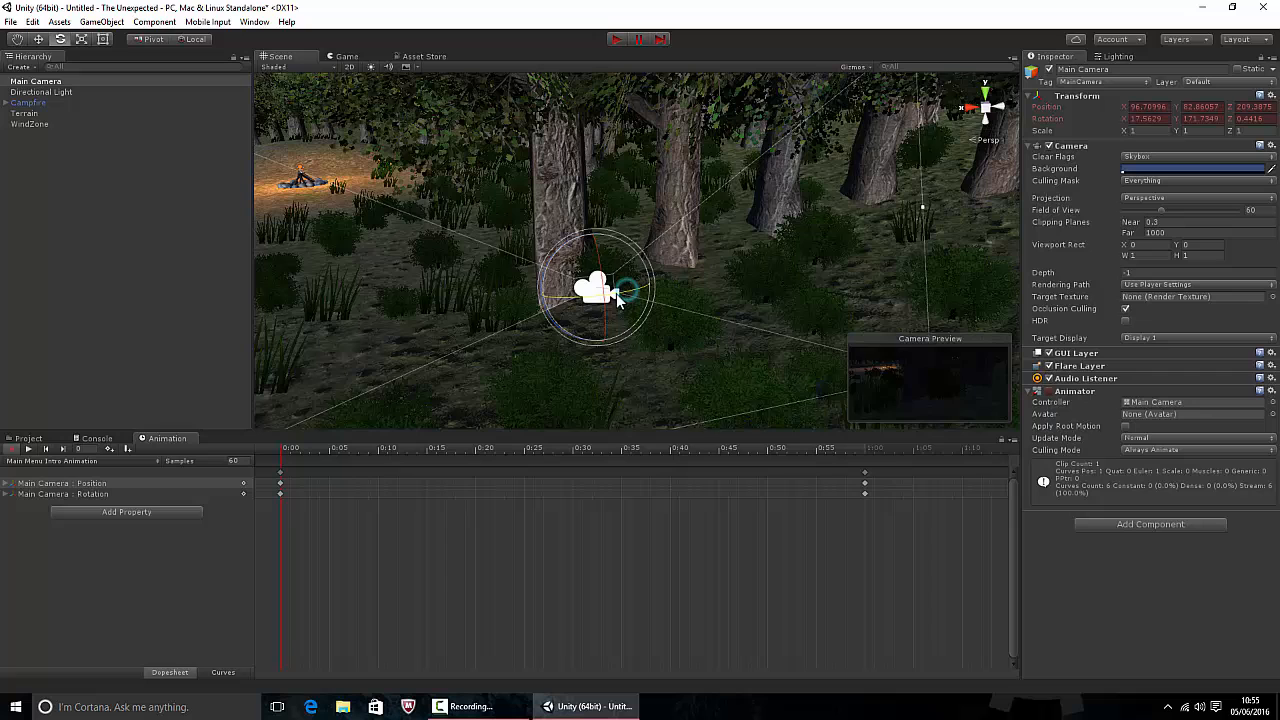
left_click_drag(616, 296, 576, 284)
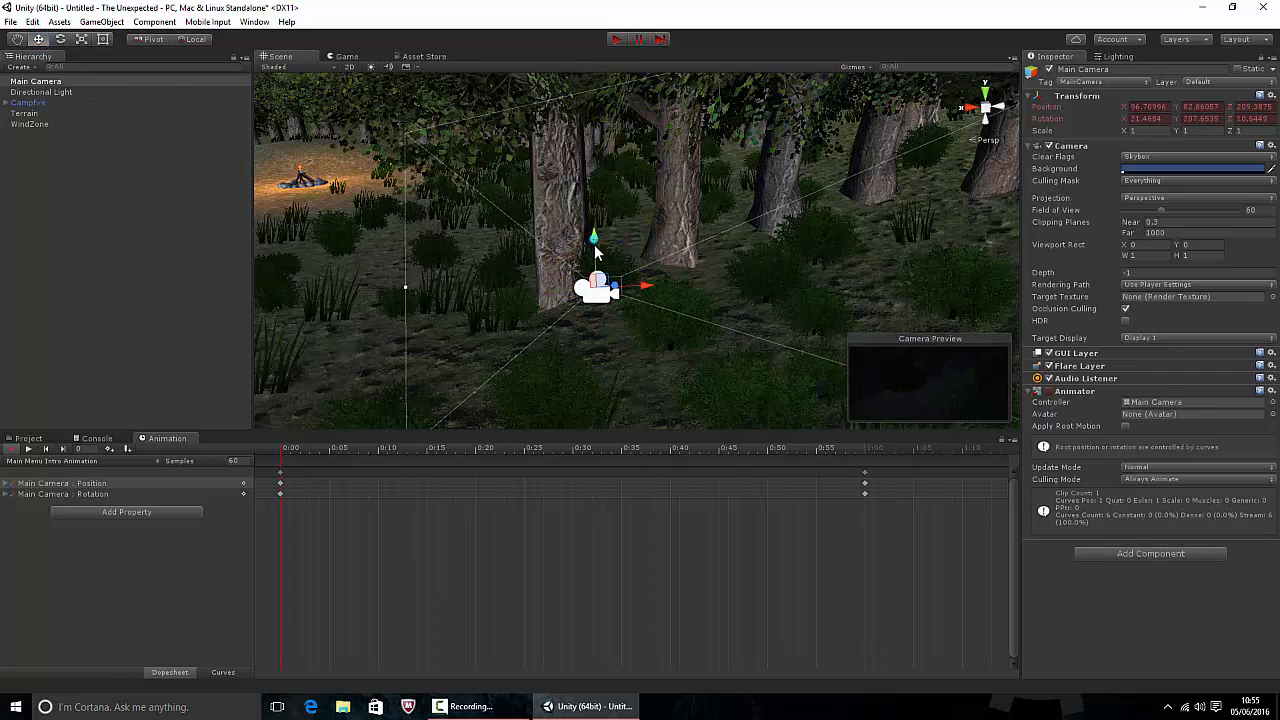
left_click_drag(596, 290, 612, 316)
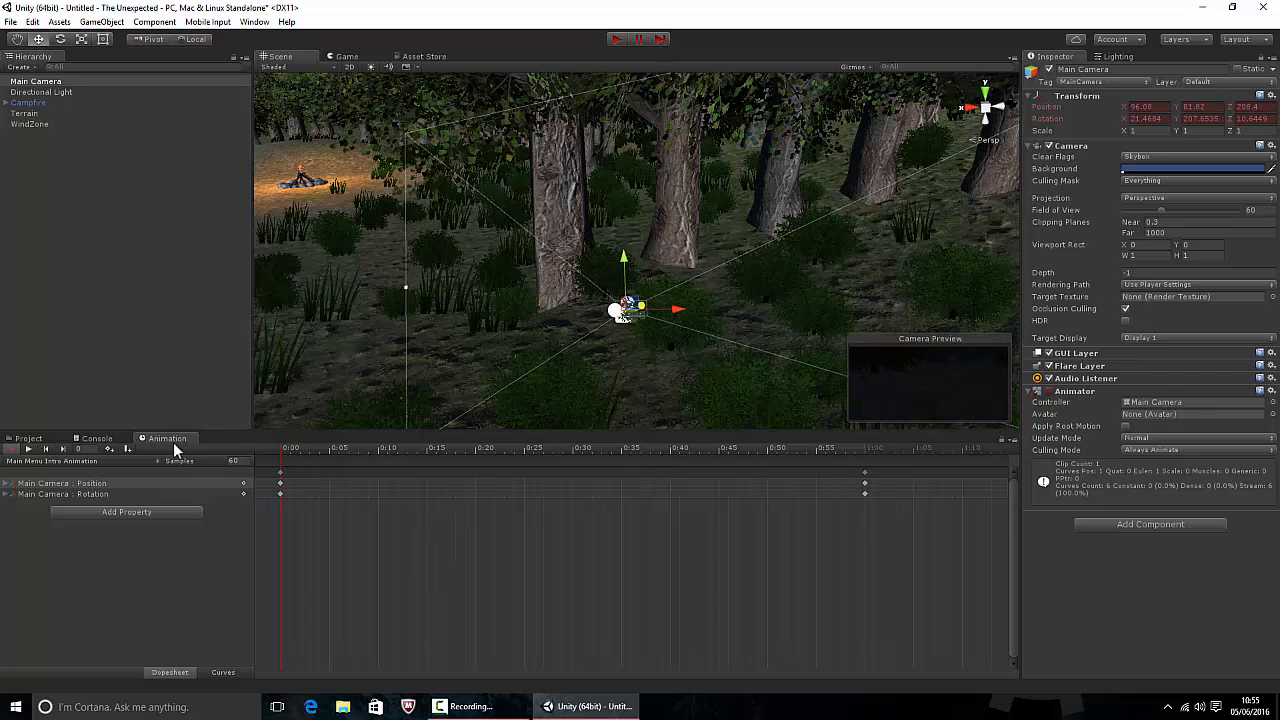
left_click(344, 56)
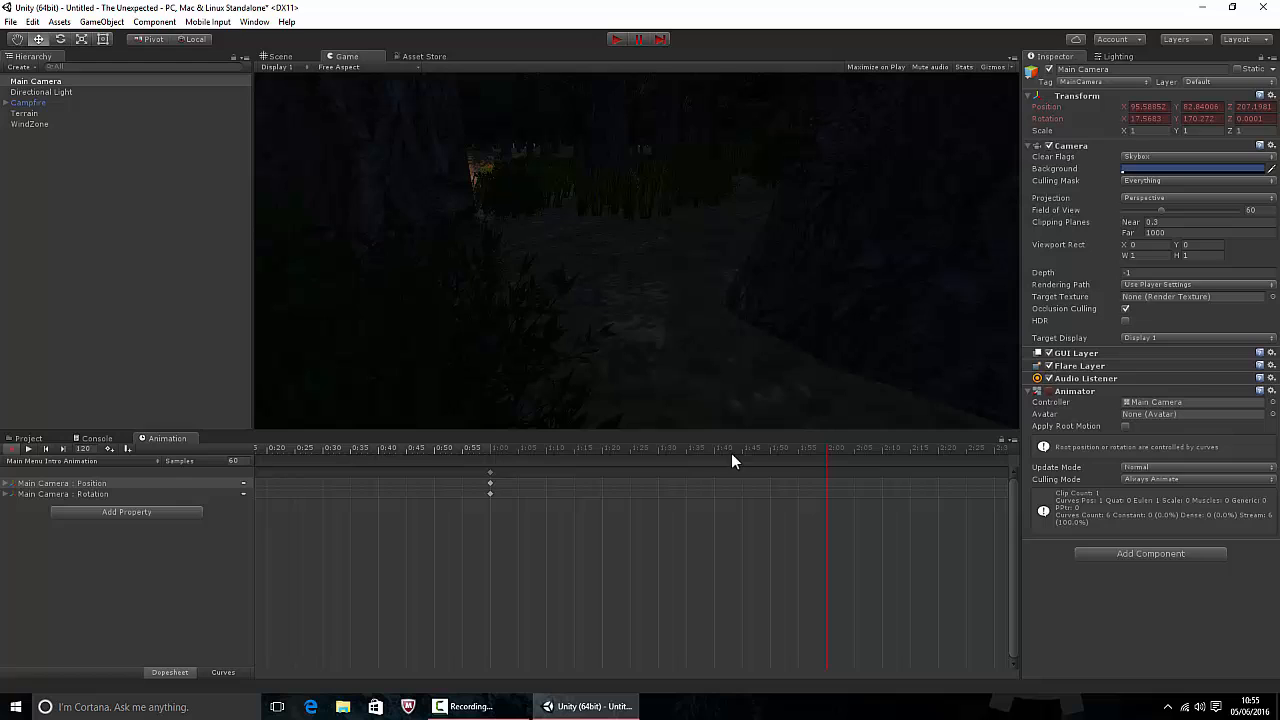
- Add a mid-clip keyframe with the camera aligned to a view facing the campfire
left_click(658, 448)
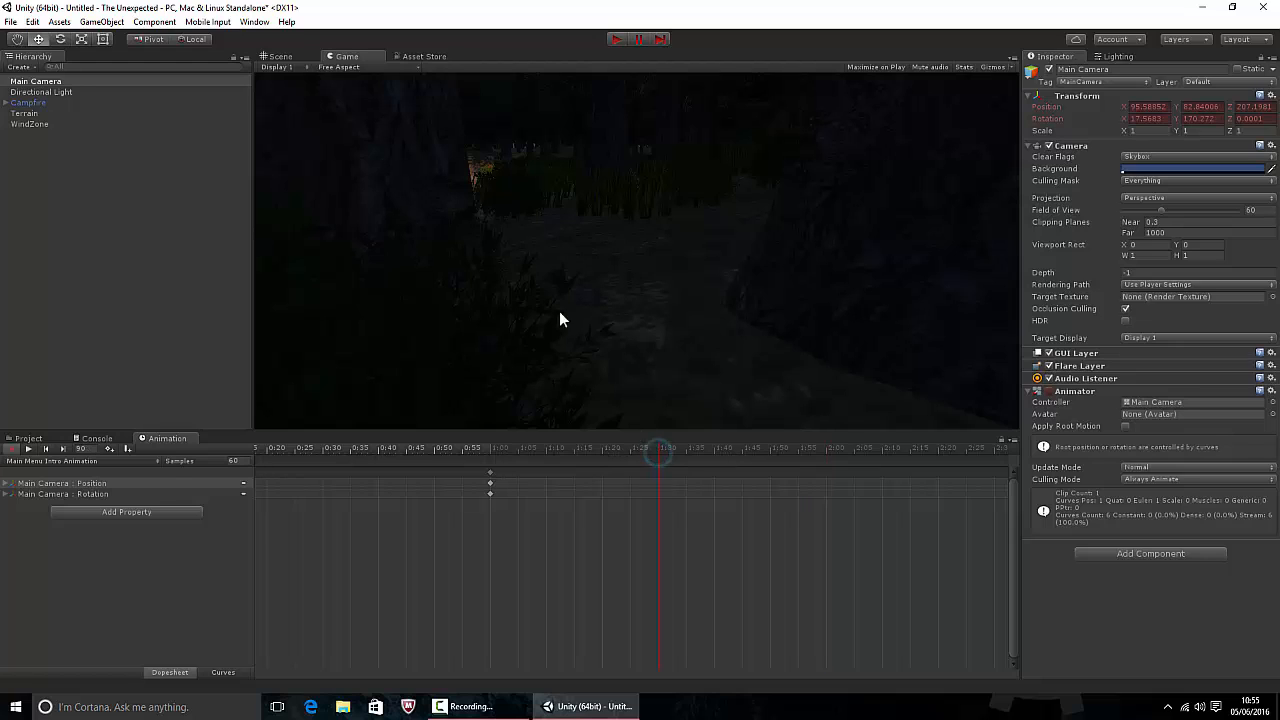
left_click(278, 56)
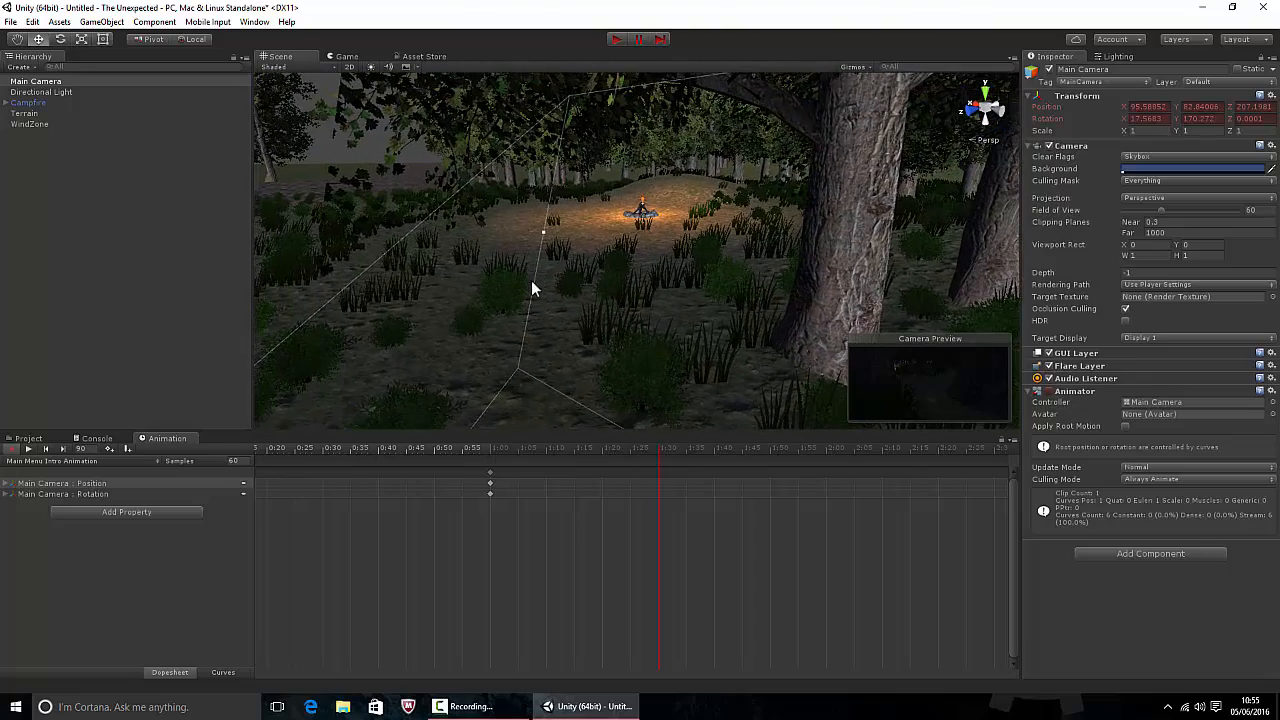
left_click(100, 20)
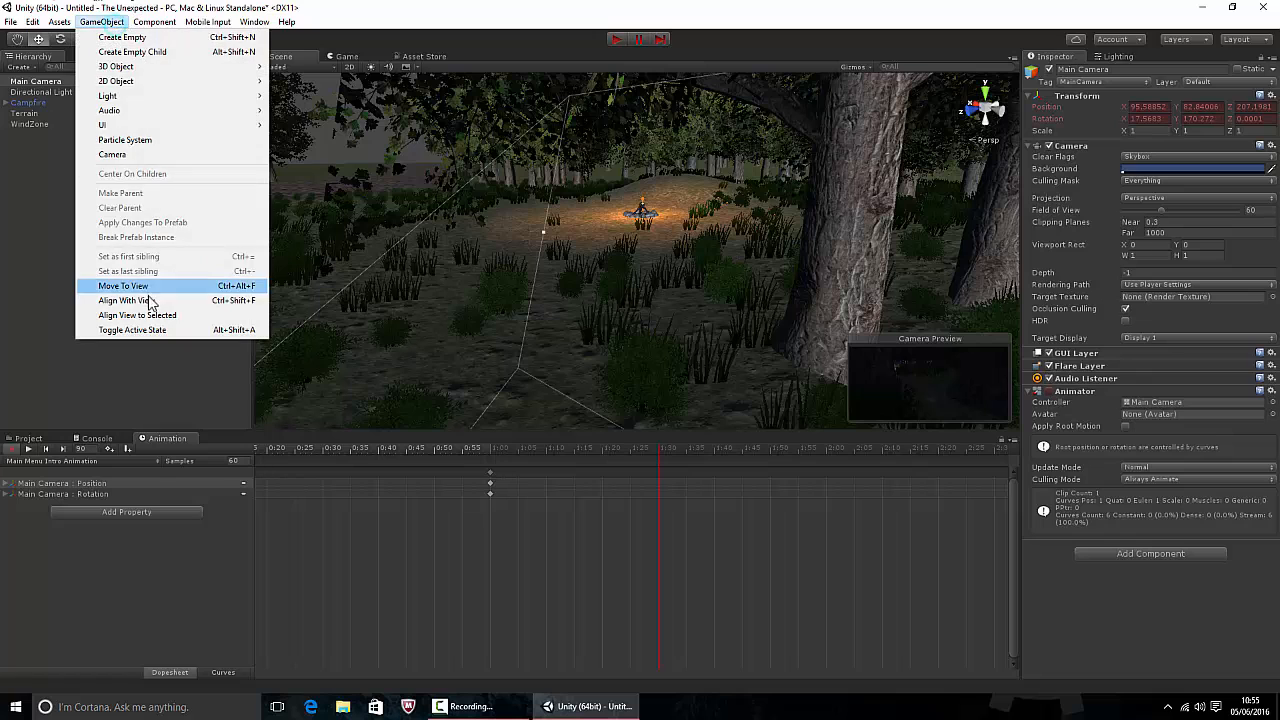
left_click(124, 300)
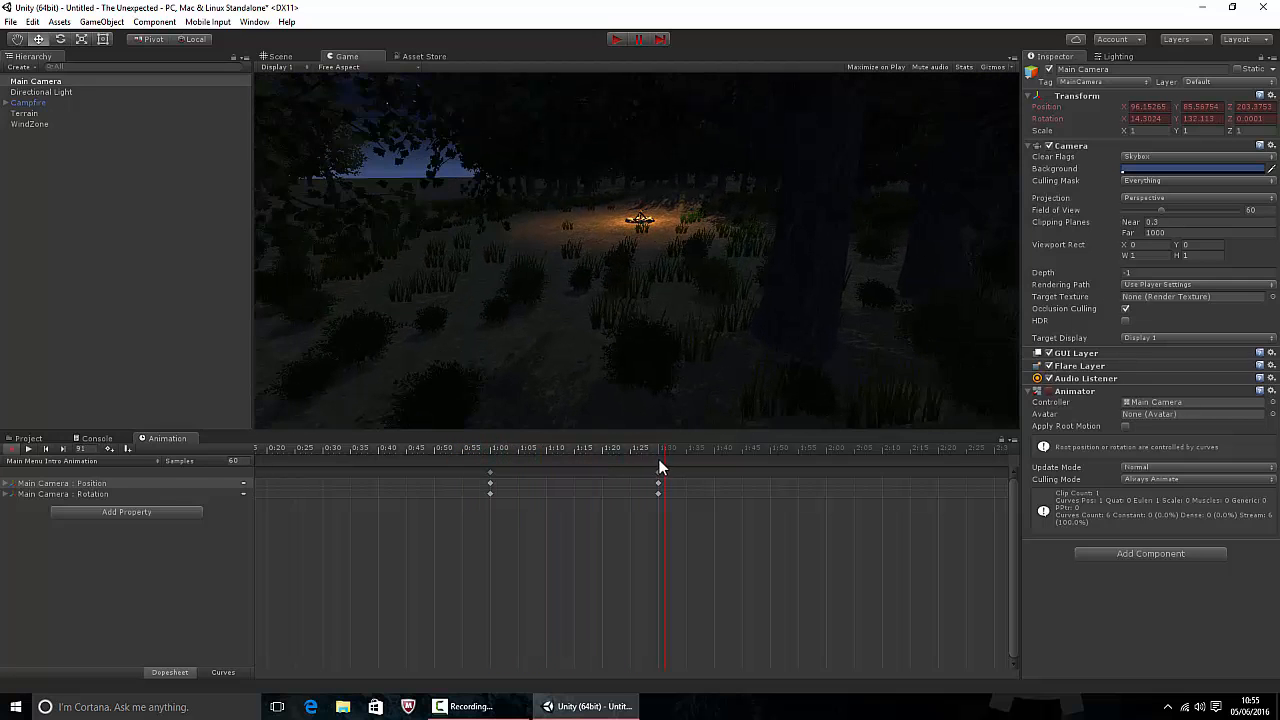
left_click(280, 56)
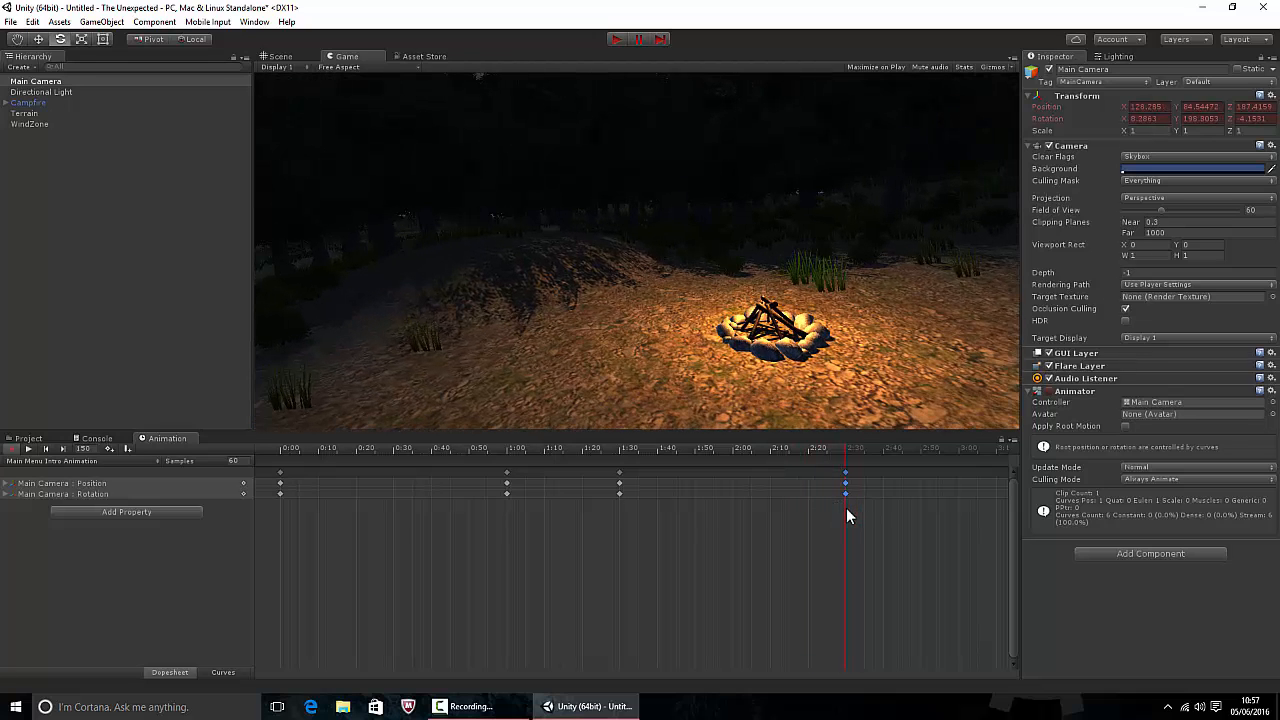
mouse_move(210, 564)
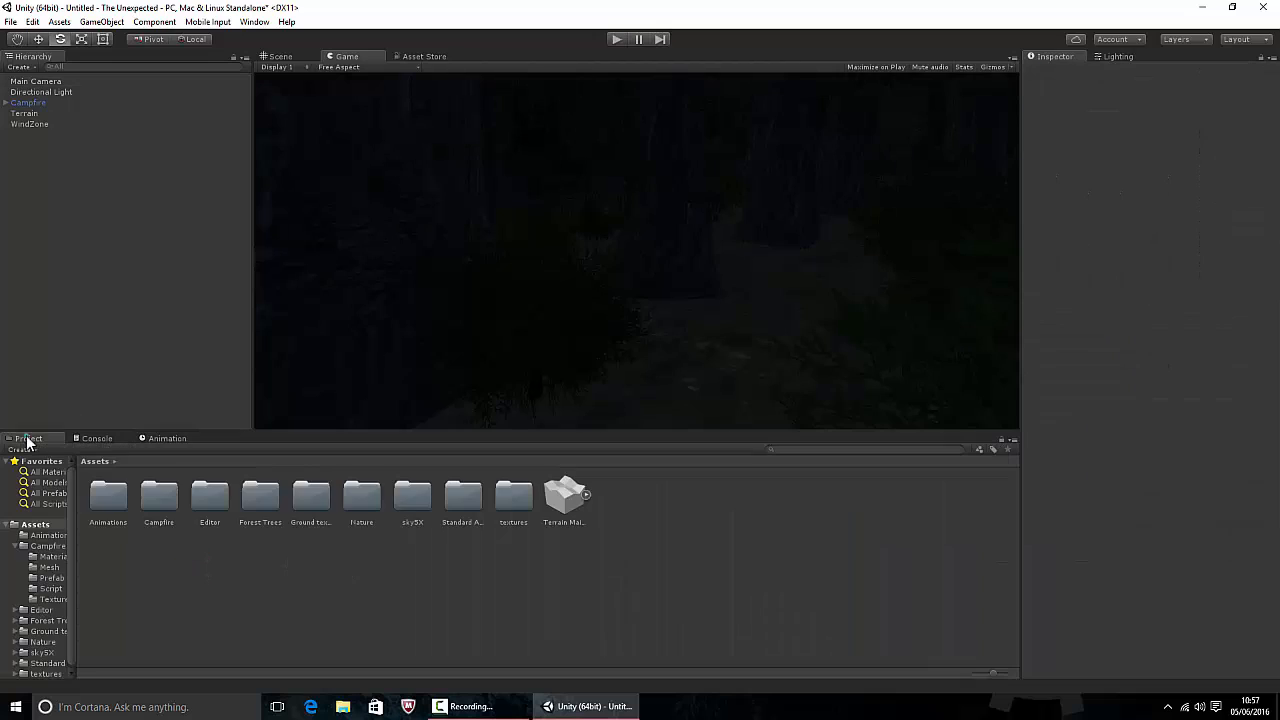
- Inspect the Main Menu Intro Animation asset in the Animations folder, then reveal the camera's clip list
double_click(108, 496)
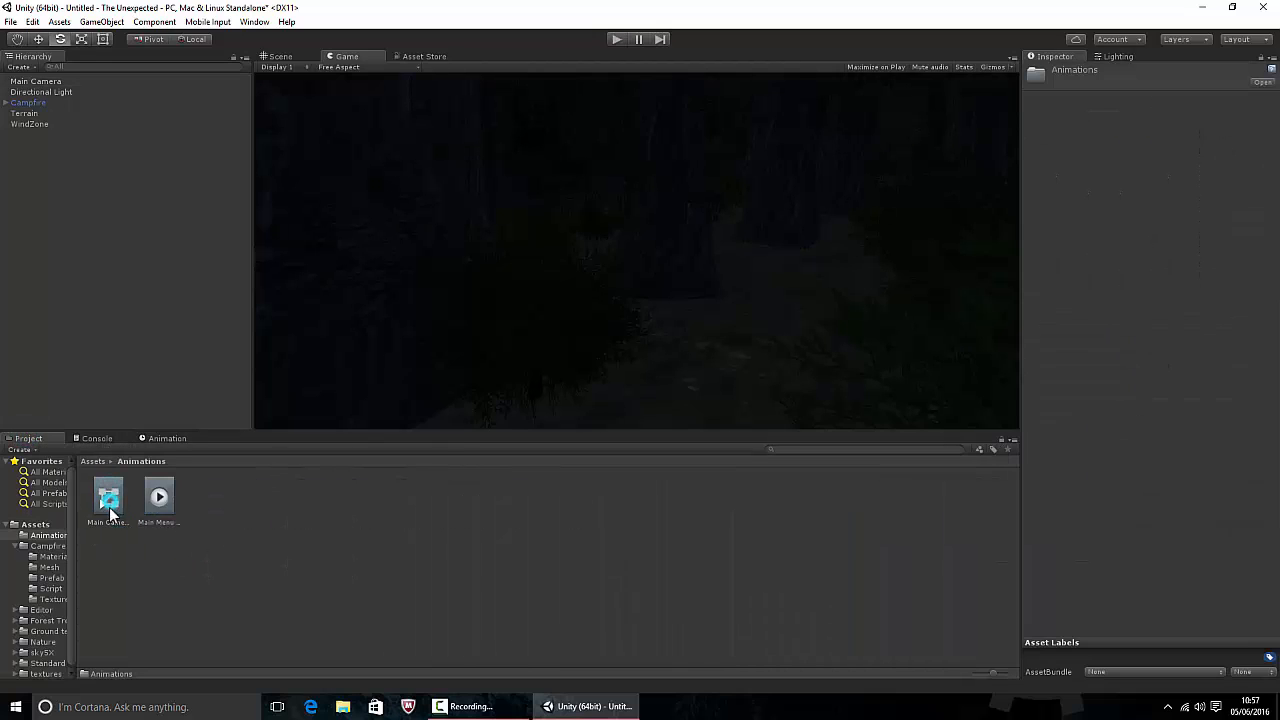
left_click(158, 496)
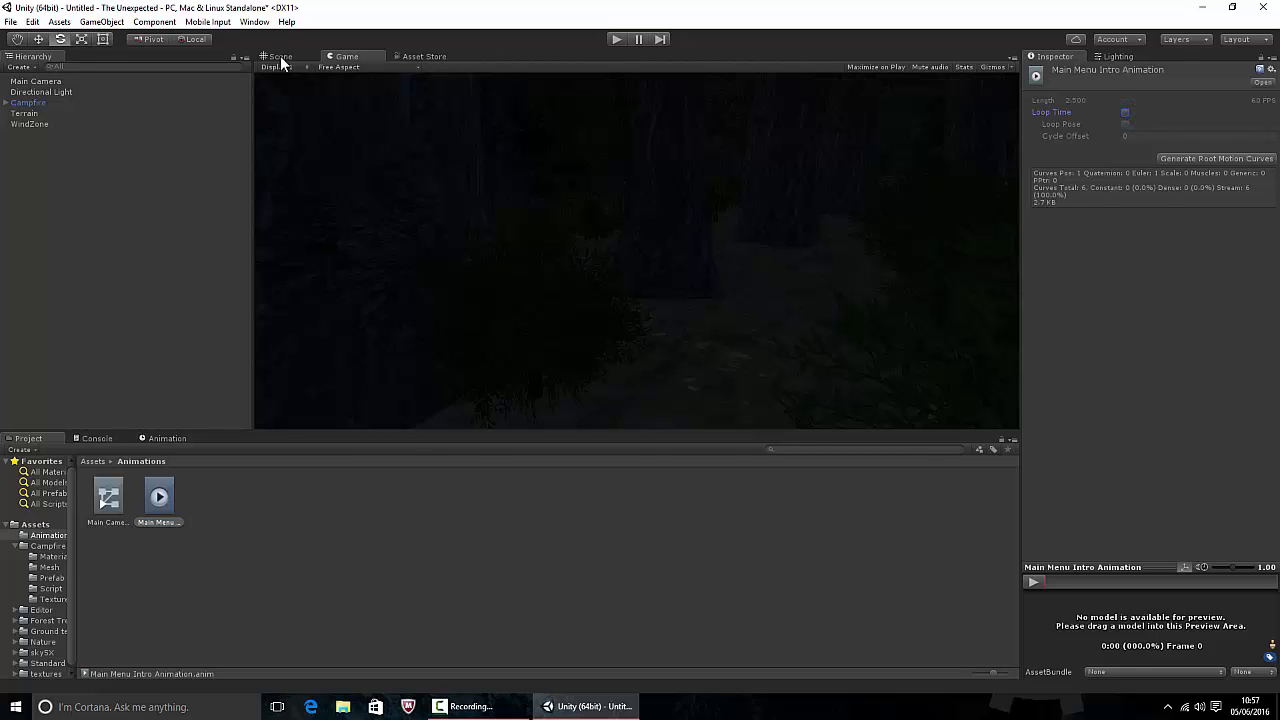
left_click(280, 56)
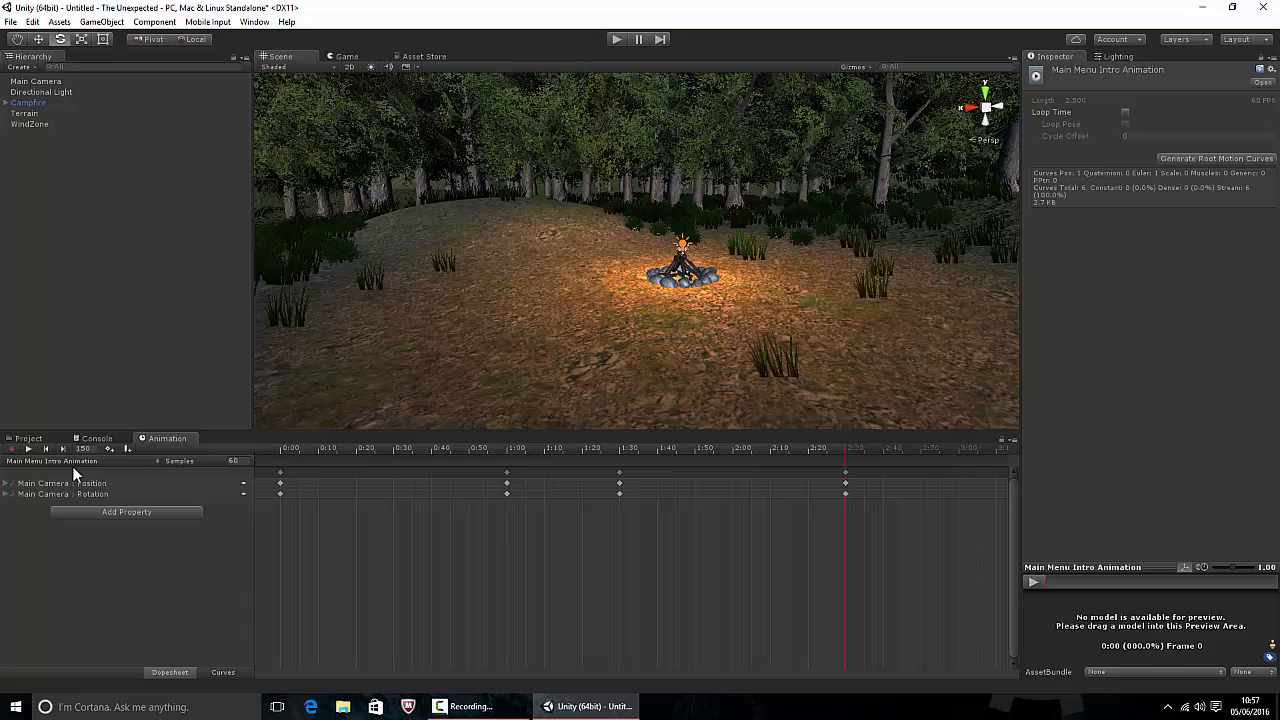
mouse_move(868, 510)
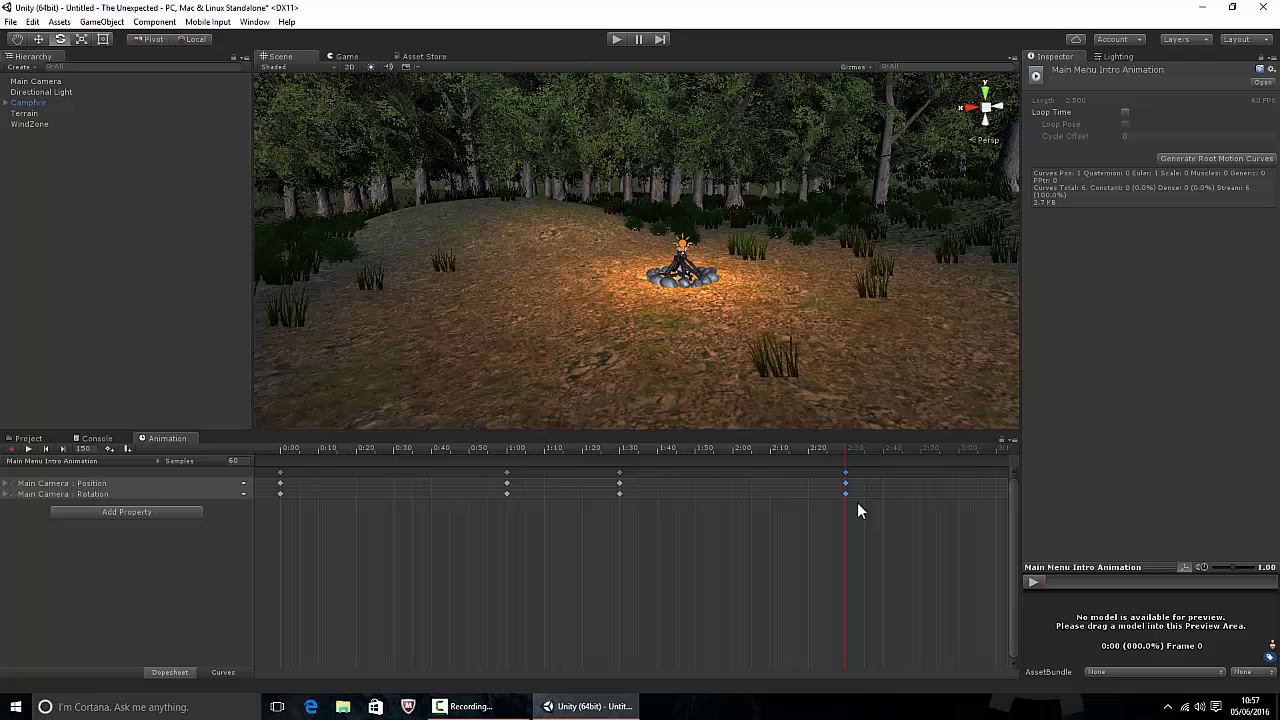
mouse_move(784, 490)
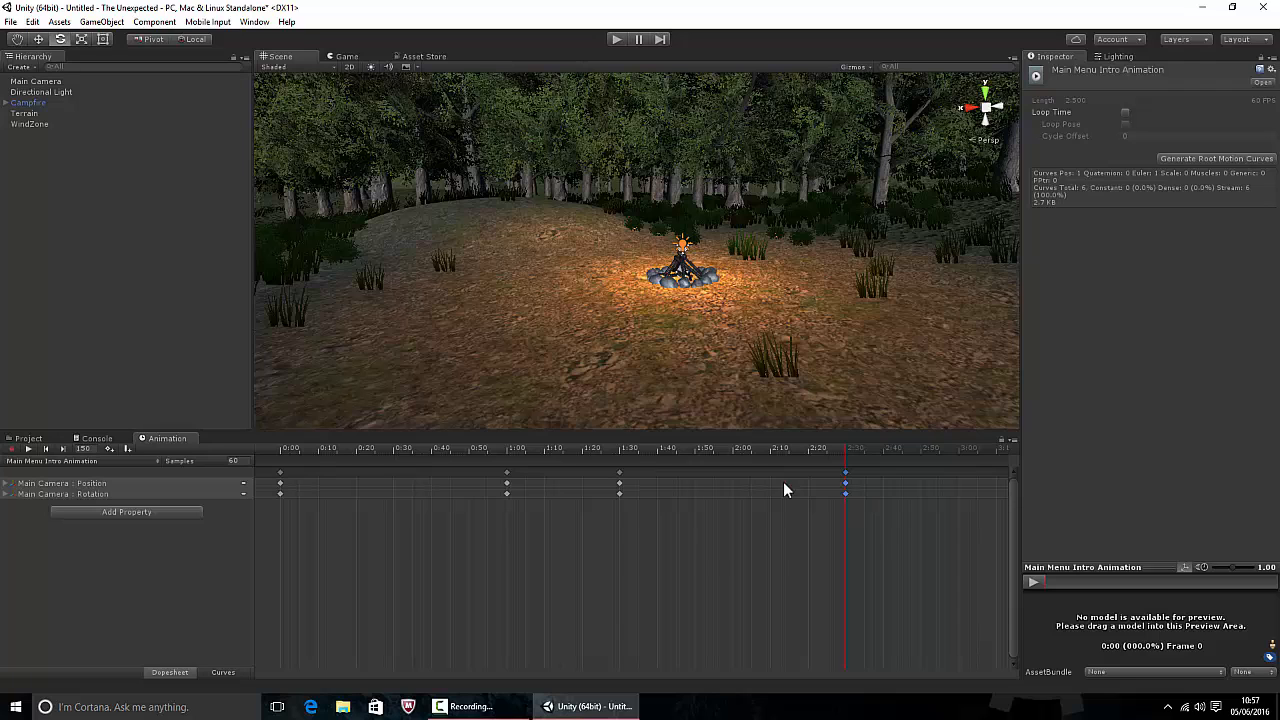
left_click(152, 460)
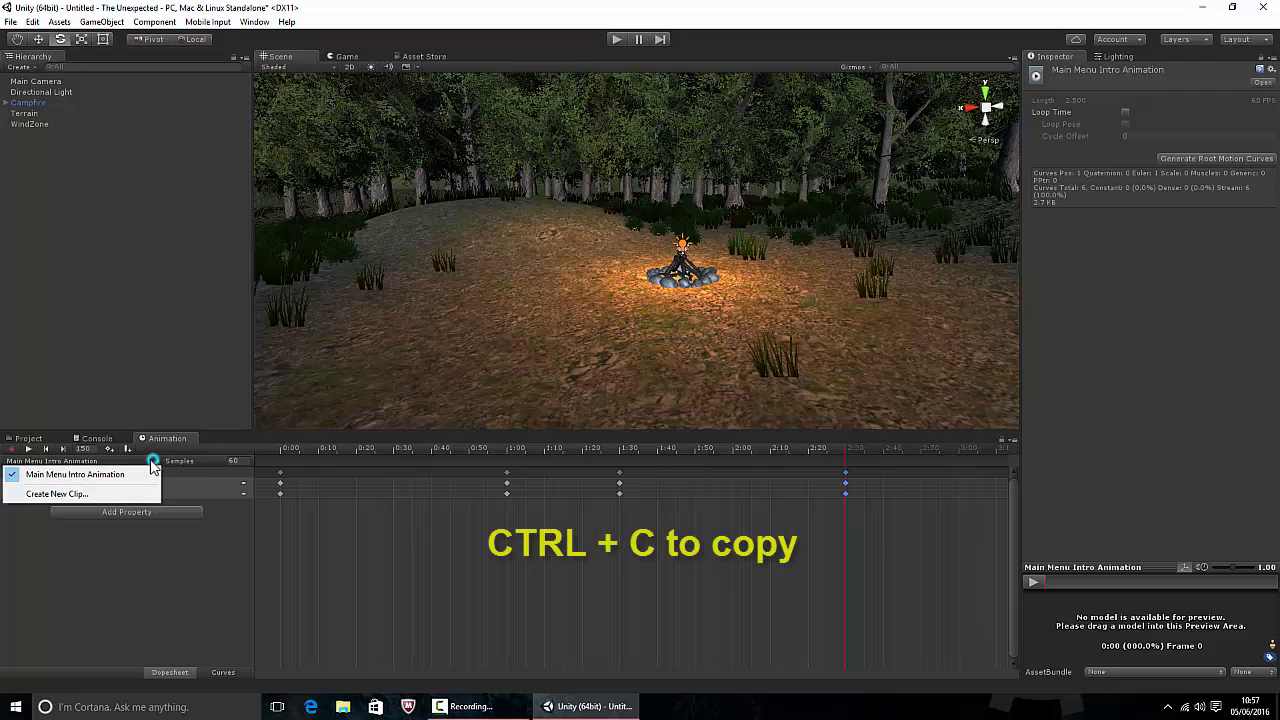
- Save a new clip named Main Menu Repeat Animation in Assets/Animations and view the scene through the game camera
left_click(56, 492)
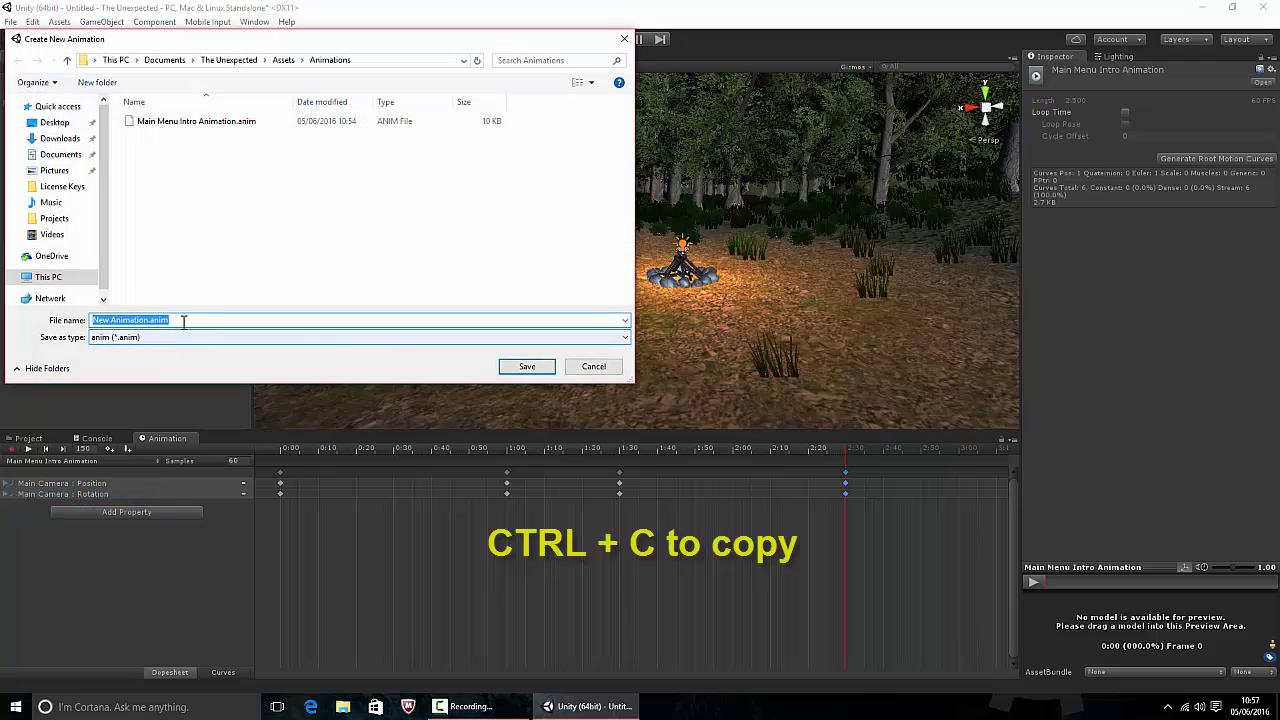
type("Main Men")
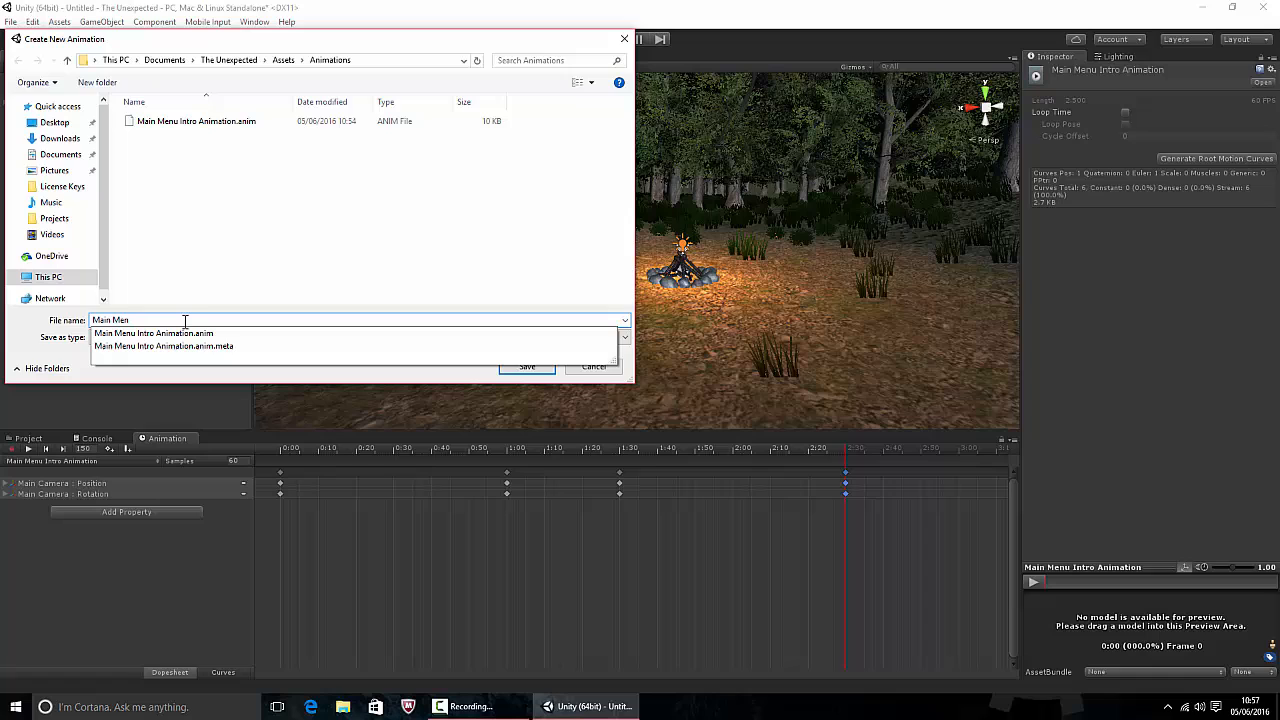
type("u Repeat")
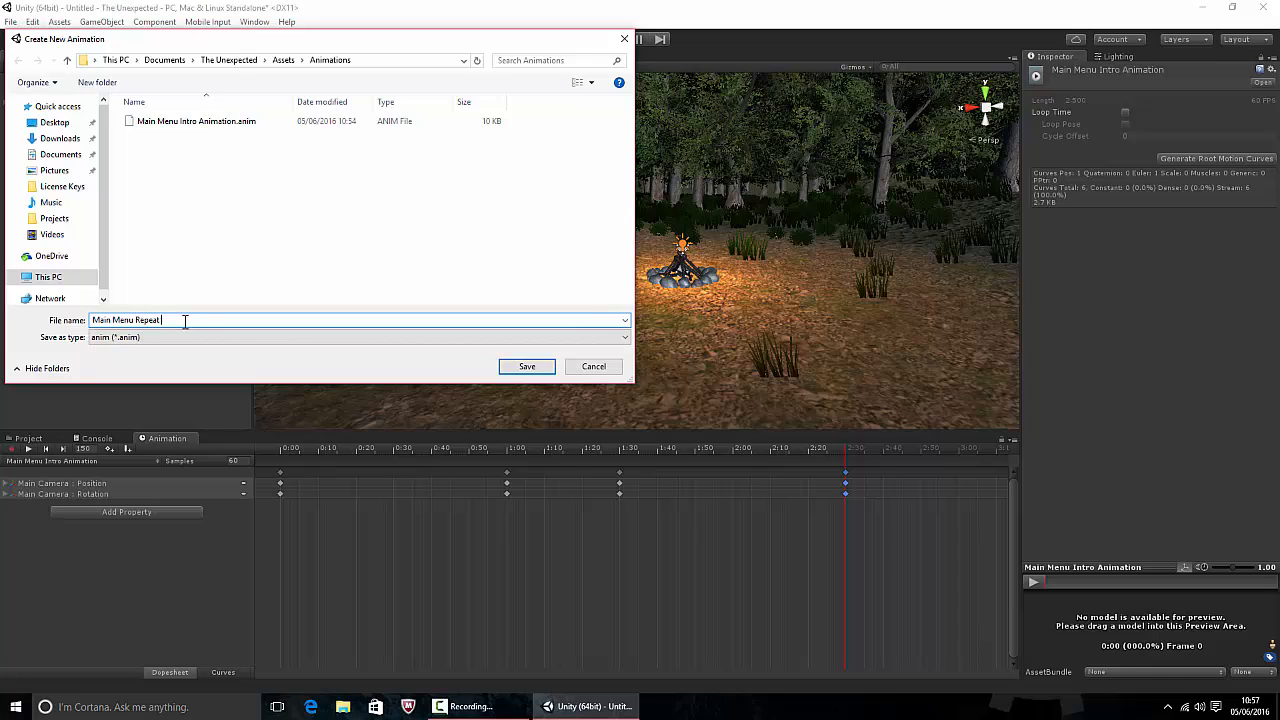
type("Animation")
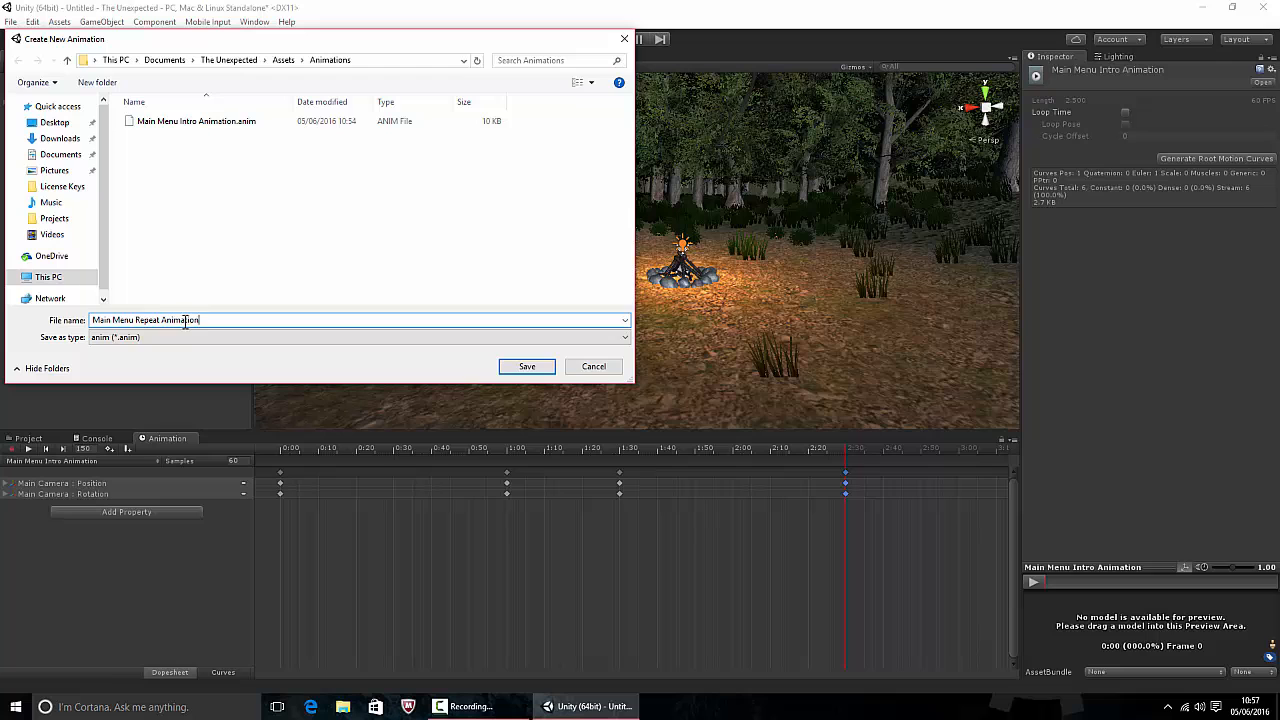
left_click(526, 366)
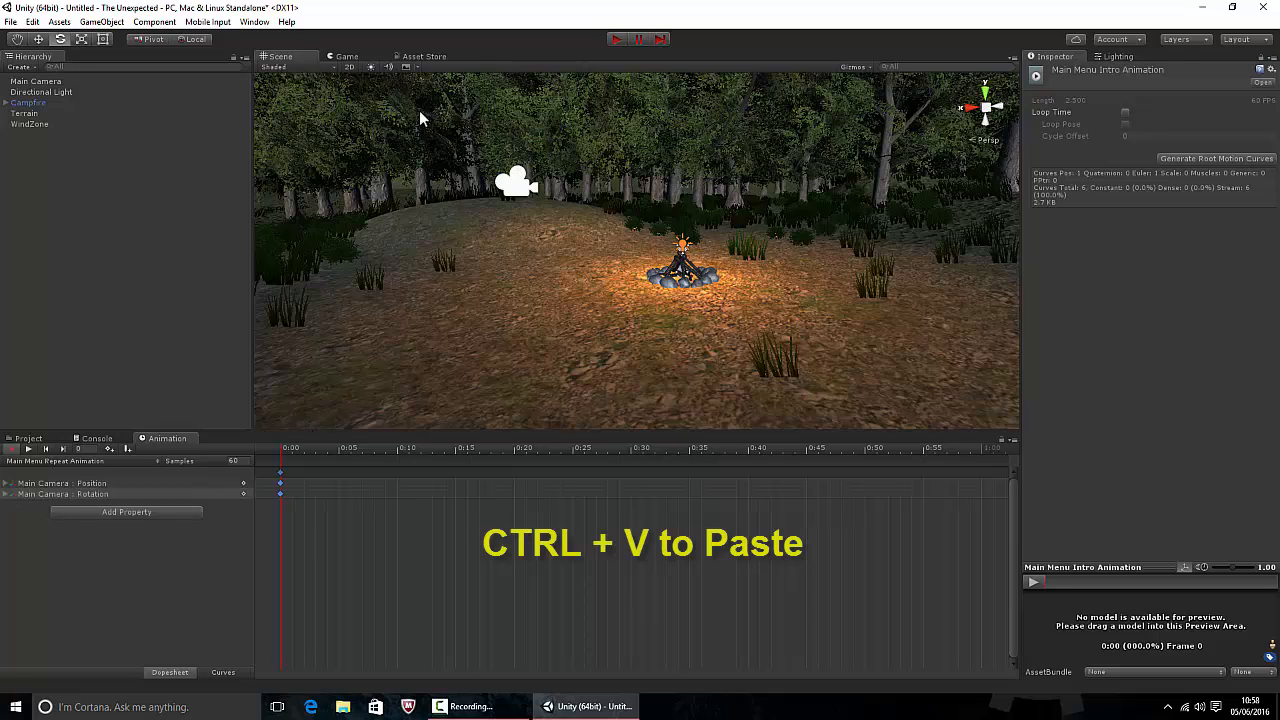
left_click(344, 56)
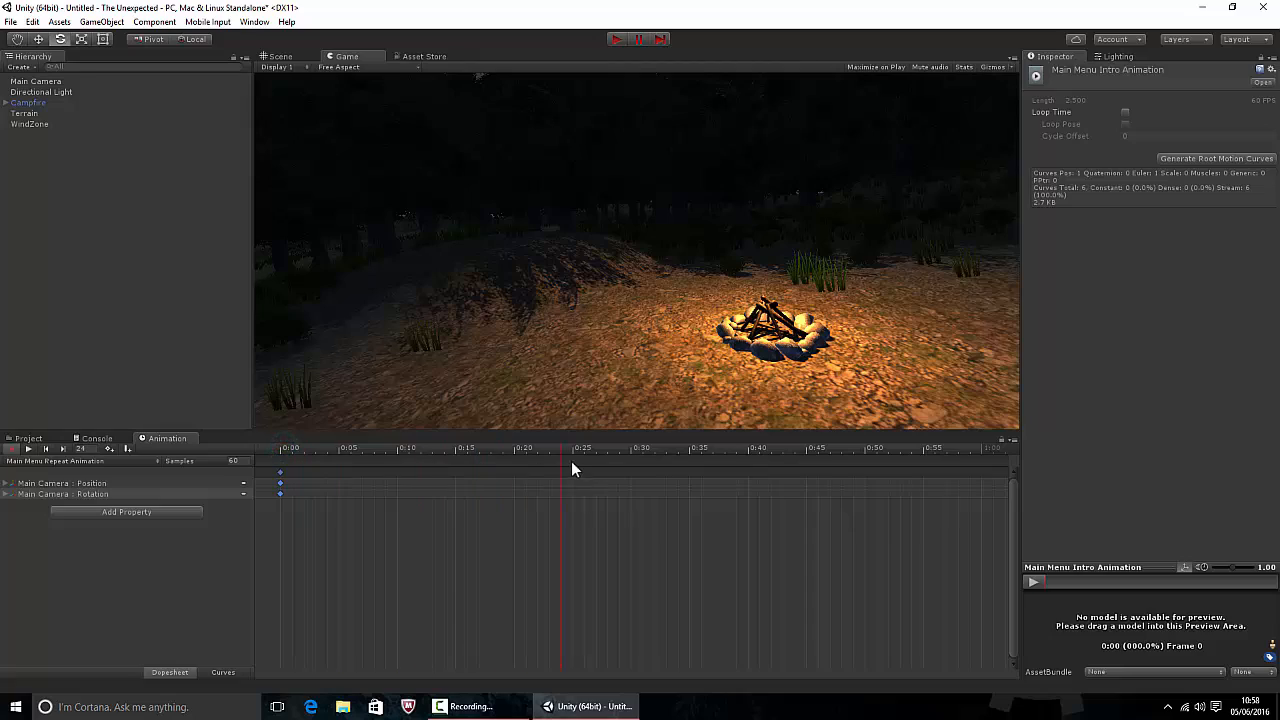
- Paste the camera's position and rotation keyframes along the repeat clip up to the 4:00 mark, then show the Animations folder
left_click(280, 56)
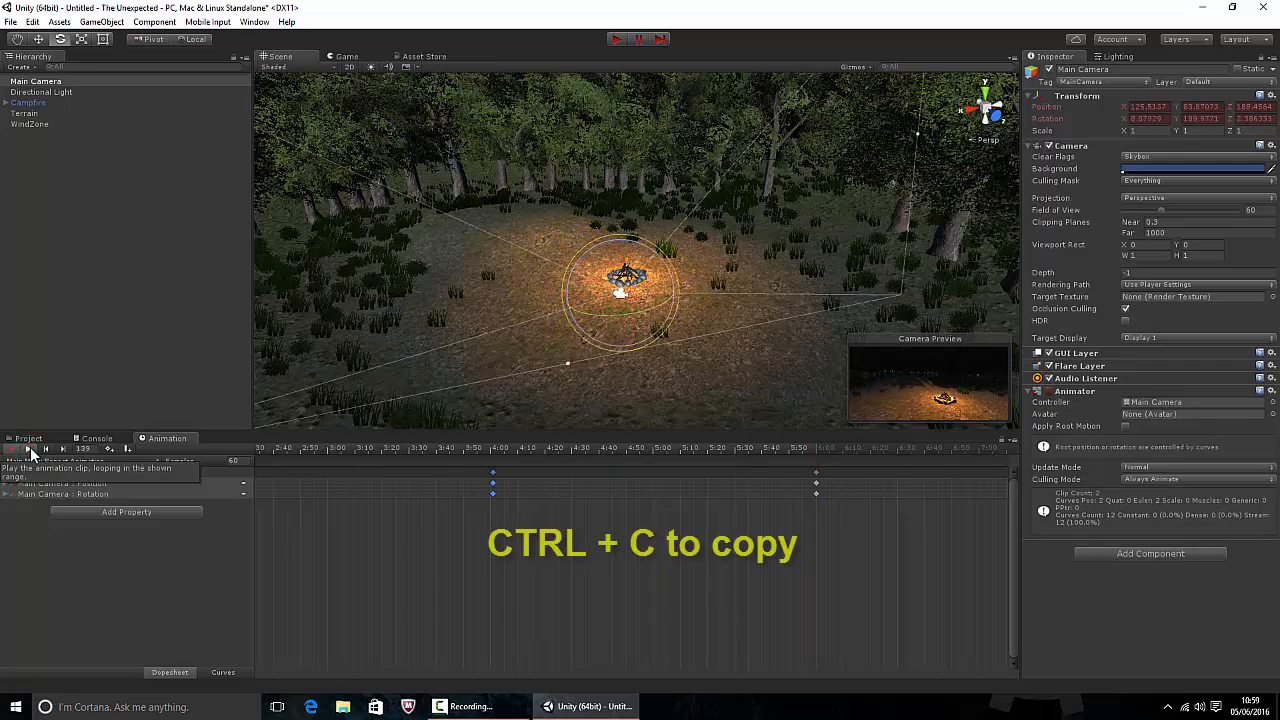
left_click(14, 448)
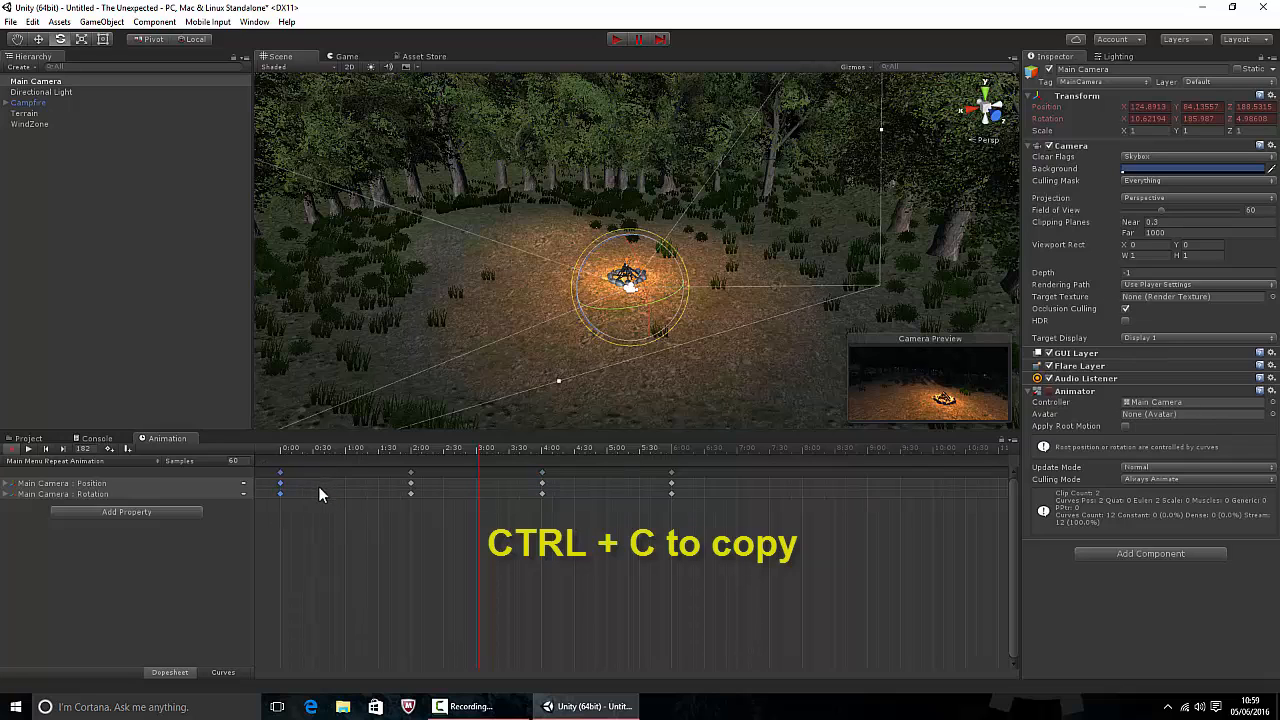
left_click(804, 448)
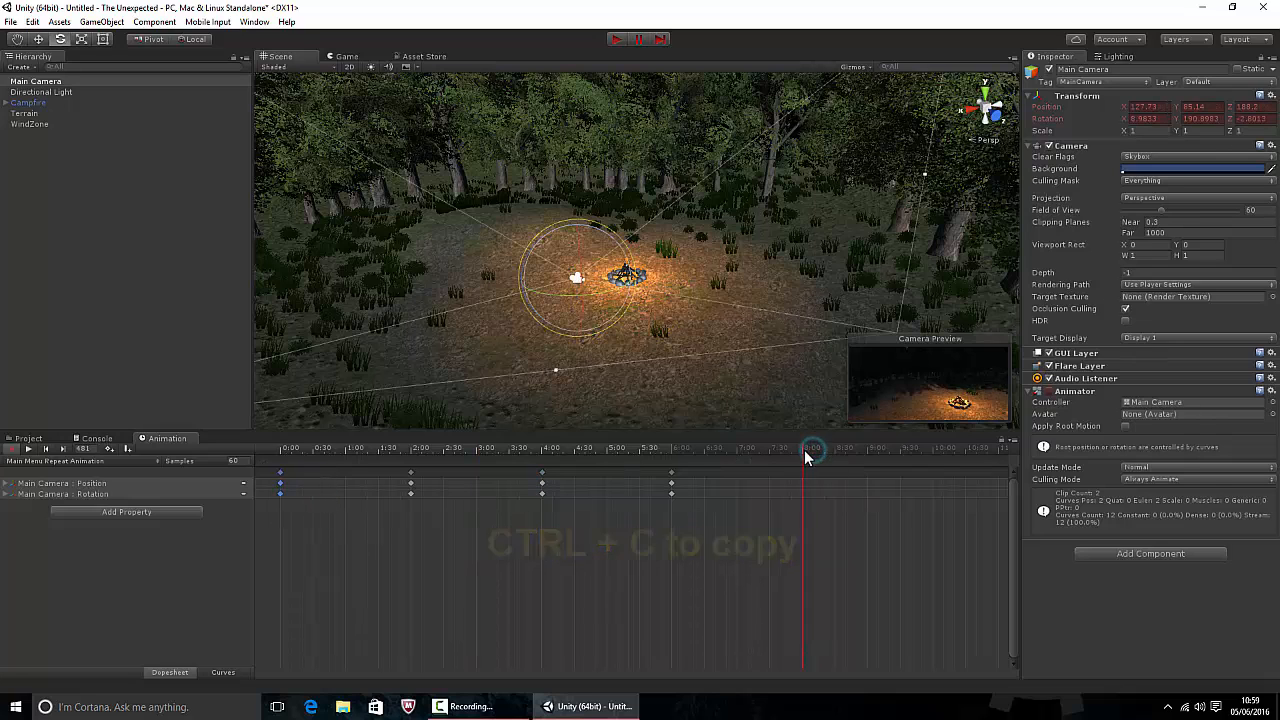
left_click(804, 450)
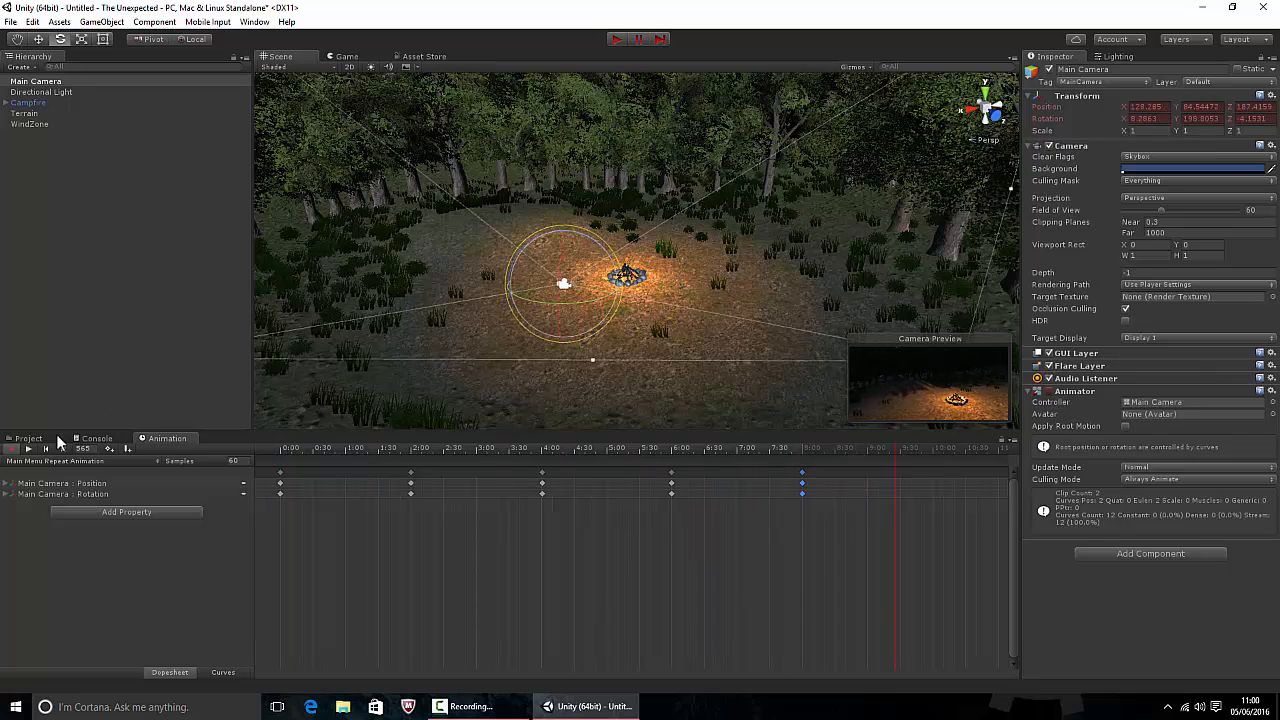
left_click(12, 448)
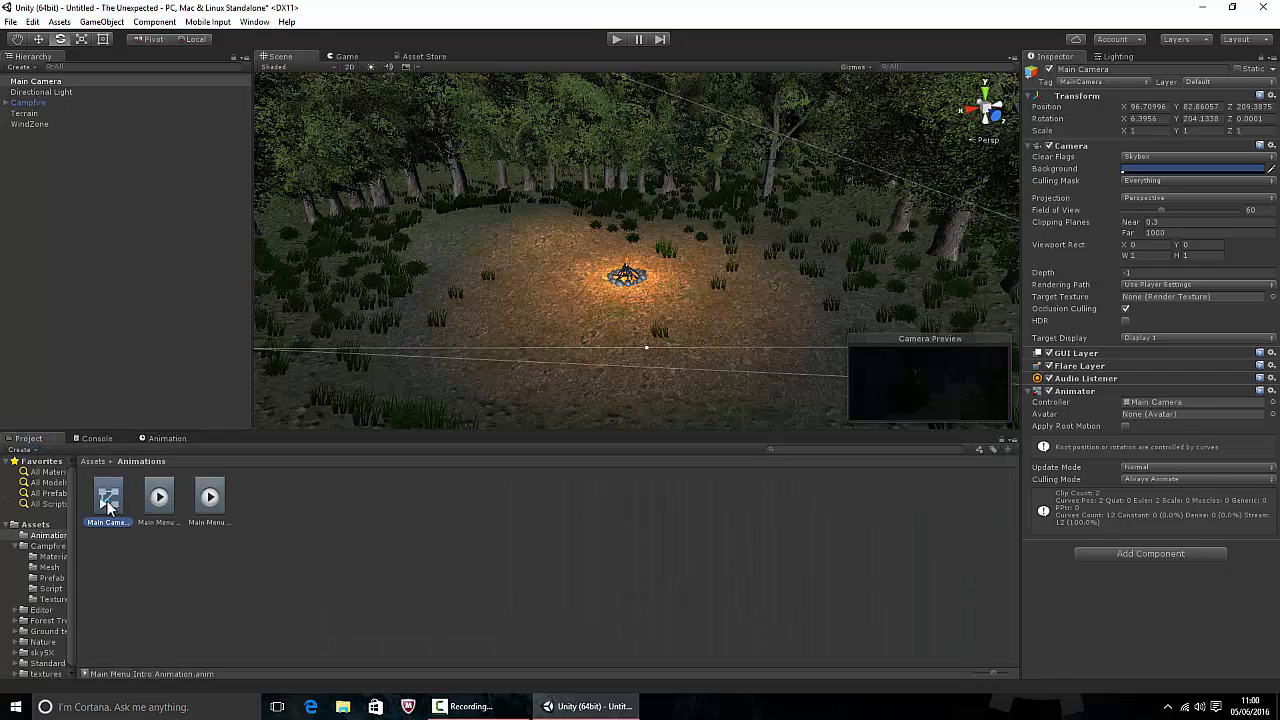
- Open the Main Camera animator controller to show the Main Menu Repeat Animation state
double_click(108, 496)
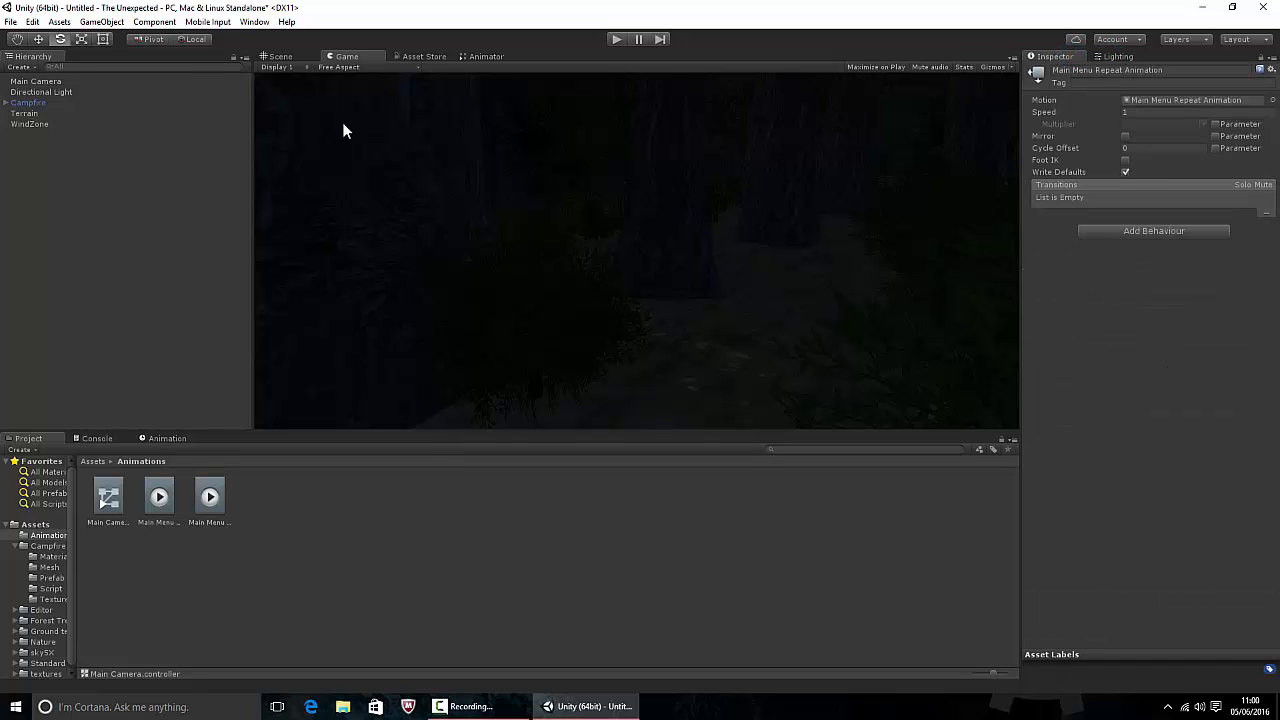
mouse_move(408, 440)
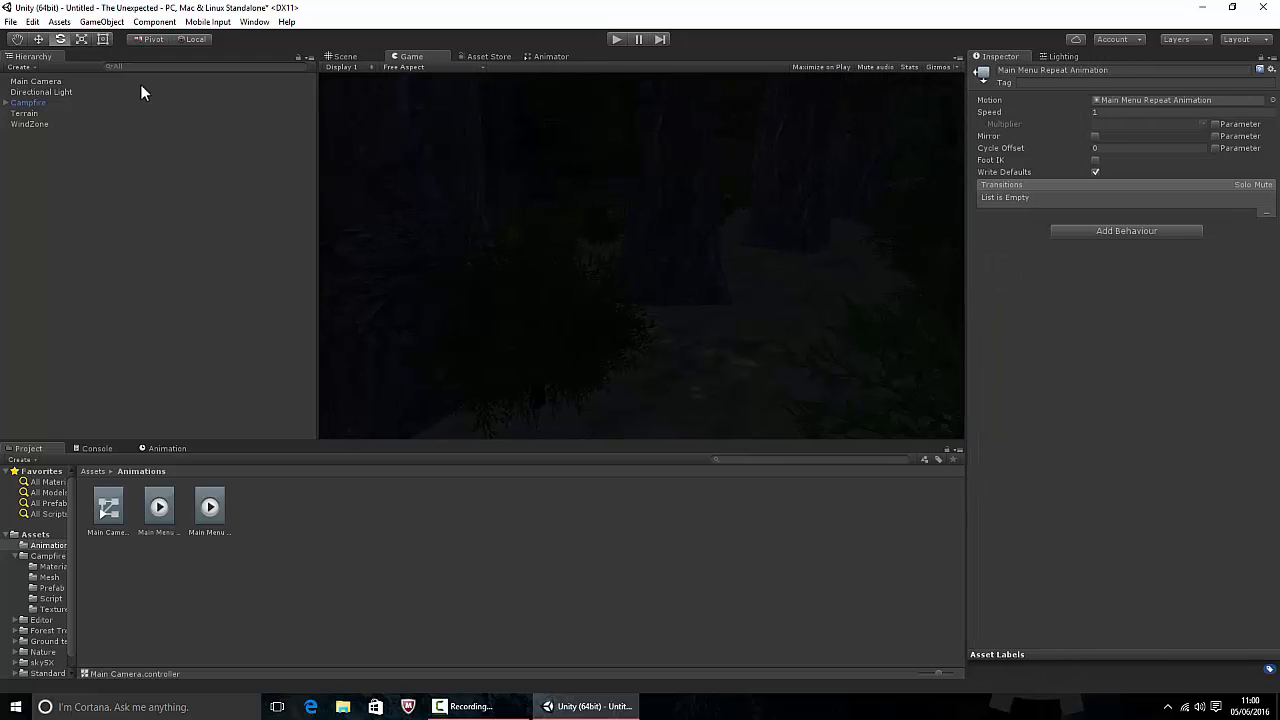
- Review the Quality project settings, comparing the Good and Fantastic presets and leaving Good active
left_click(32, 20)
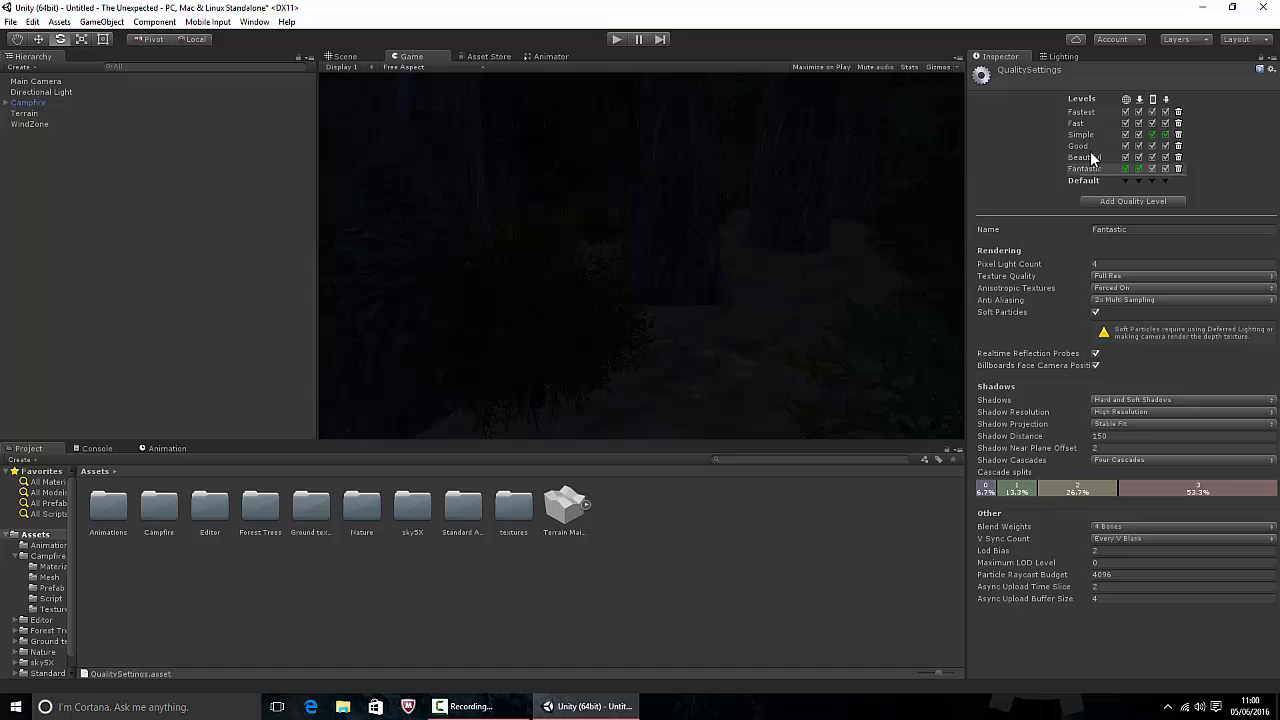
left_click(1084, 168)
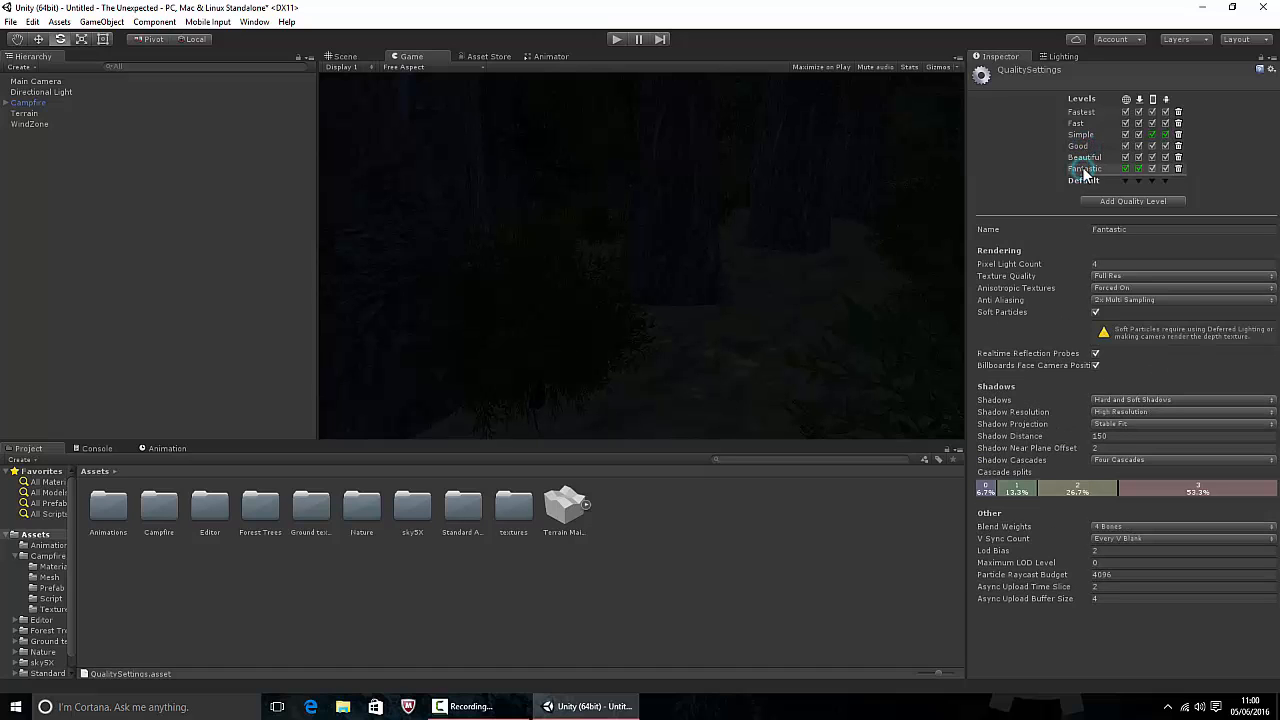
left_click(1080, 146)
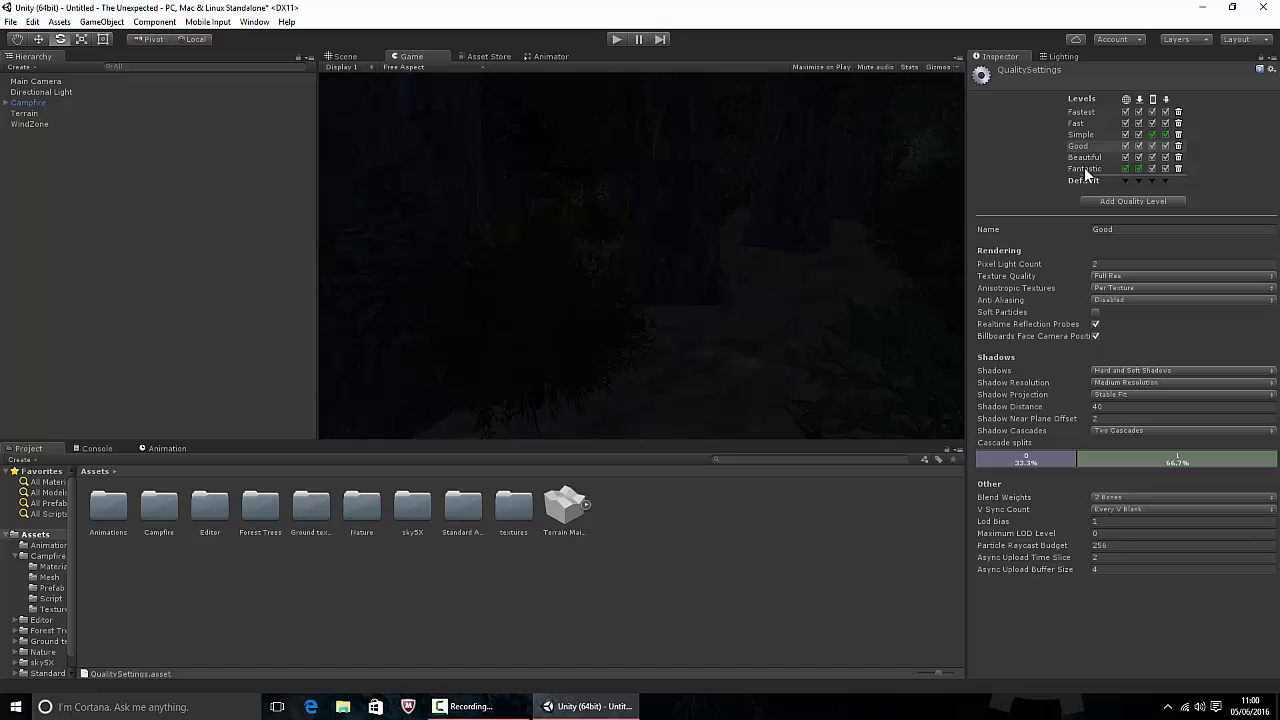
left_click(1084, 168)
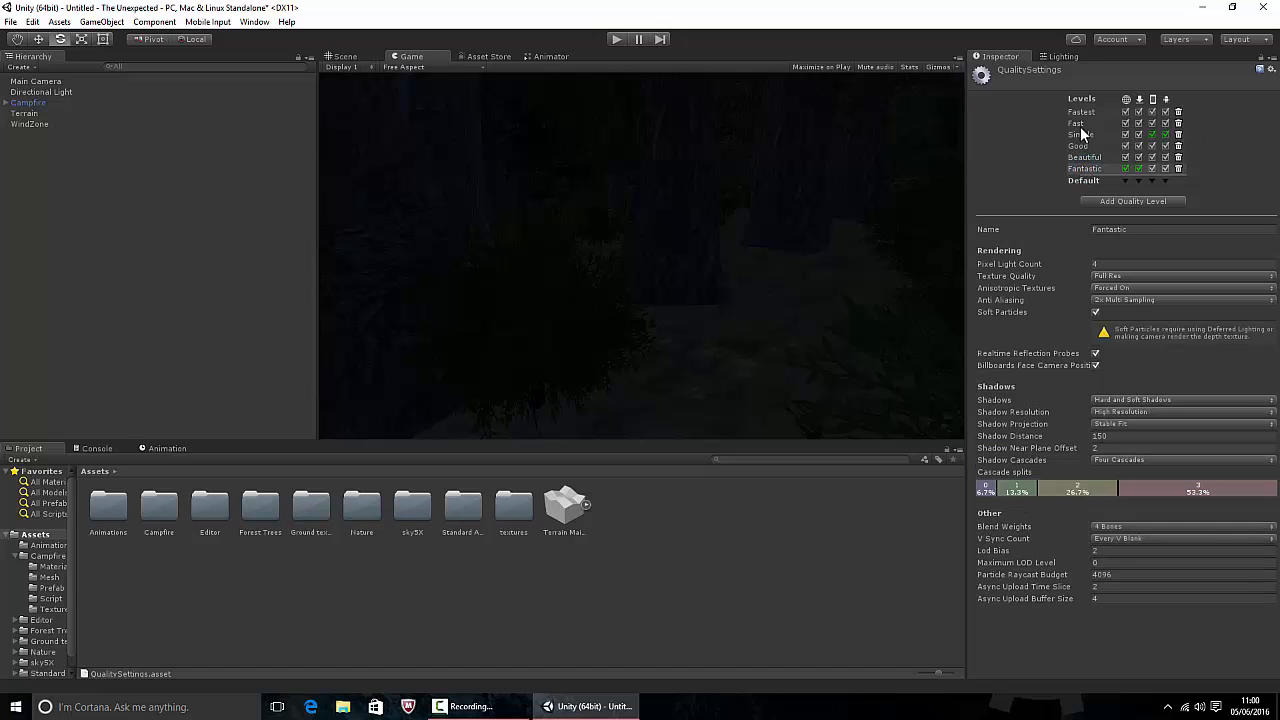
left_click(1078, 144)
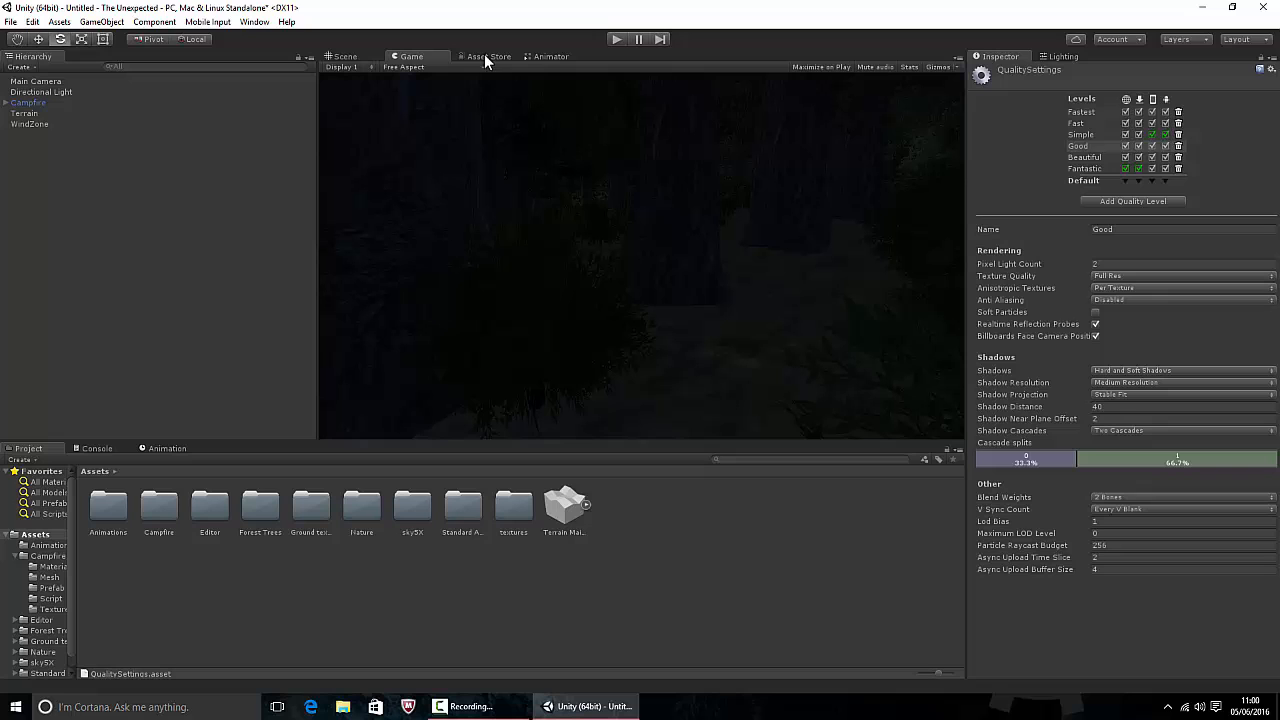
left_click(616, 40)
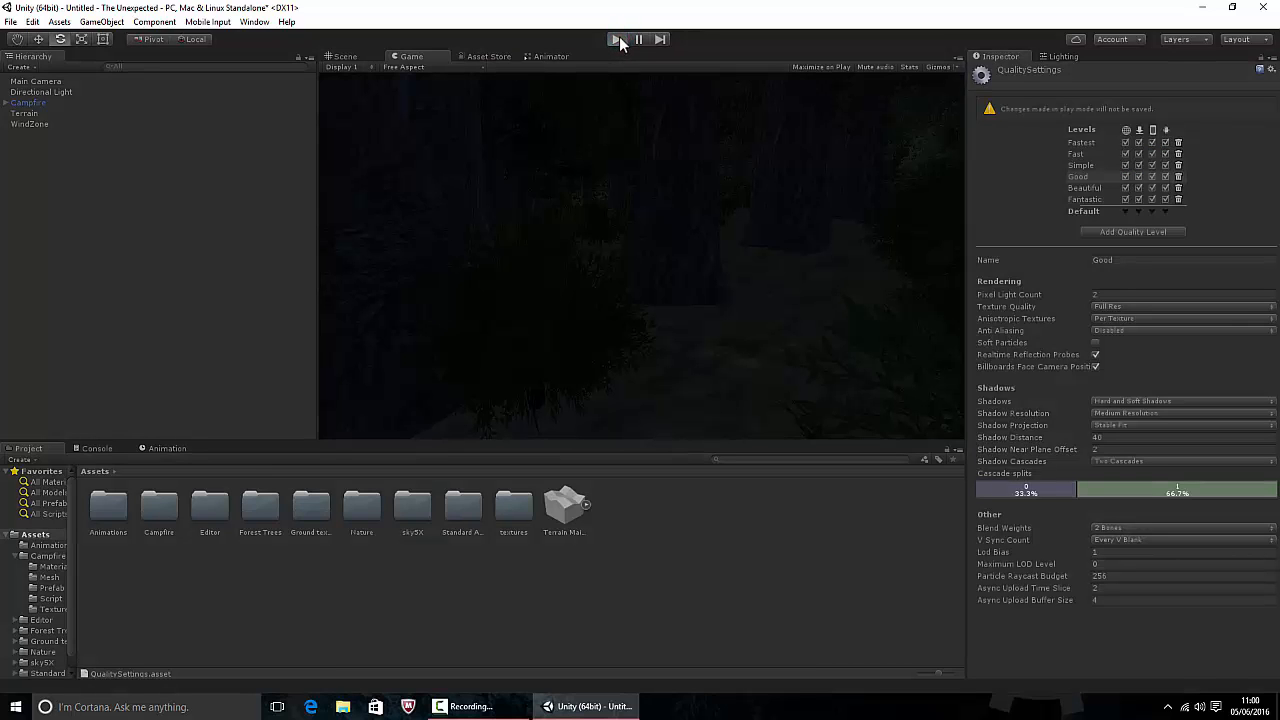
left_click(614, 40)
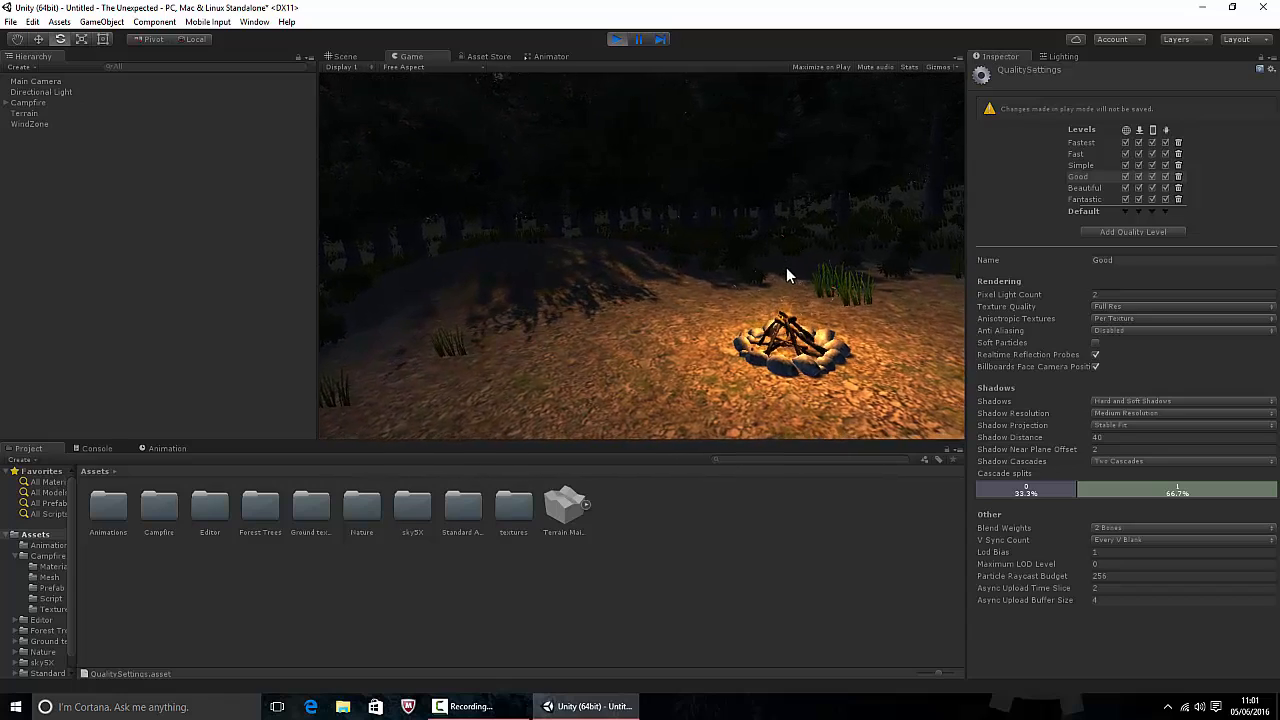
left_click(616, 40)
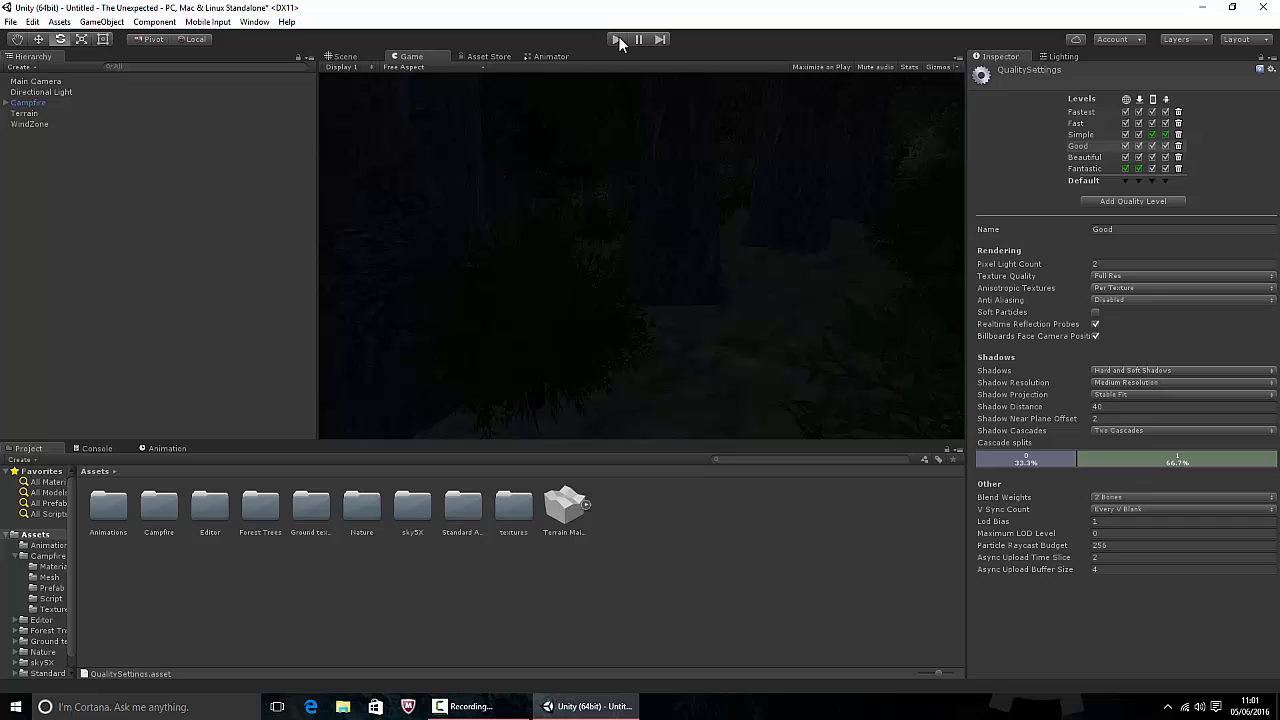